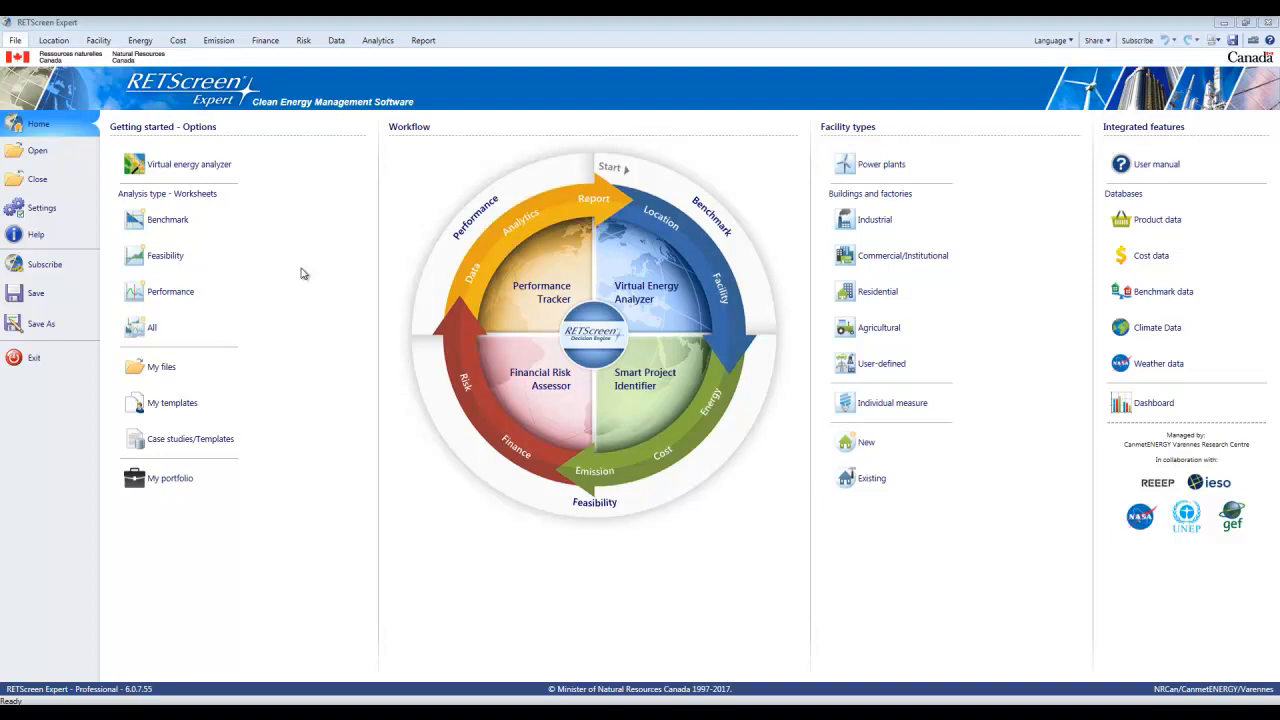
Start a new Power plant project from the start page.
click(148, 328)
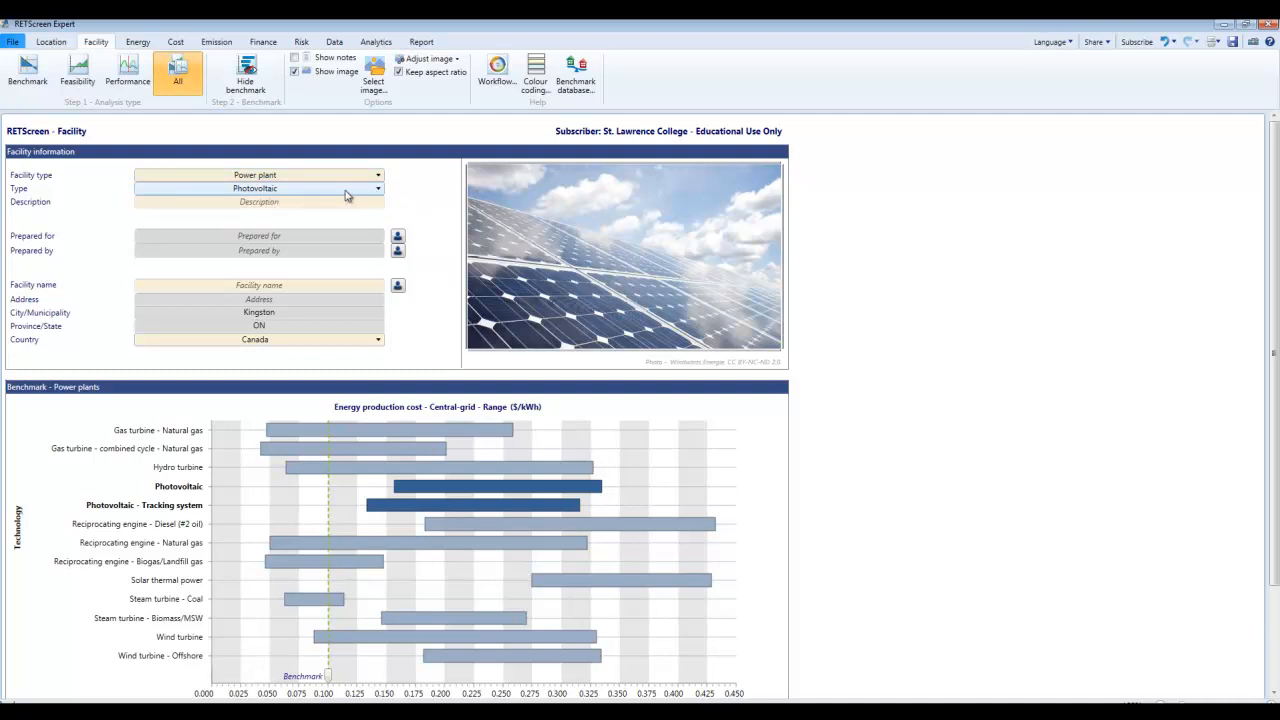
mouse_move(324, 270)
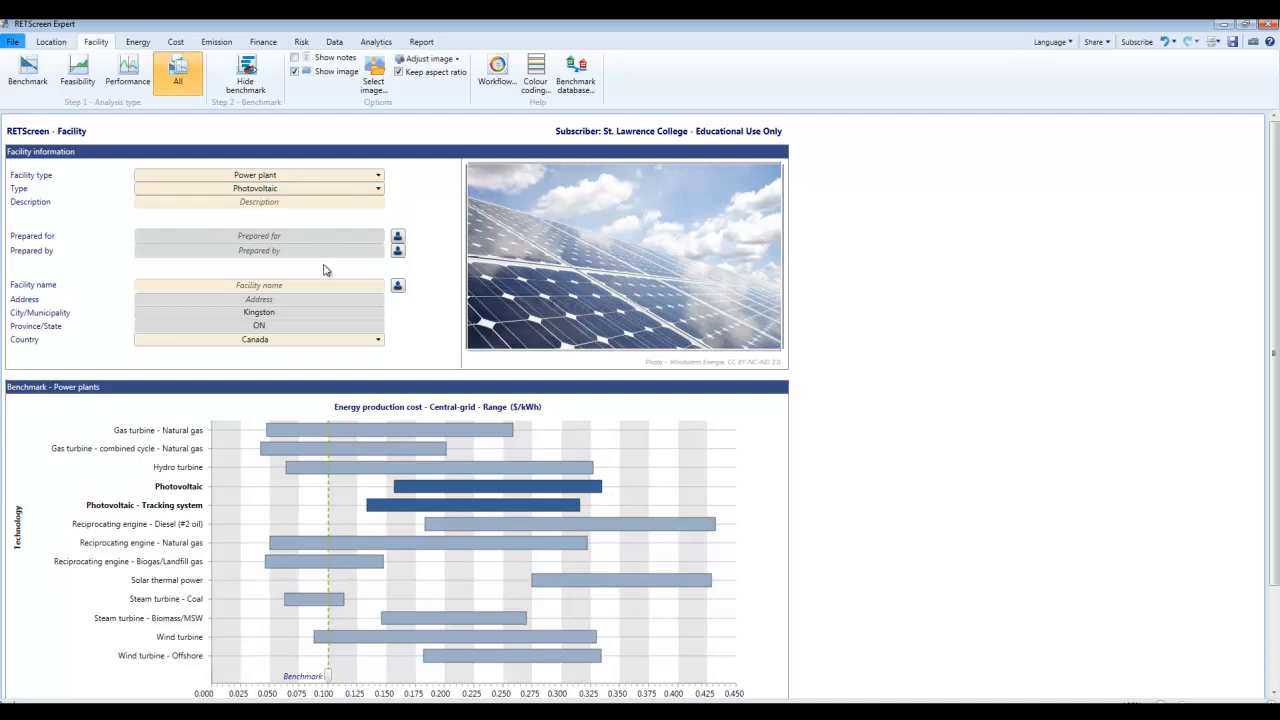
mouse_move(232, 238)
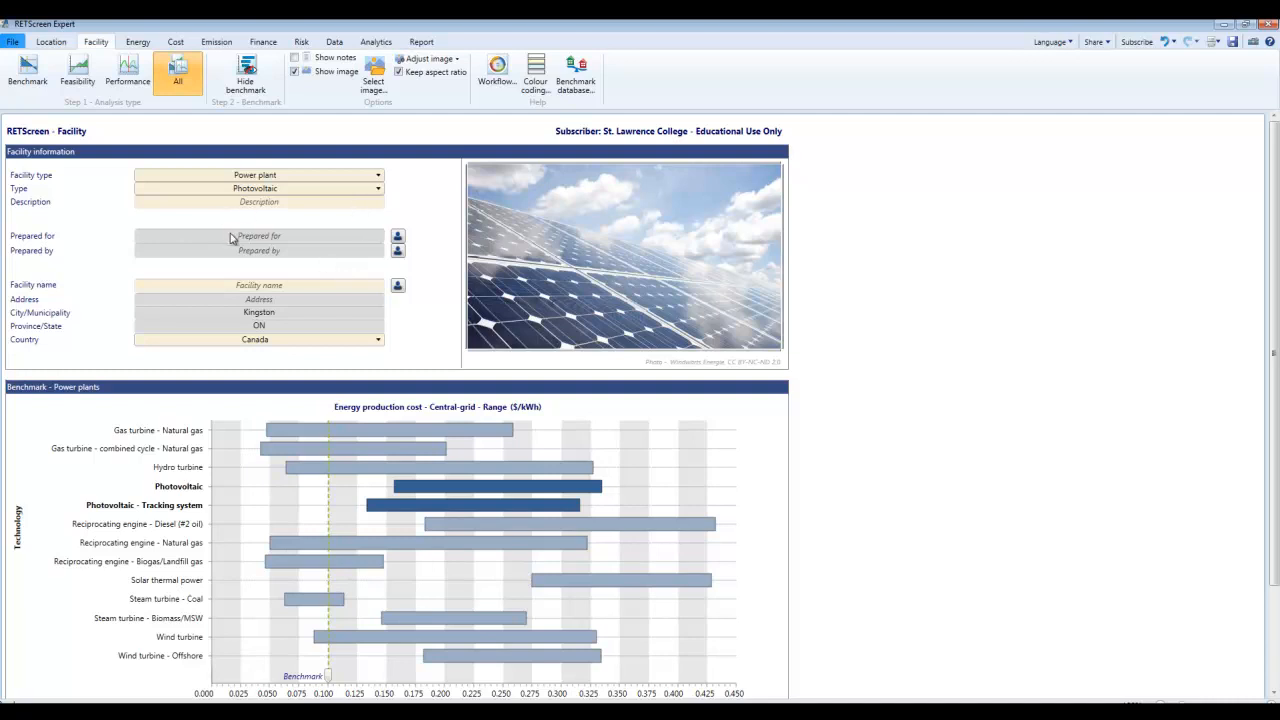
mouse_move(290, 218)
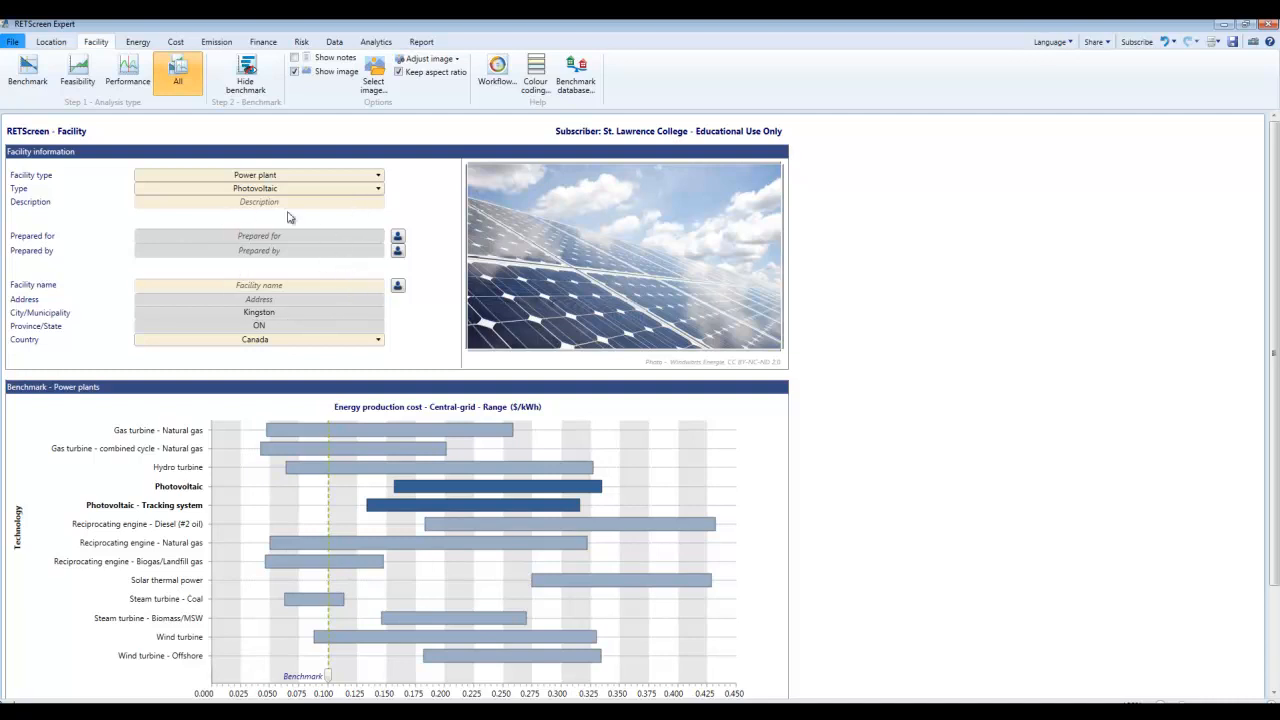
mouse_move(296, 232)
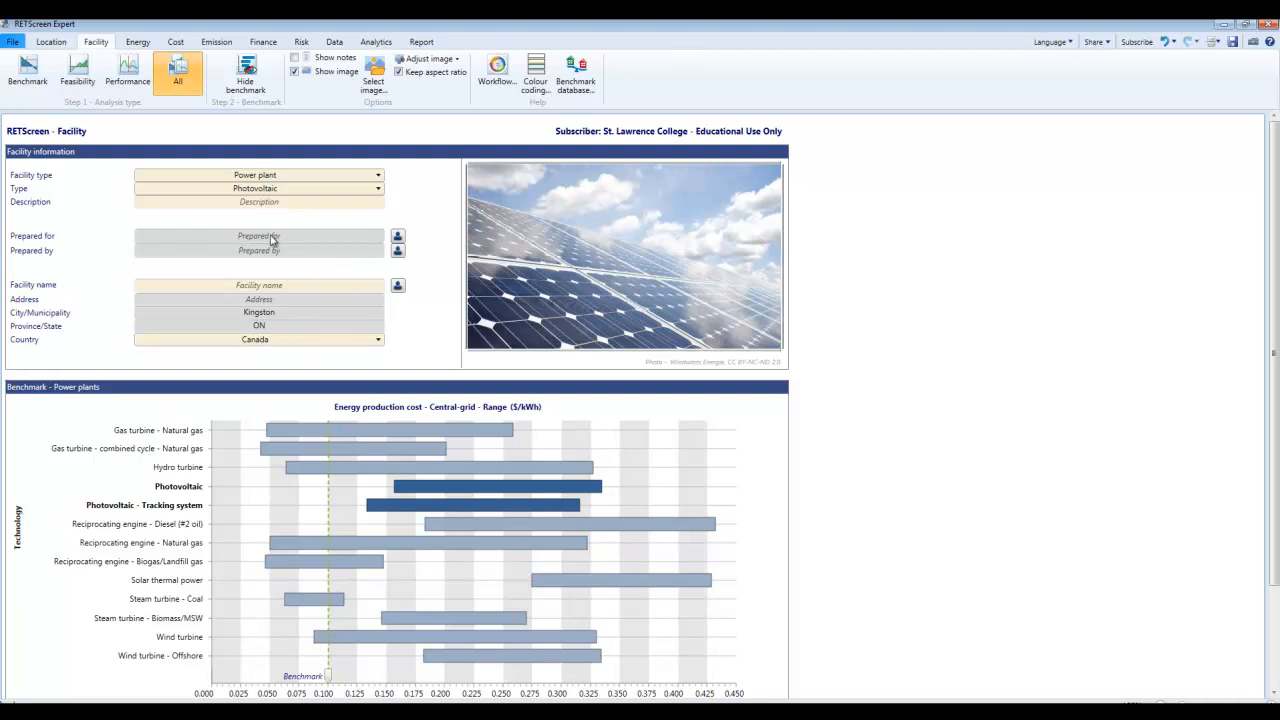
mouse_move(304, 248)
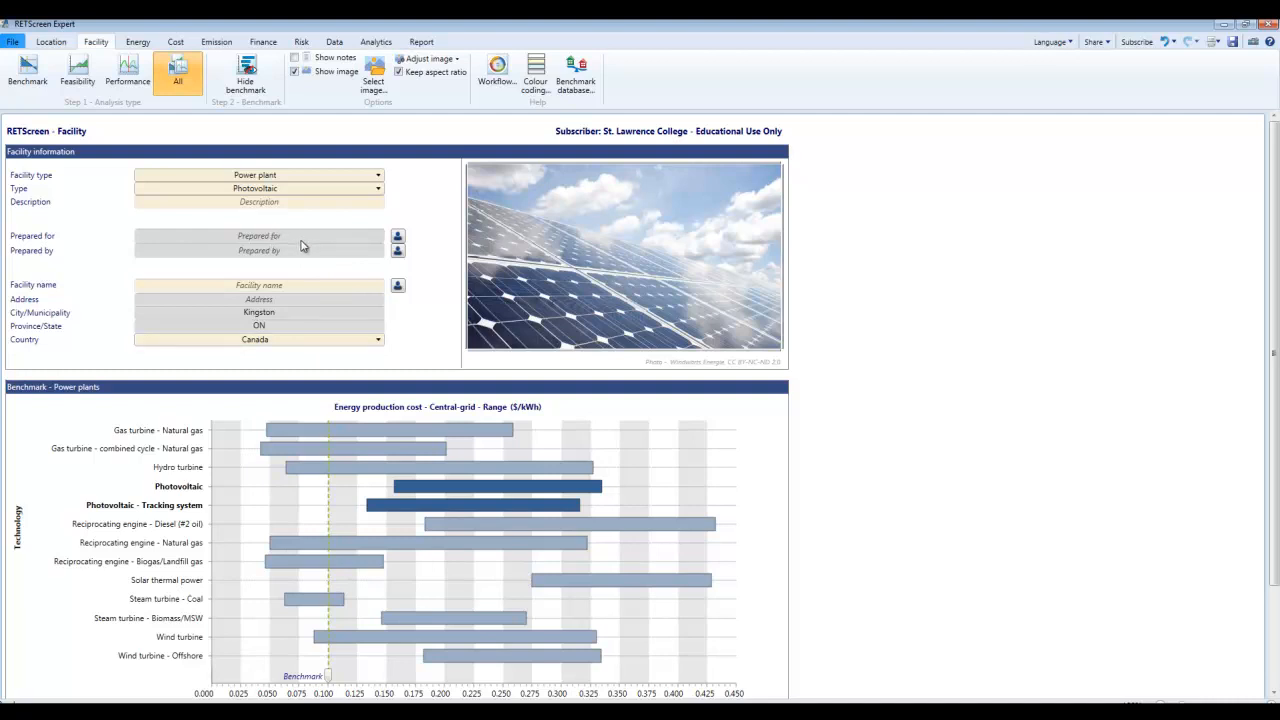
mouse_move(220, 236)
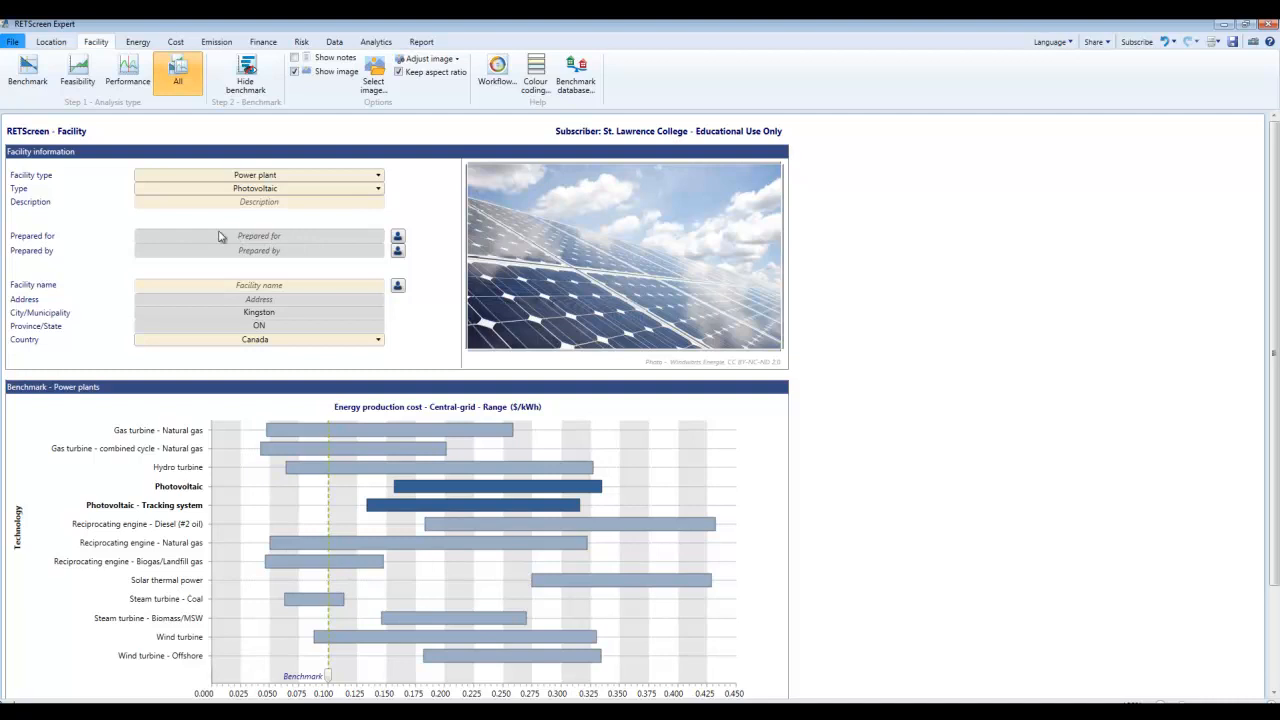
Review the Power plants benchmark chart comparing photovoltaic cost against the 0.10 $/kWh benchmark.
scroll(down, 3)
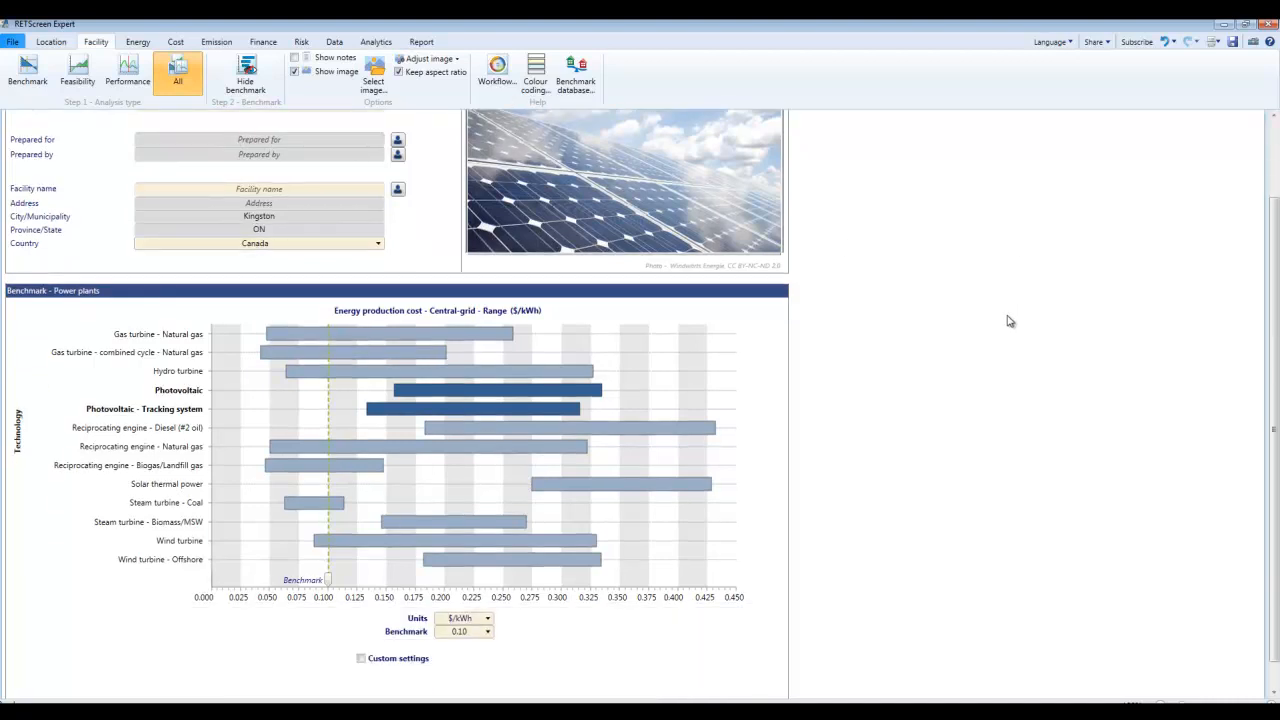
scroll(up, 3)
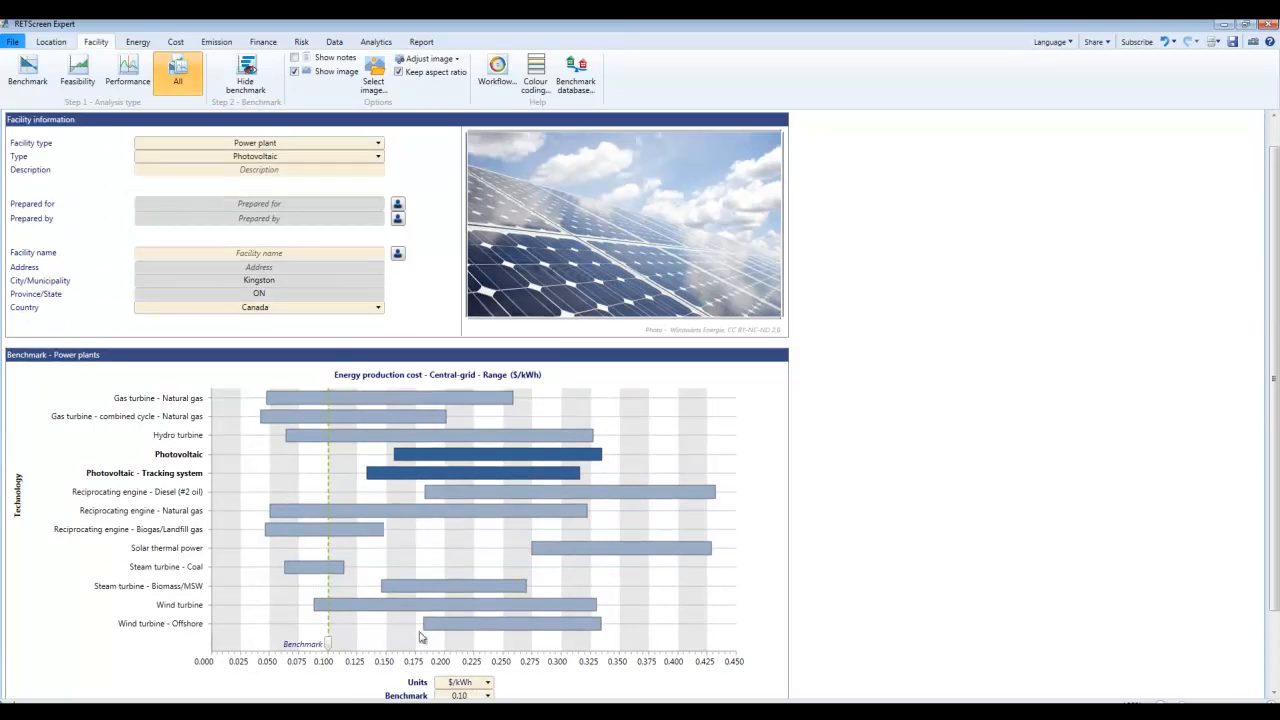
mouse_move(864, 450)
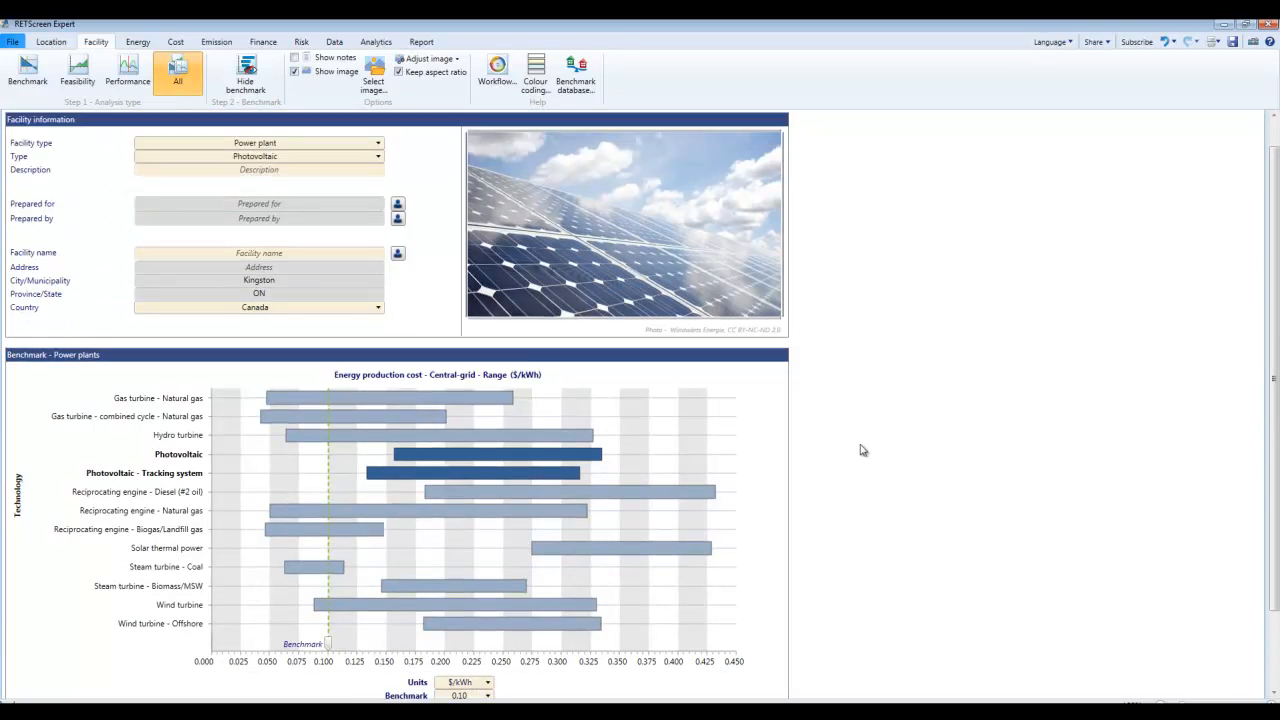
scroll(down, 3)
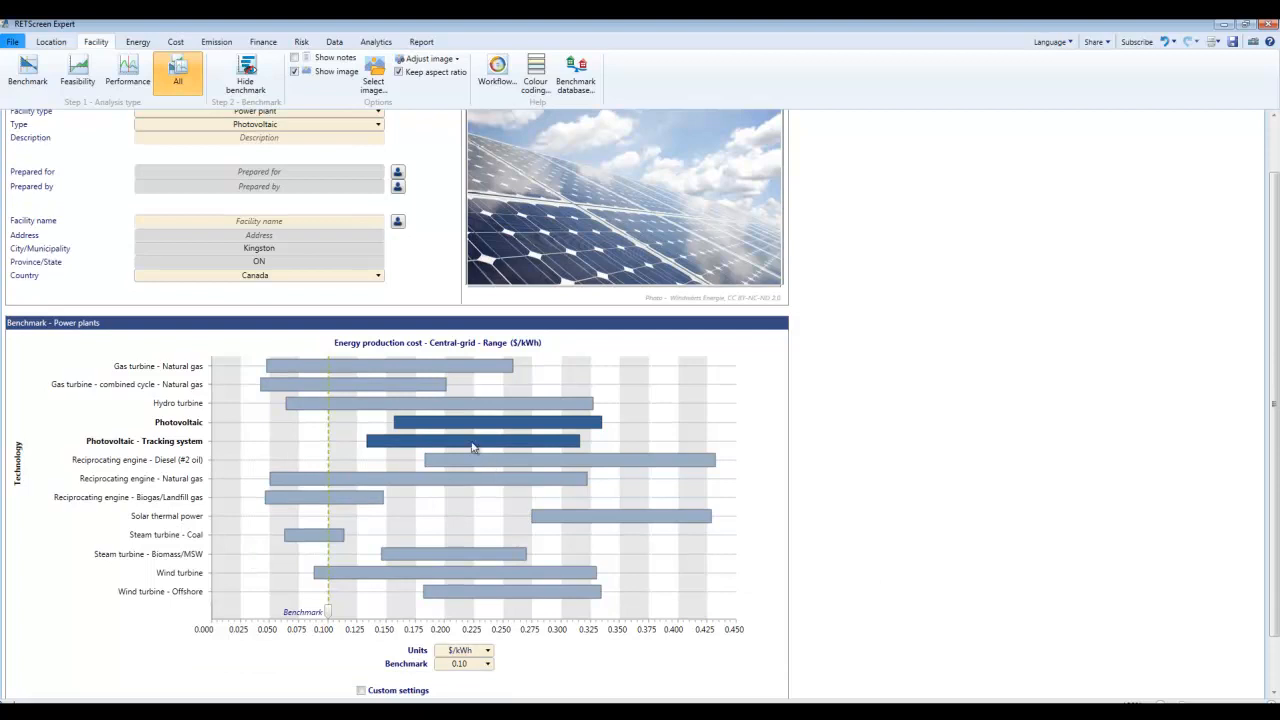
mouse_move(398, 420)
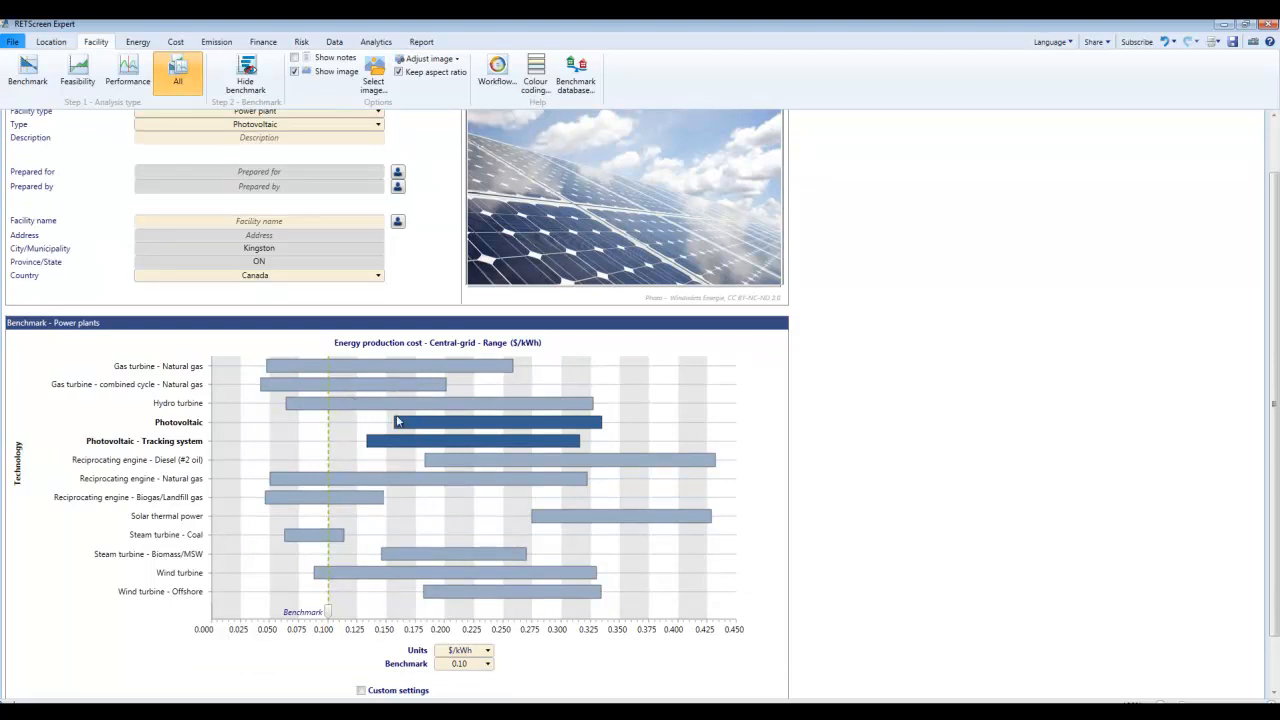
mouse_move(896, 528)
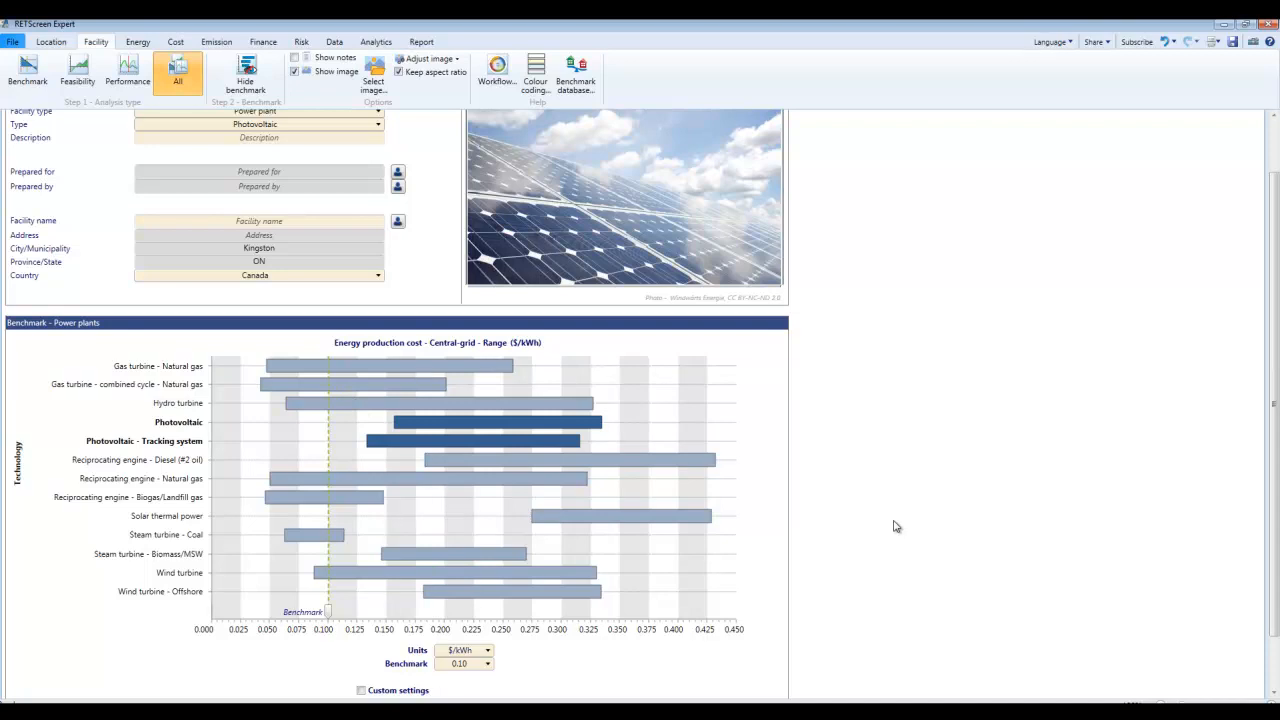
click(128, 74)
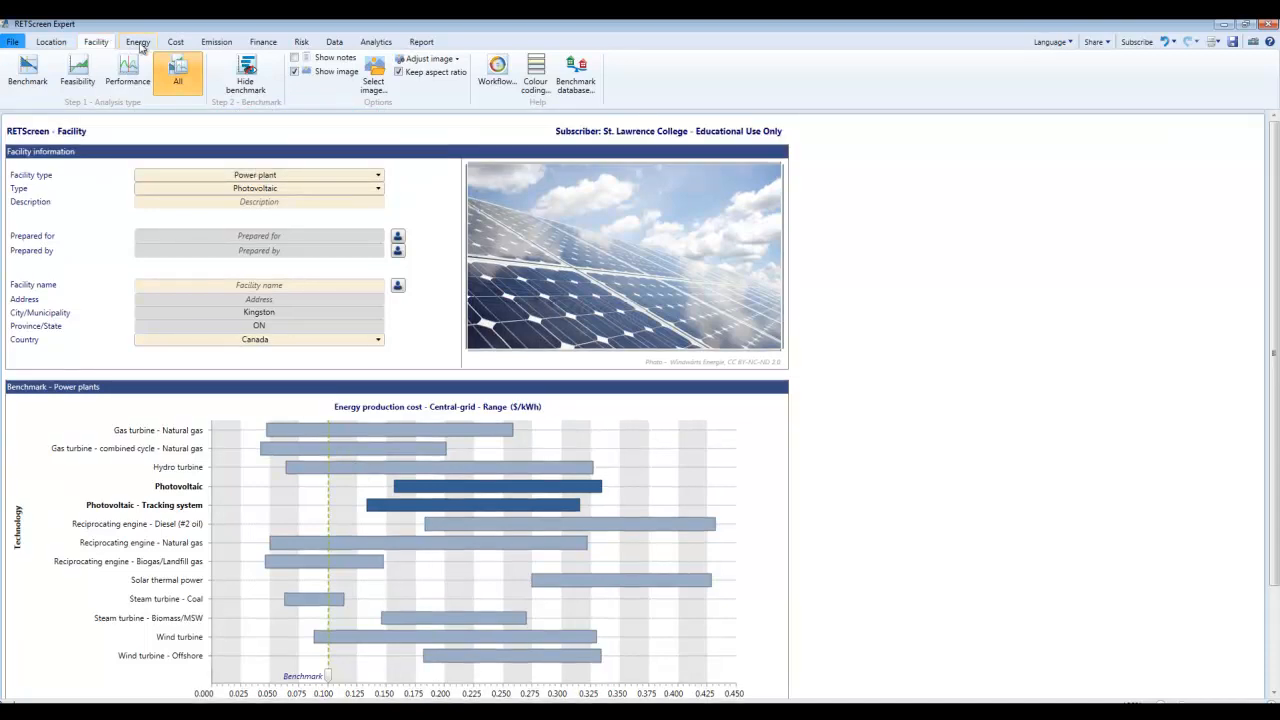
Set the annual electricity export rate to 0.20 $/kWh in the Energy Model.
click(138, 40)
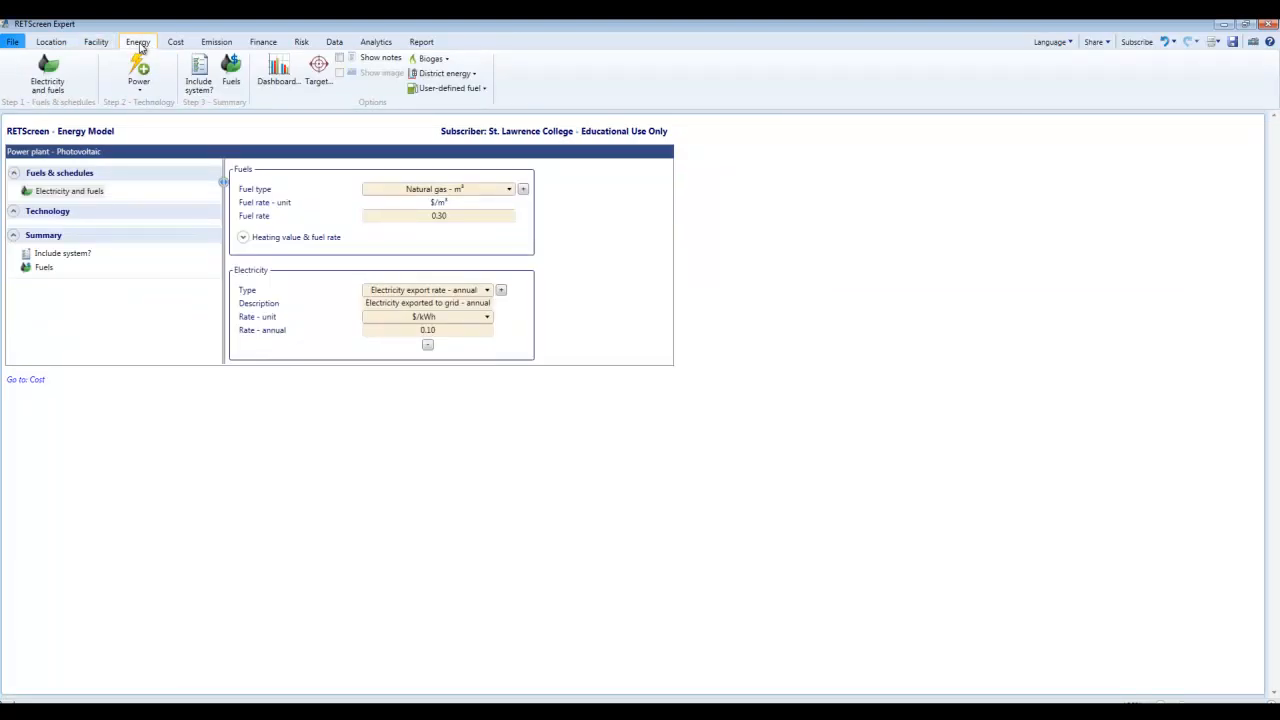
mouse_move(420, 152)
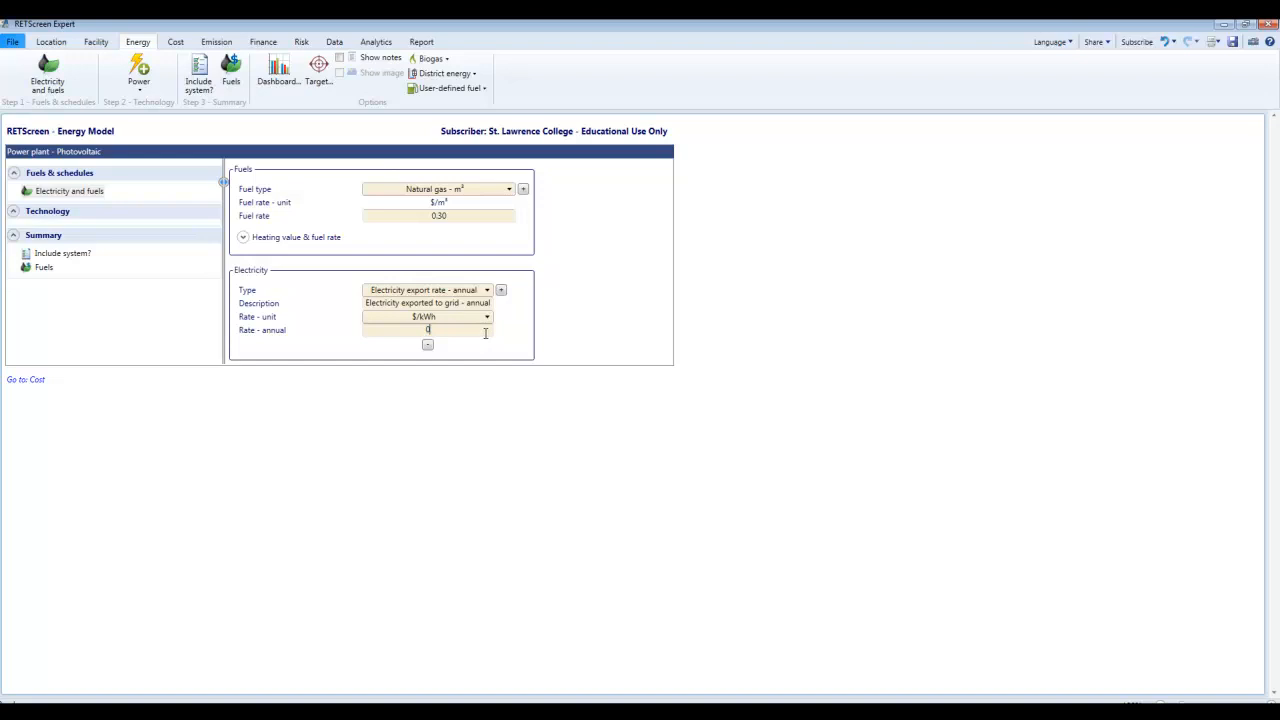
text(.)
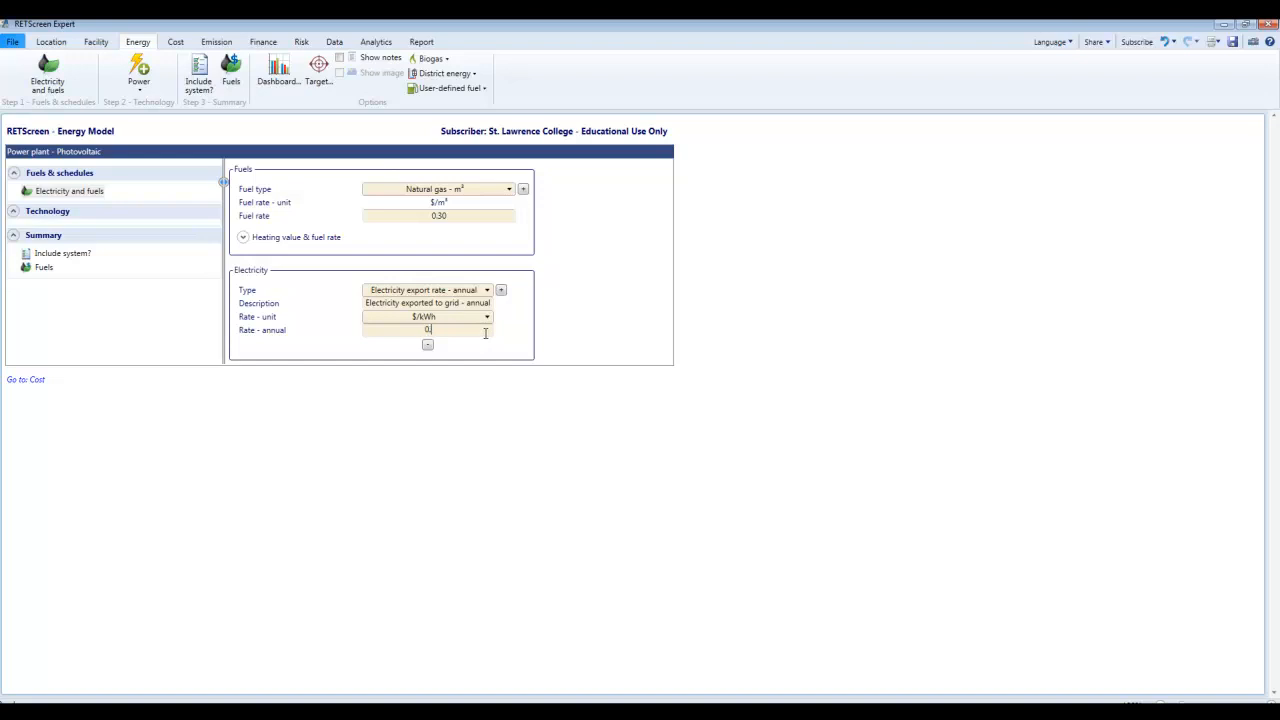
text(0.20)
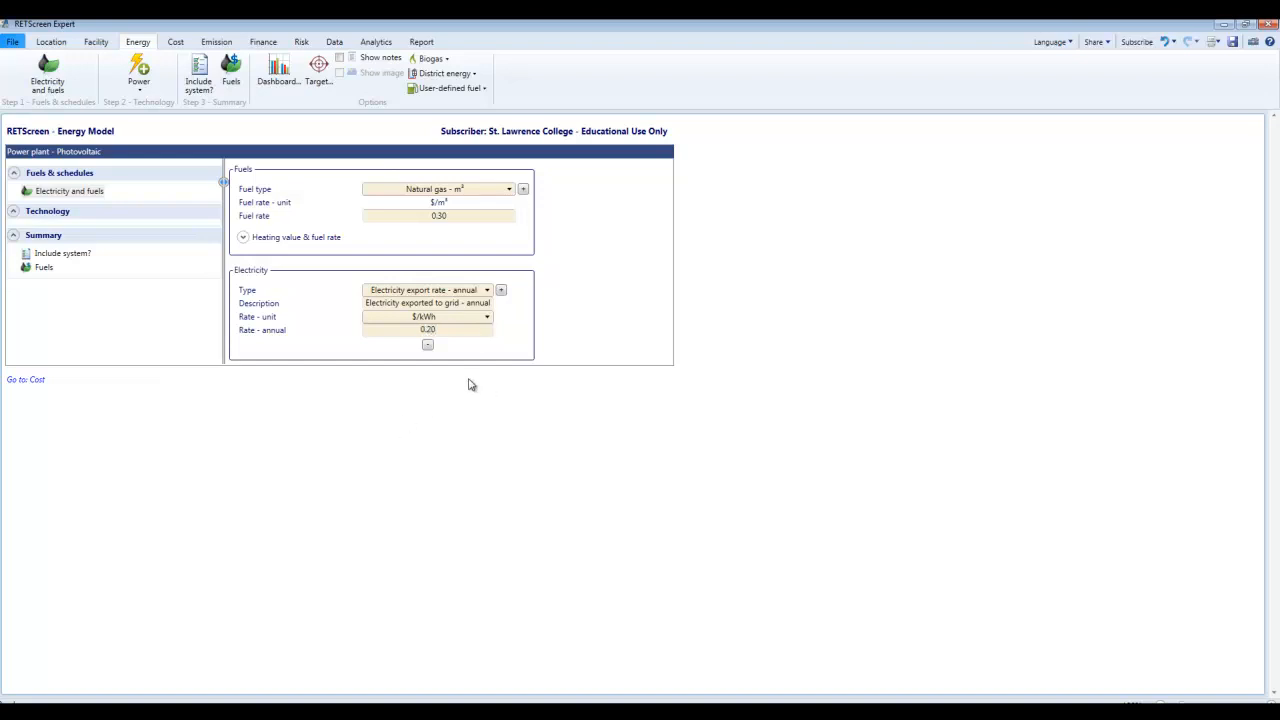
mouse_move(544, 314)
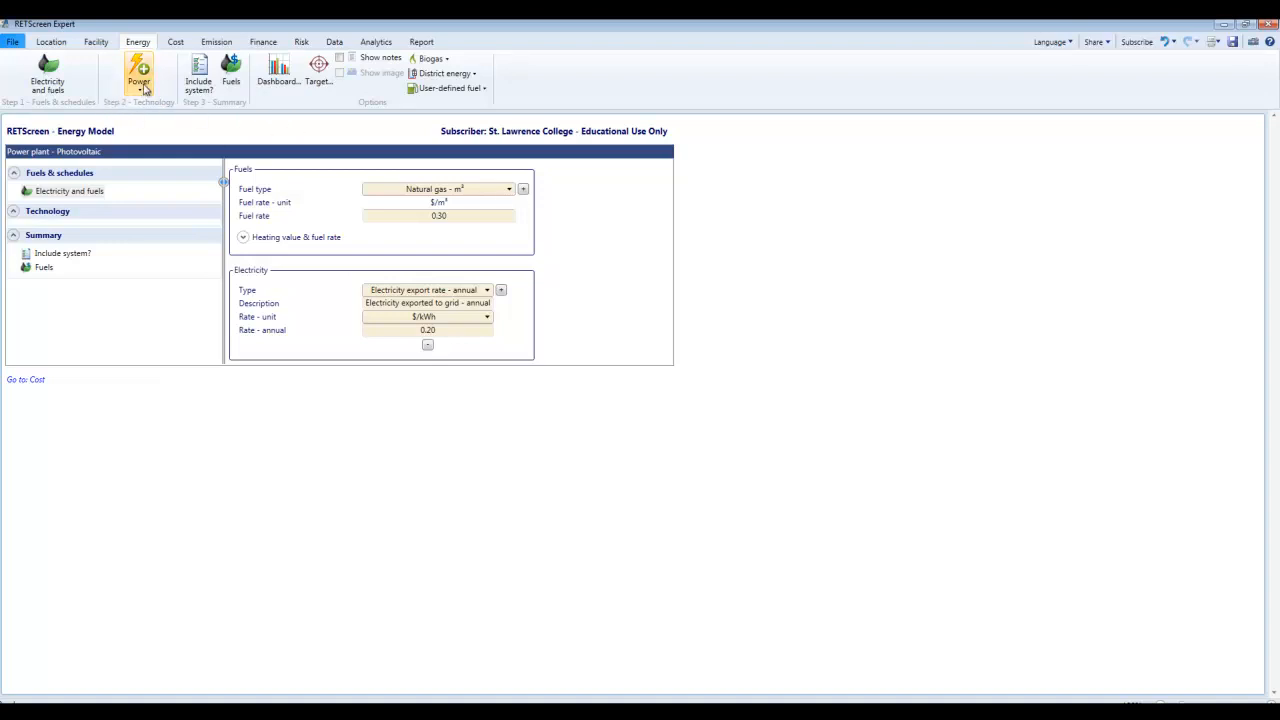
mouse_move(92, 112)
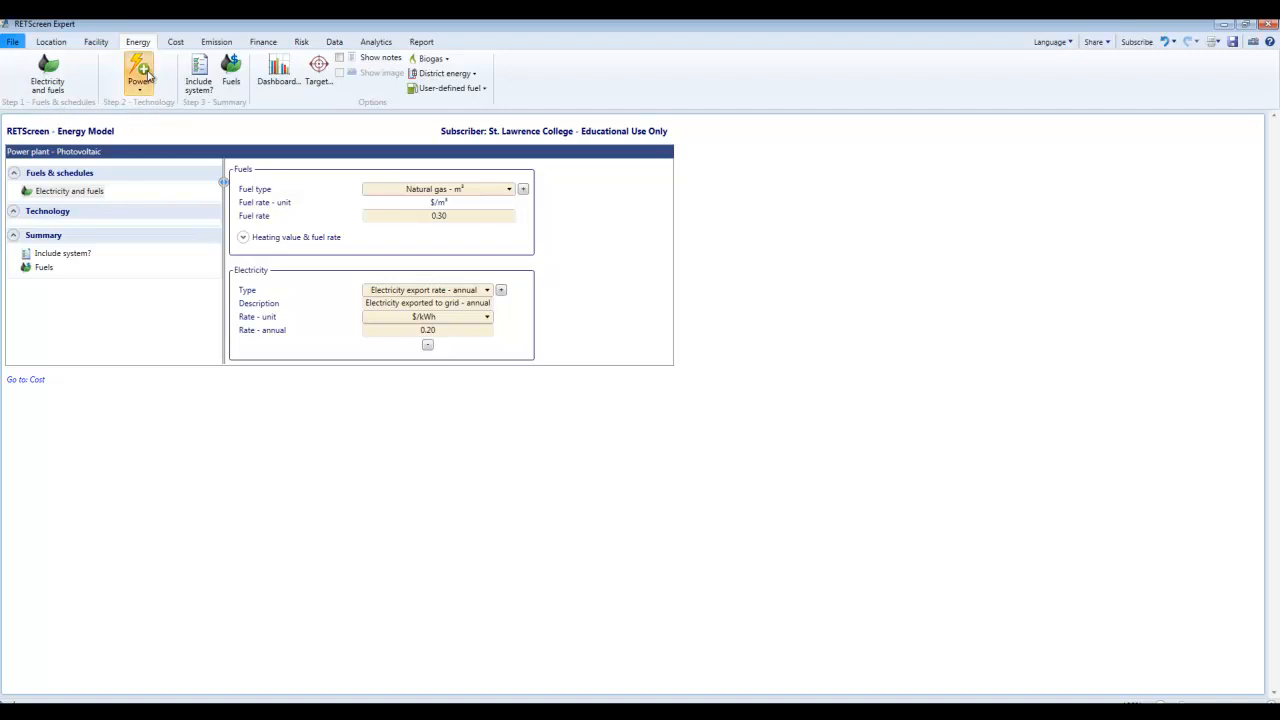
mouse_move(168, 196)
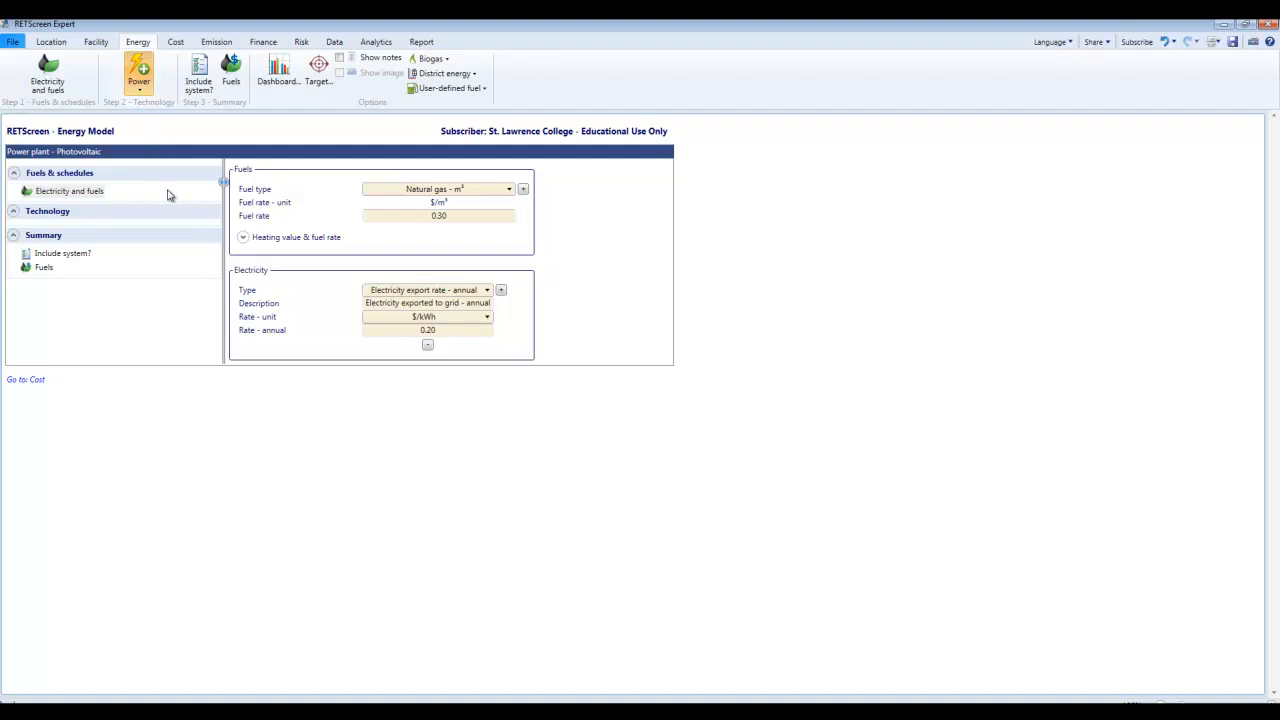
Add Photovoltaics under Power technology and switch its inputs to Level 2.
click(48, 212)
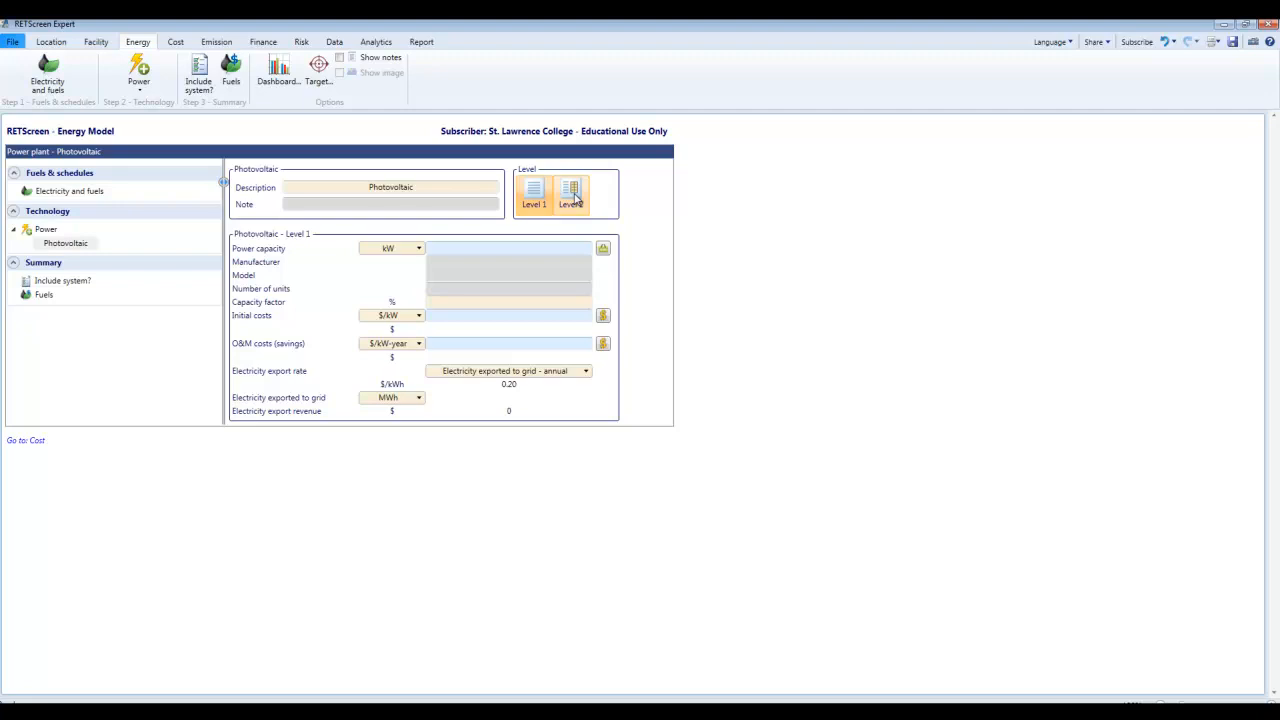
mouse_move(570, 214)
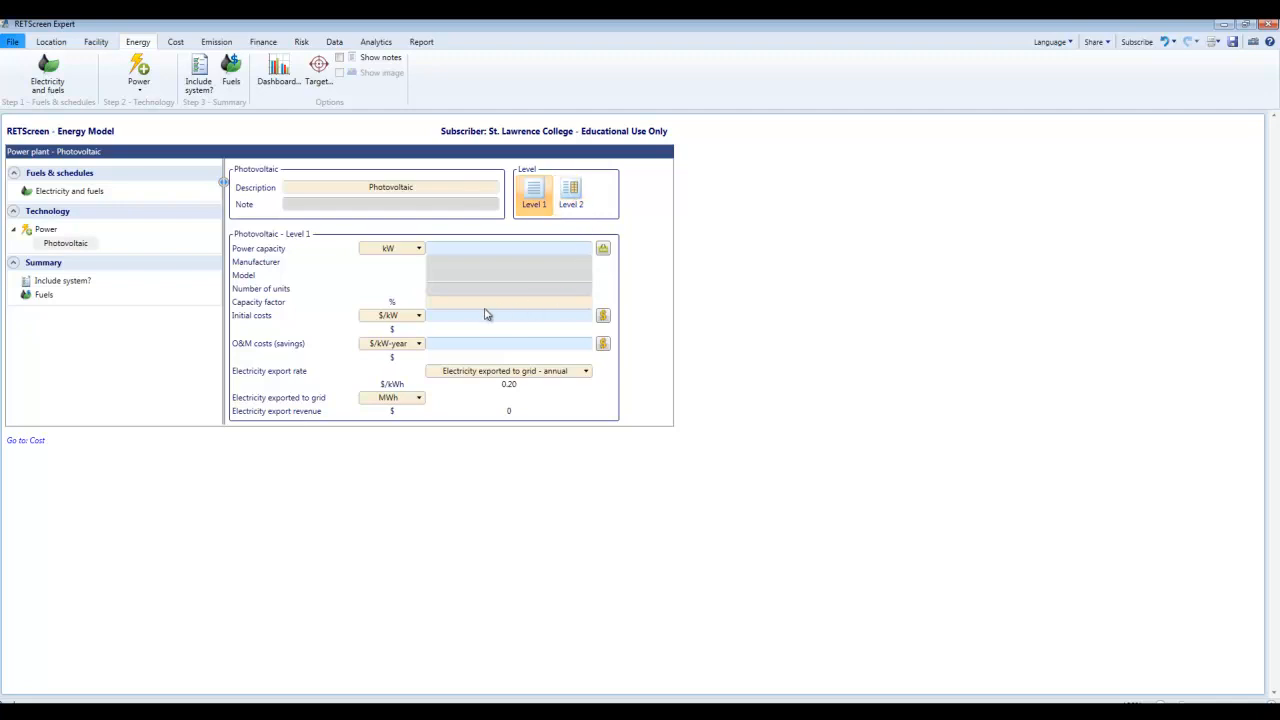
mouse_move(512, 310)
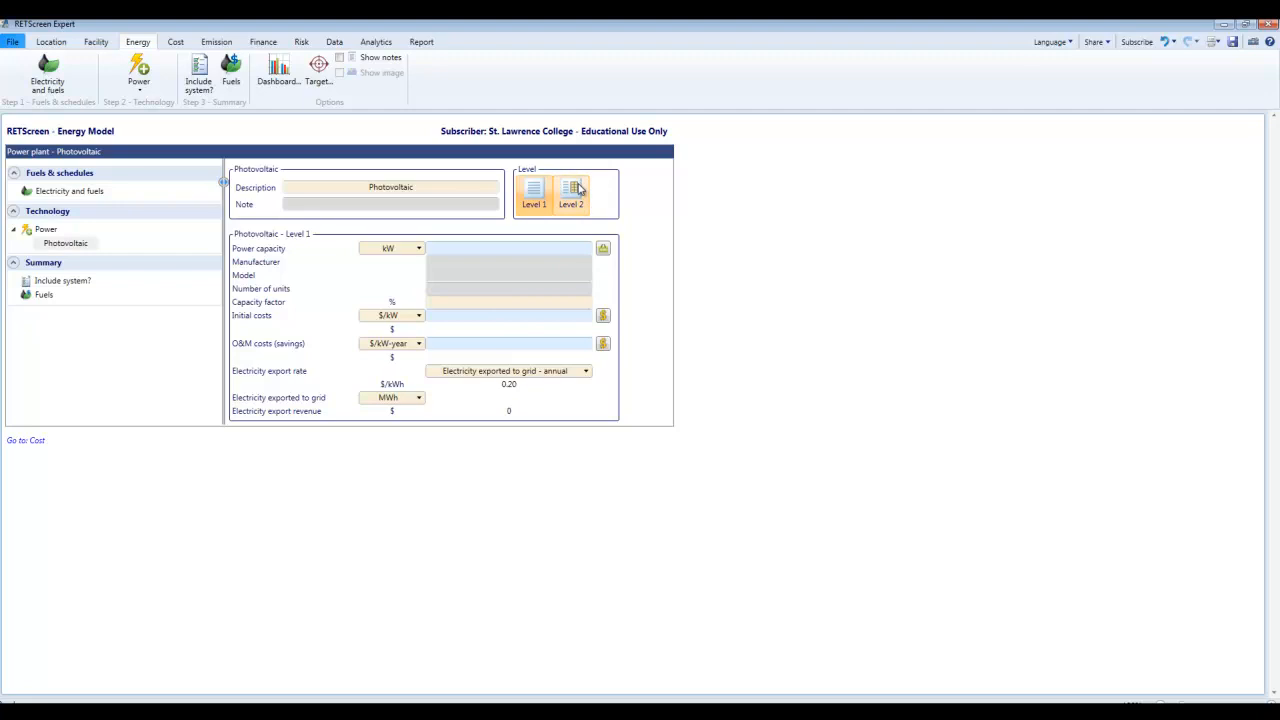
click(572, 194)
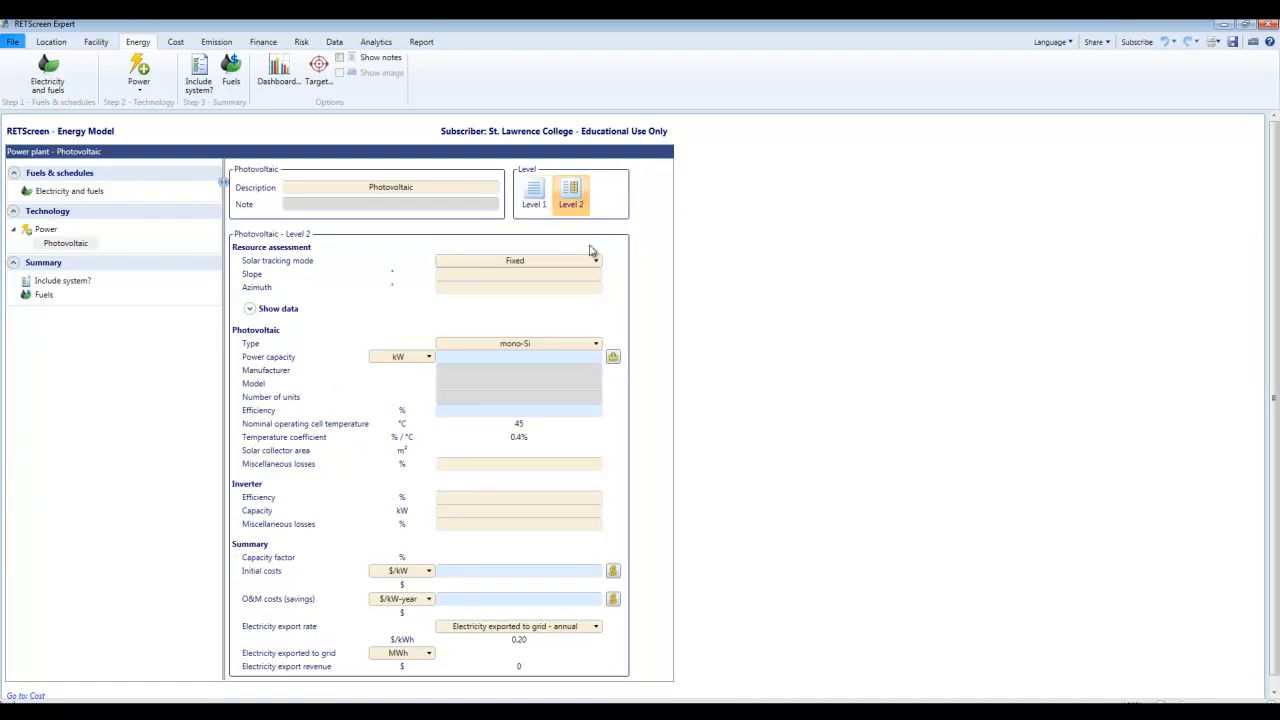
mouse_move(574, 274)
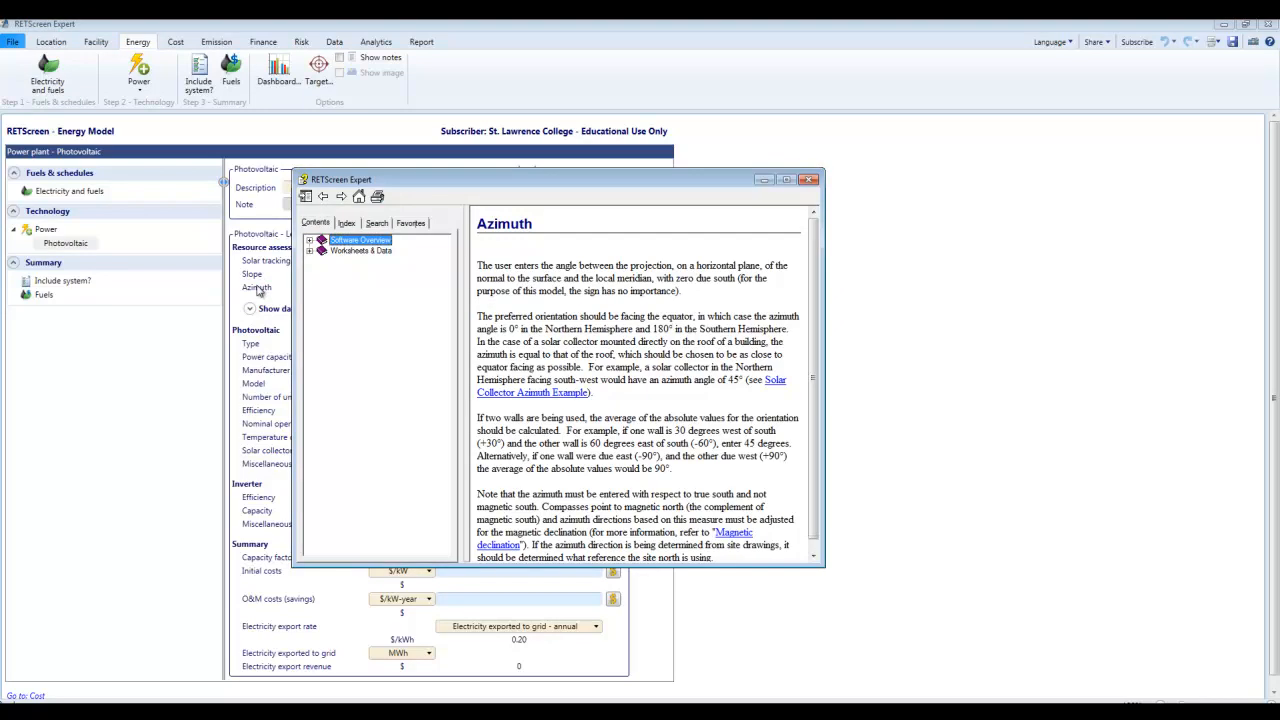
mouse_move(816, 280)
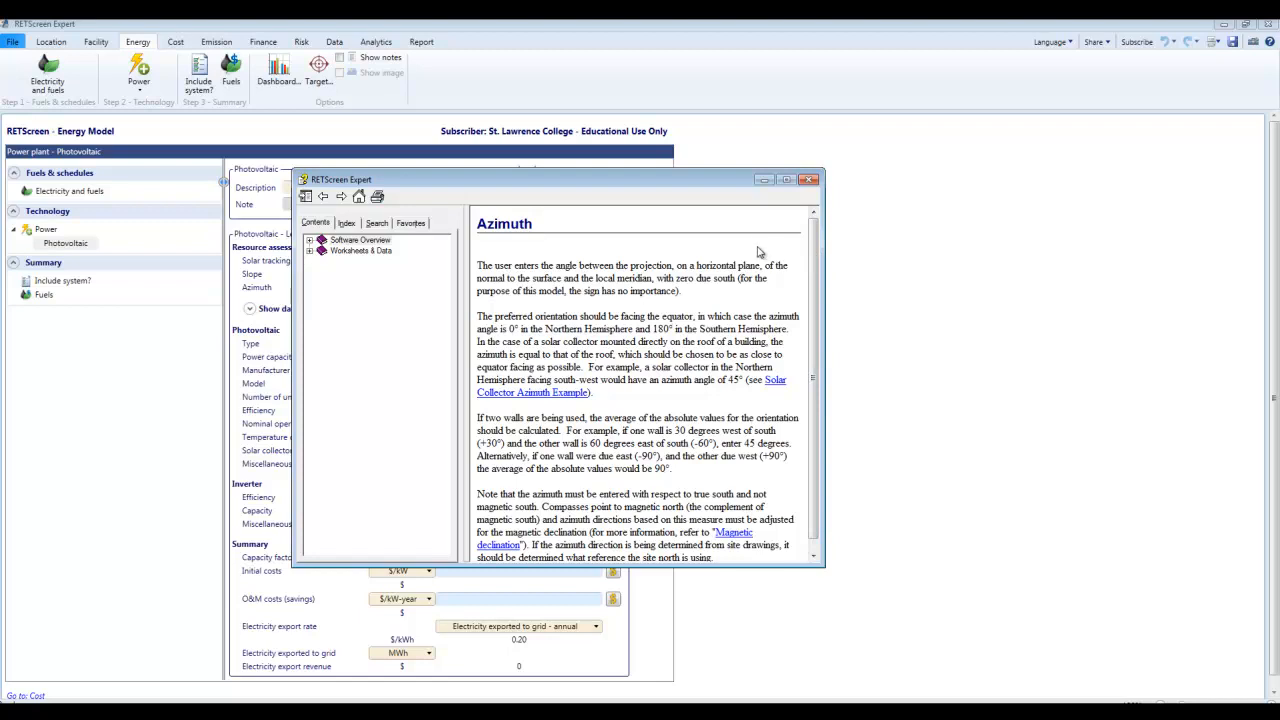
mouse_move(786, 200)
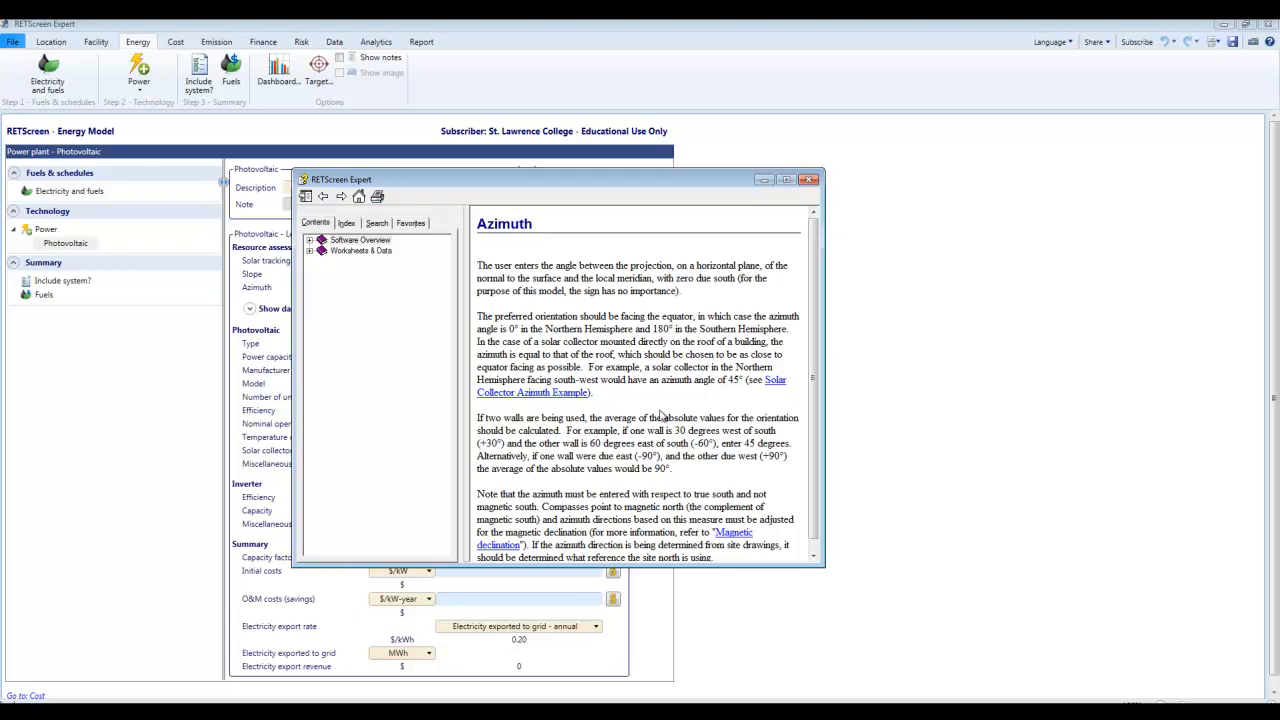
mouse_move(664, 416)
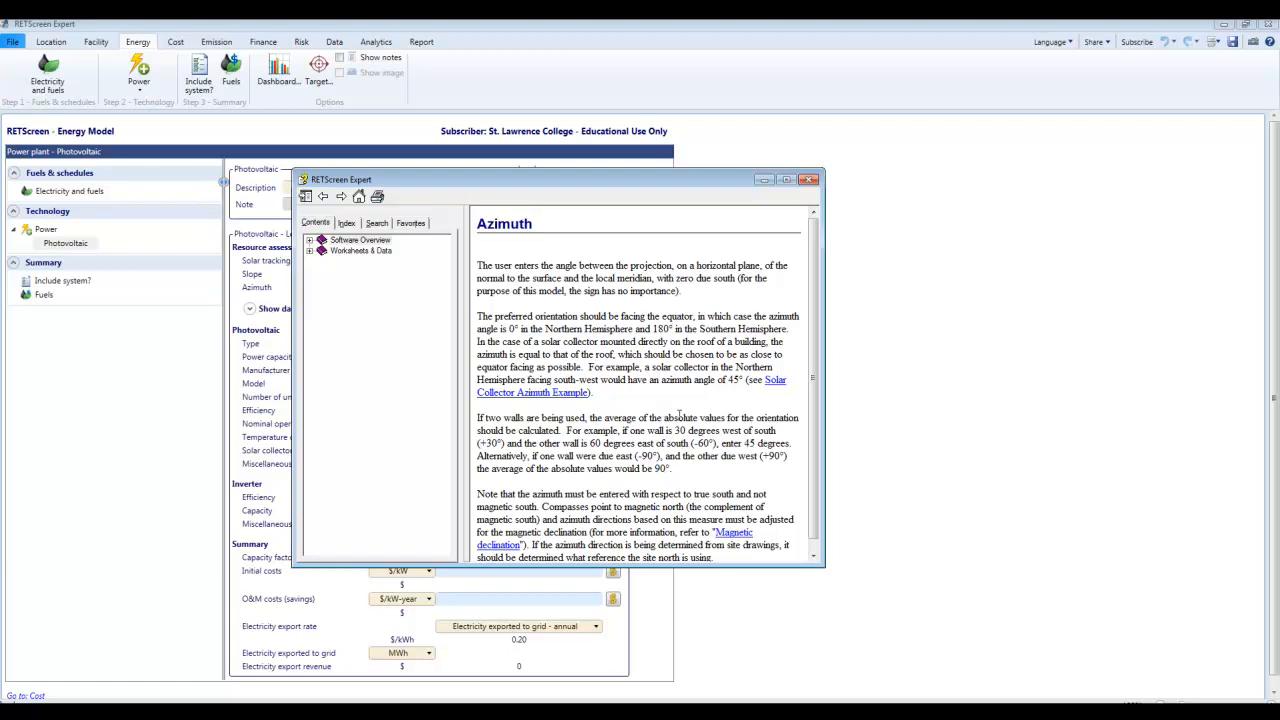
mouse_move(738, 224)
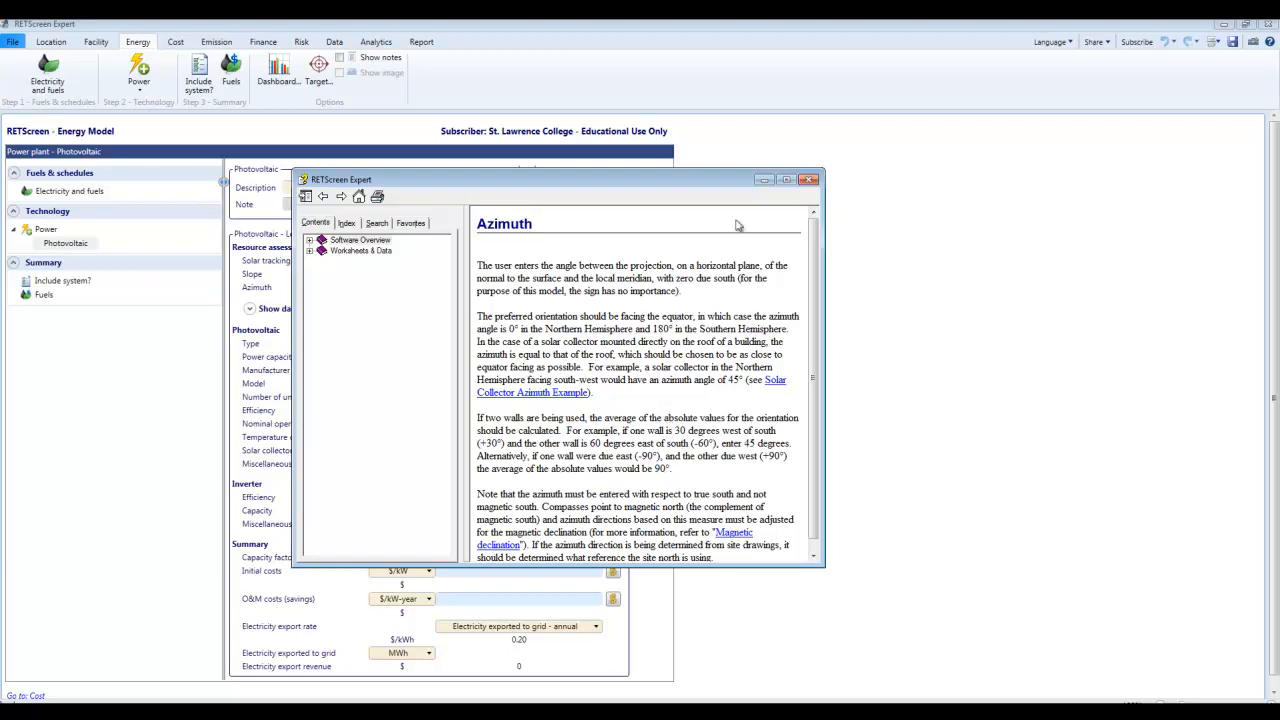
mouse_move(744, 192)
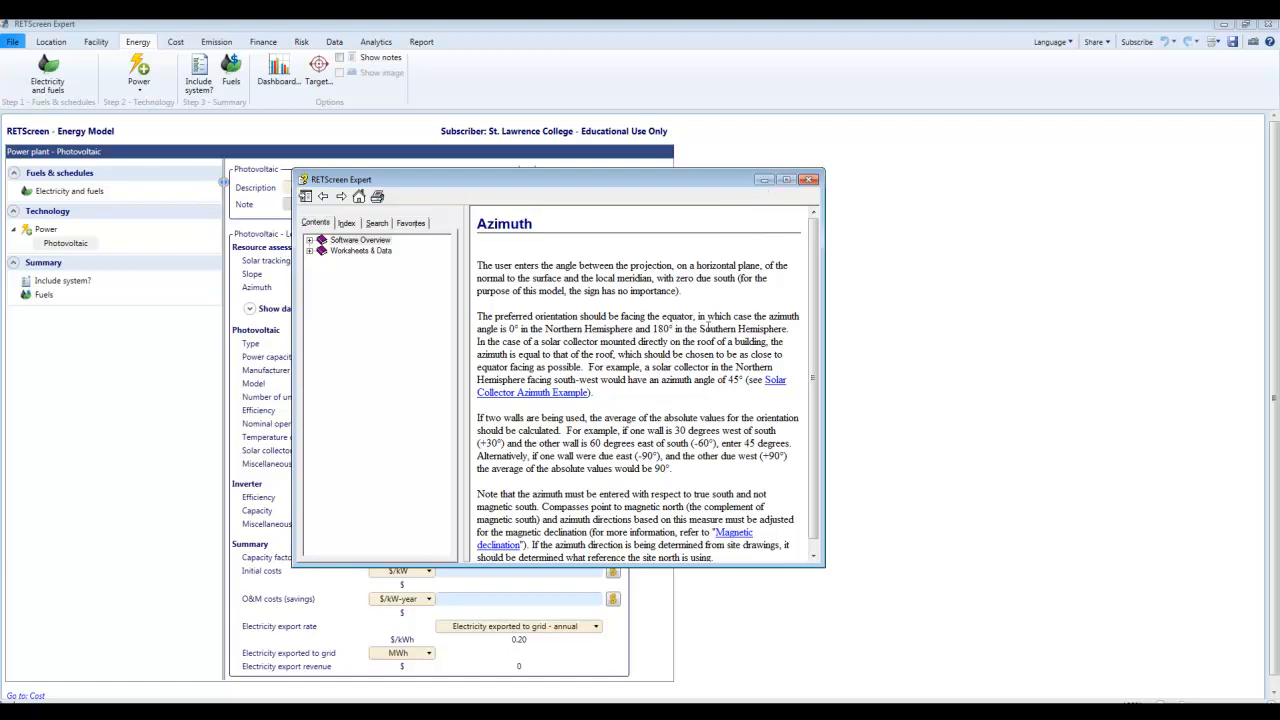
mouse_move(744, 476)
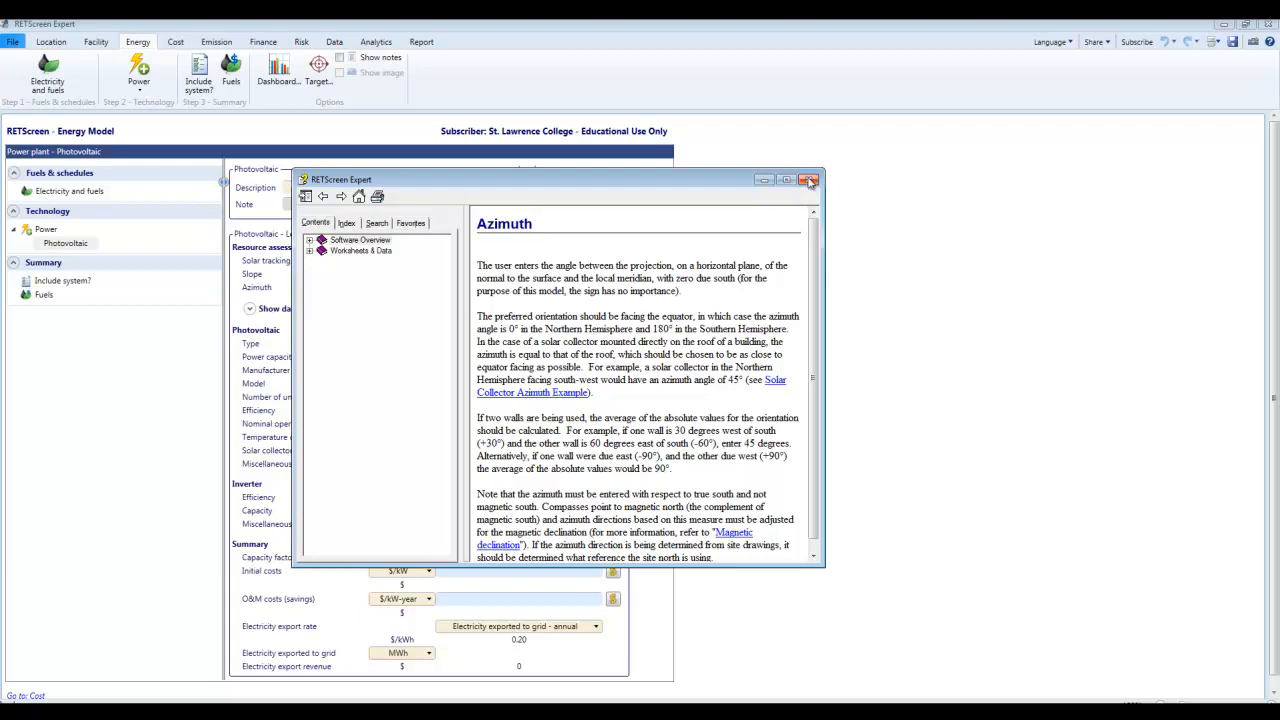
Close the Azimuth help window, returning to the Level 2 photovoltaic inputs.
click(810, 180)
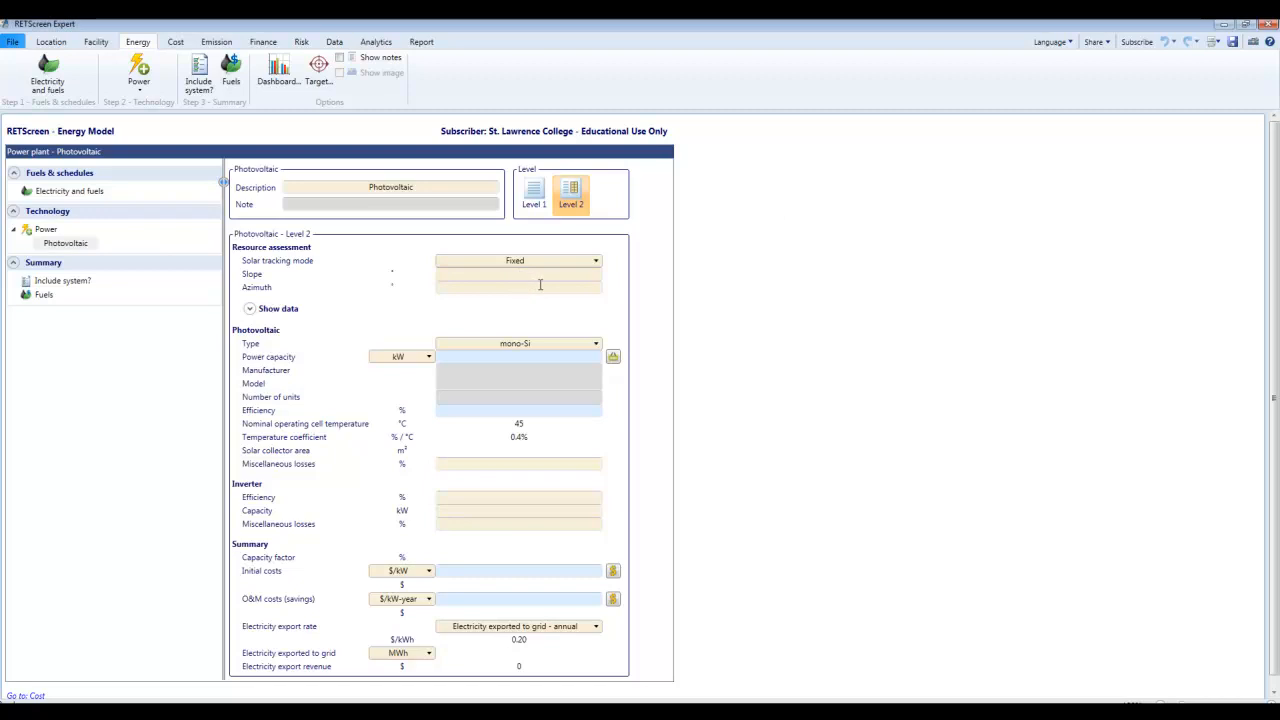
Set the photovoltaic azimuth to 20 with fixed tracking.
text(20)
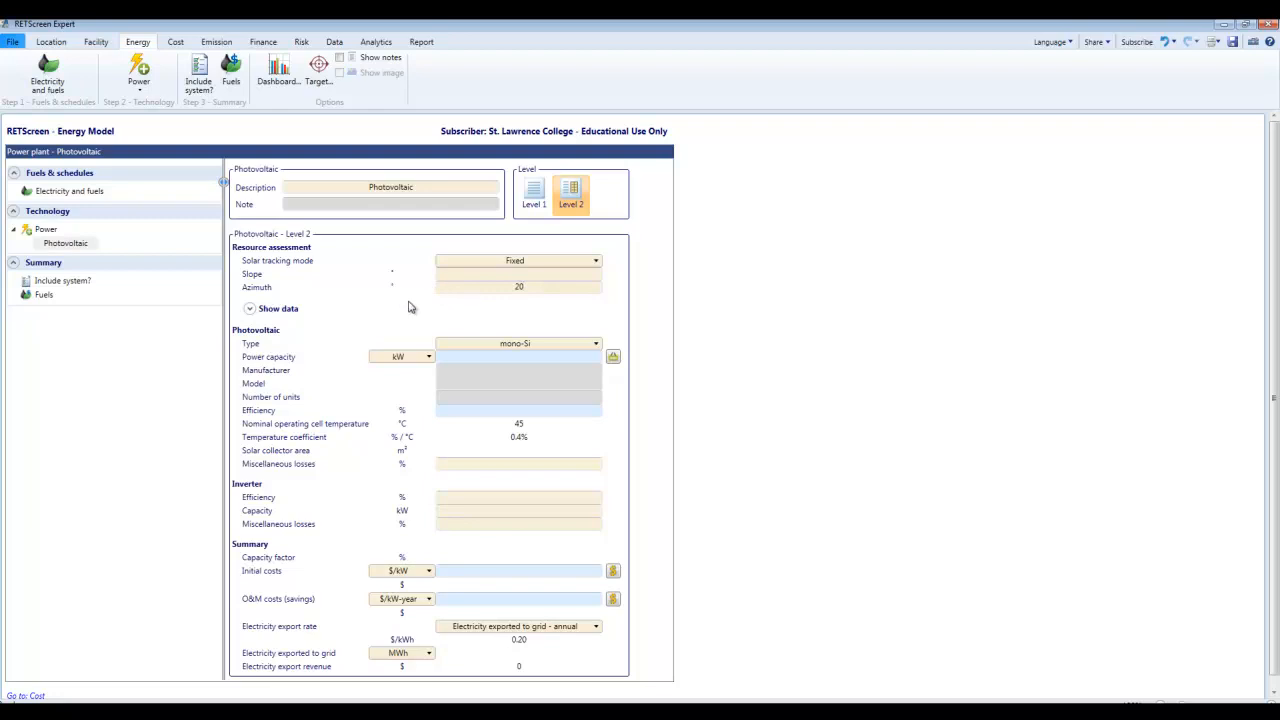
mouse_move(544, 320)
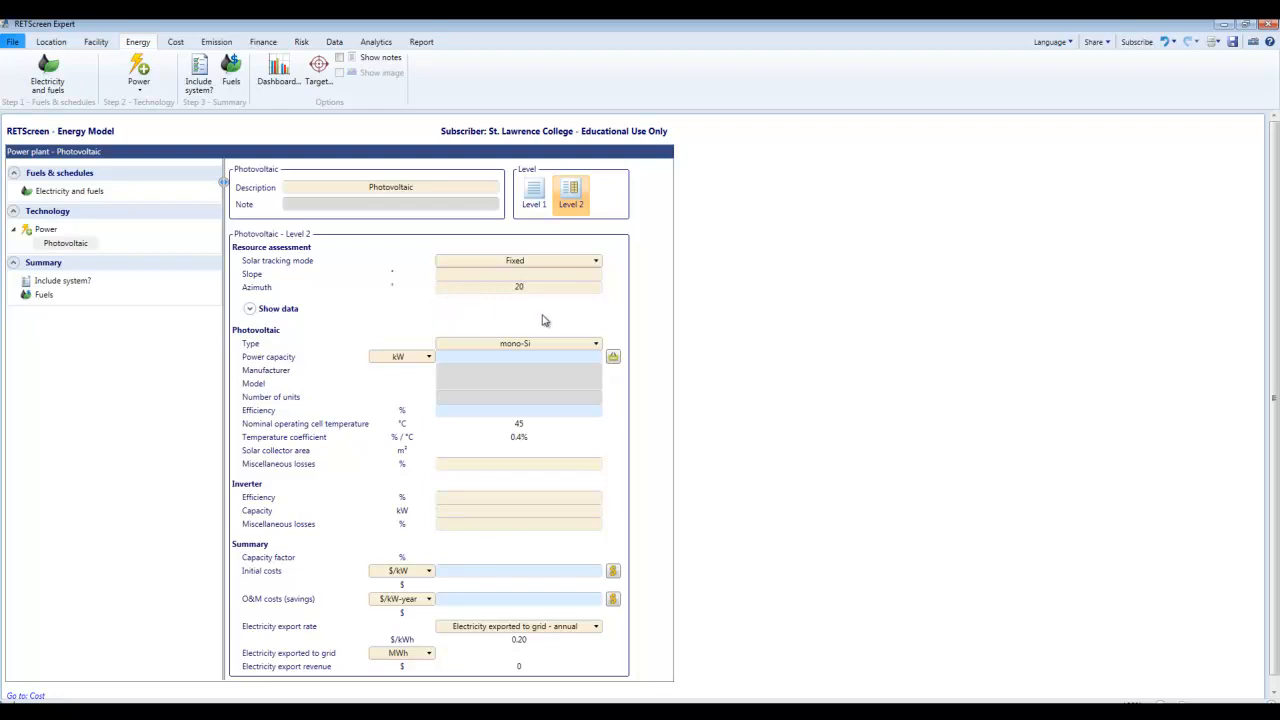
mouse_move(572, 276)
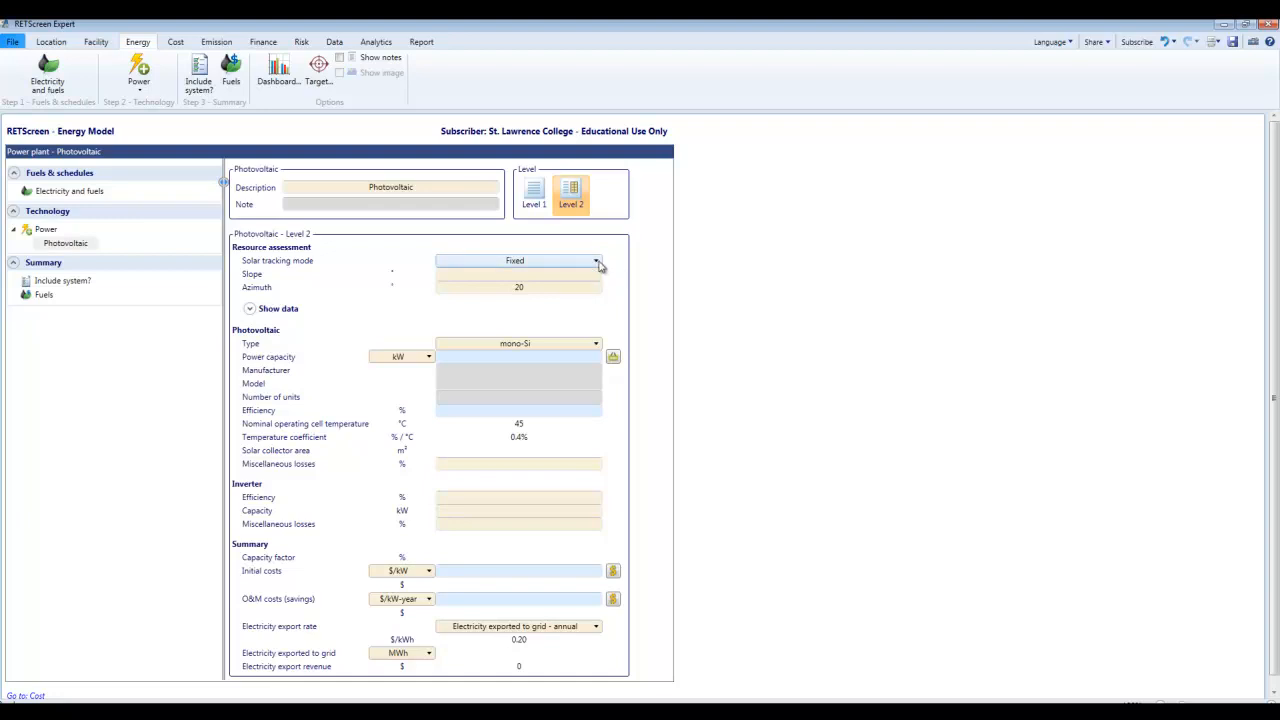
mouse_move(560, 328)
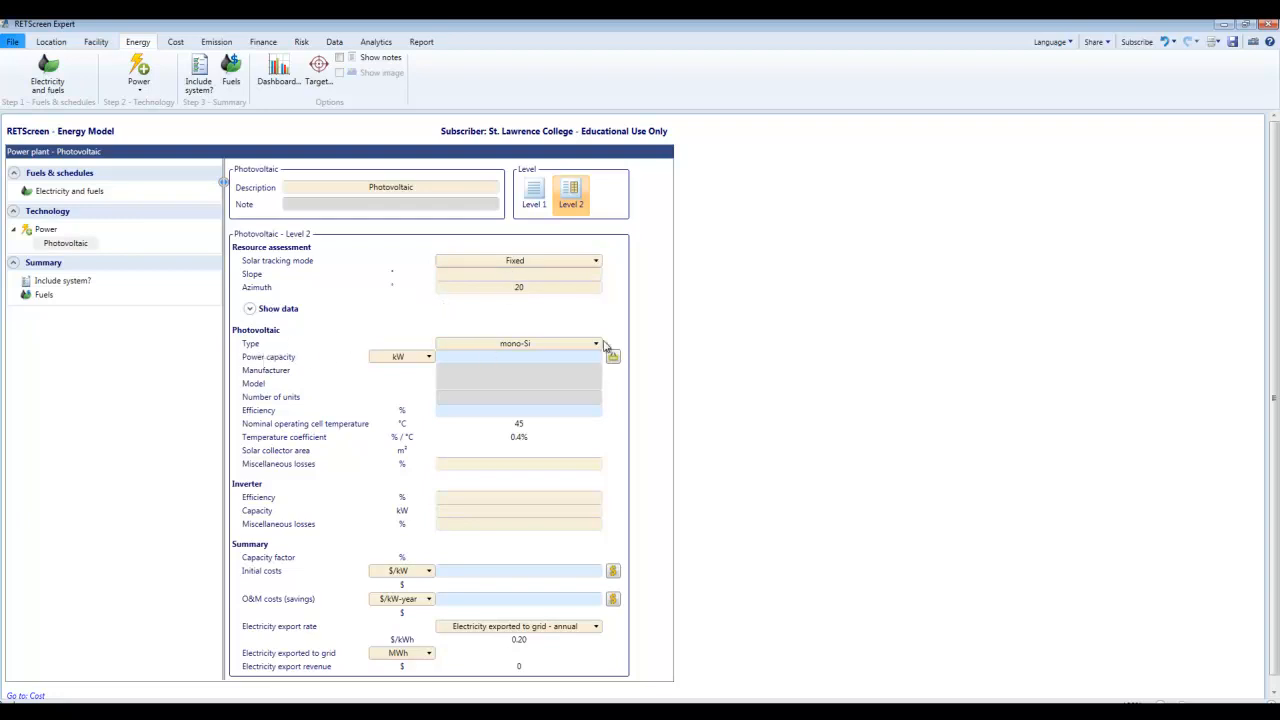
mouse_move(196, 356)
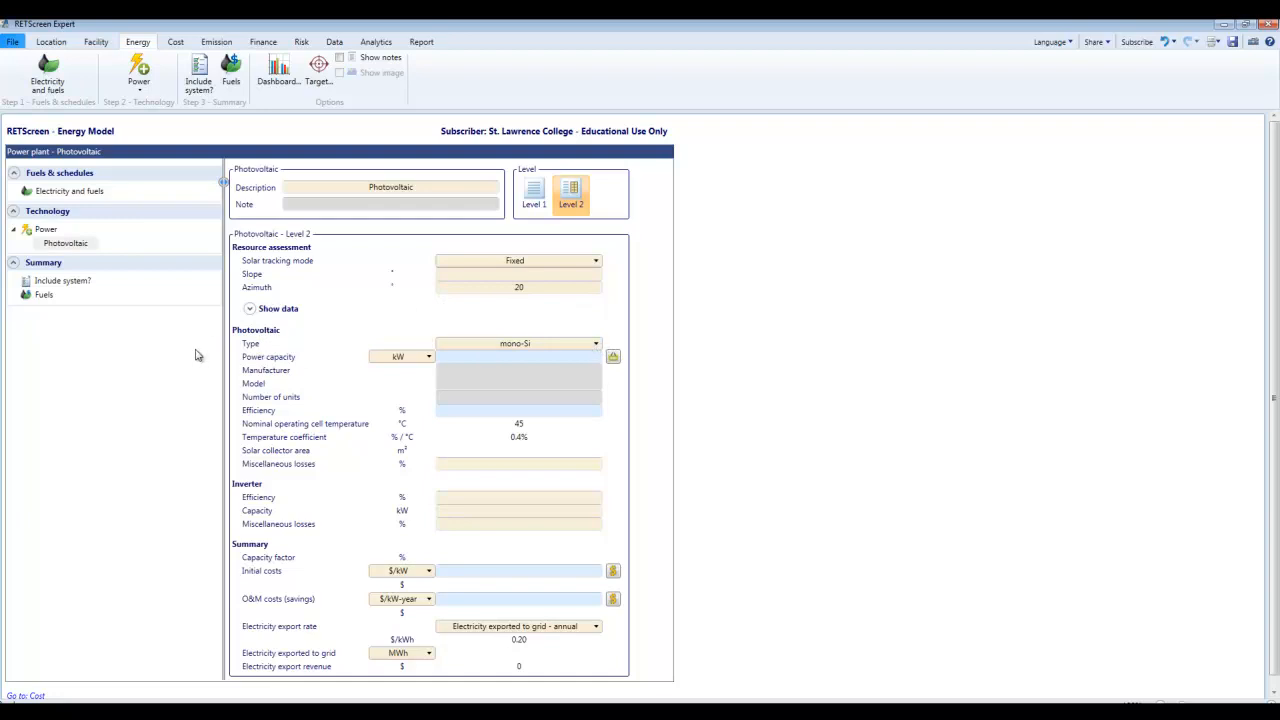
mouse_move(452, 492)
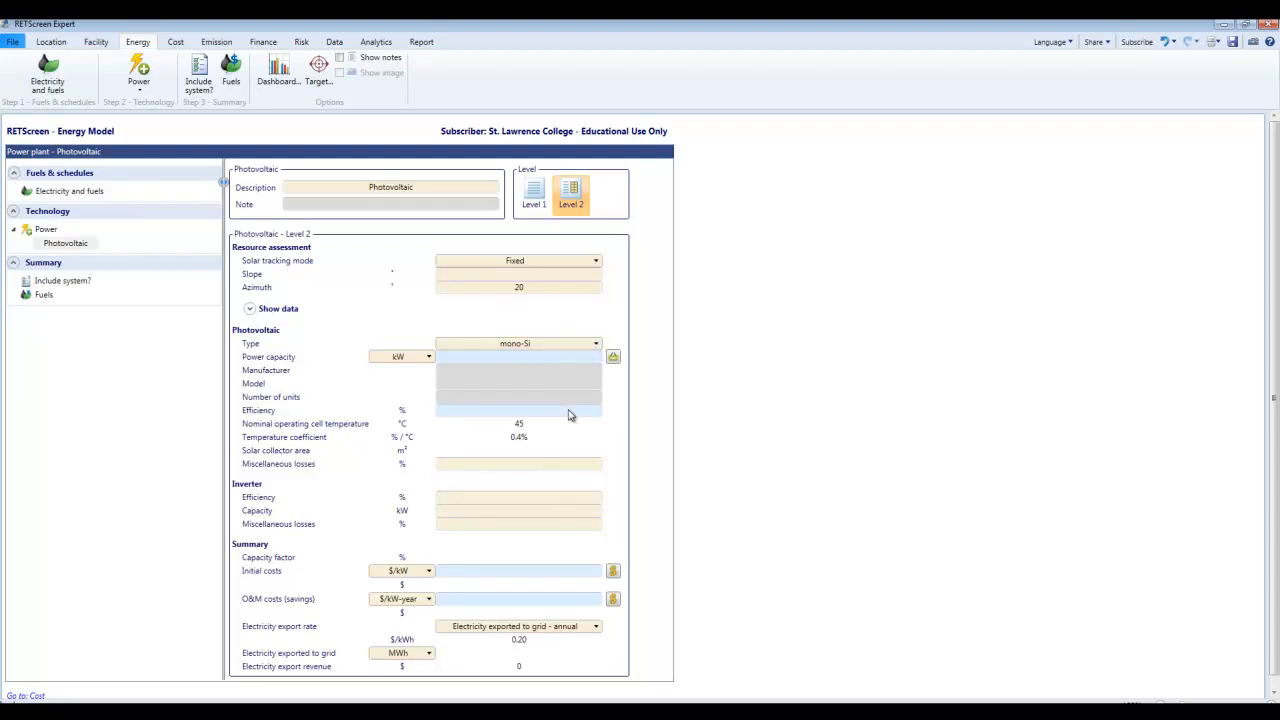
mouse_move(562, 388)
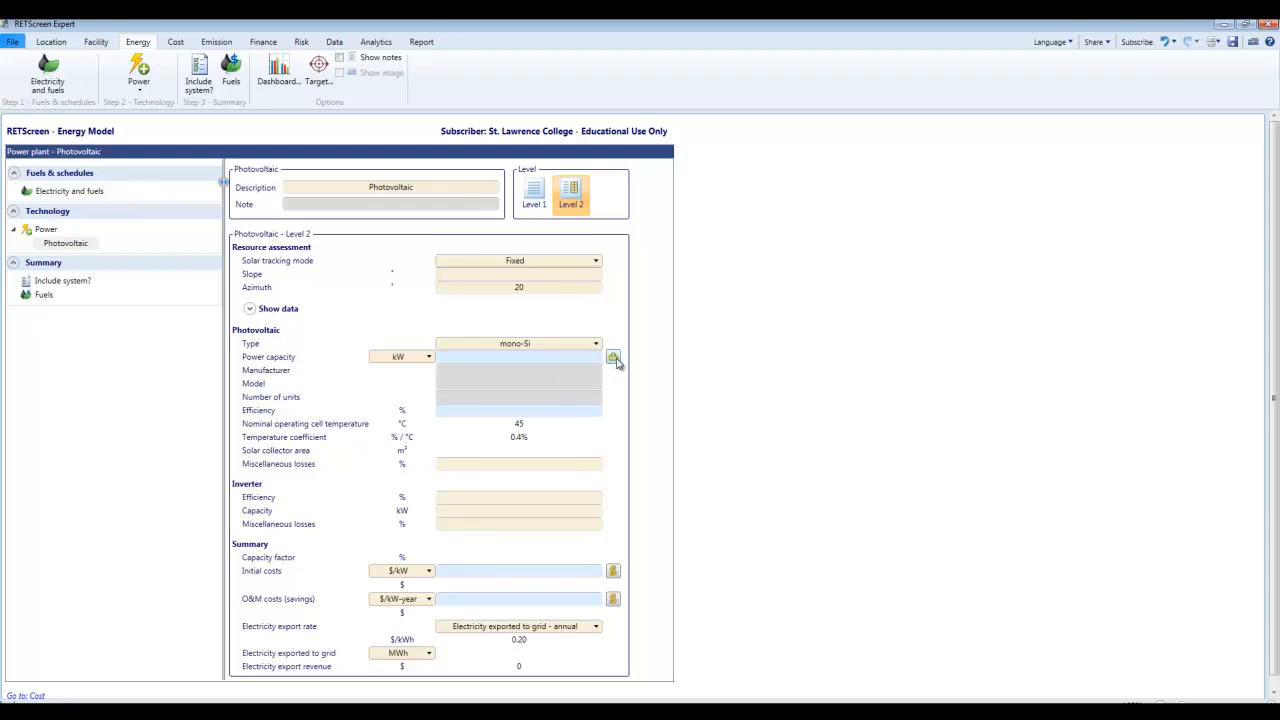
mouse_move(616, 378)
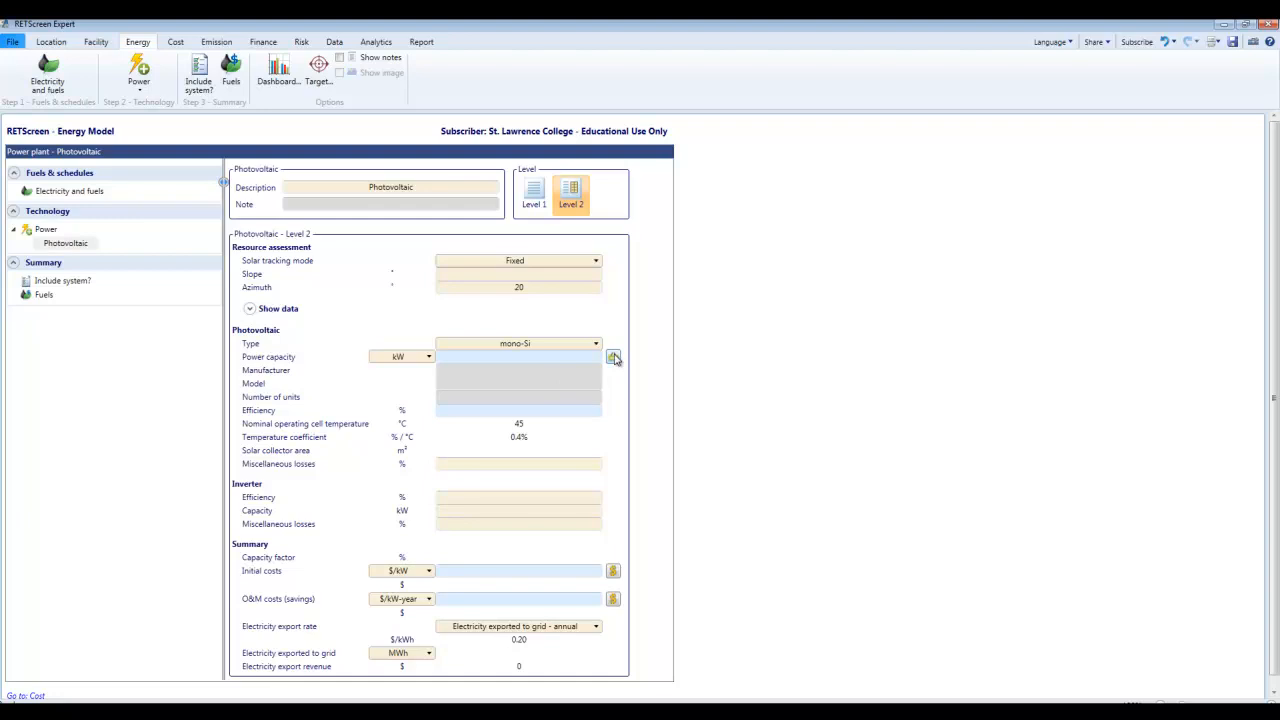
Select 100 Canadian Solar CS5P 200W mono-Si modules from the product database, giving 20 kW.
click(612, 356)
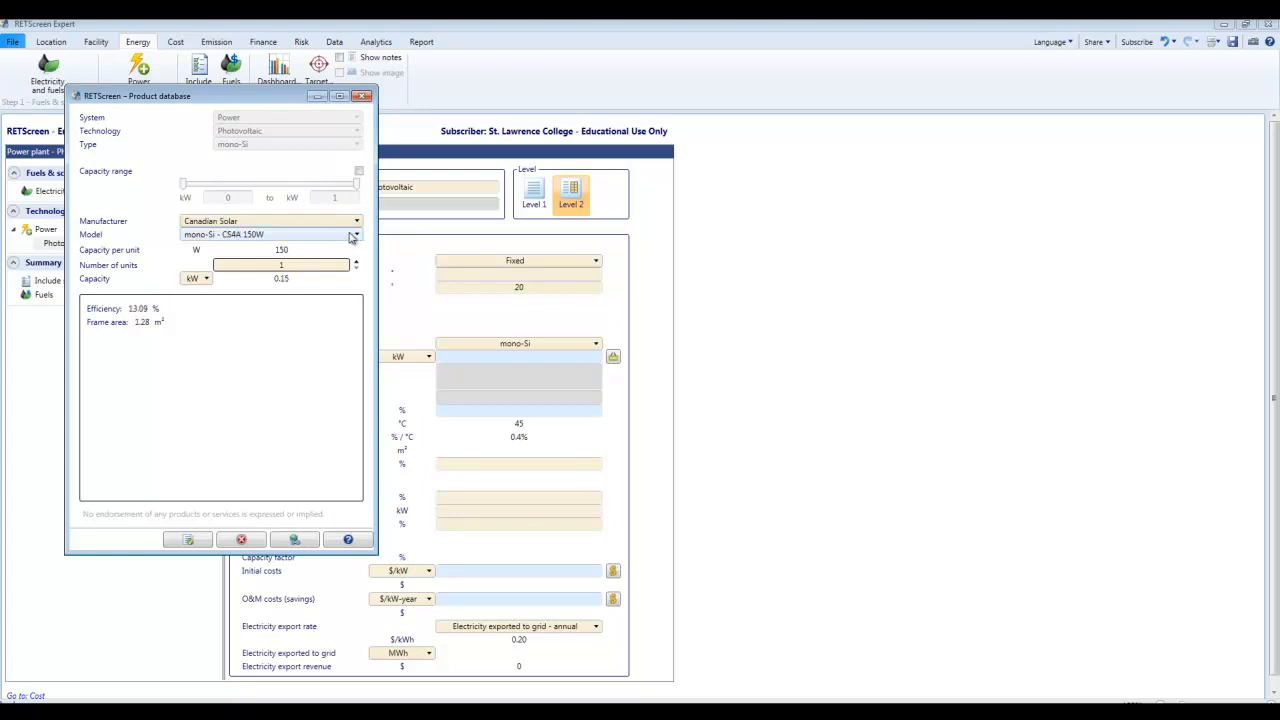
mouse_move(356, 290)
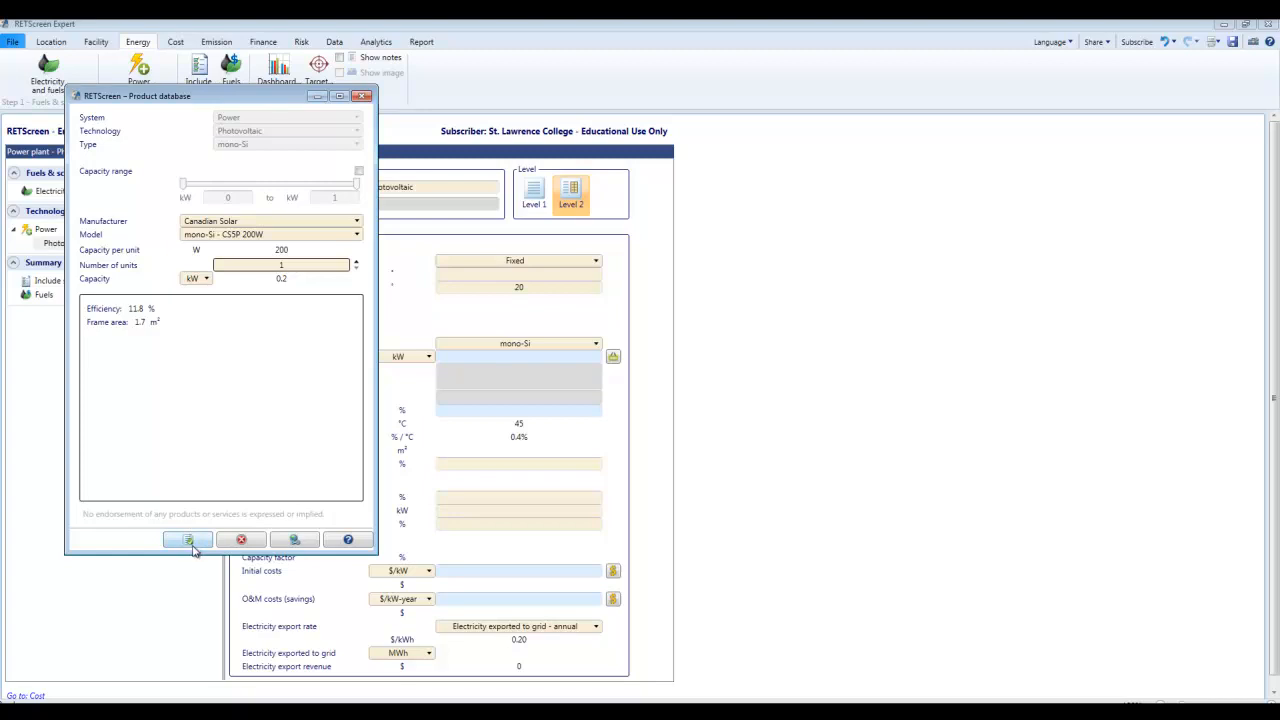
mouse_move(310, 272)
text(00)
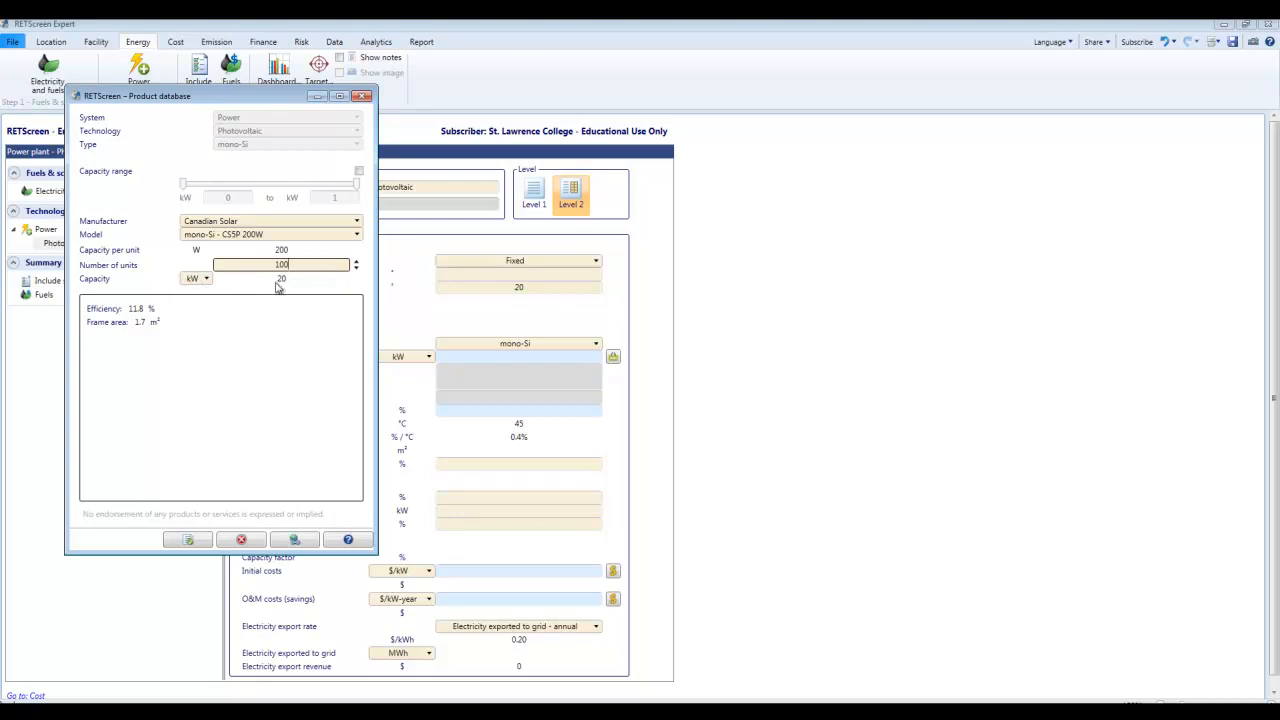
mouse_move(180, 570)
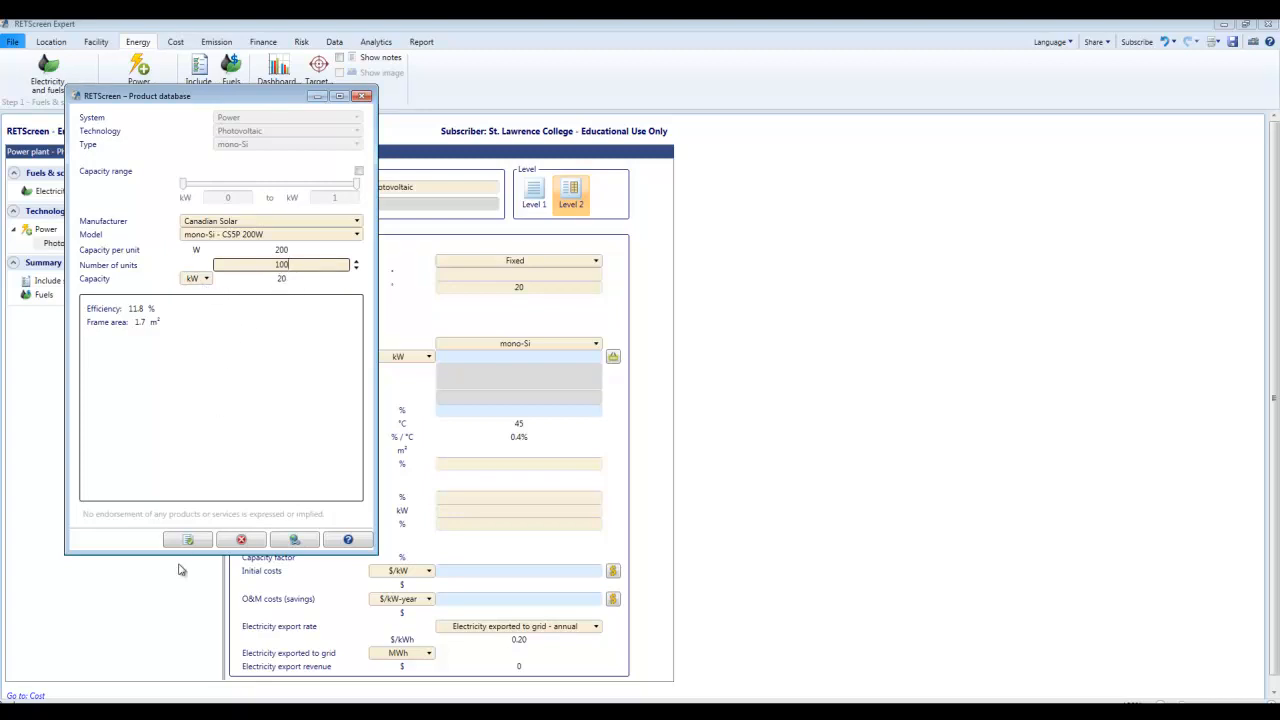
click(188, 540)
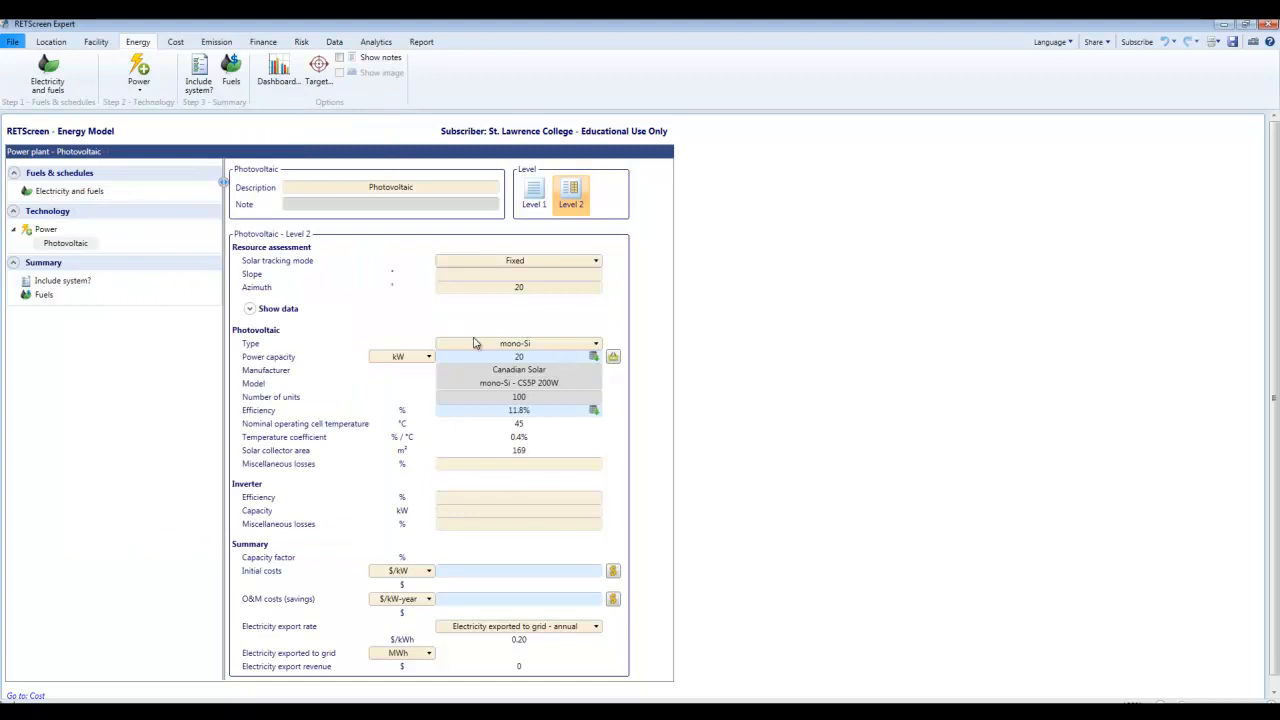
mouse_move(550, 420)
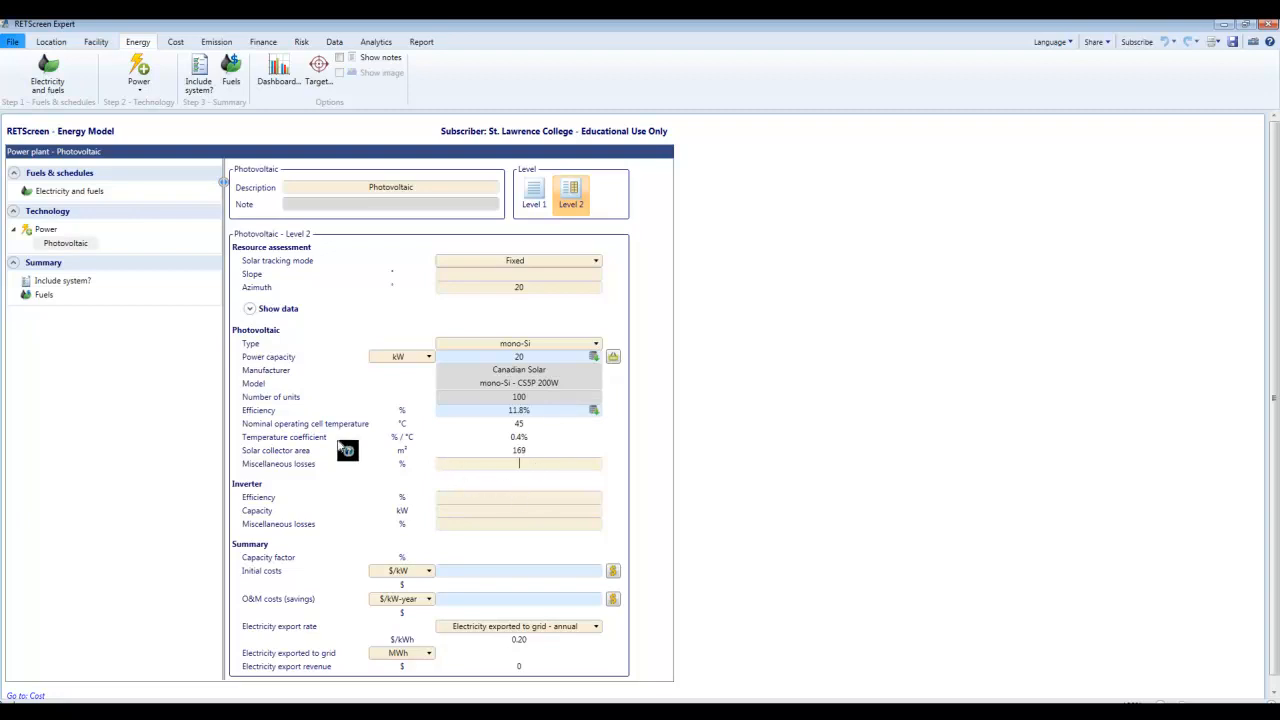
mouse_move(308, 474)
text(9)
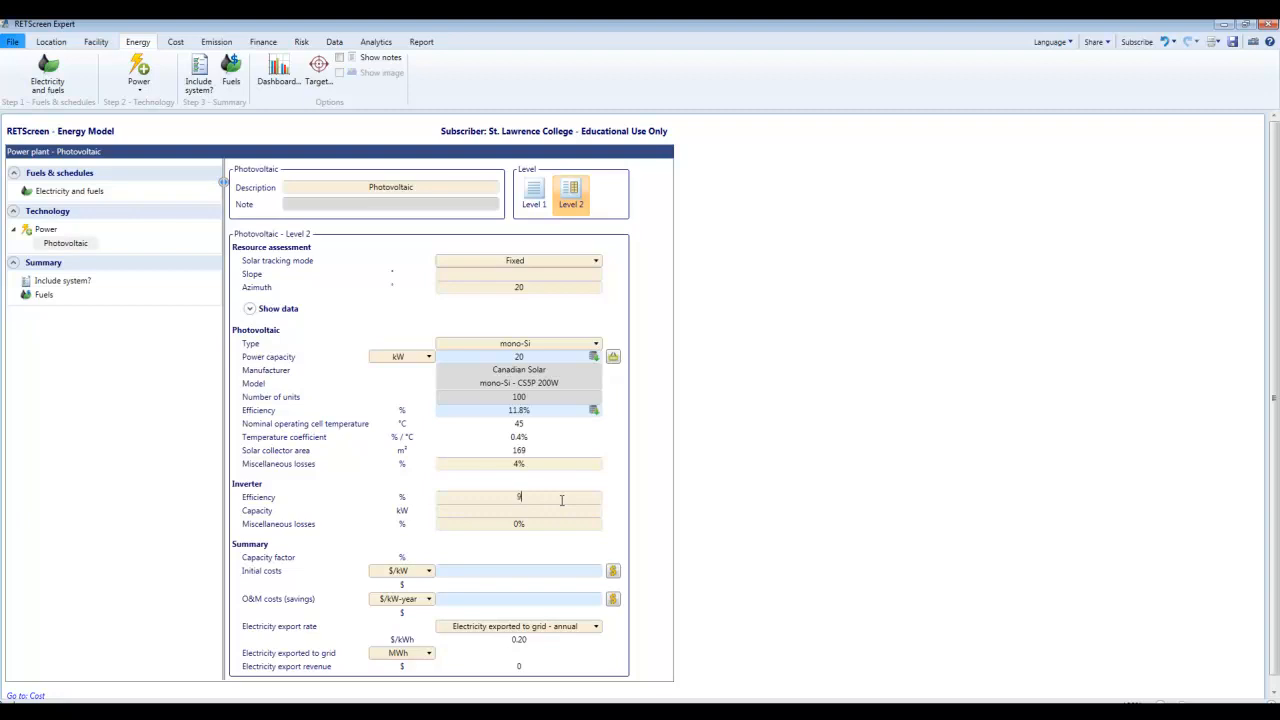
Set inverter efficiency to 97%, capacity 20 kW and 0% losses, yielding a 13.7% capacity factor.
text(7%)
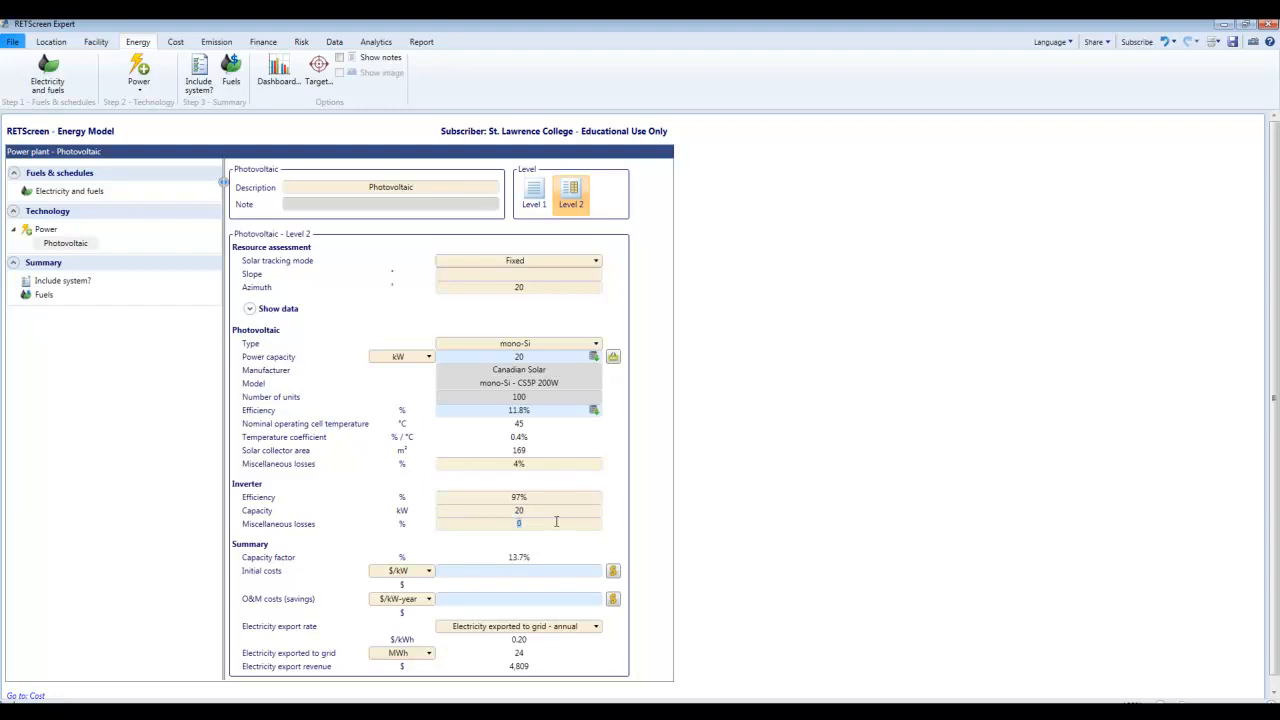
click(518, 512)
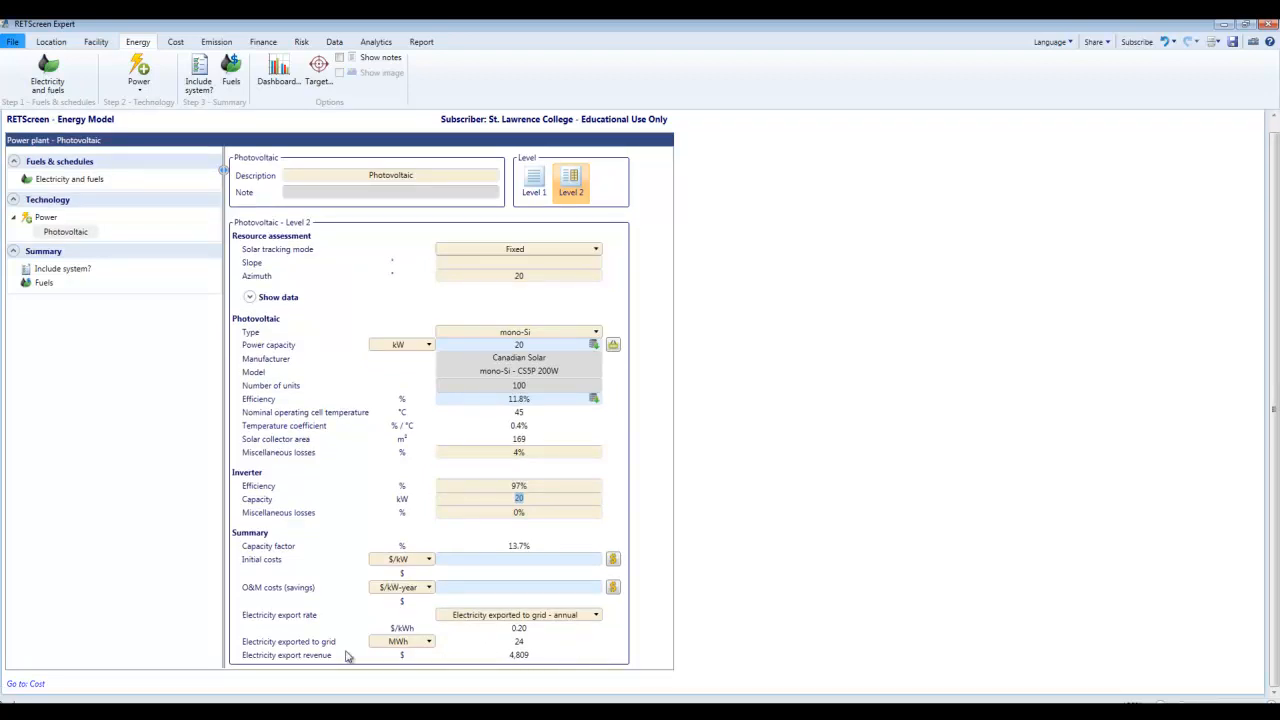
mouse_move(536, 650)
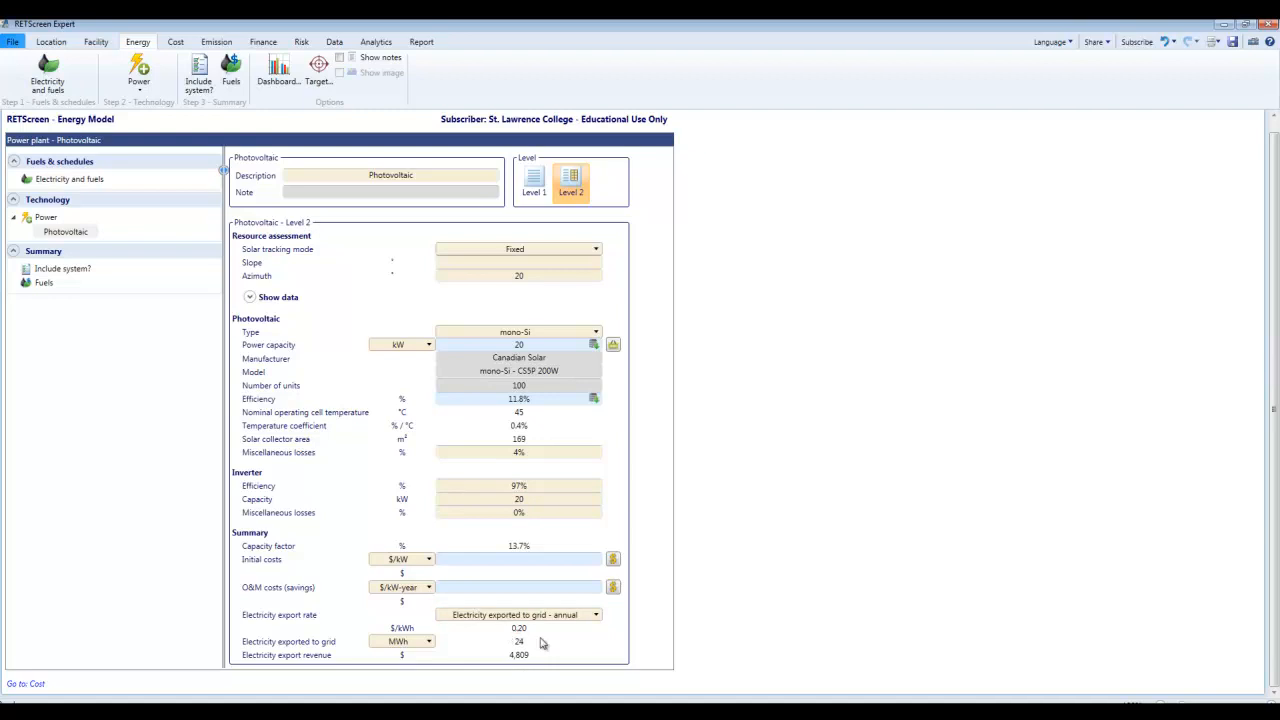
mouse_move(530, 640)
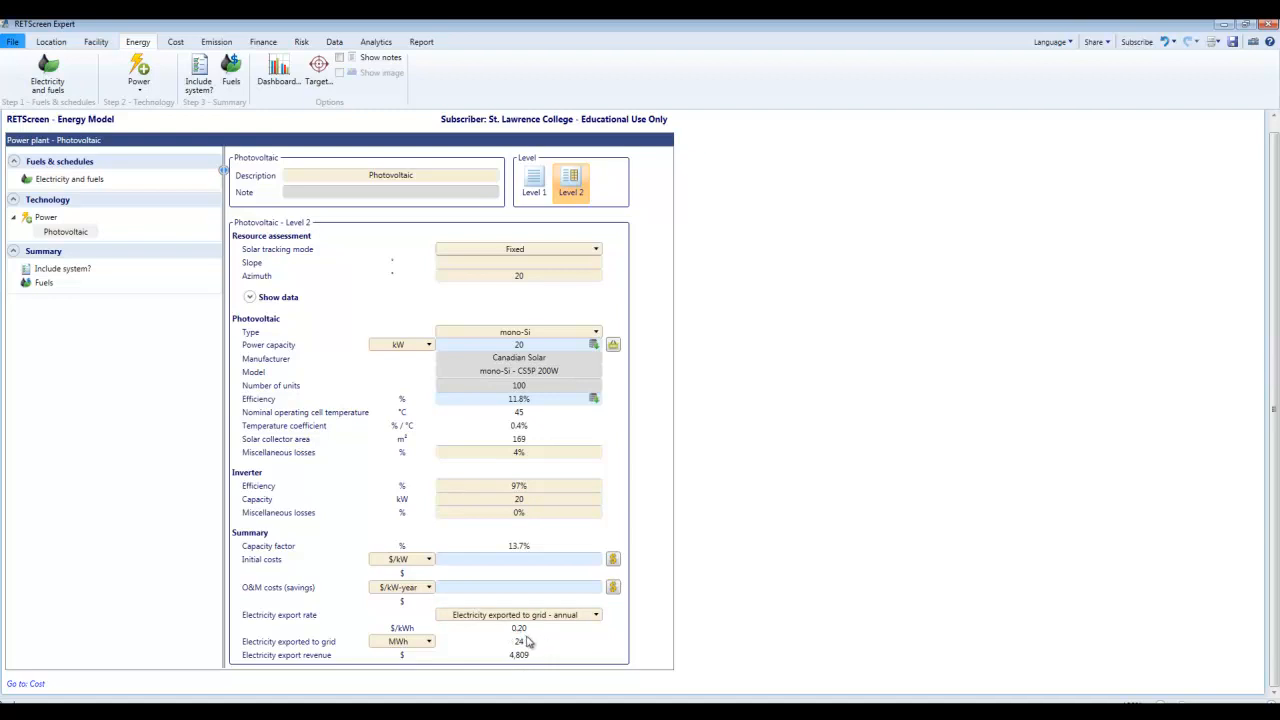
mouse_move(484, 652)
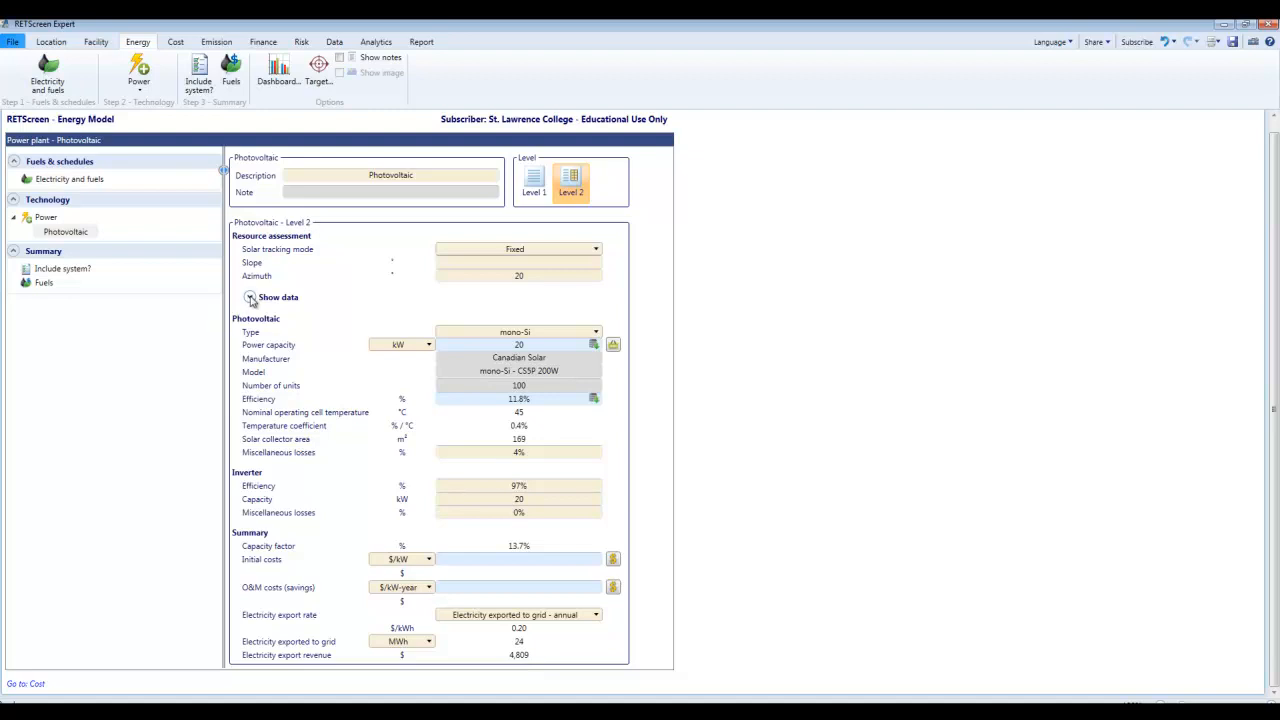
Show the monthly solar resource data table totalling about 24.04 MWh exported annually.
click(252, 296)
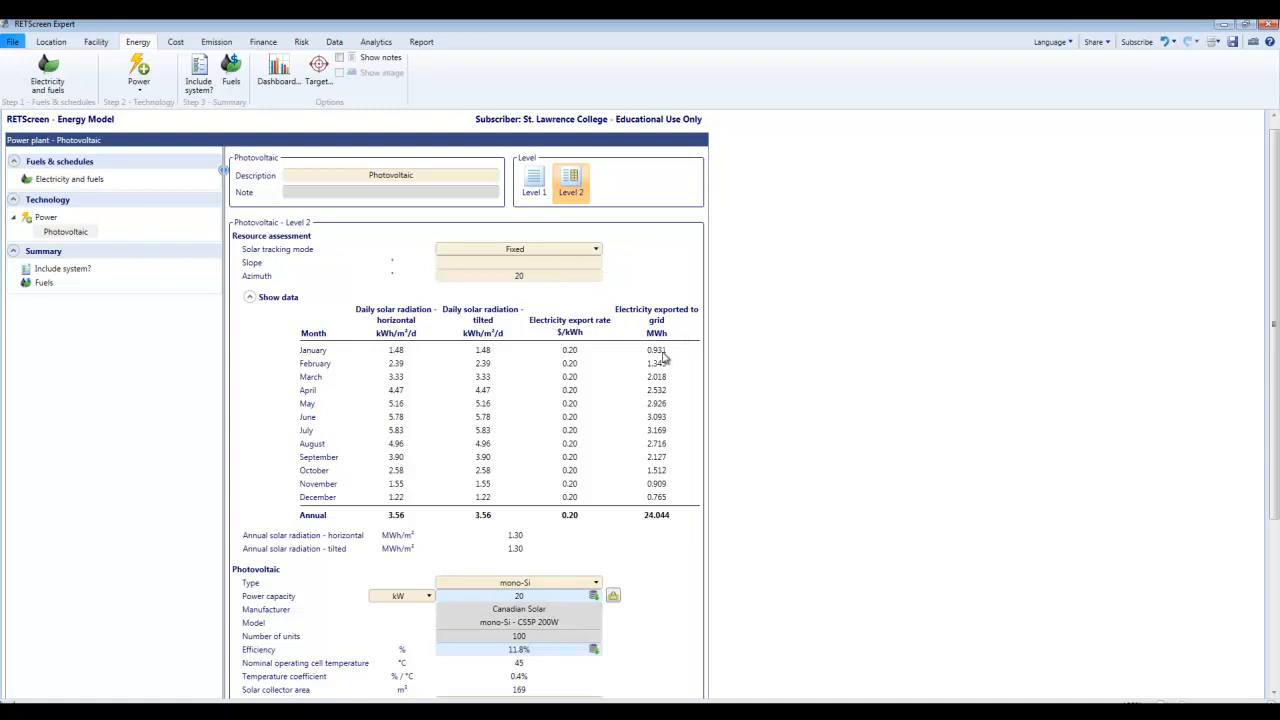
mouse_move(512, 362)
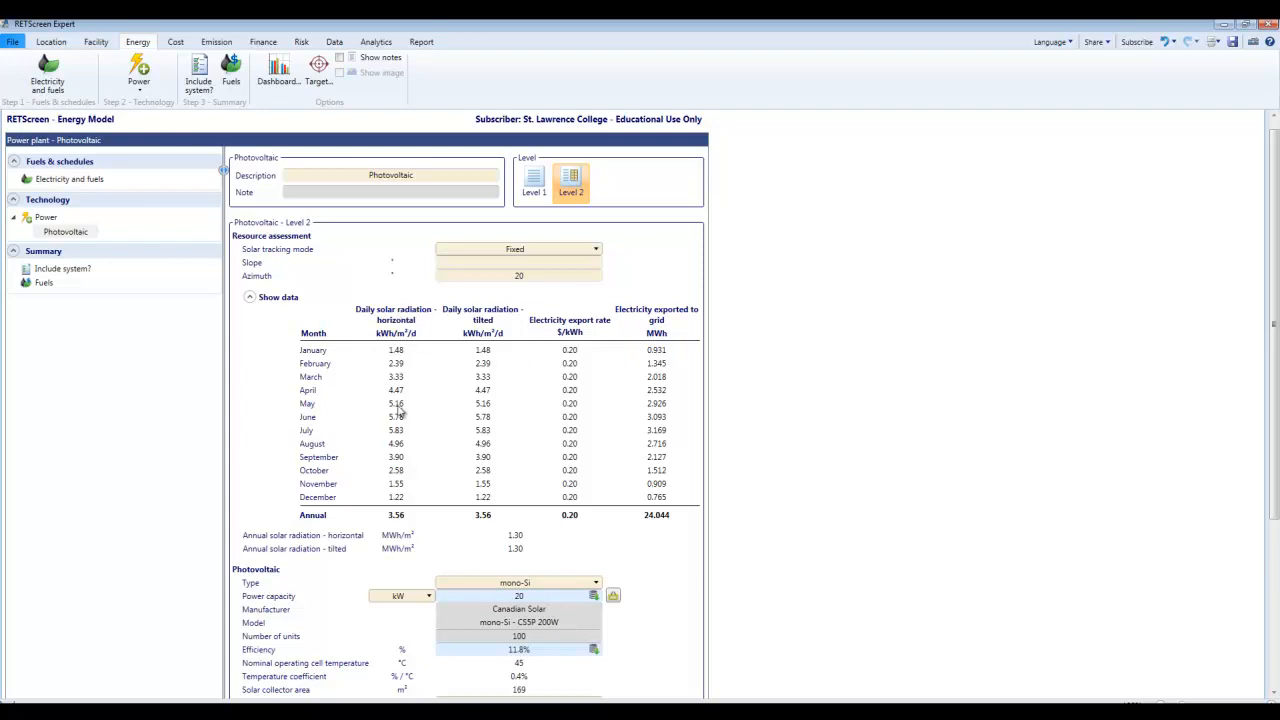
mouse_move(404, 524)
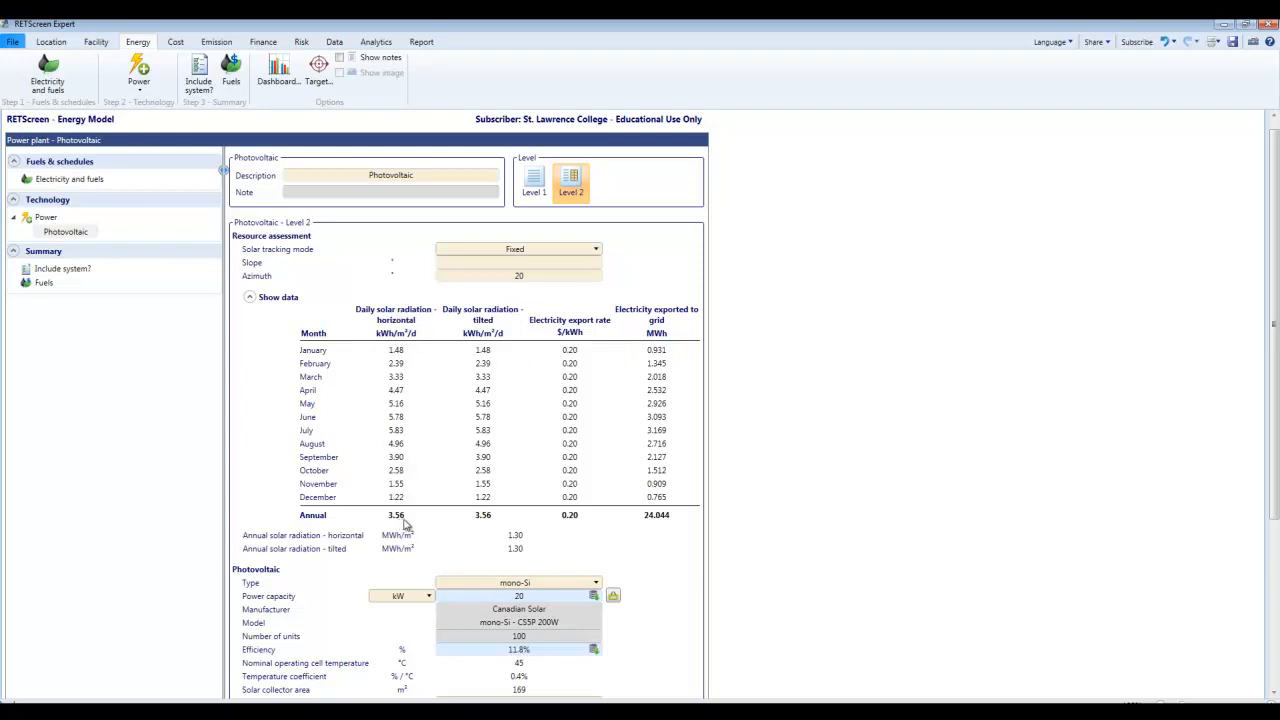
mouse_move(508, 278)
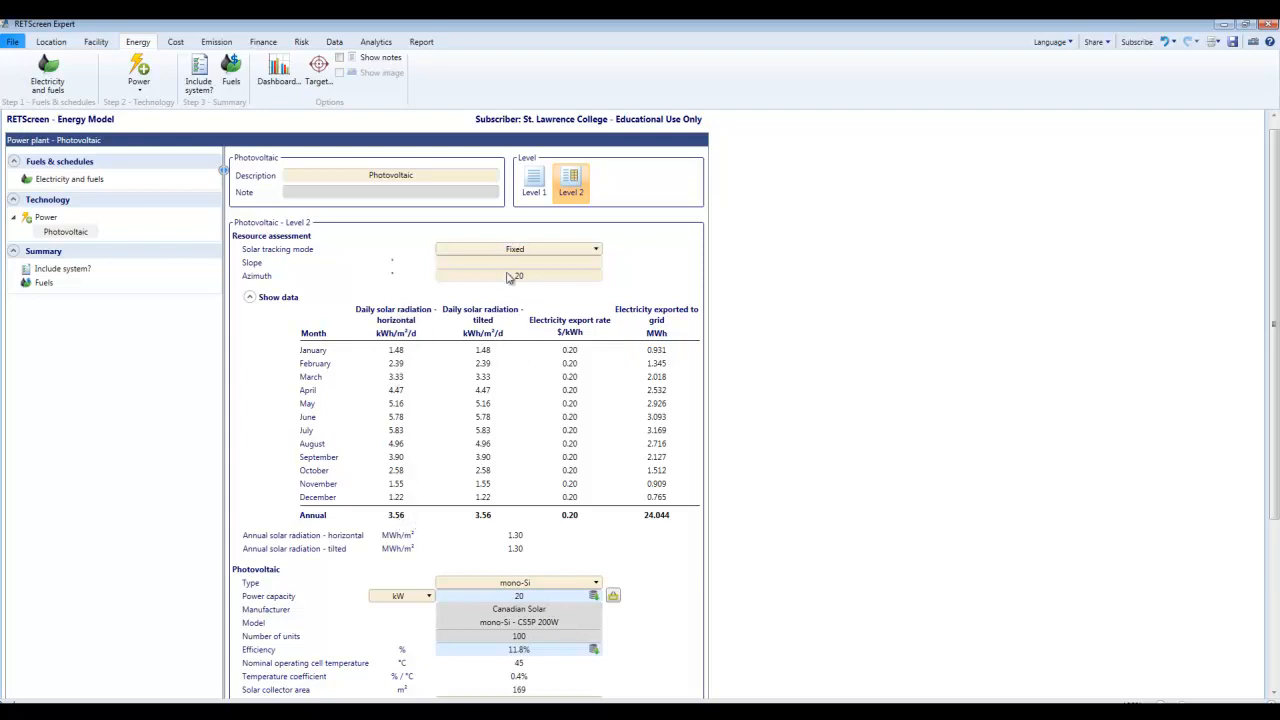
mouse_move(490, 356)
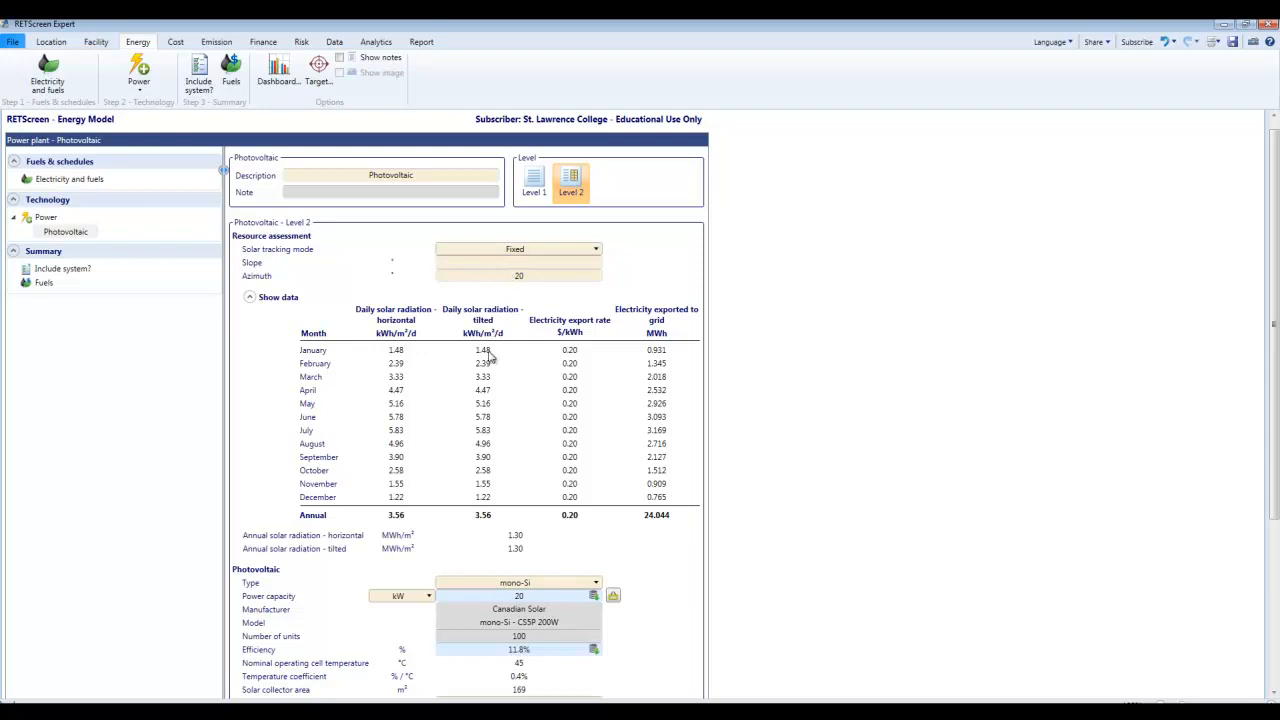
mouse_move(416, 482)
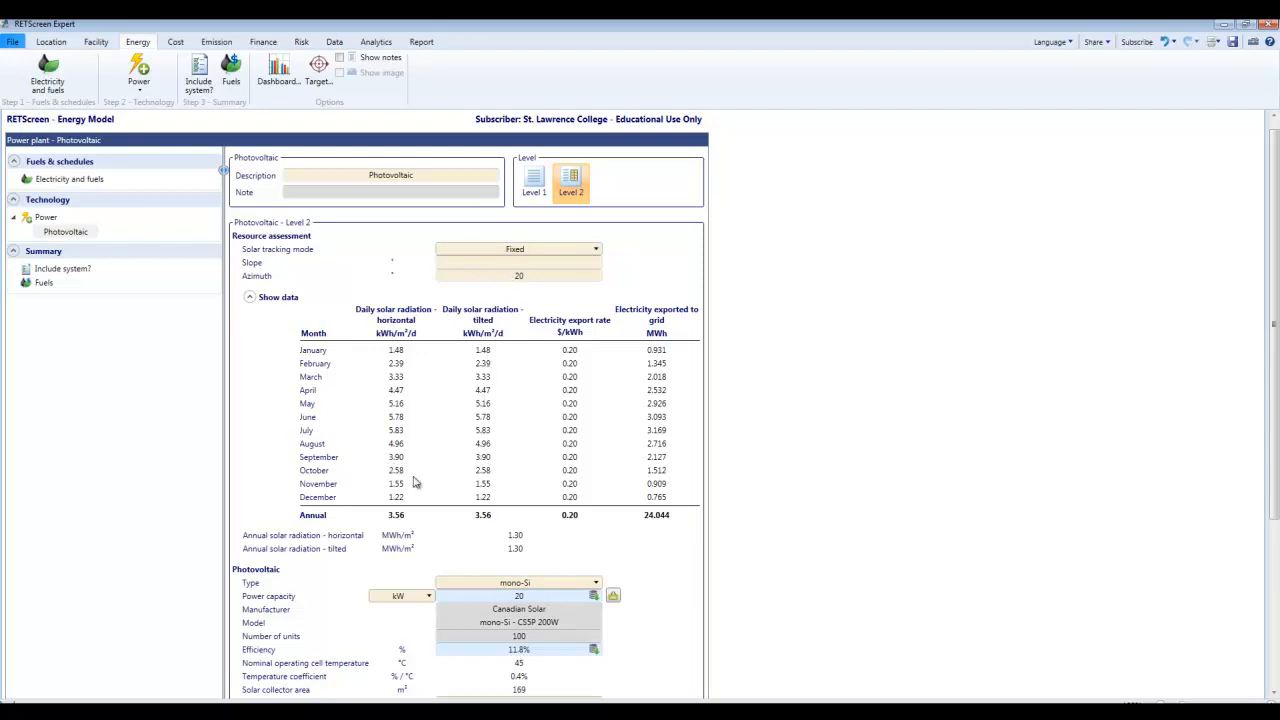
Adjust the collector slope, trying 40 and 30, to raise annual grid exports to about 27 MWh.
click(518, 262)
text(20)
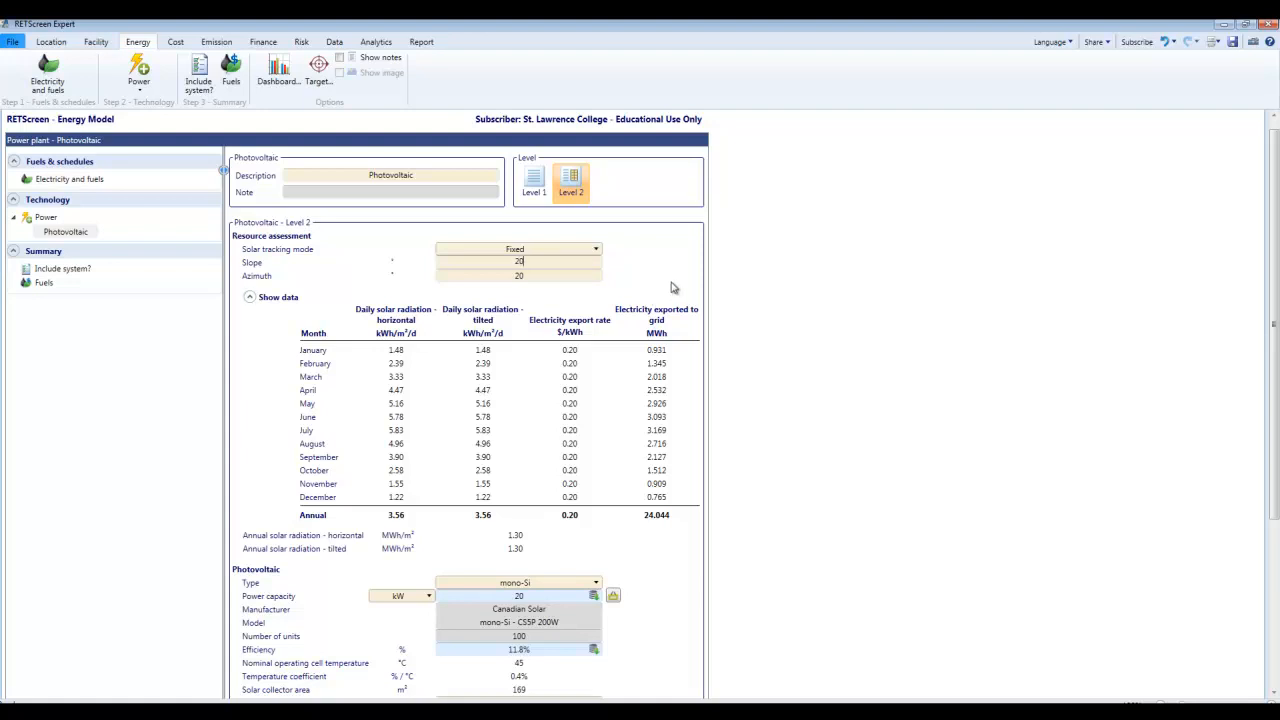
mouse_move(664, 528)
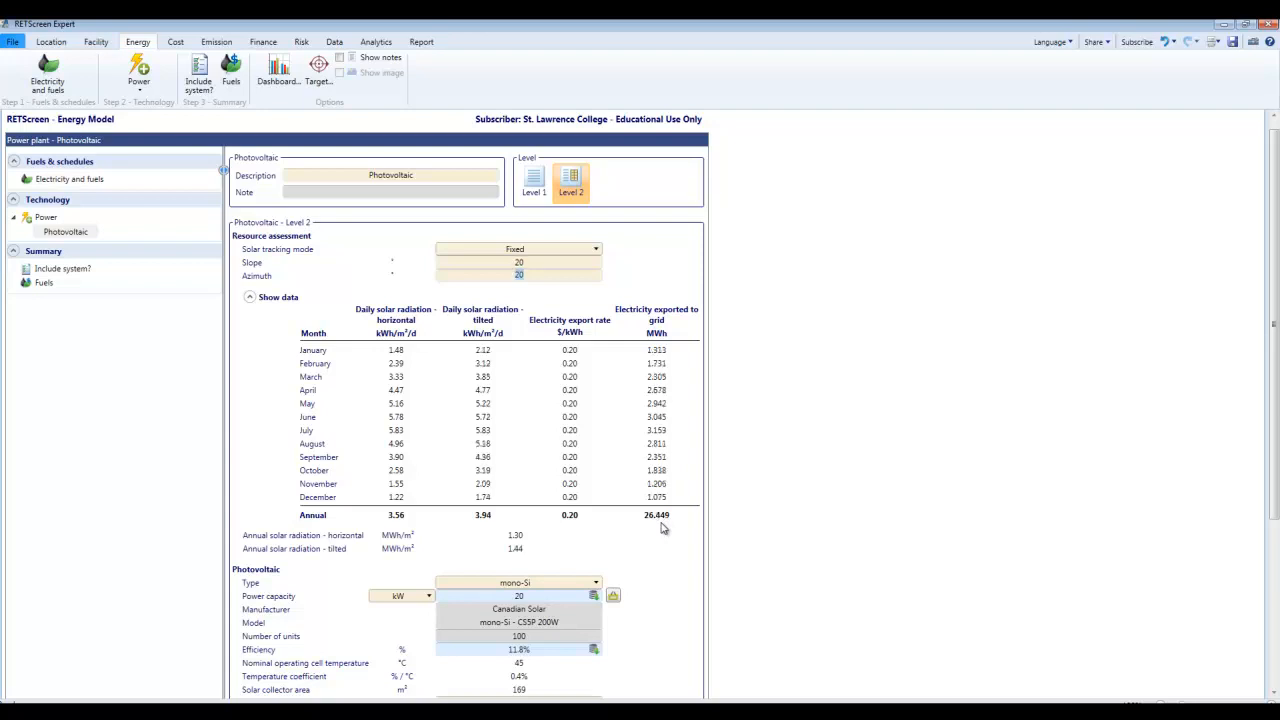
mouse_move(496, 304)
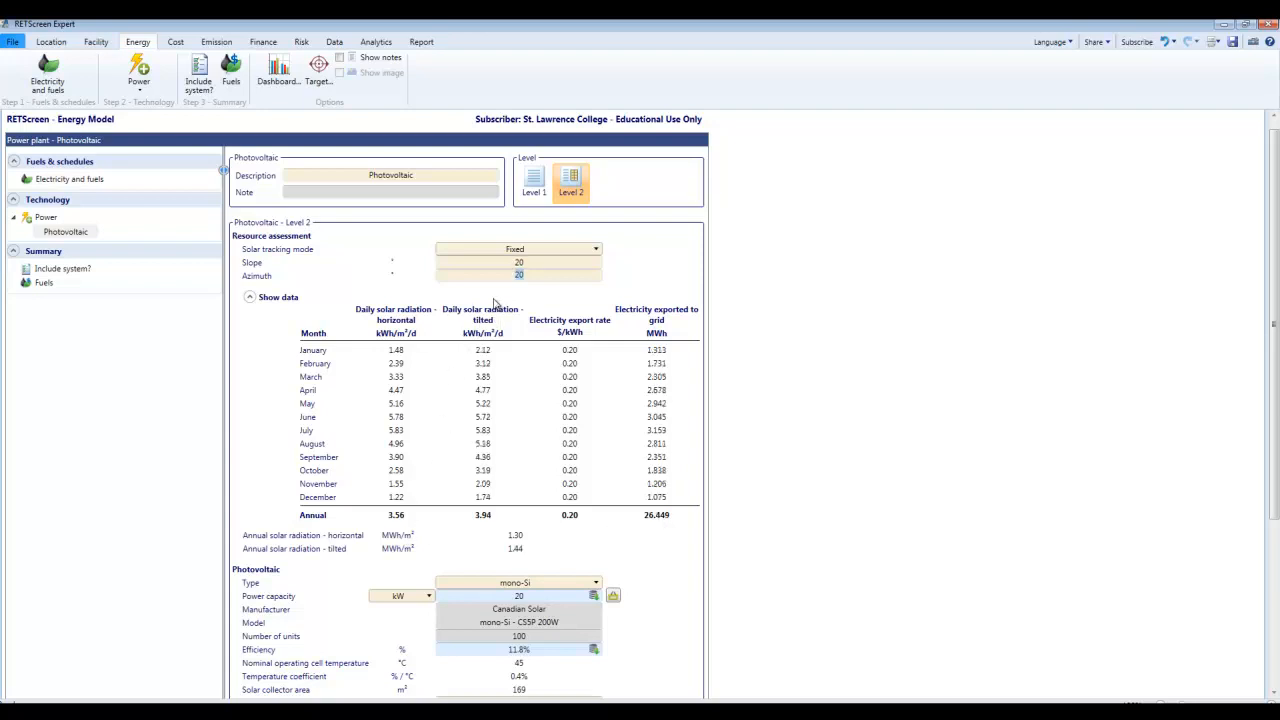
mouse_move(660, 524)
text(30)
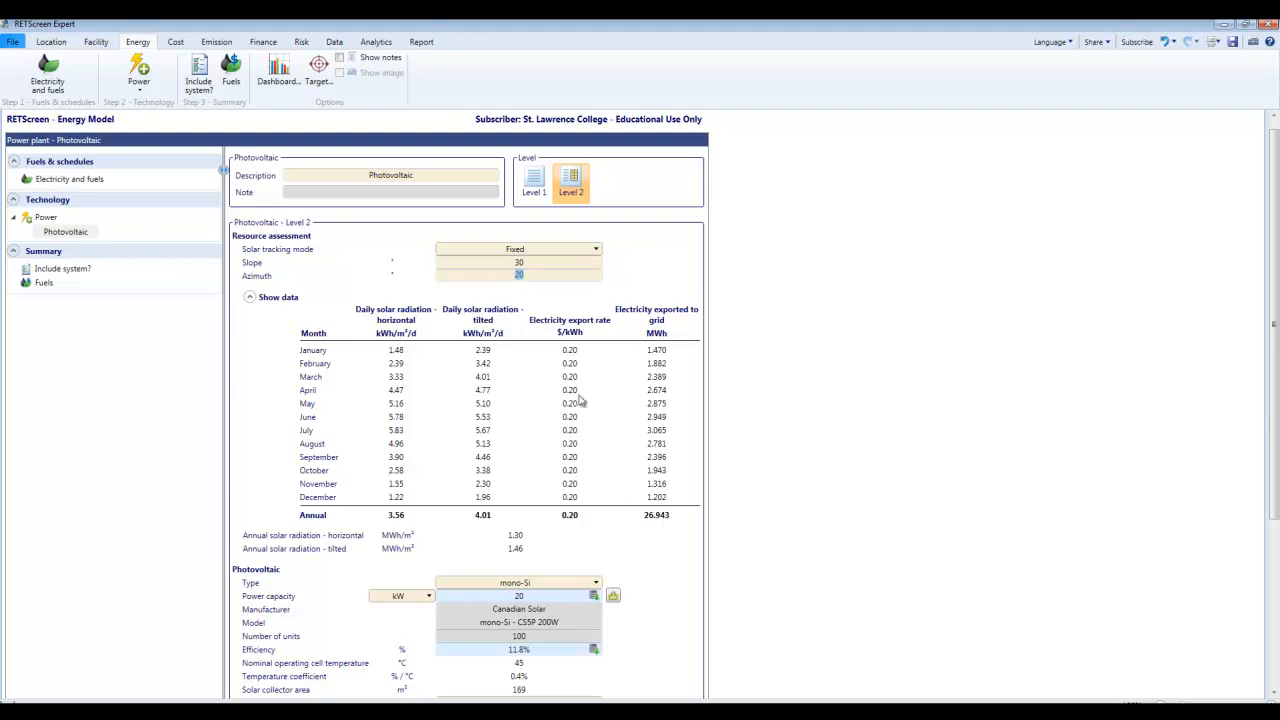
click(518, 262)
text(40)
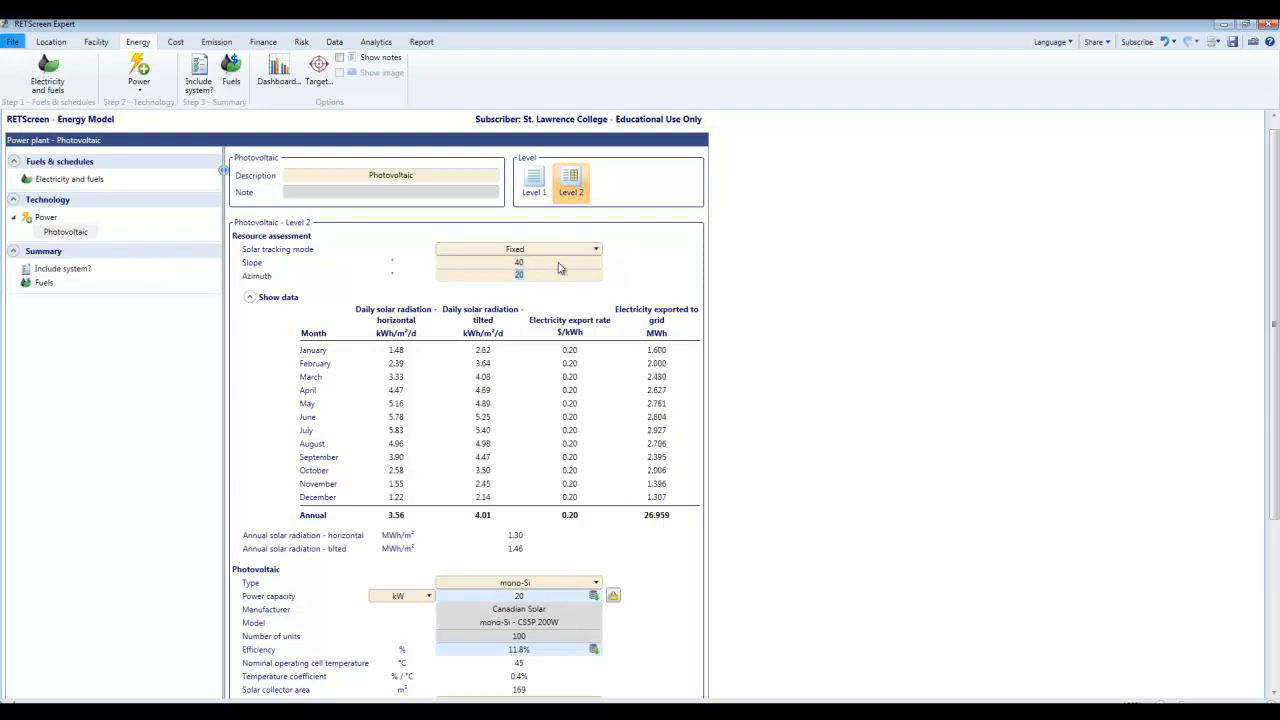
mouse_move(516, 232)
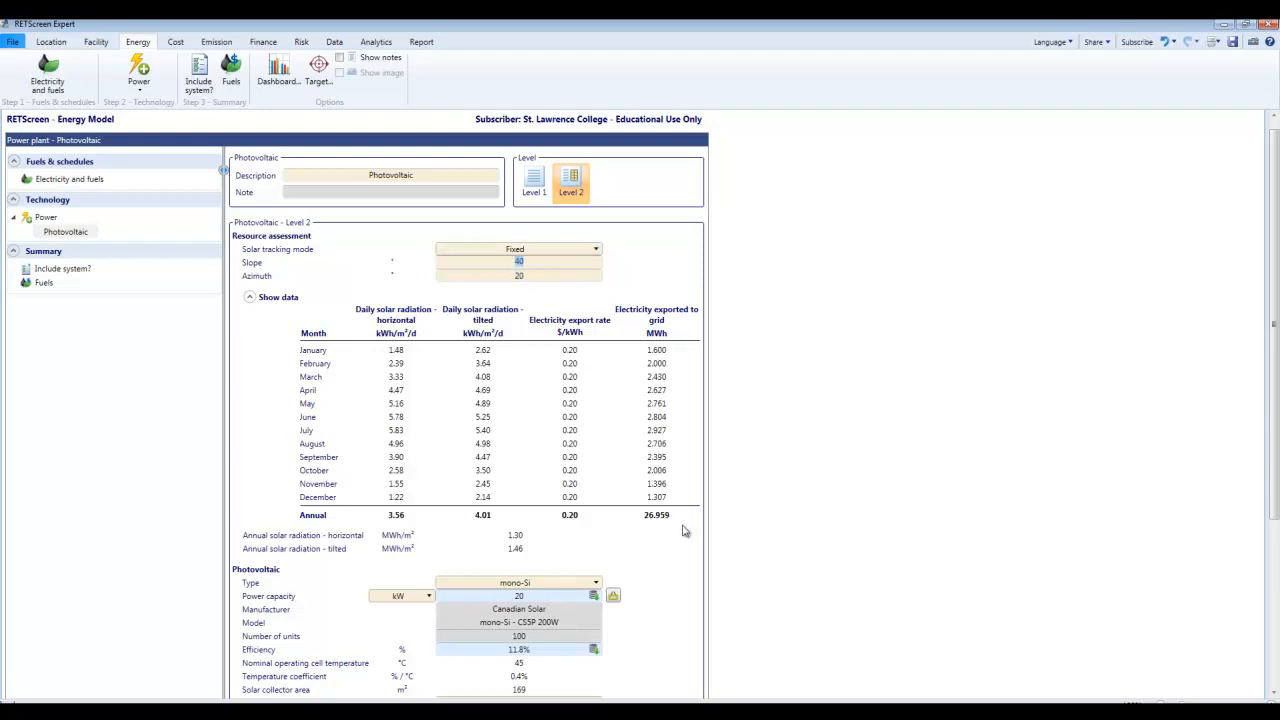
mouse_move(668, 524)
text(30)
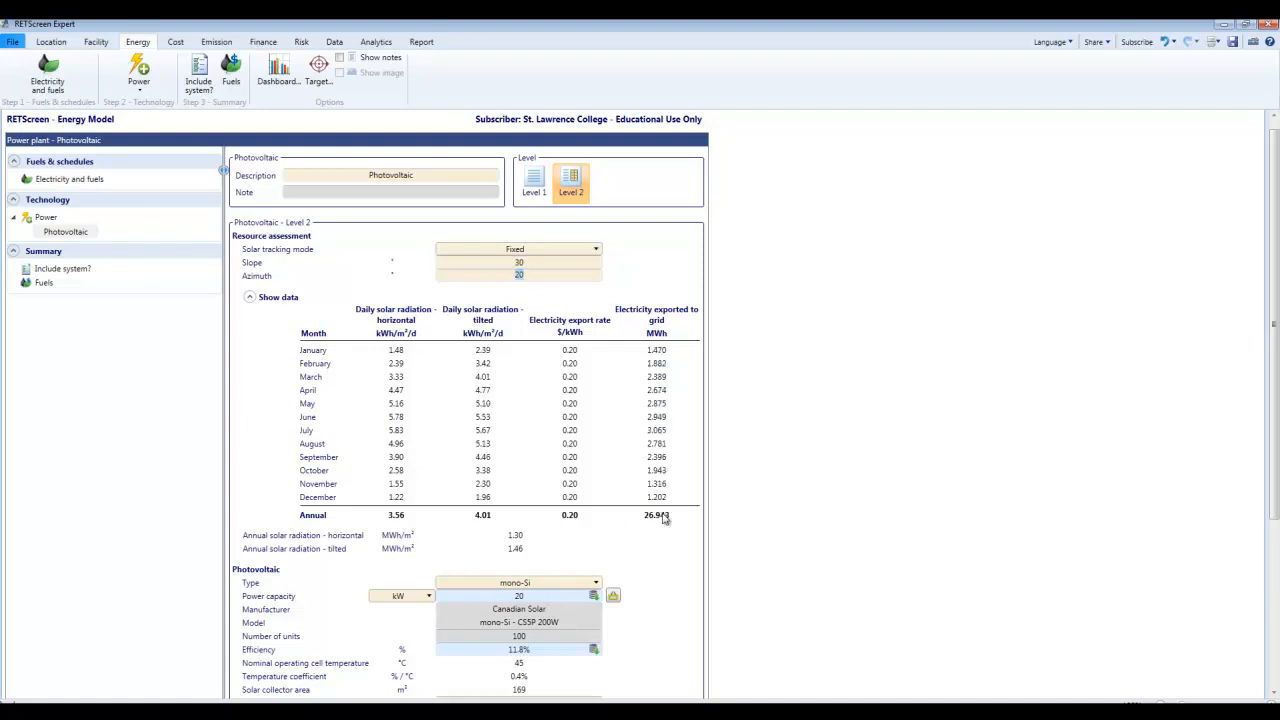
mouse_move(670, 524)
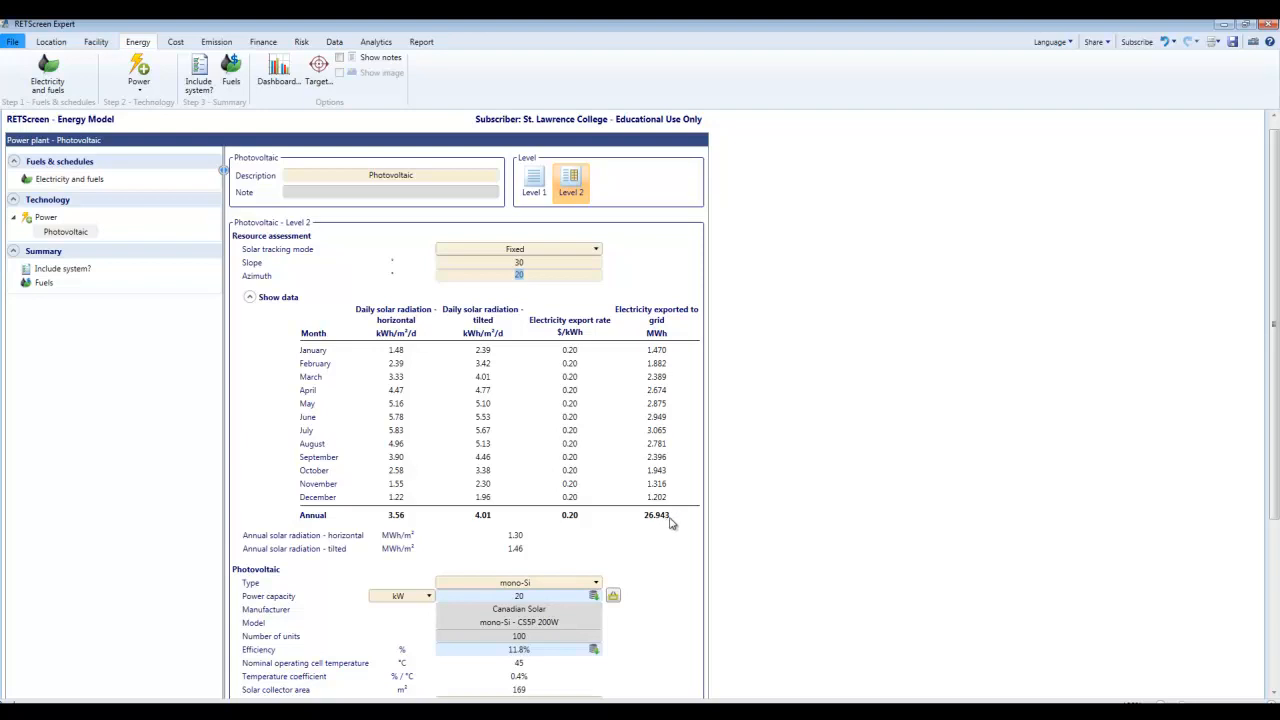
mouse_move(658, 522)
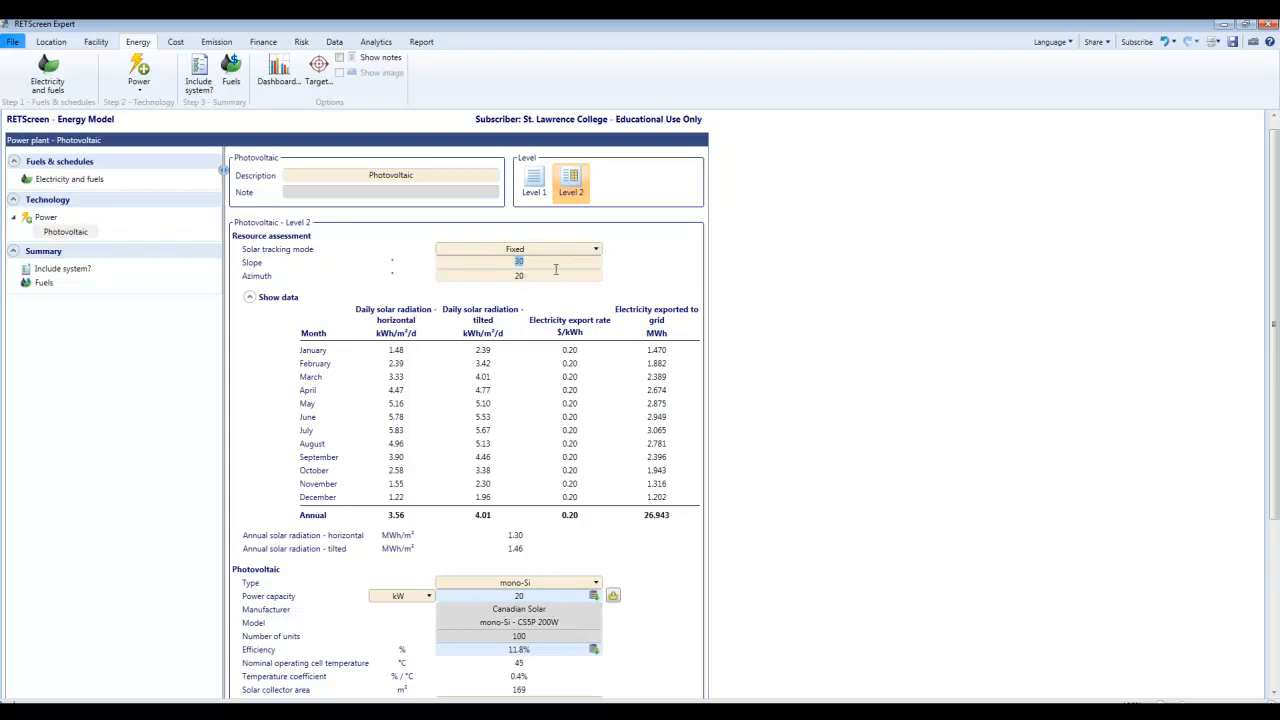
mouse_move(628, 534)
text(35)
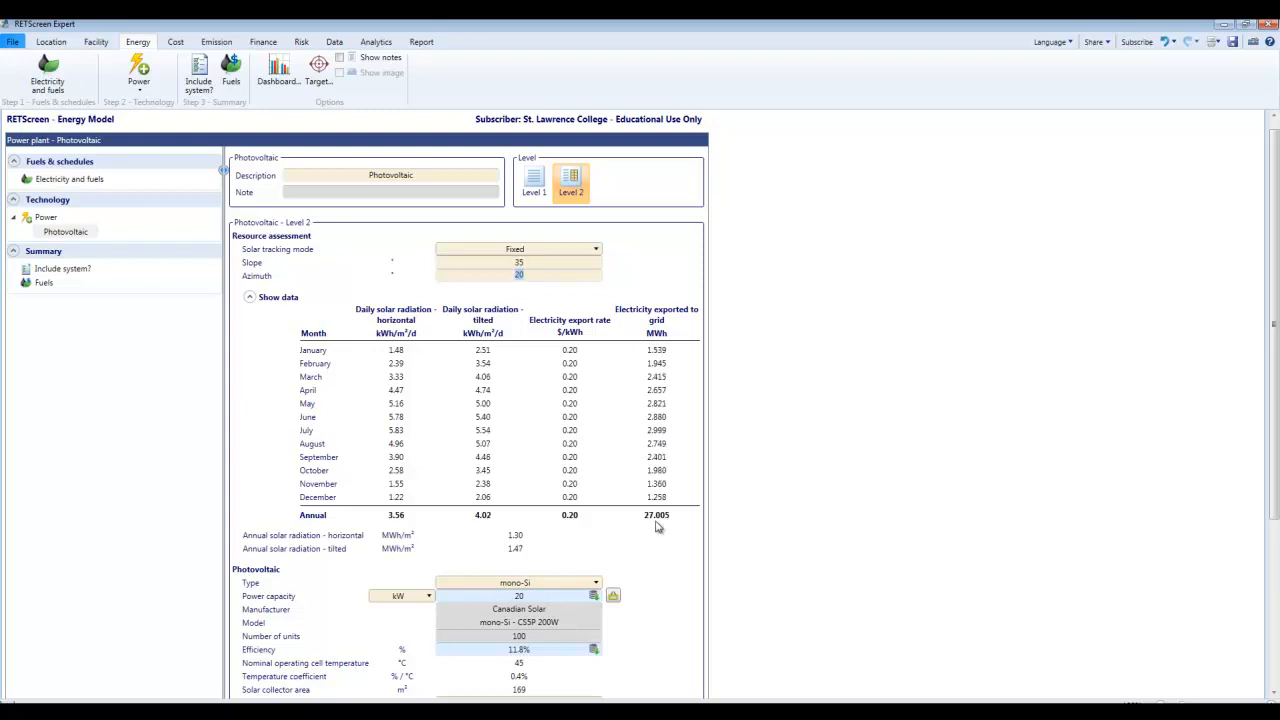
scroll(down, 3)
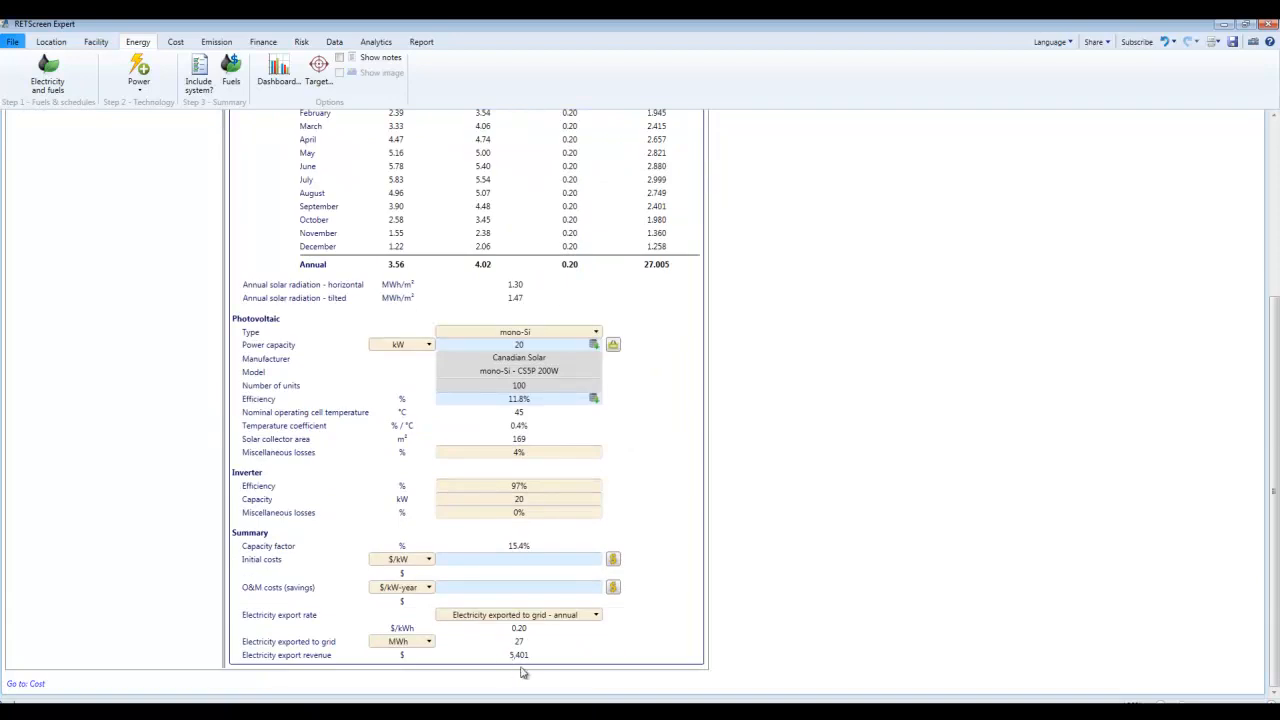
scroll(up, 3)
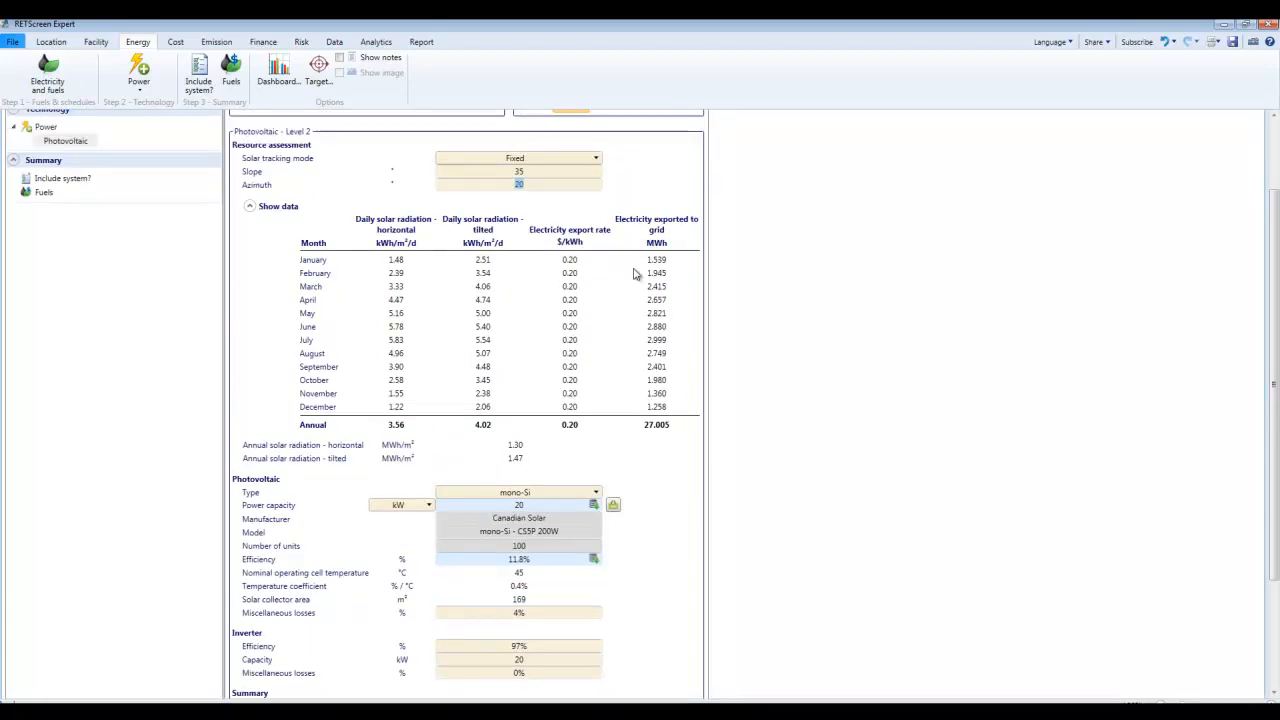
mouse_move(464, 300)
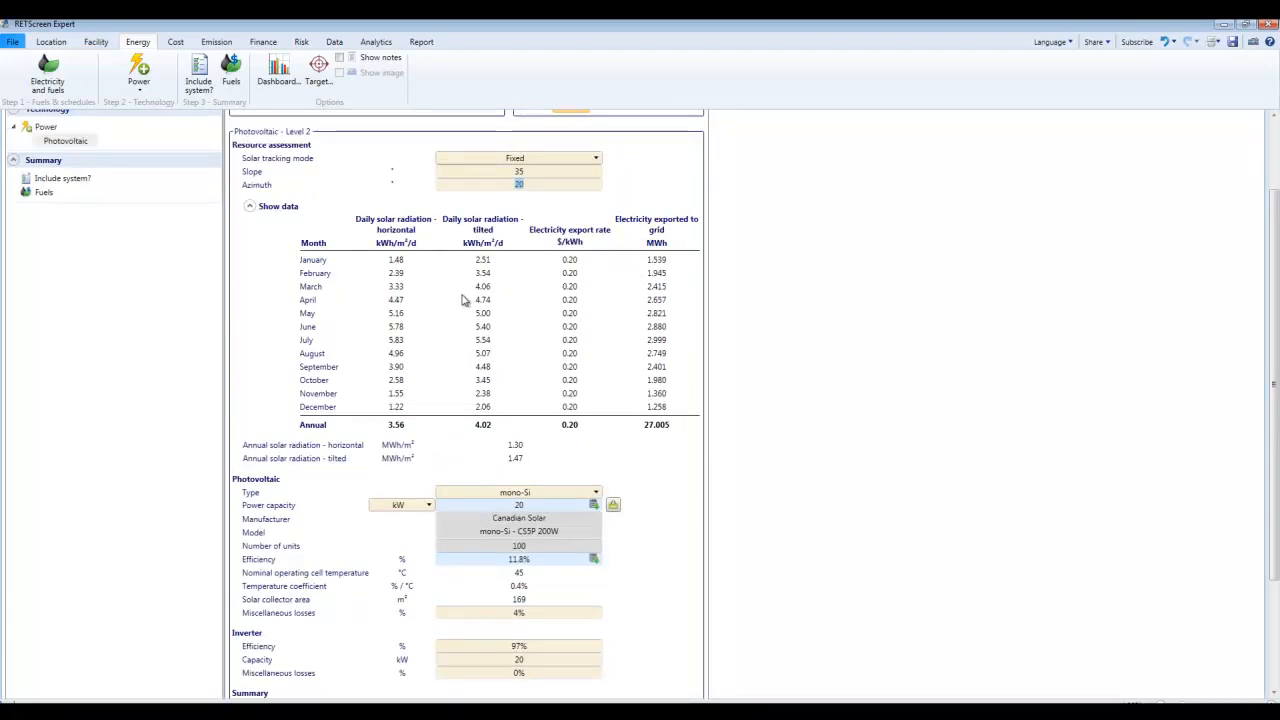
mouse_move(344, 342)
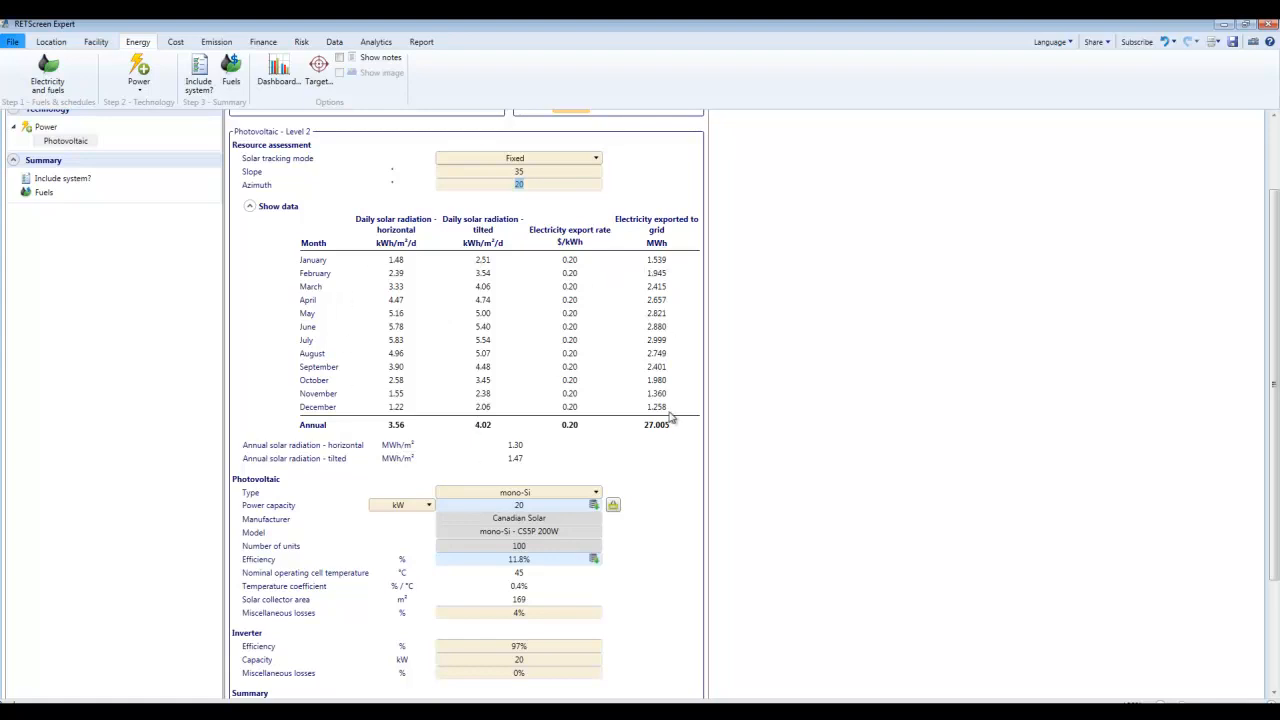
mouse_move(376, 528)
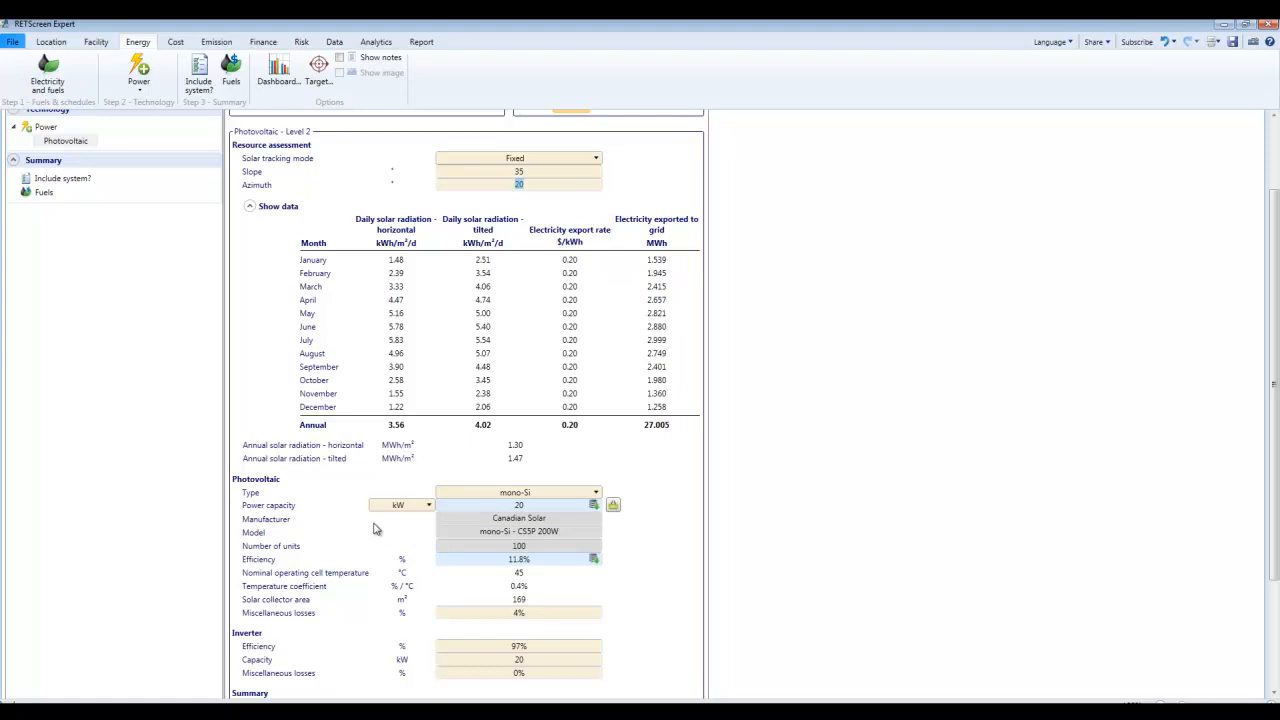
scroll(down, 3)
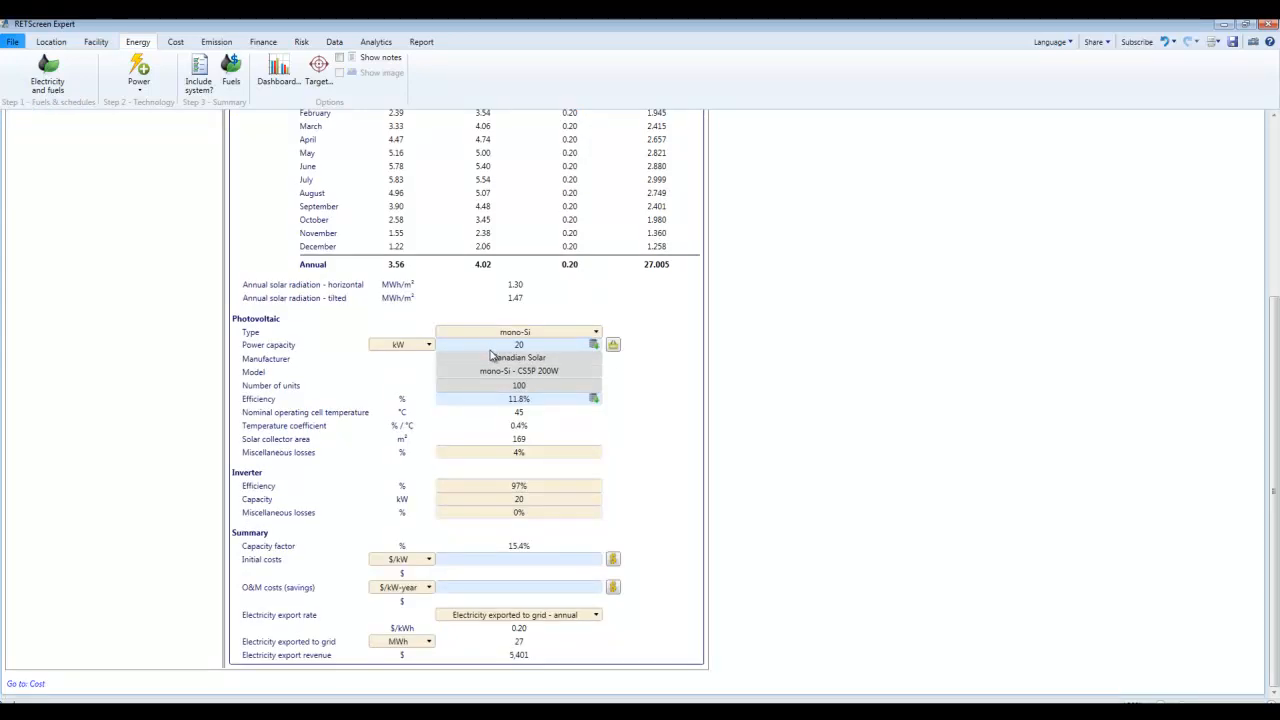
mouse_move(516, 346)
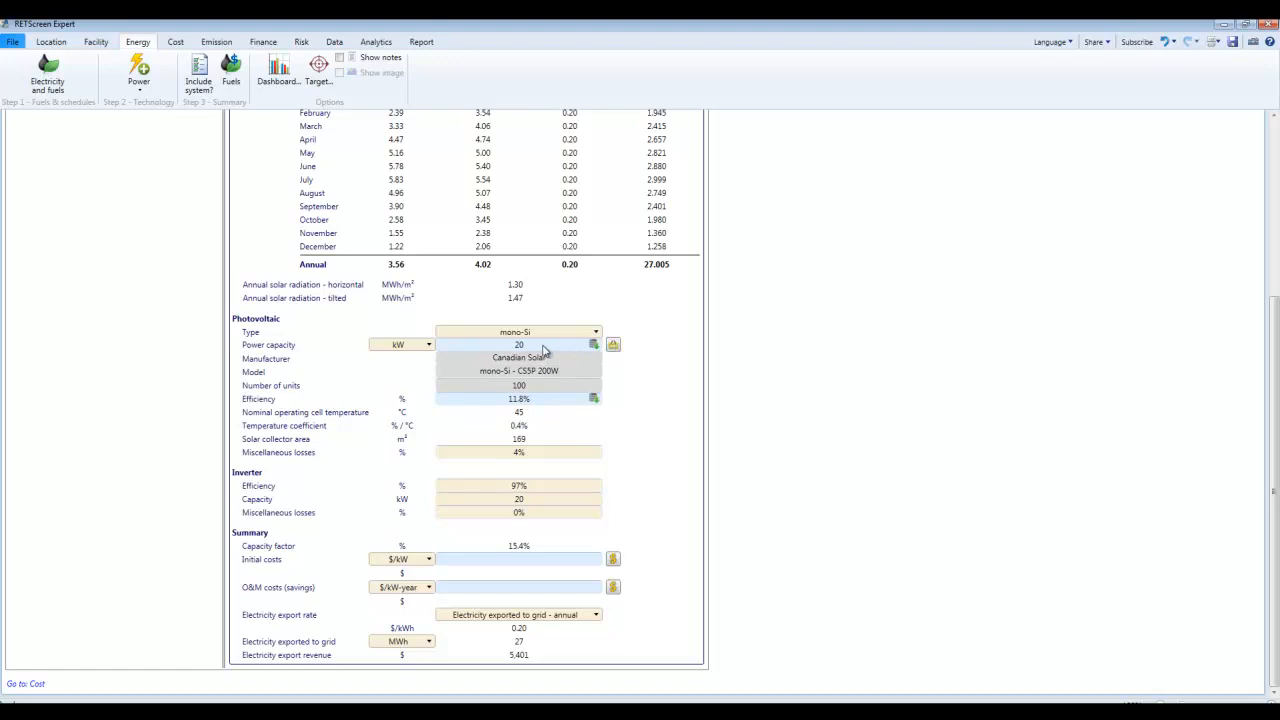
mouse_move(518, 344)
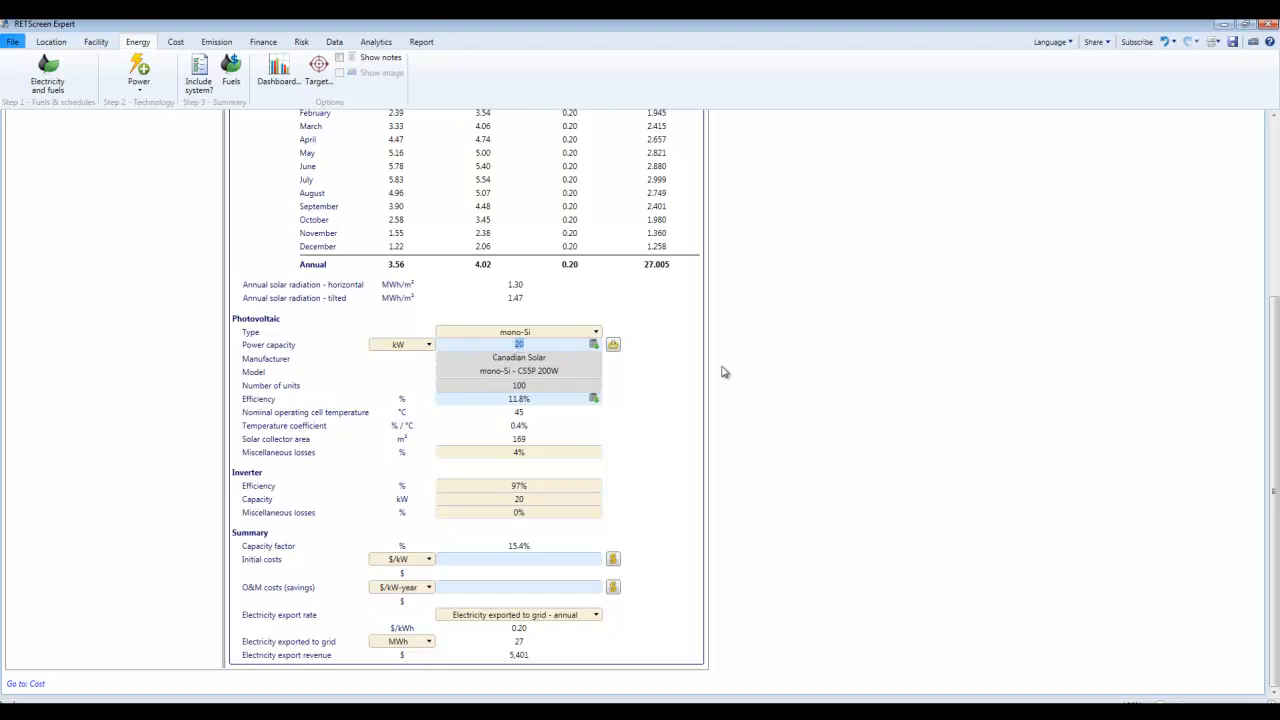
mouse_move(638, 400)
text(10)
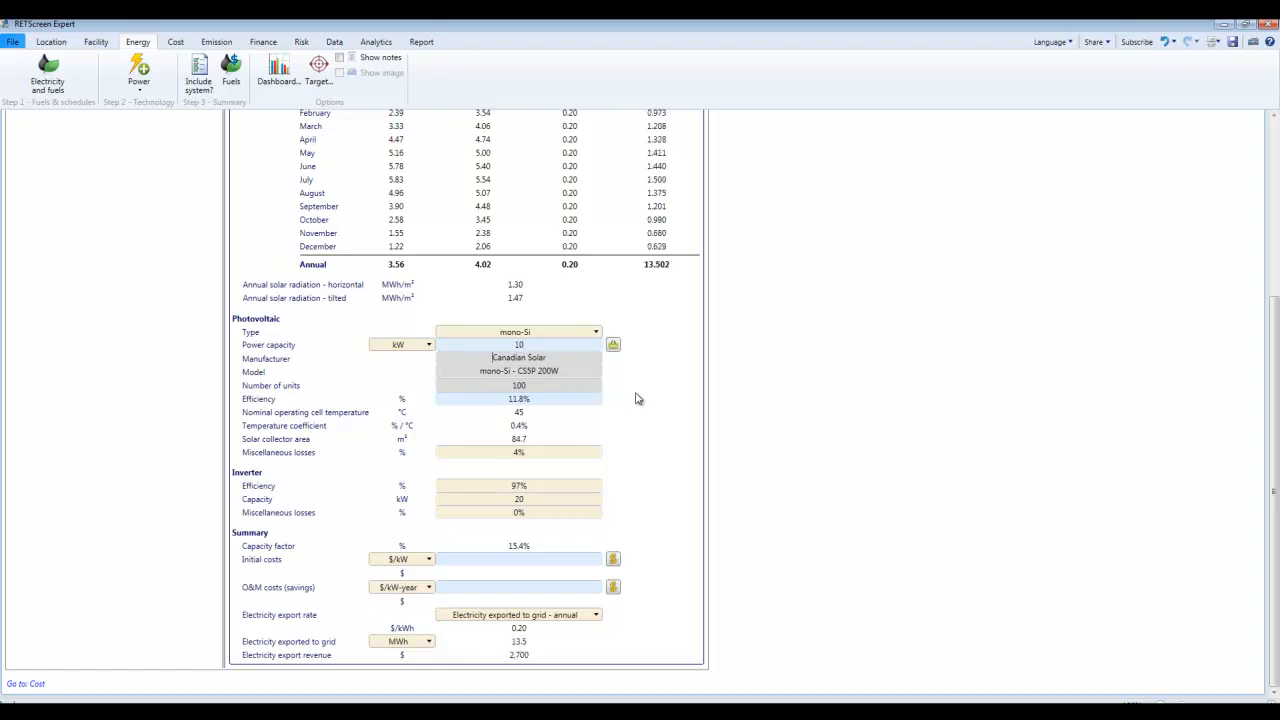
mouse_move(560, 458)
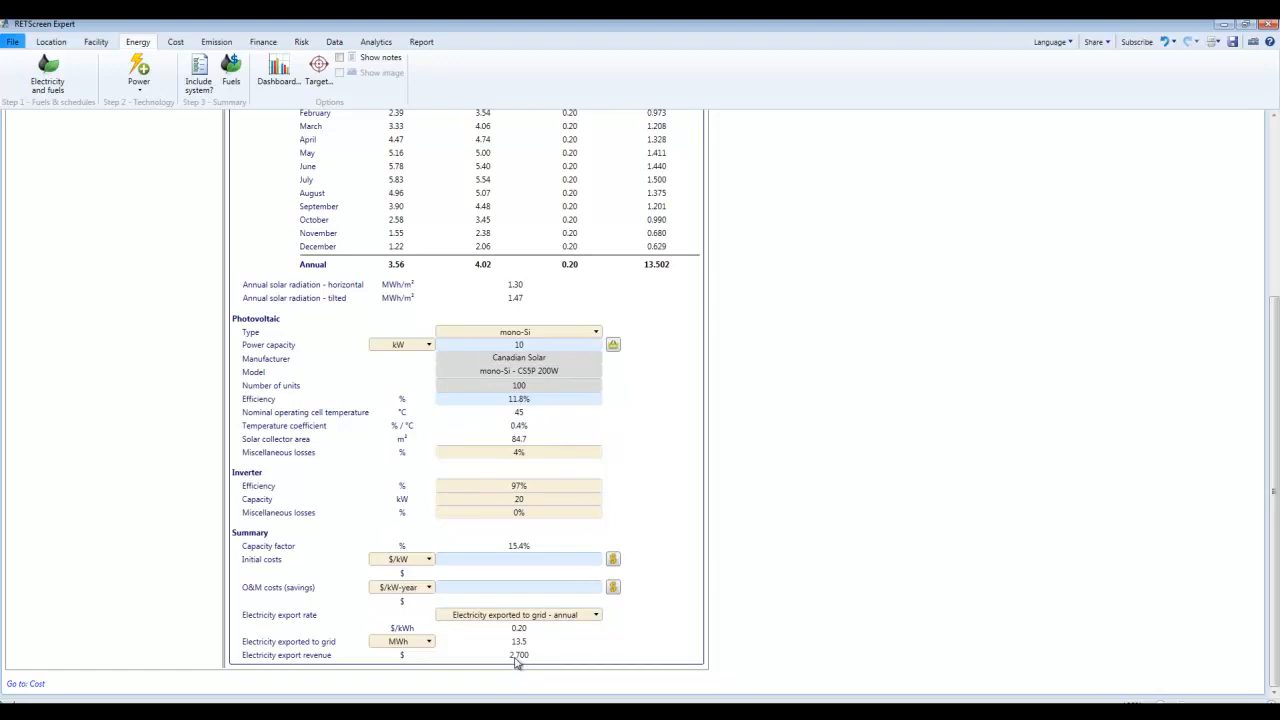
mouse_move(530, 644)
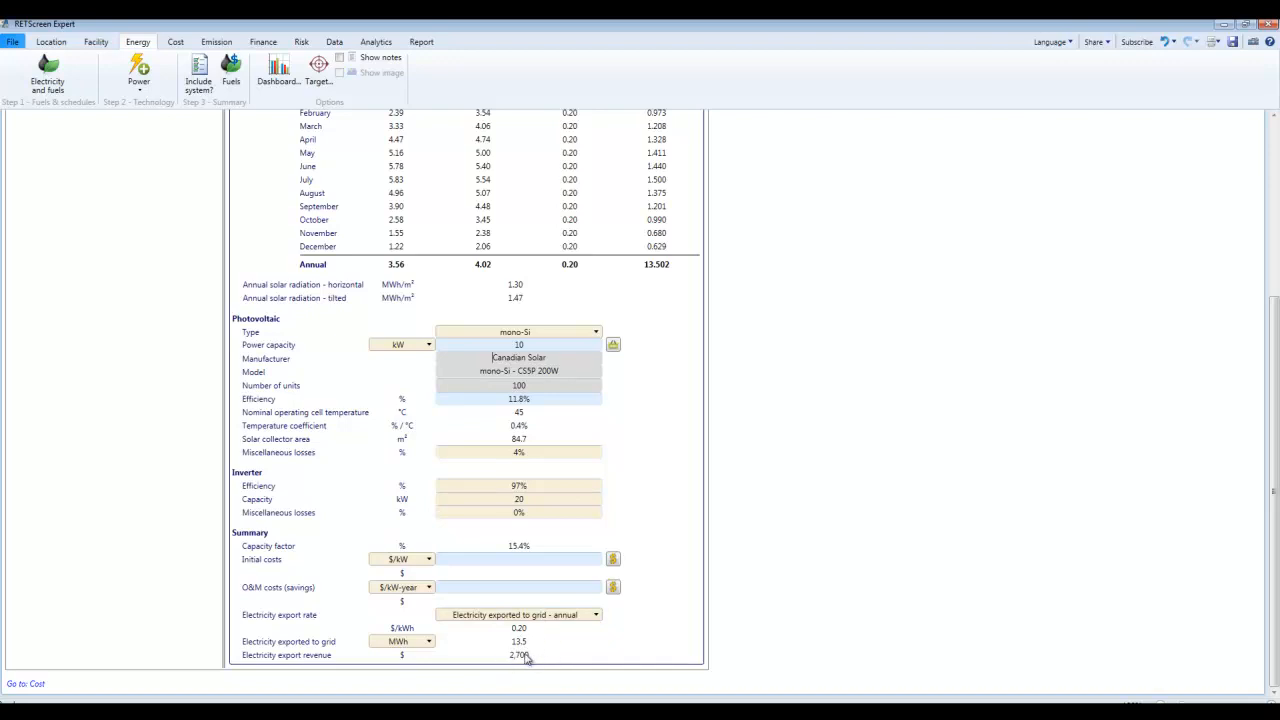
mouse_move(530, 390)
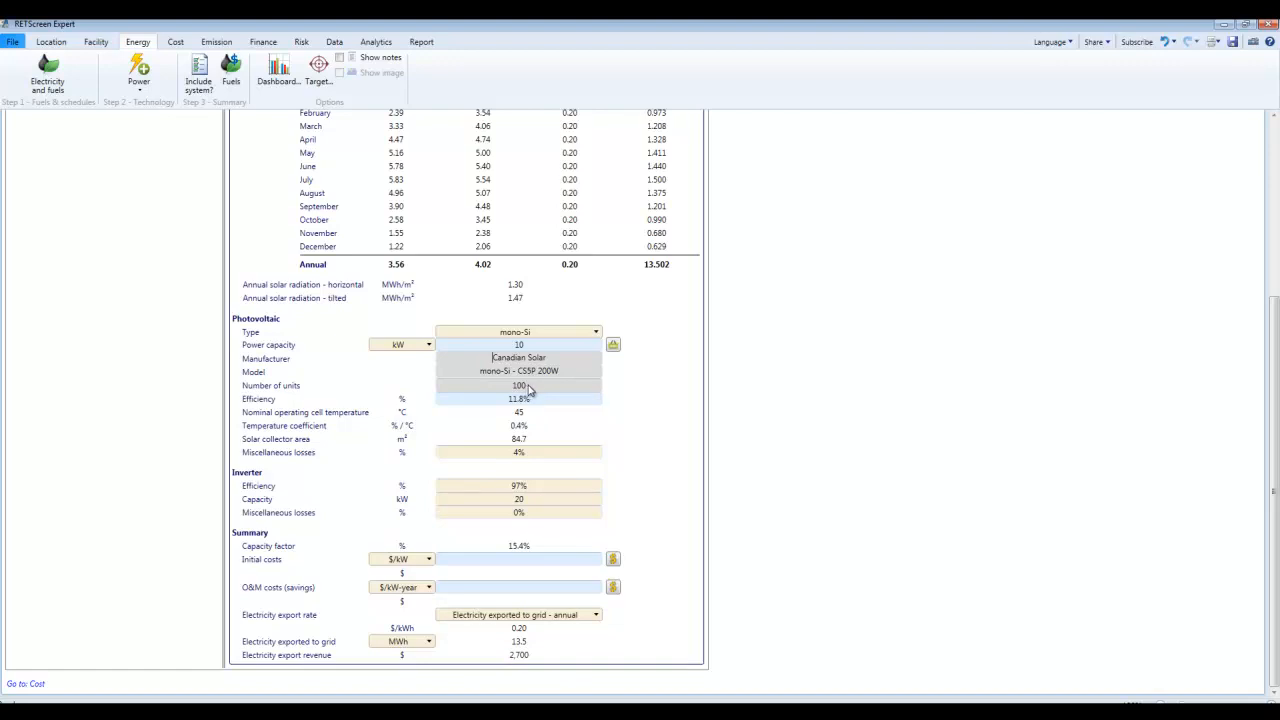
mouse_move(532, 390)
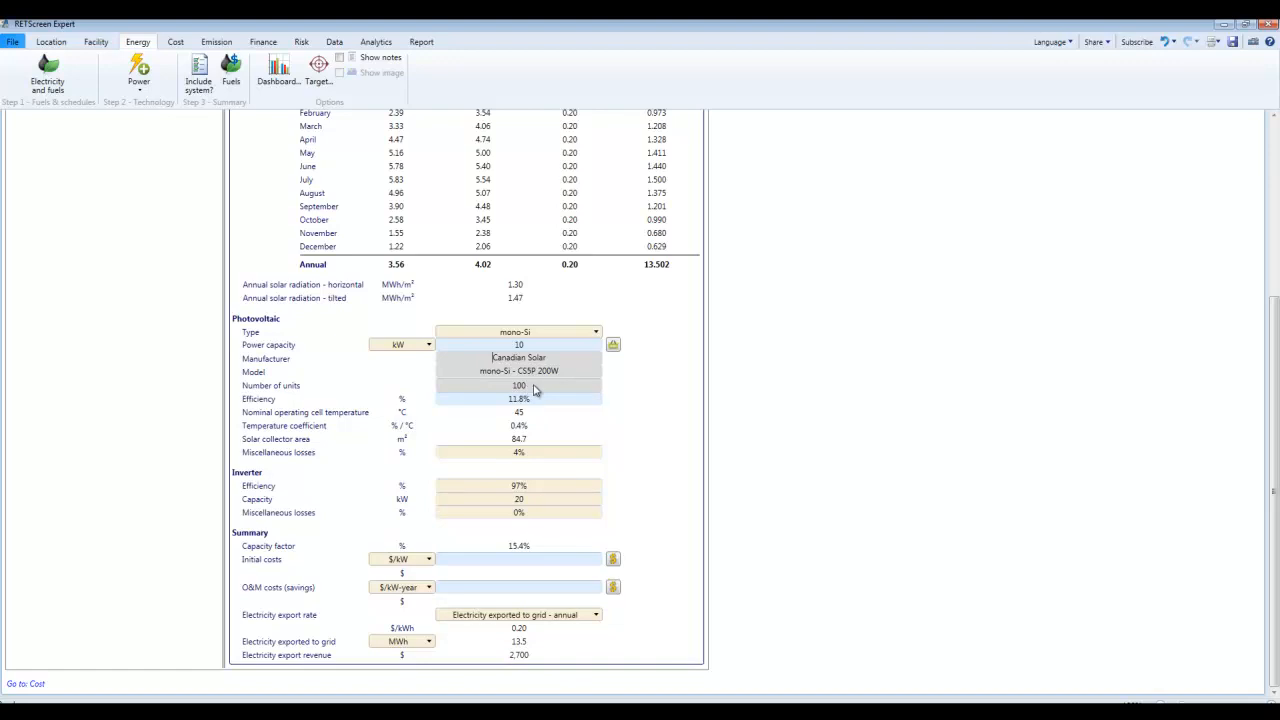
mouse_move(578, 372)
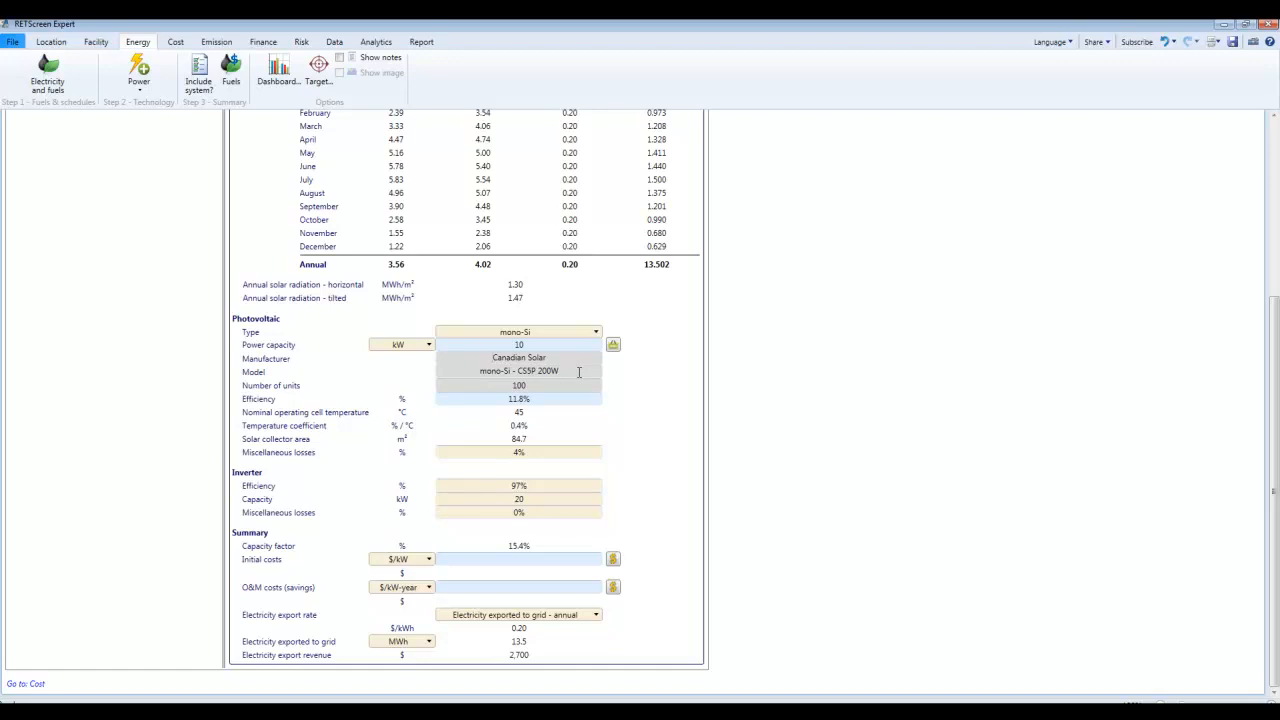
mouse_move(556, 350)
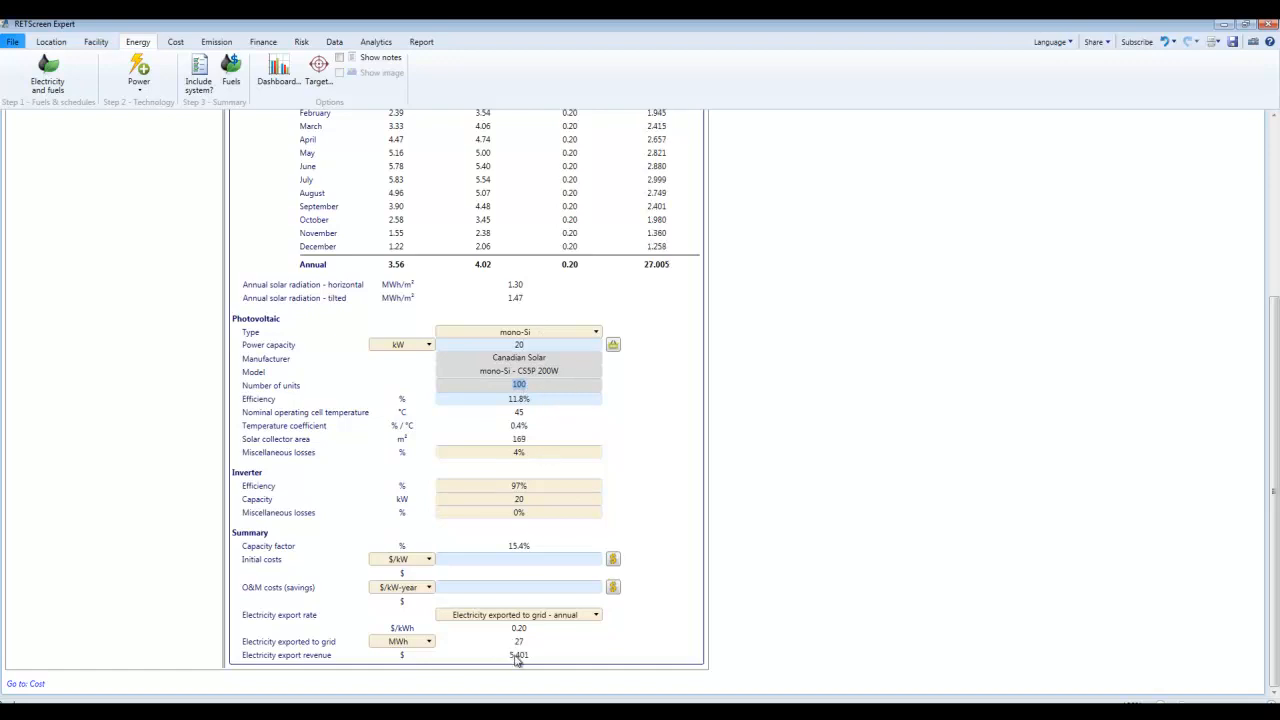
mouse_move(576, 470)
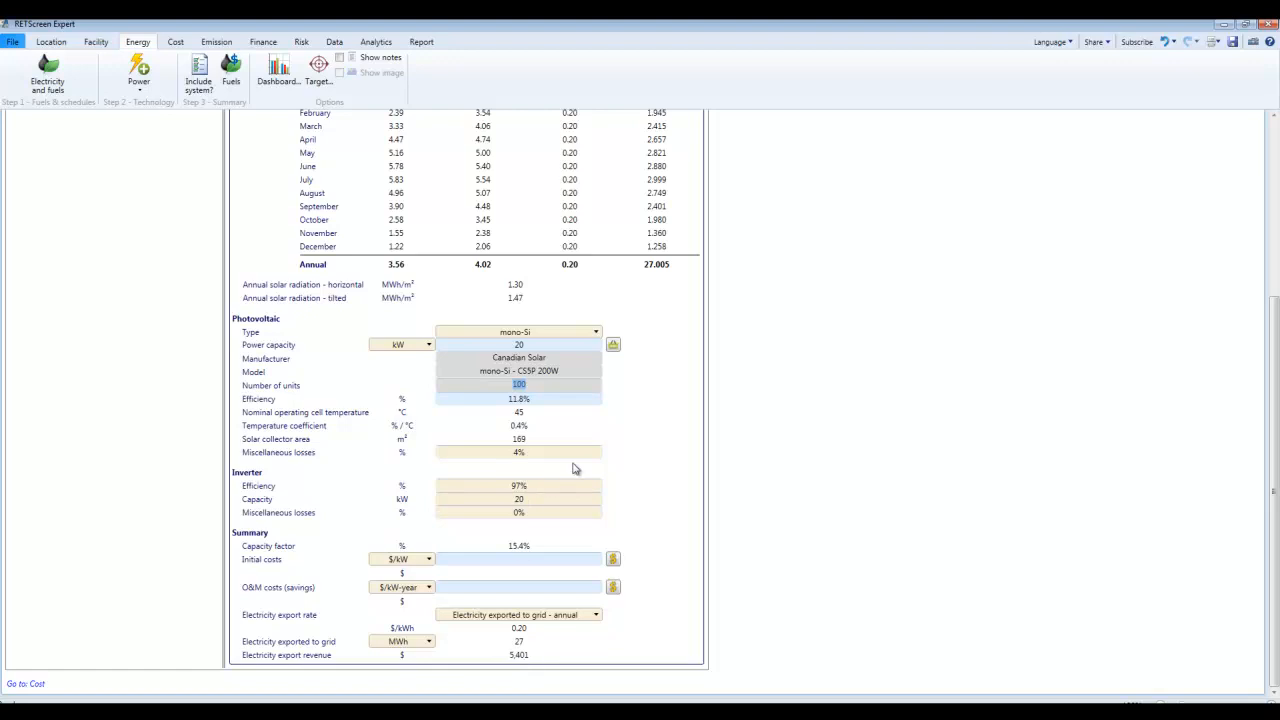
Set the number of photovoltaic modules to 50 and confirm the entry.
text(50)
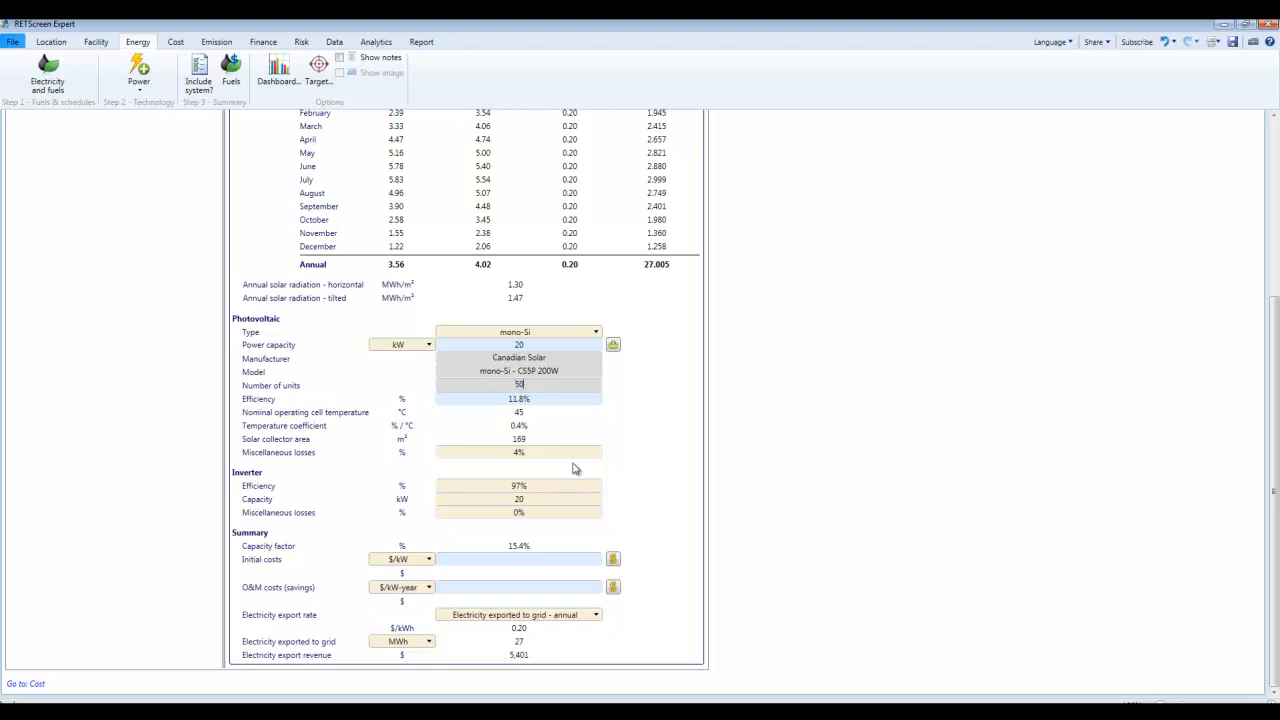
click(518, 398)
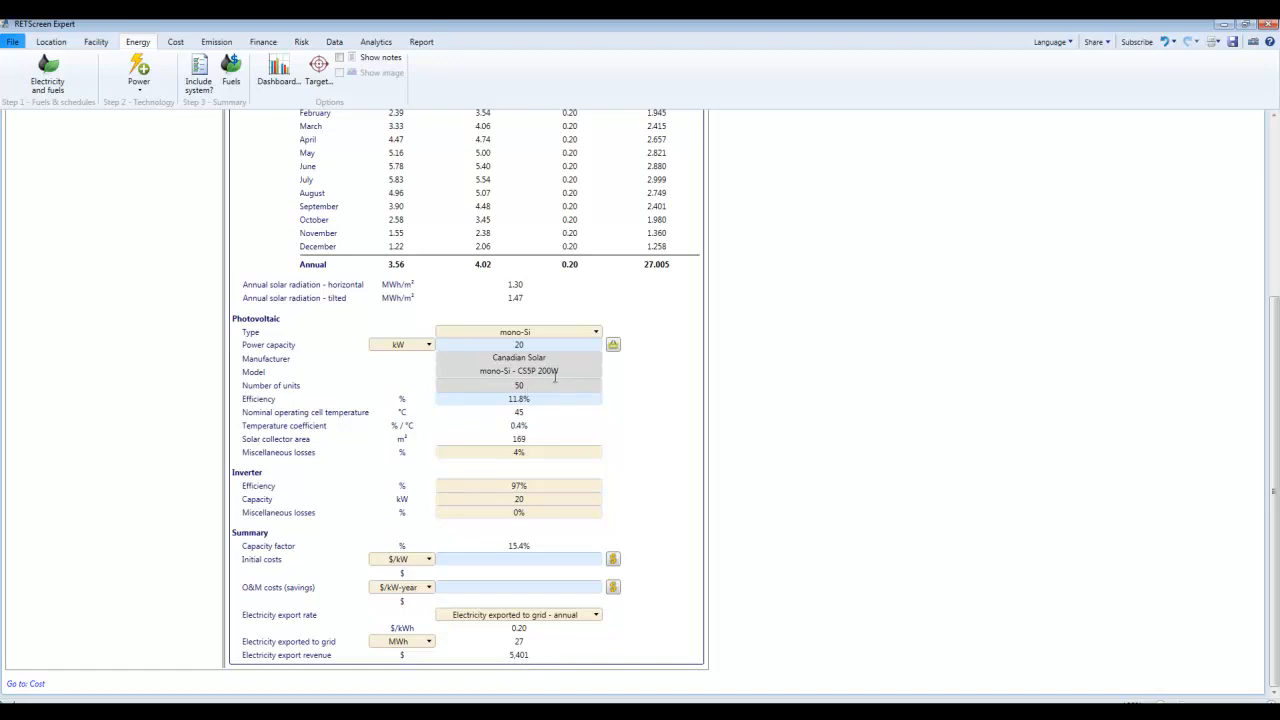
mouse_move(540, 348)
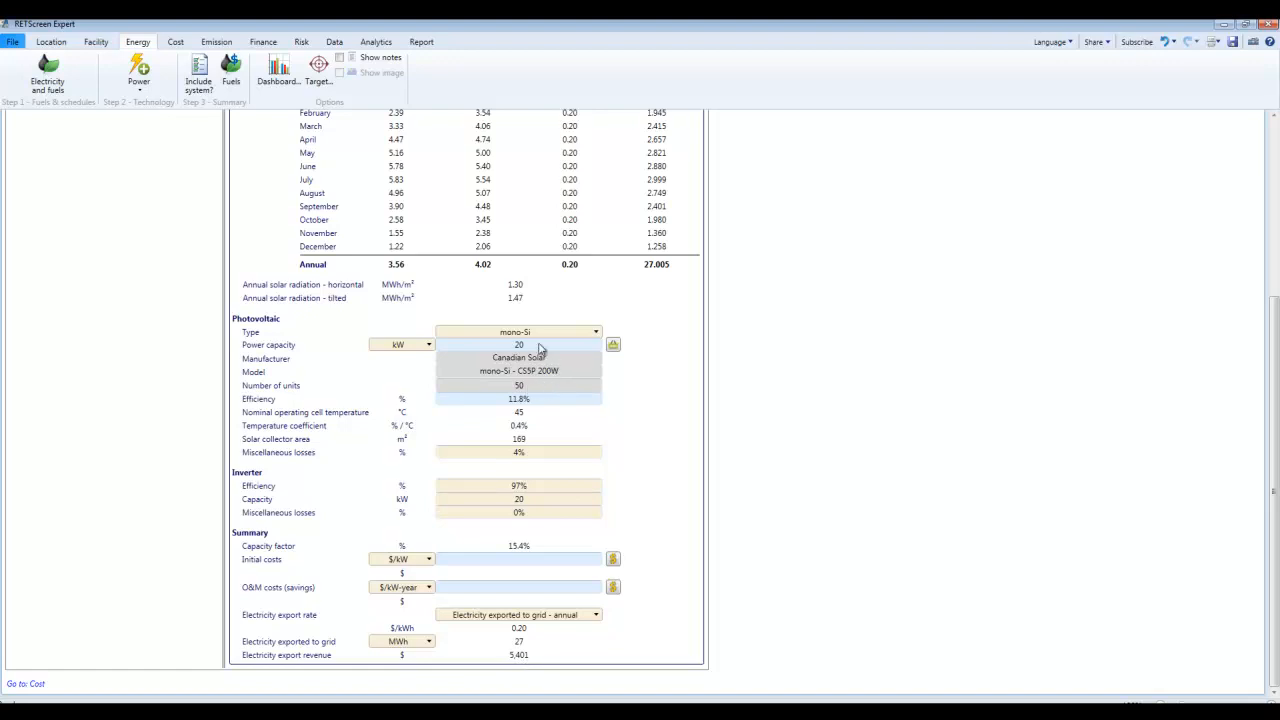
mouse_move(538, 388)
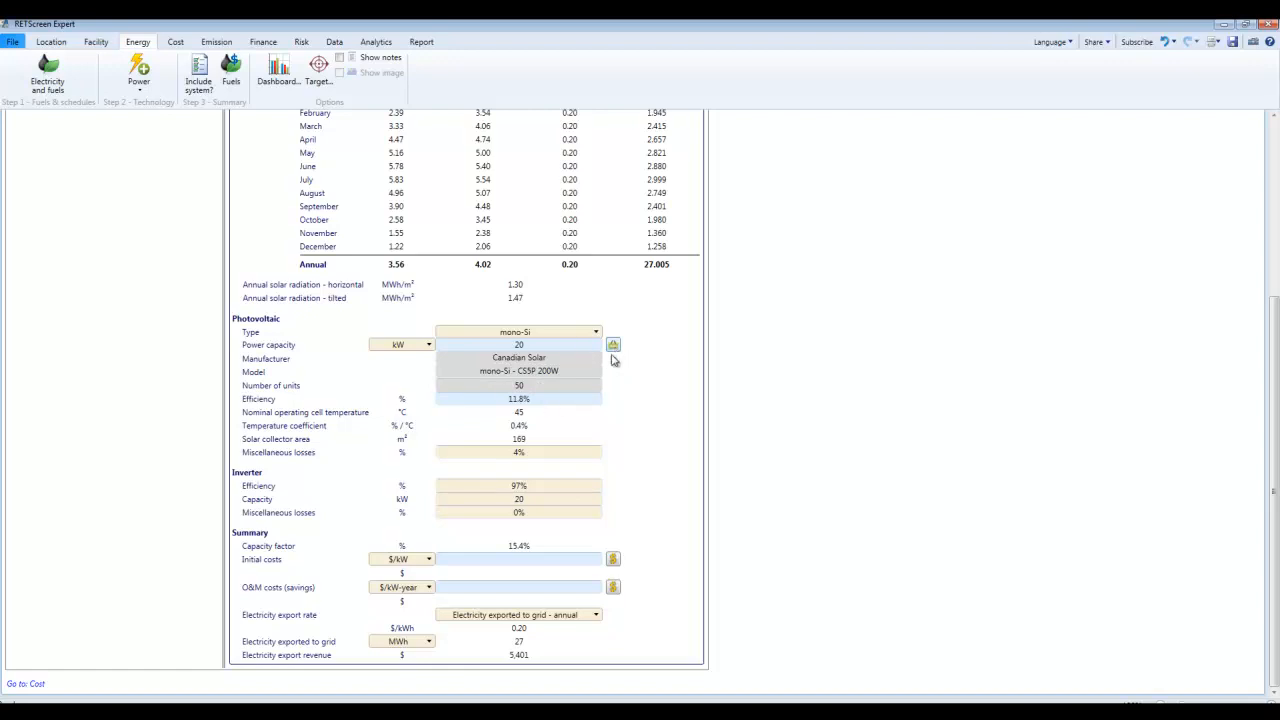
mouse_move(616, 348)
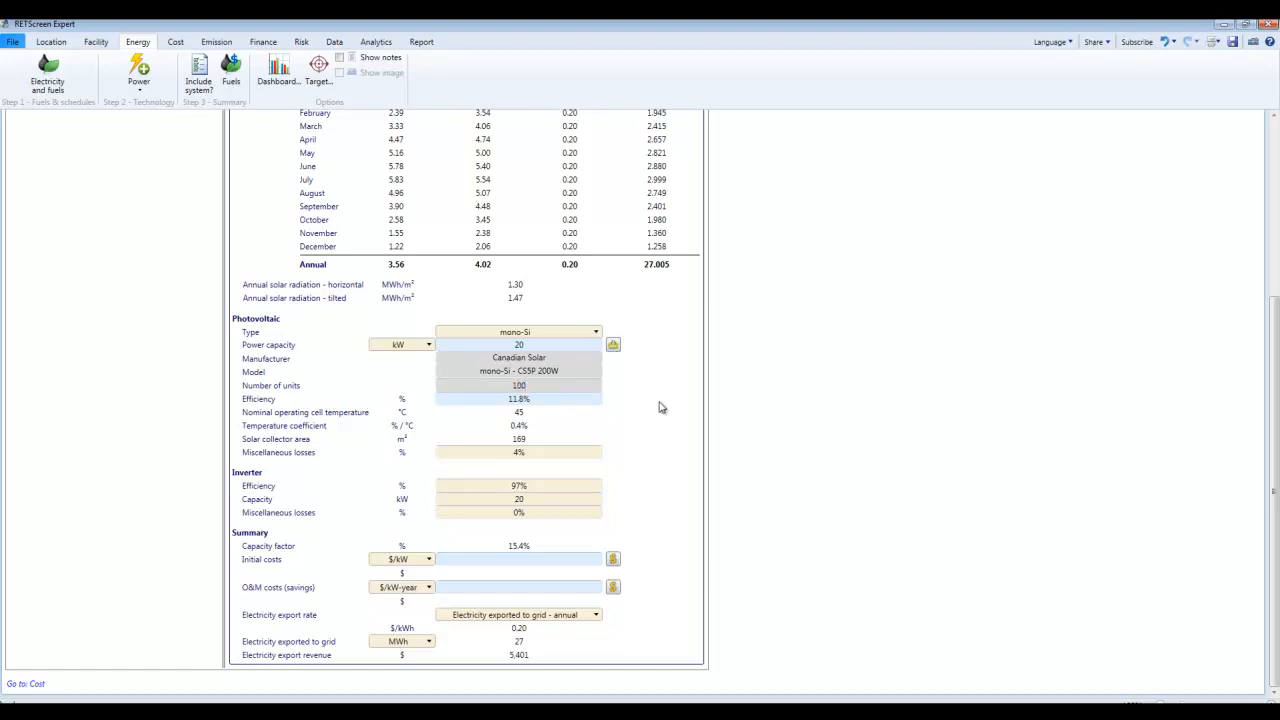
mouse_move(596, 432)
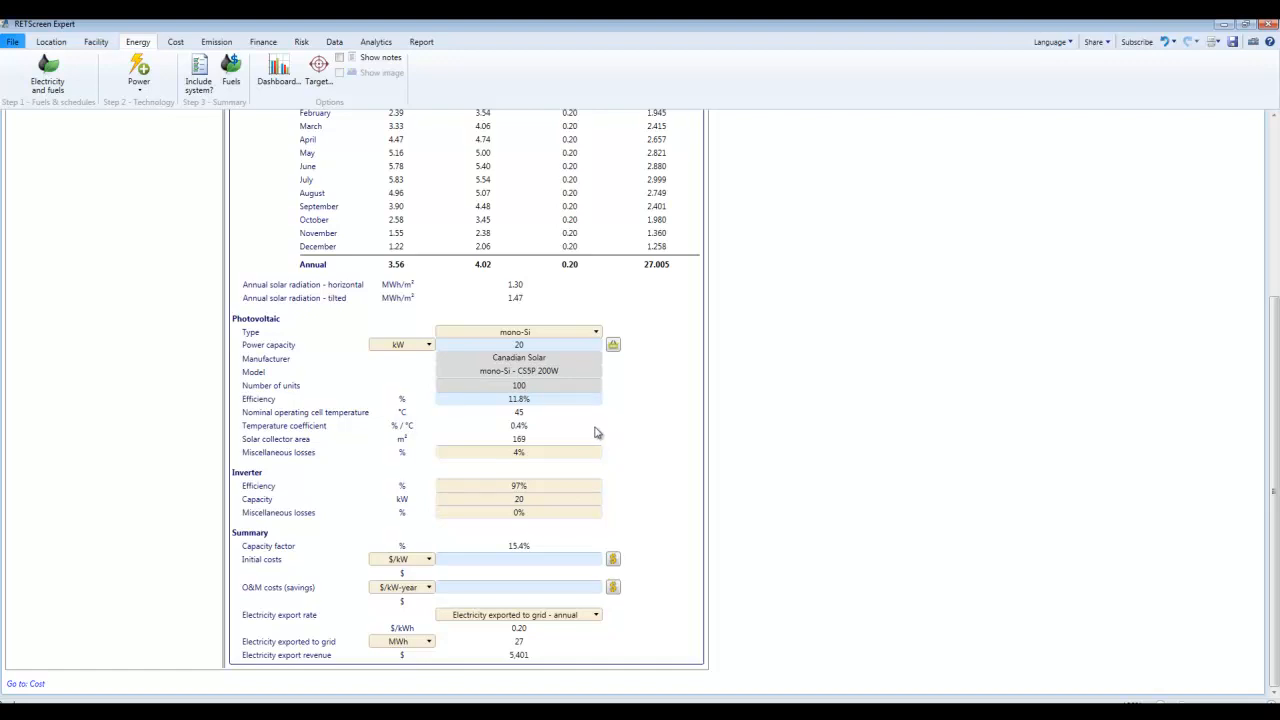
mouse_move(560, 388)
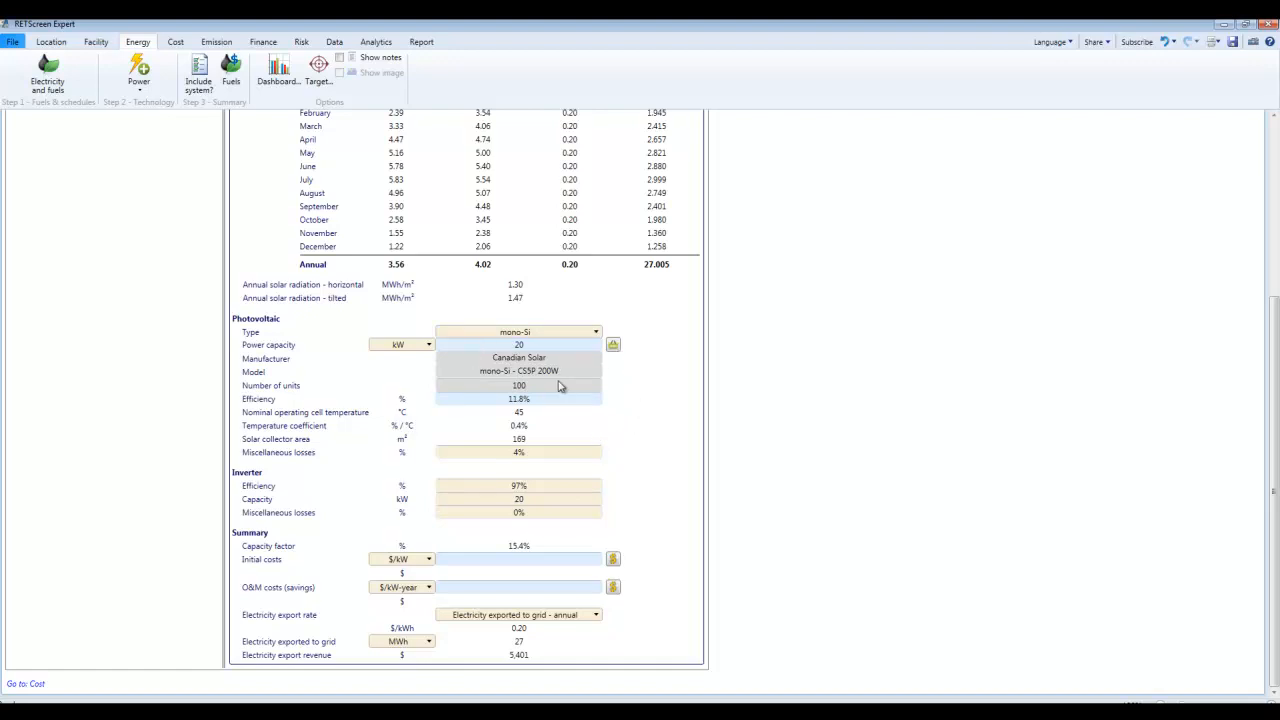
mouse_move(616, 356)
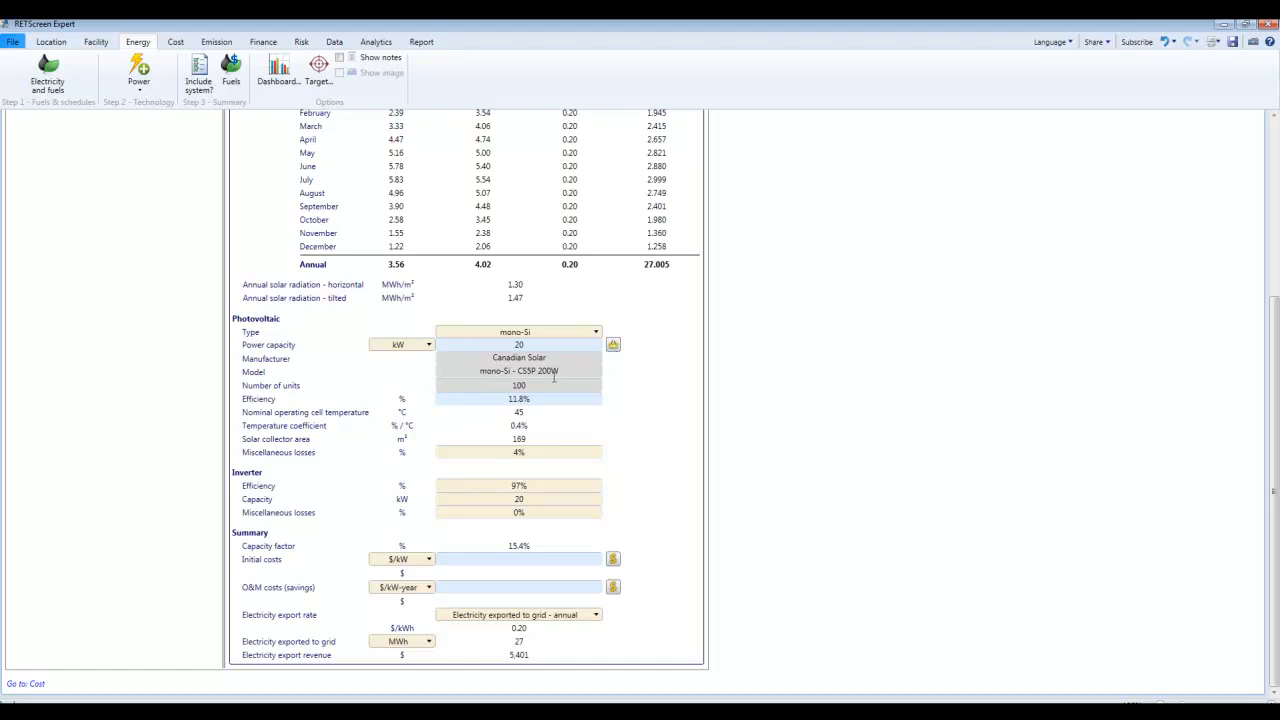
mouse_move(548, 410)
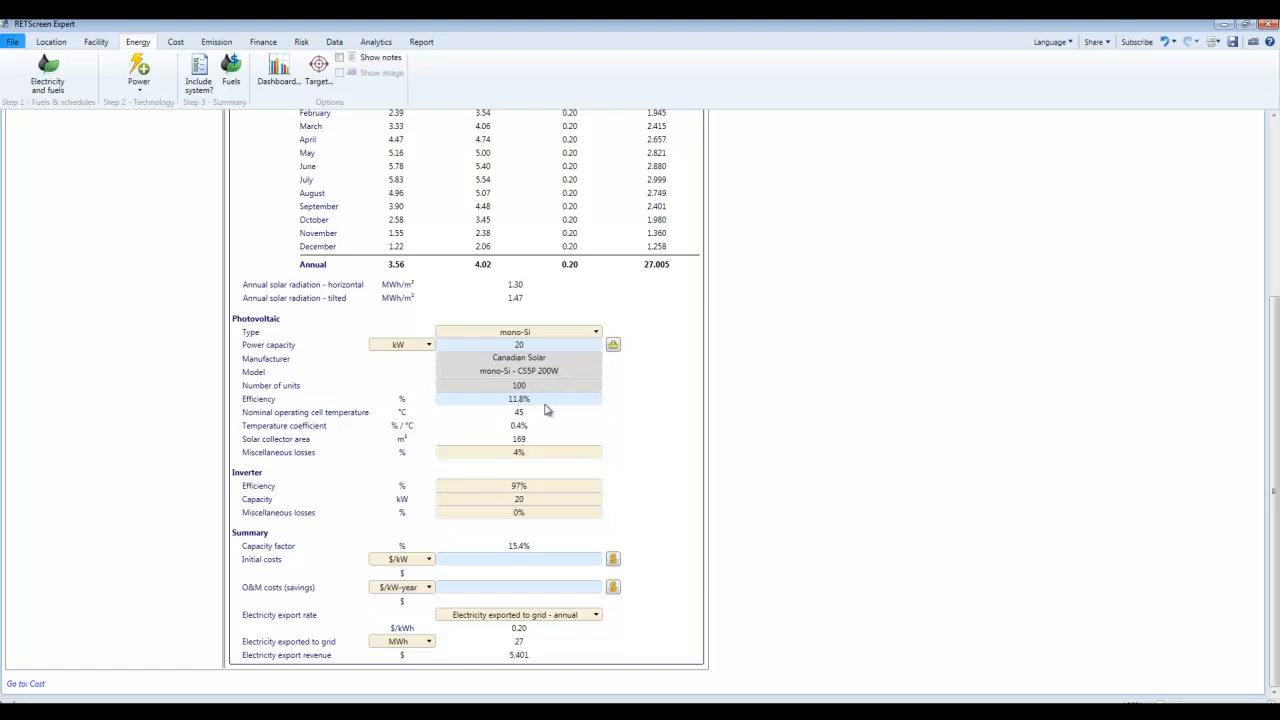
mouse_move(556, 408)
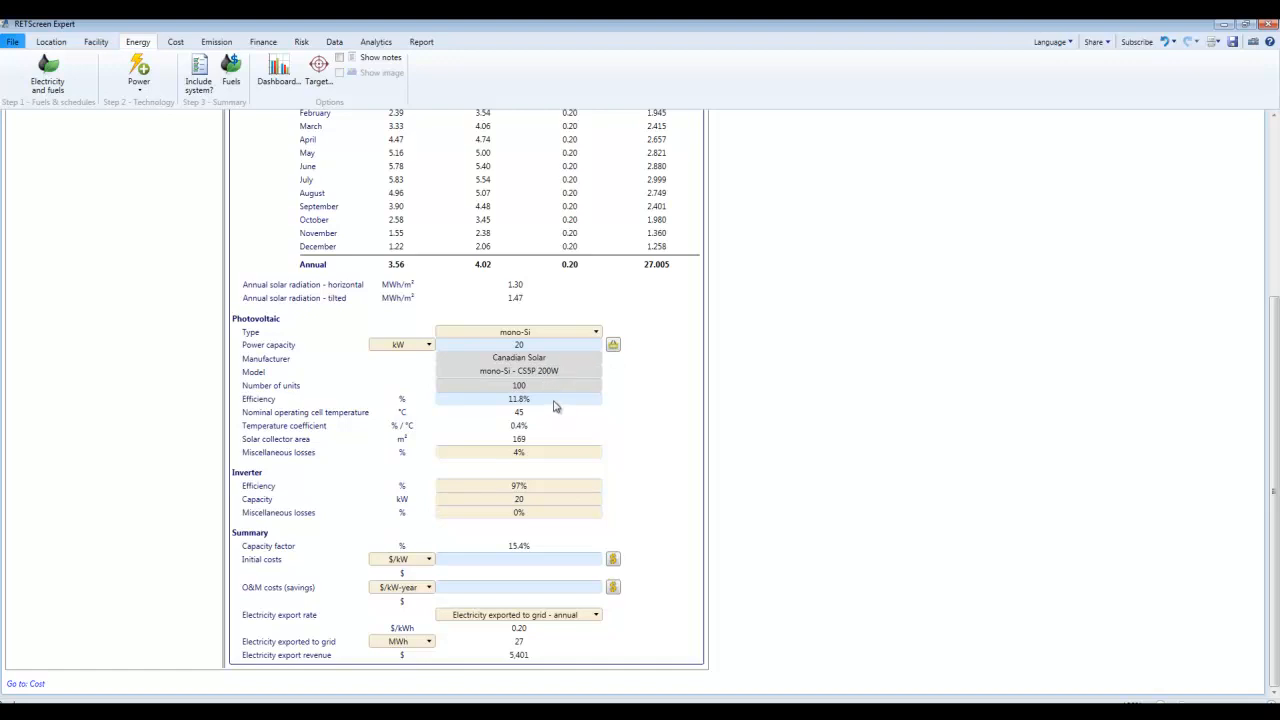
mouse_move(564, 370)
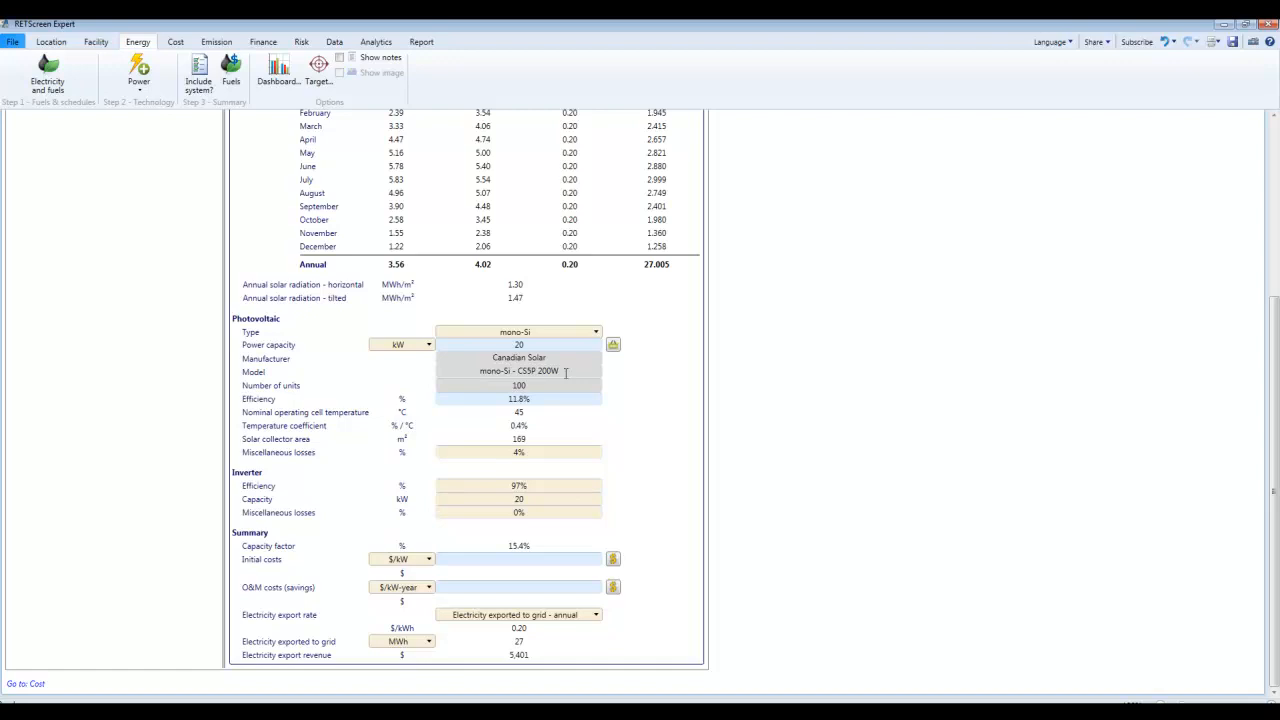
mouse_move(528, 448)
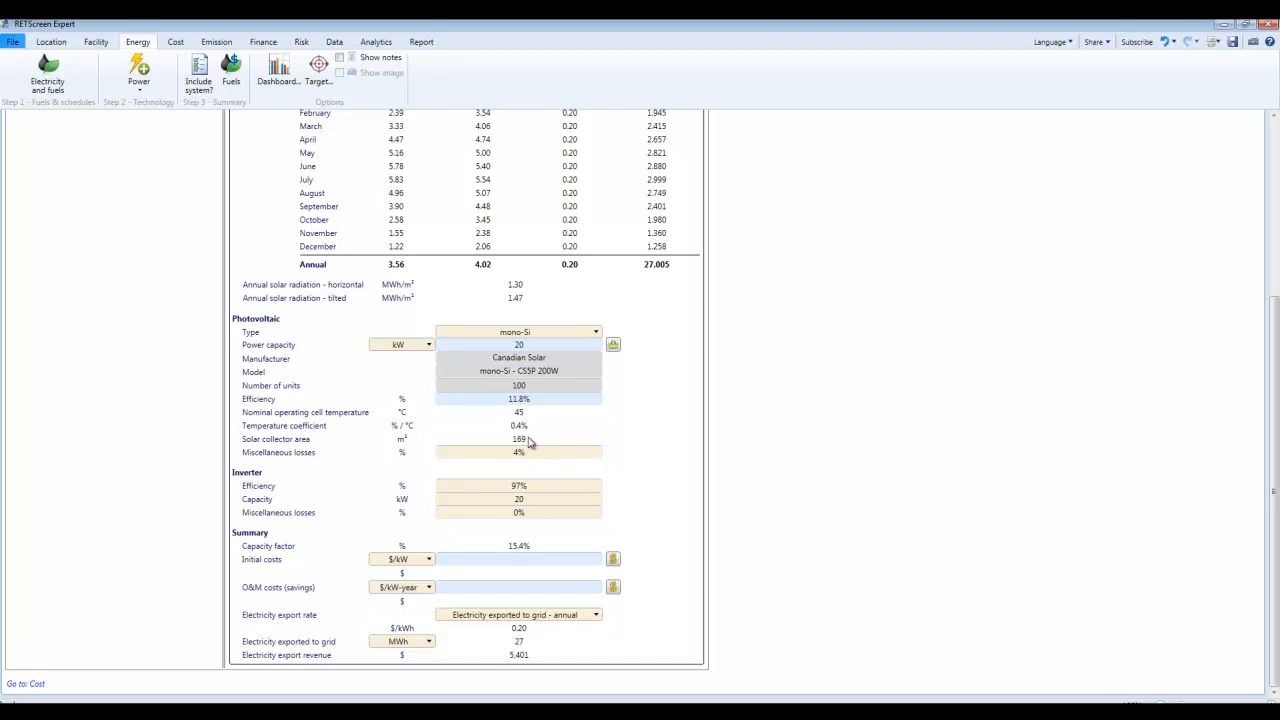
mouse_move(534, 410)
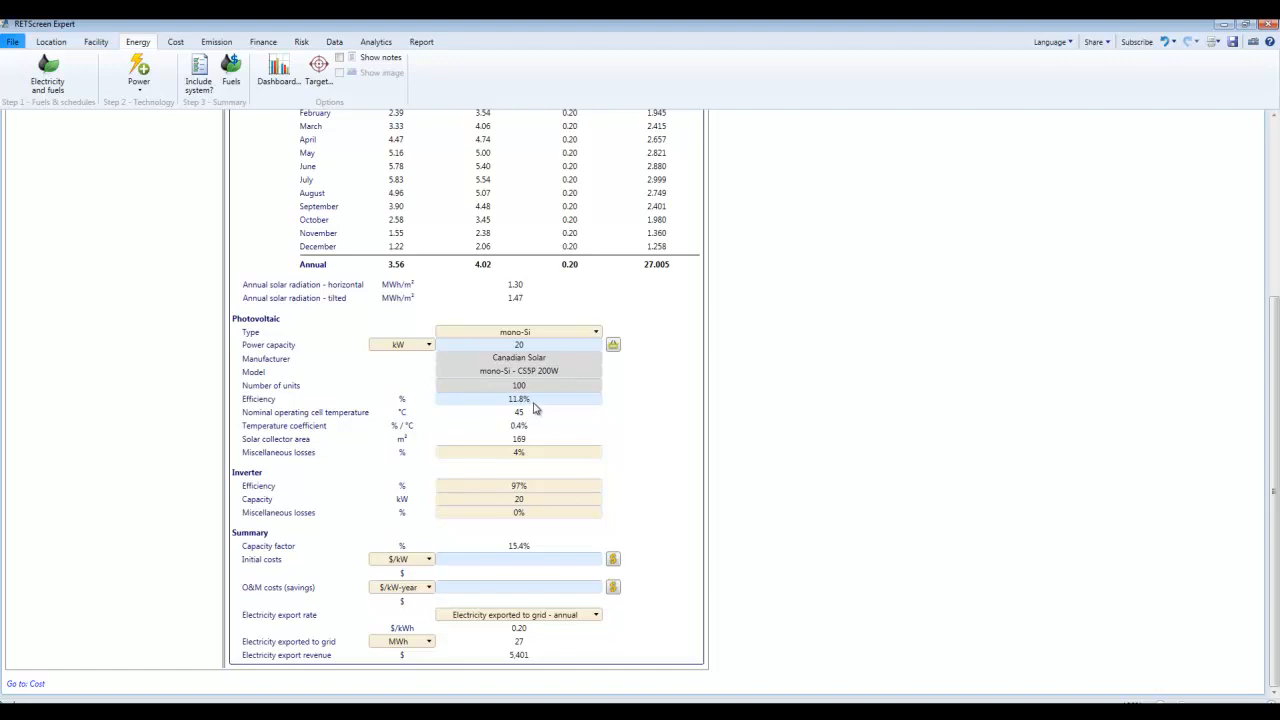
mouse_move(490, 412)
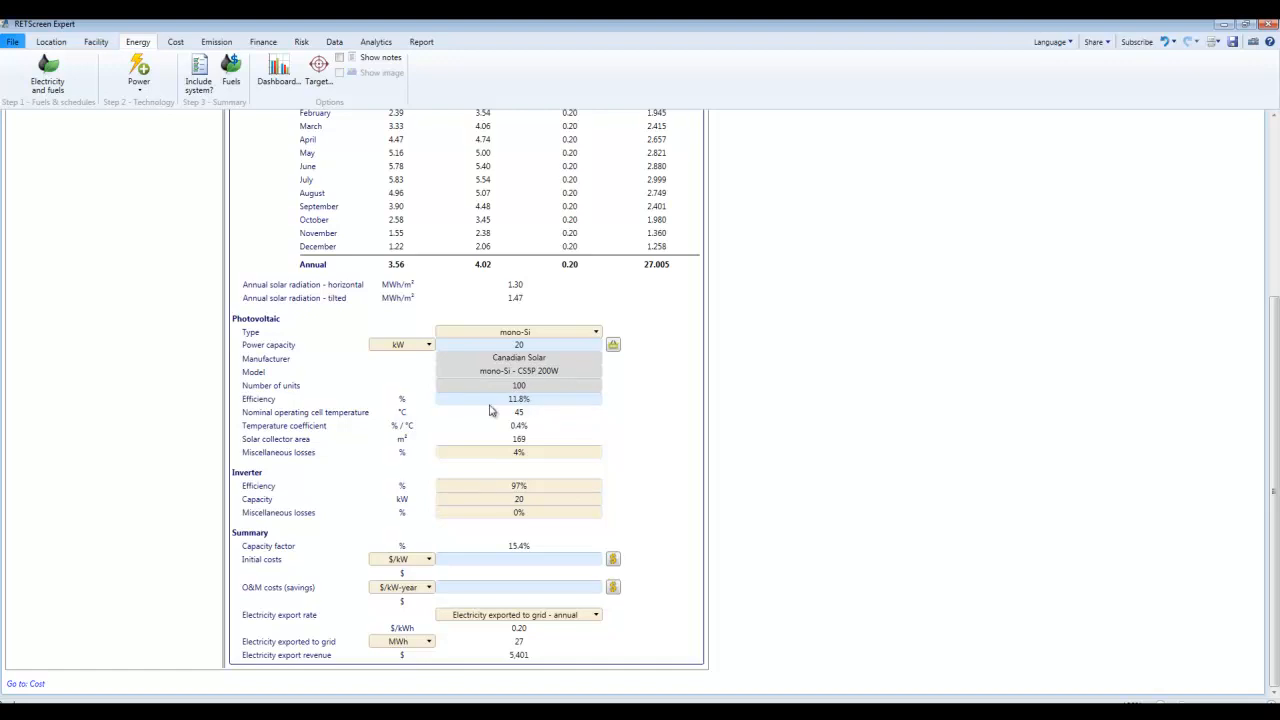
mouse_move(560, 444)
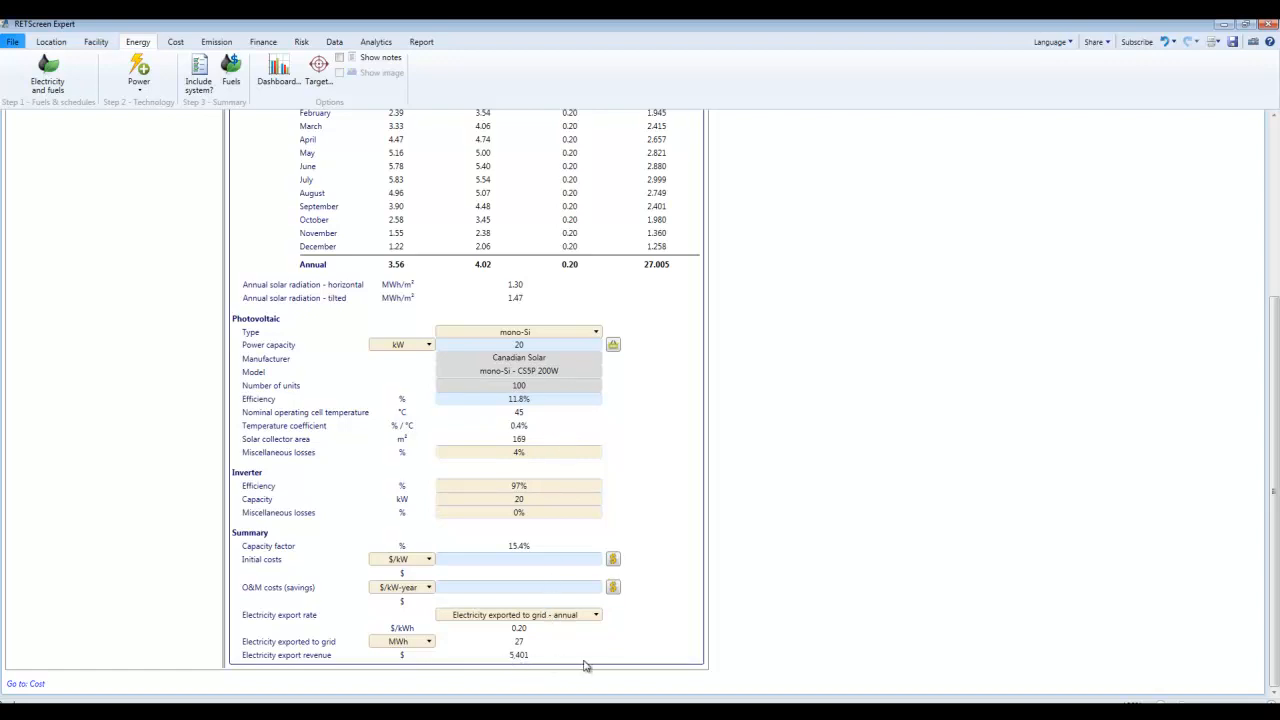
mouse_move(604, 636)
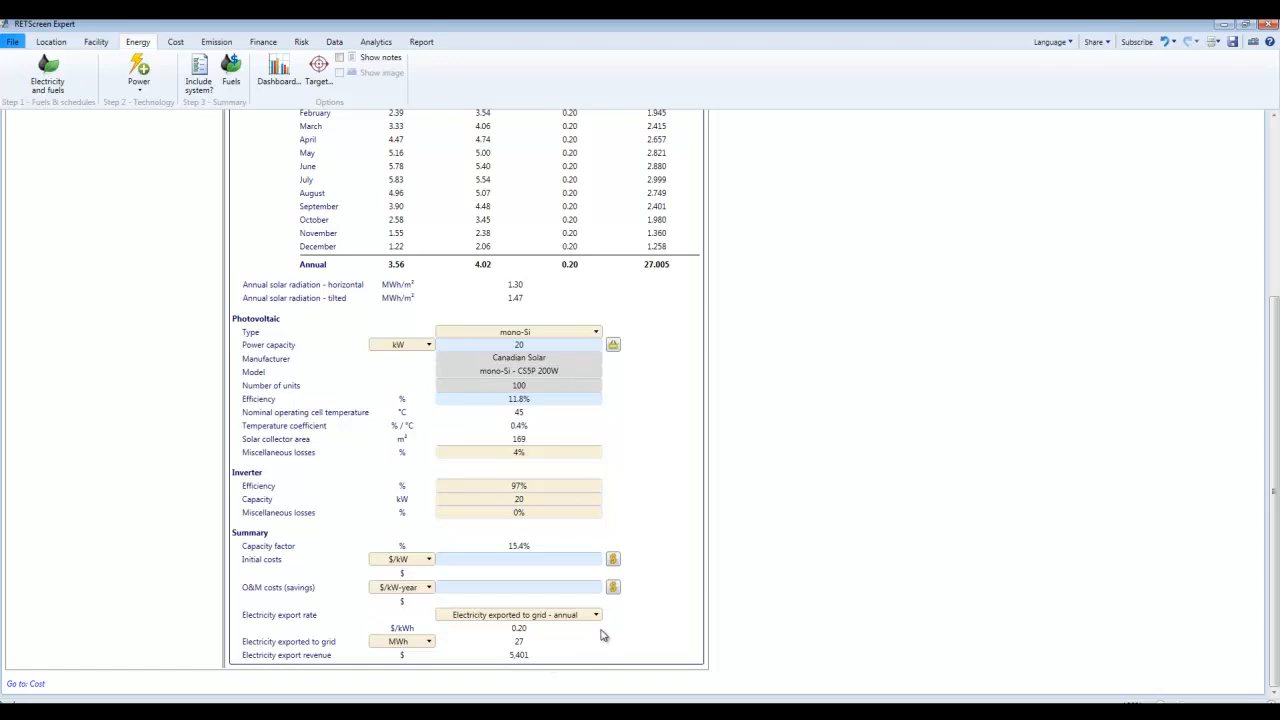
mouse_move(698, 574)
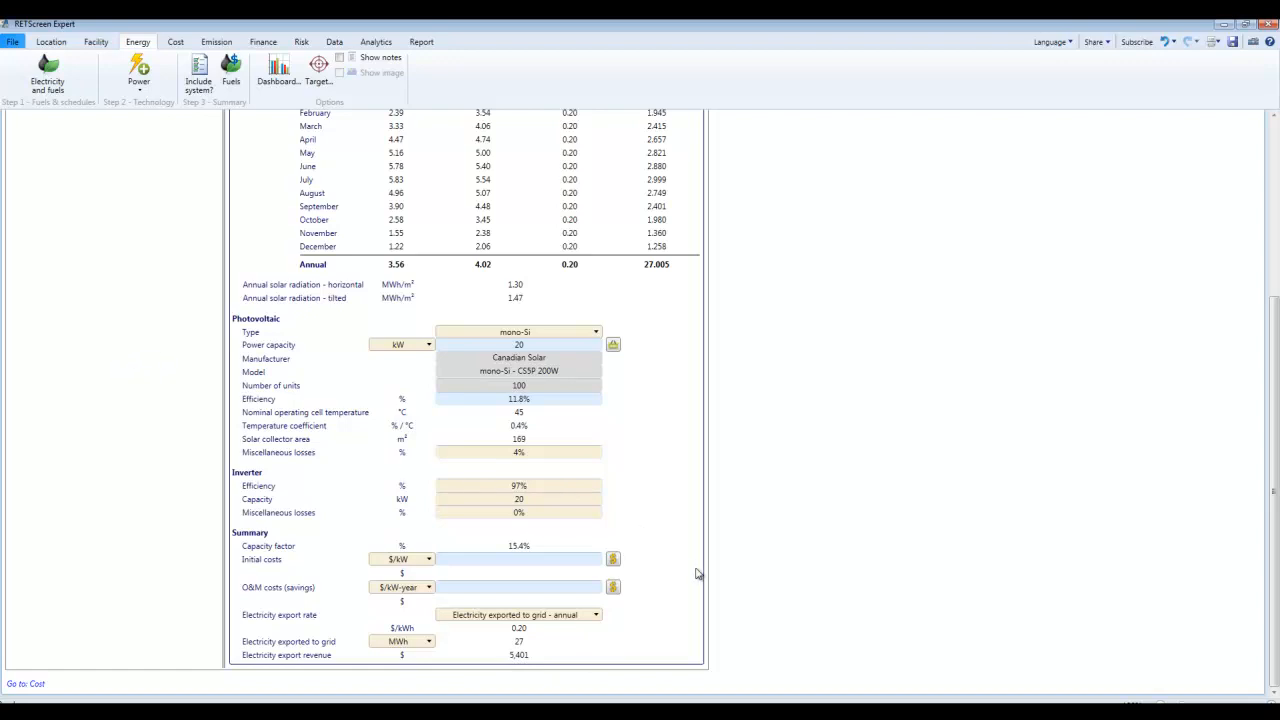
mouse_move(512, 568)
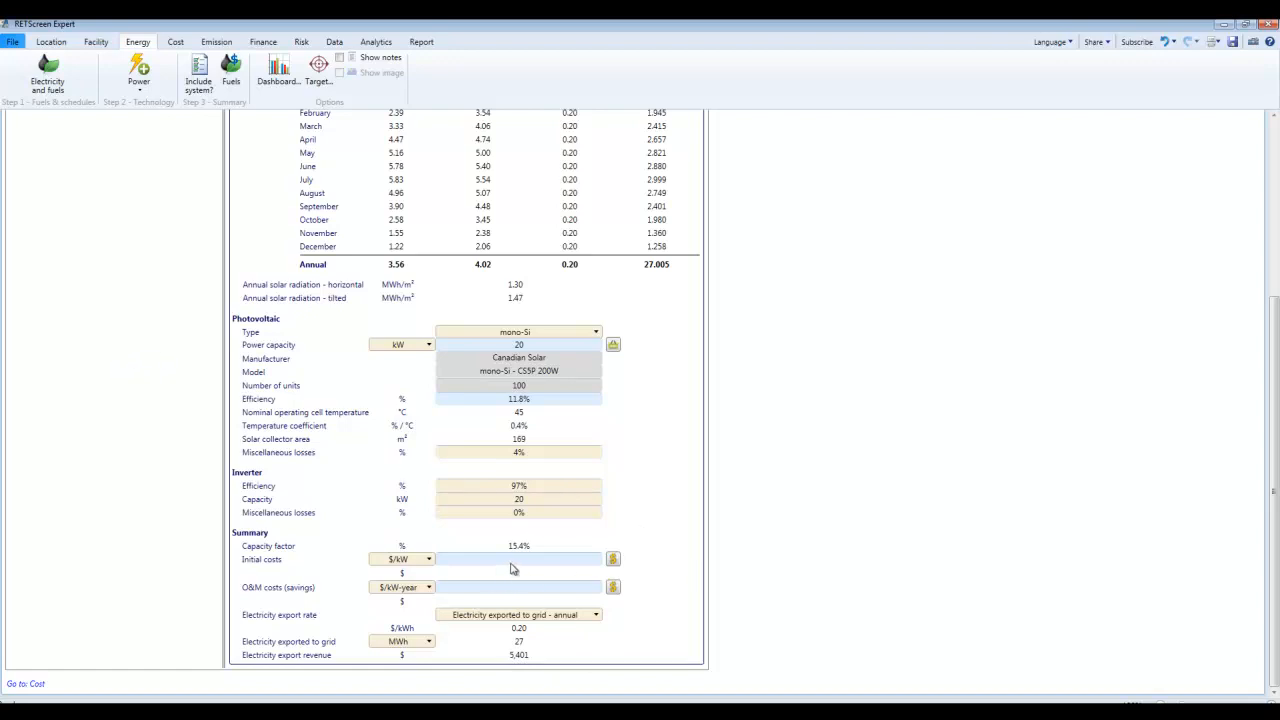
Enter photovoltaic initial costs of 2,700 $/kW, totalling $54,000 for the 20 kW system.
click(516, 560)
text(2)
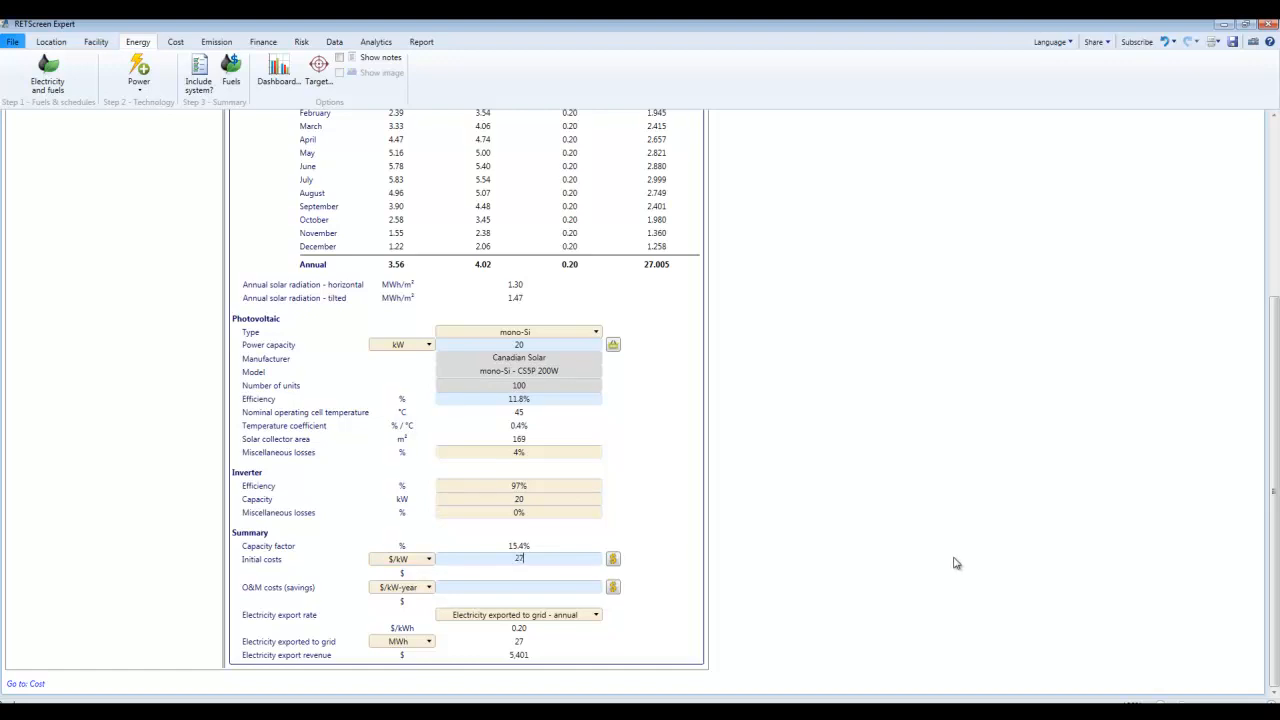
text(700)
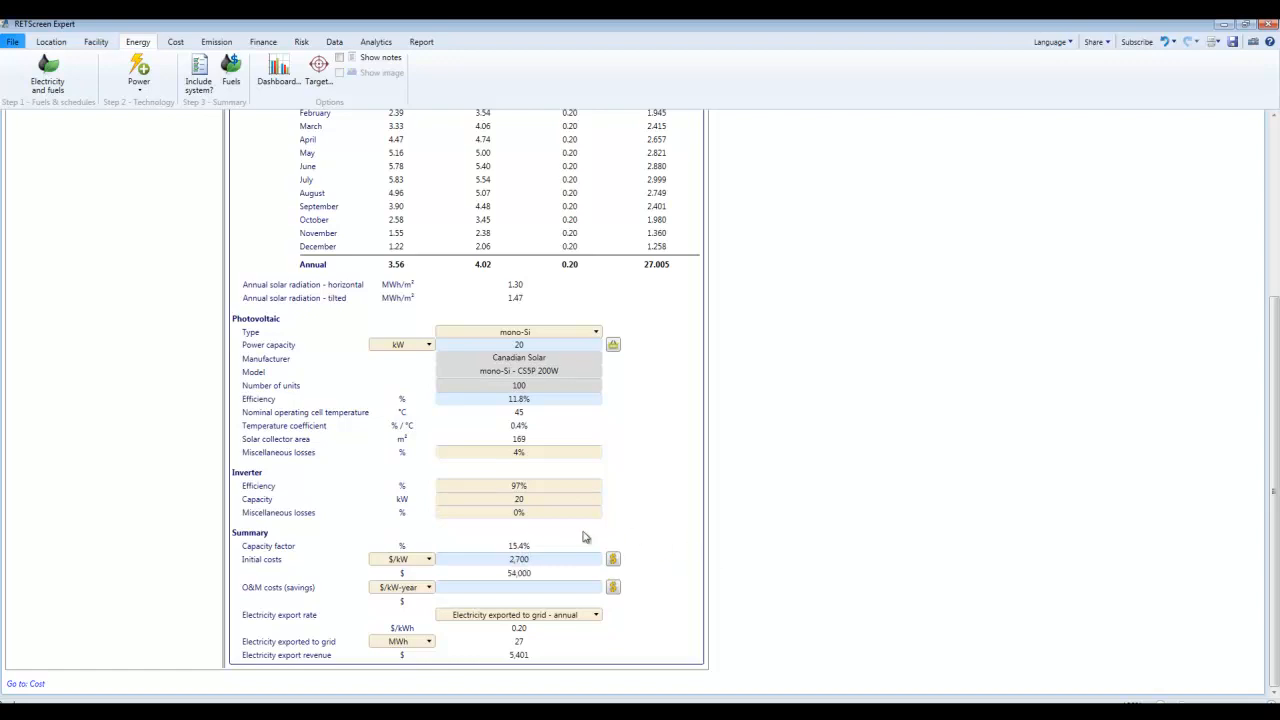
mouse_move(536, 582)
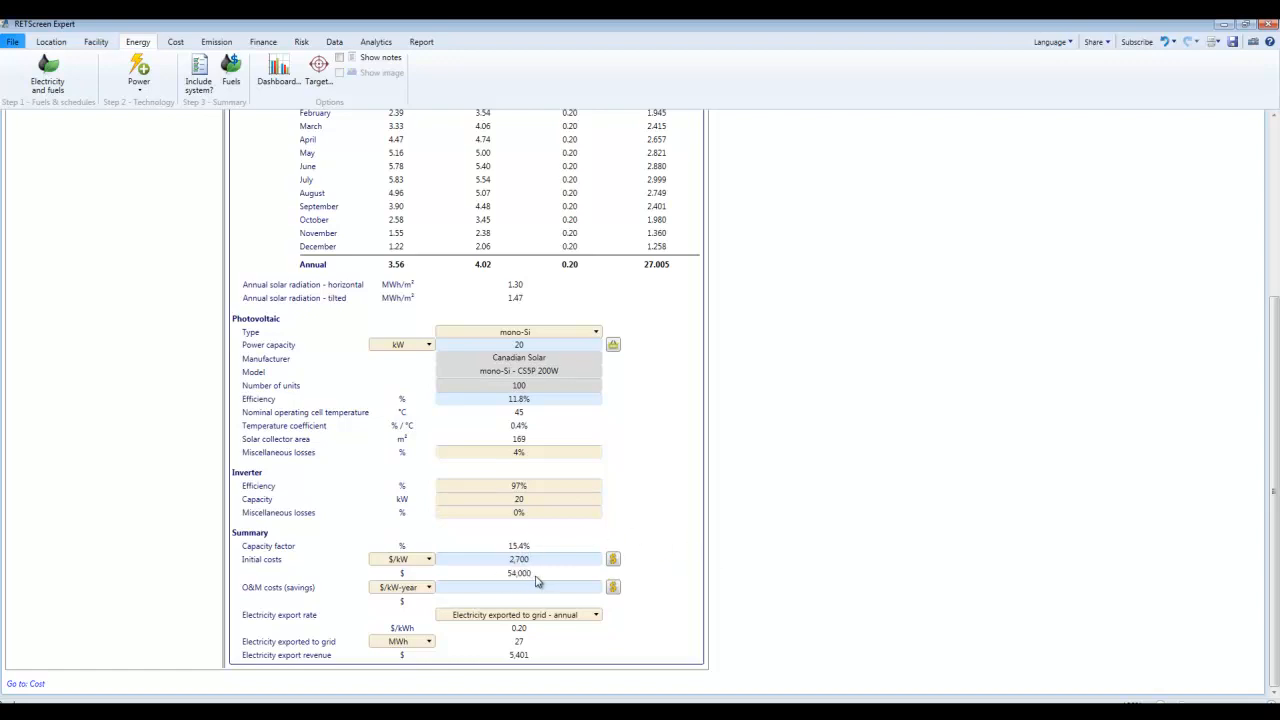
mouse_move(584, 550)
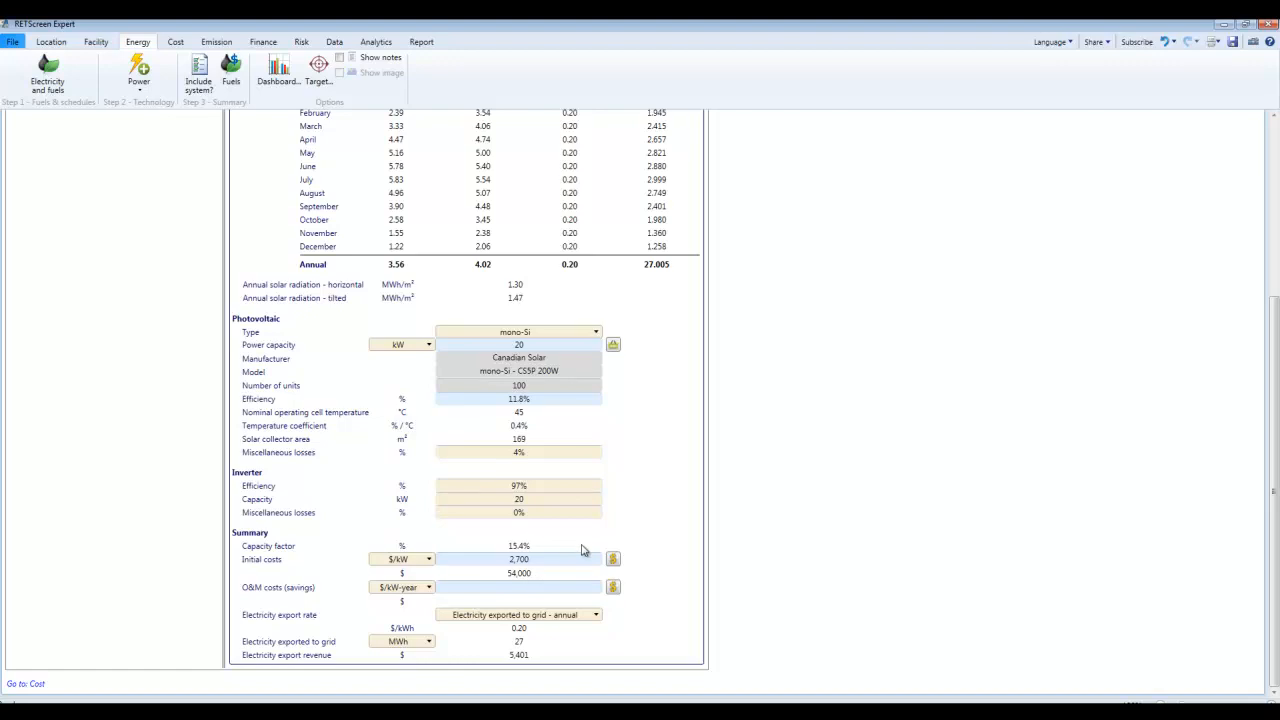
Show the Cost Analysis, preview Level 2 and Level 3 breakdowns, and return to Level 1.
click(176, 40)
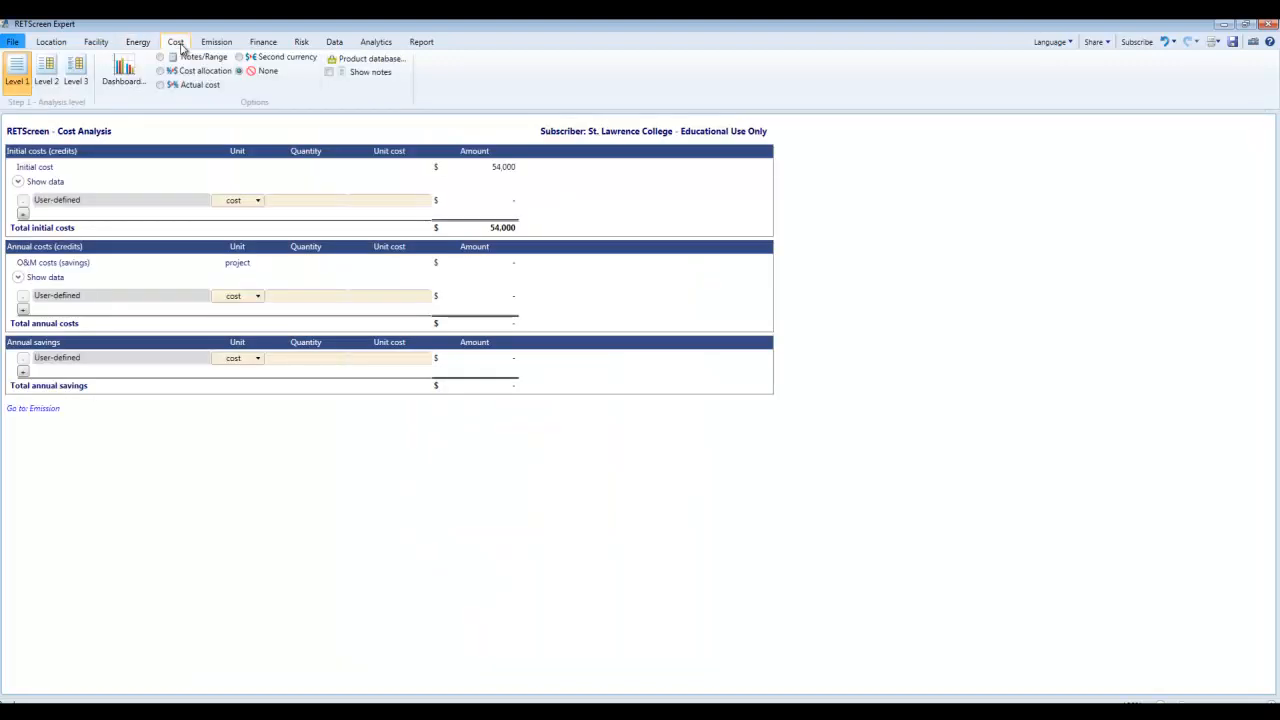
mouse_move(428, 172)
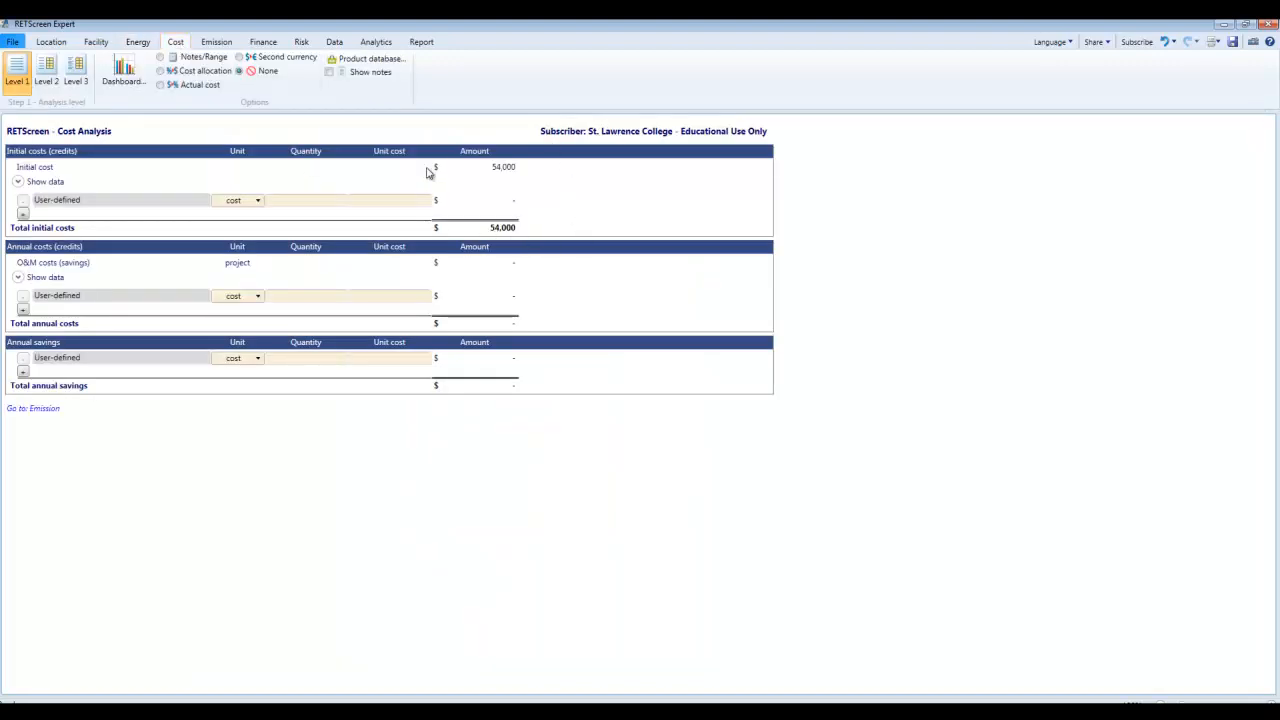
mouse_move(520, 240)
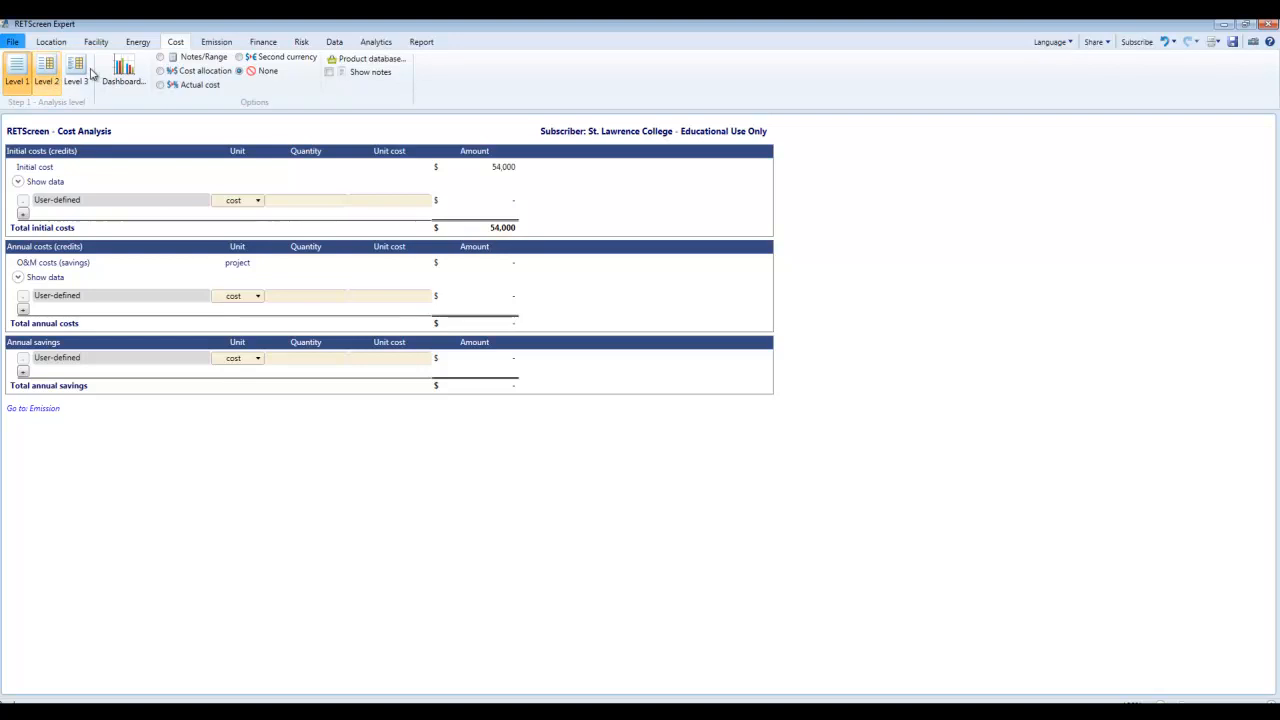
click(46, 70)
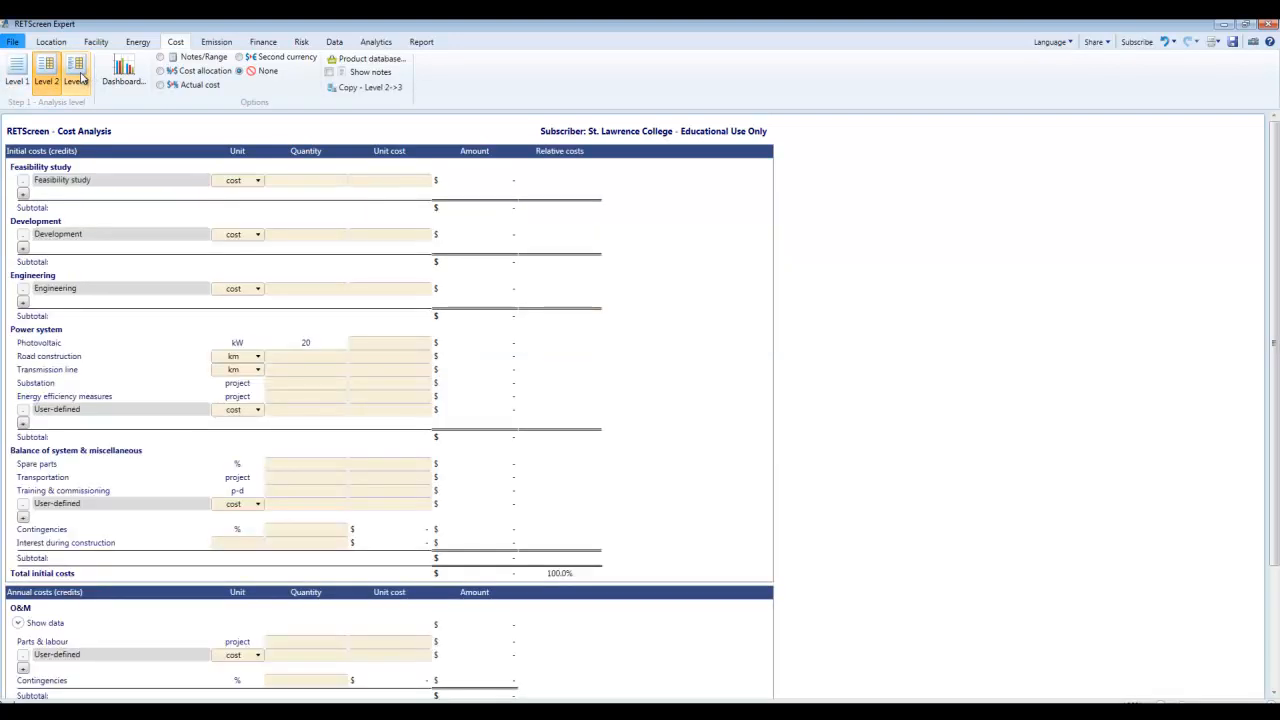
click(76, 72)
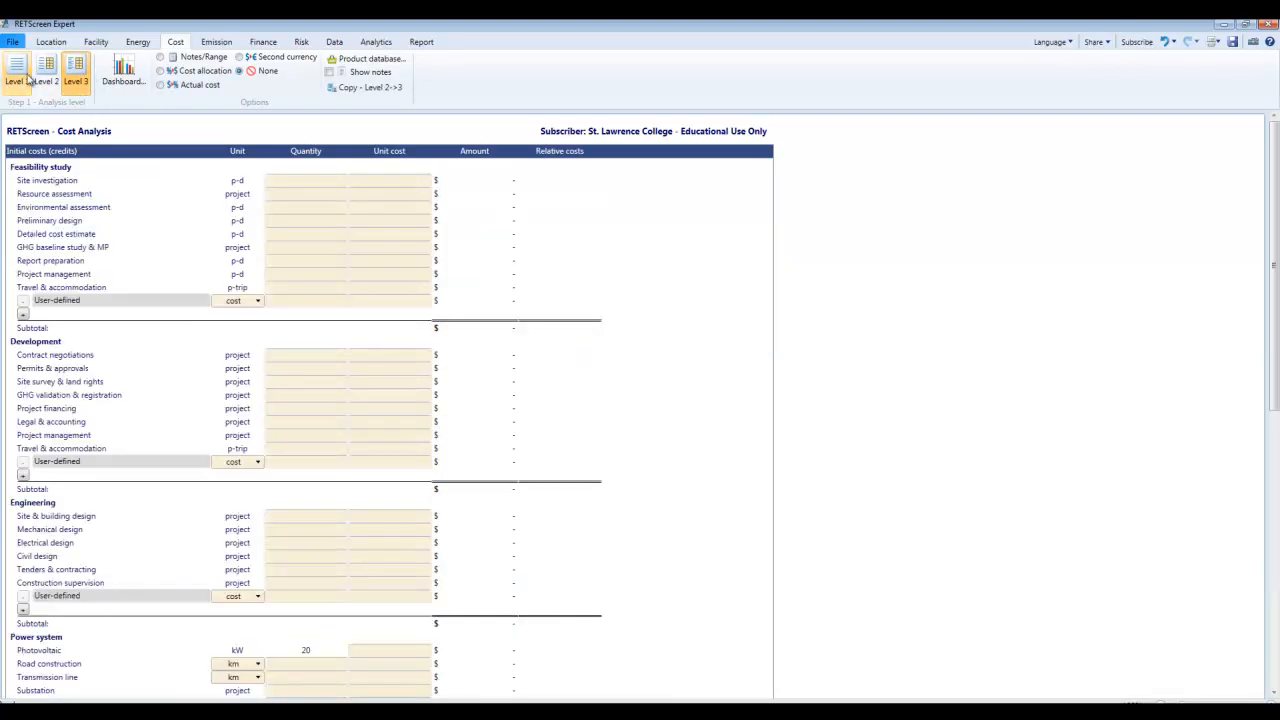
click(16, 70)
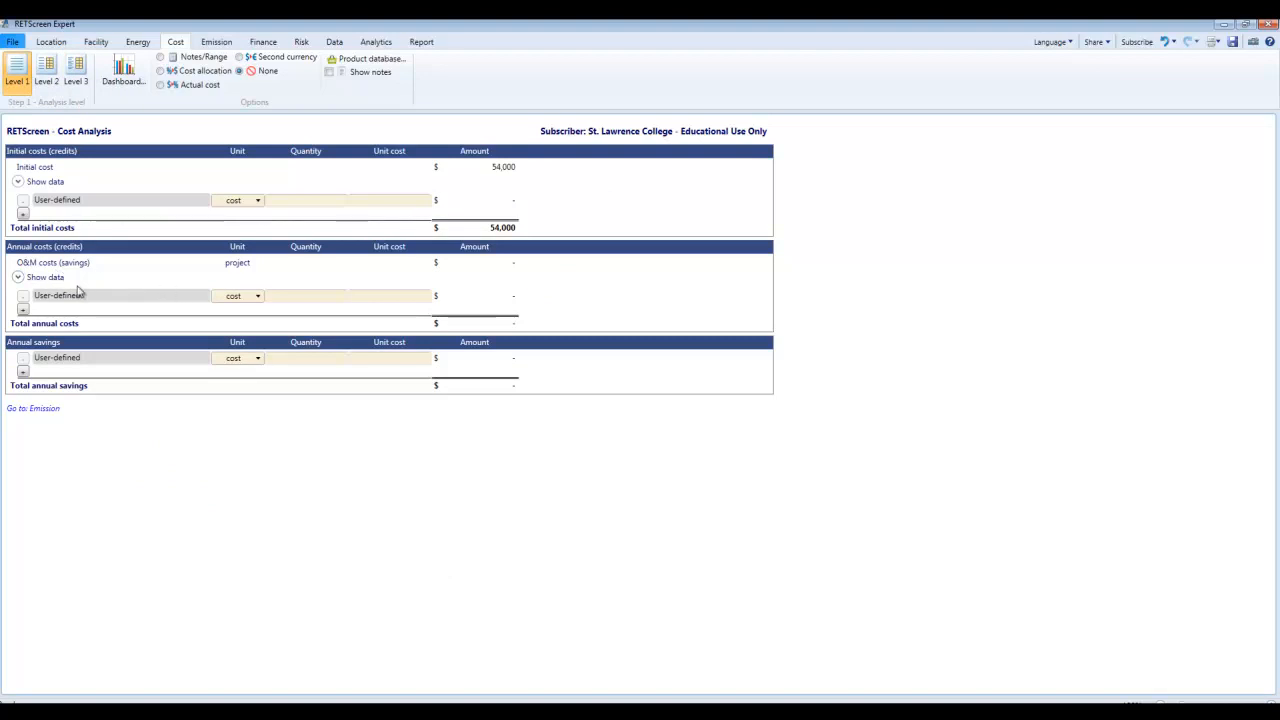
mouse_move(36, 288)
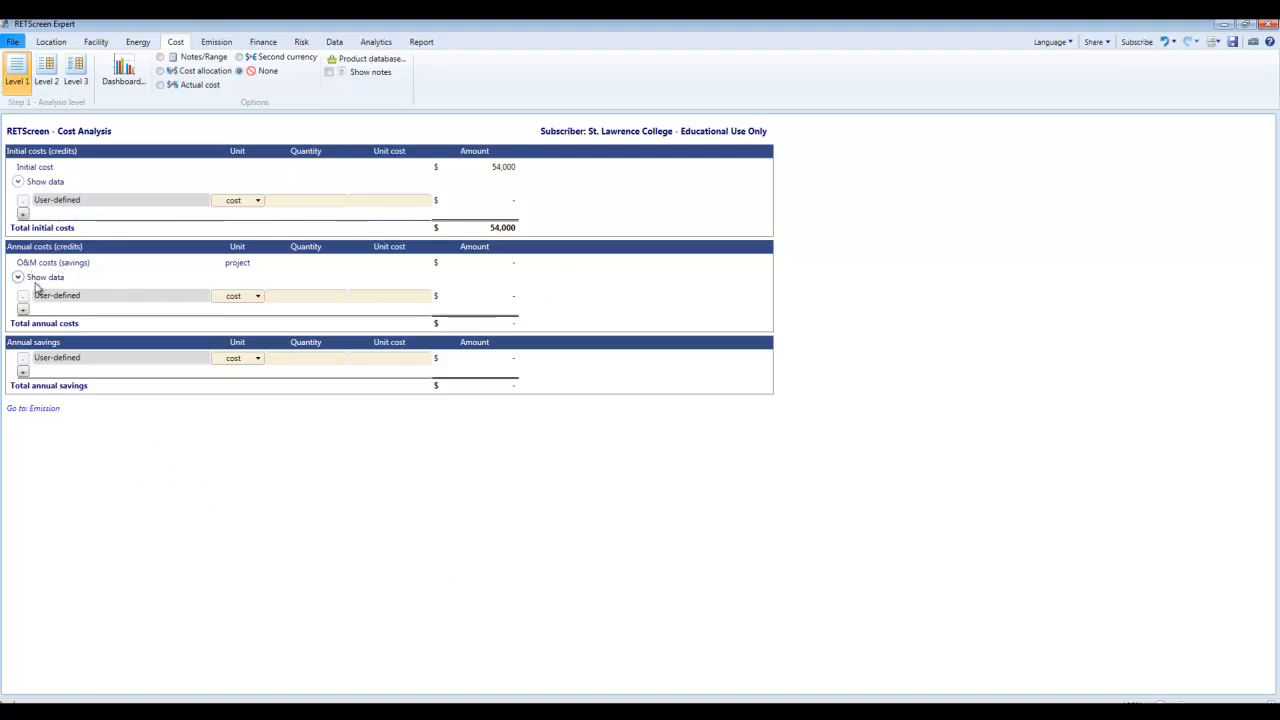
mouse_move(144, 296)
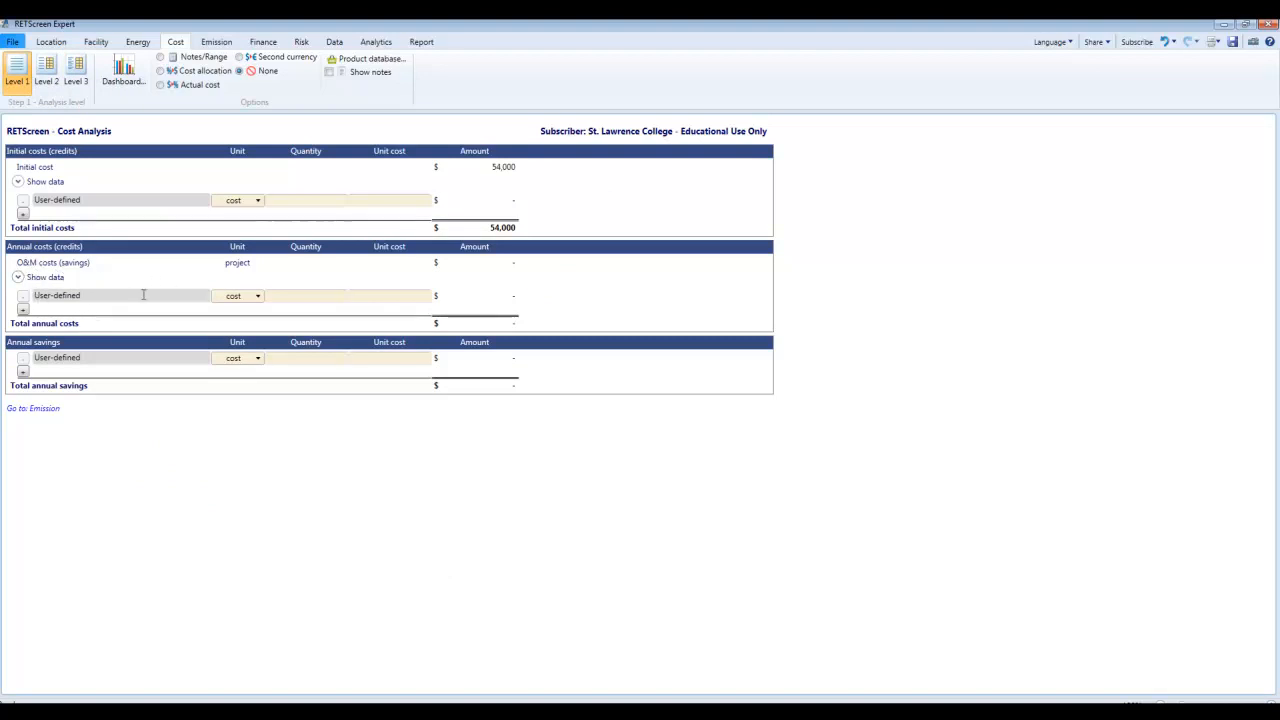
mouse_move(344, 372)
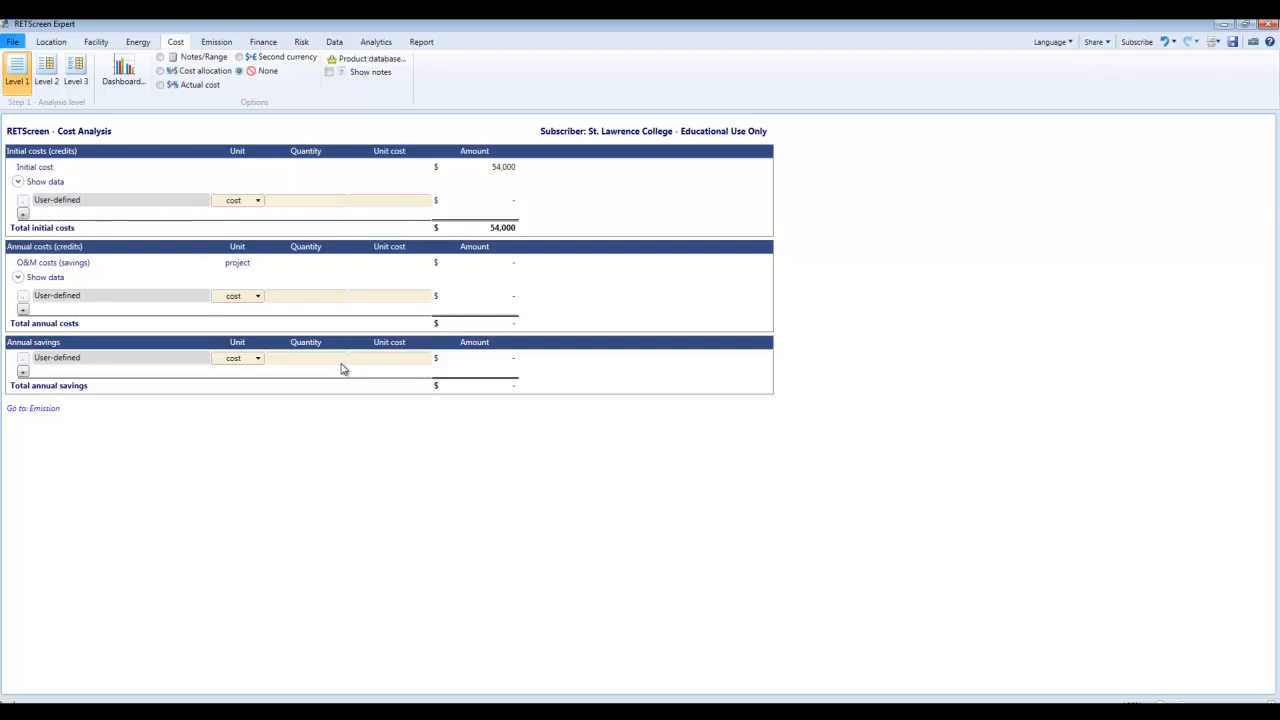
mouse_move(236, 162)
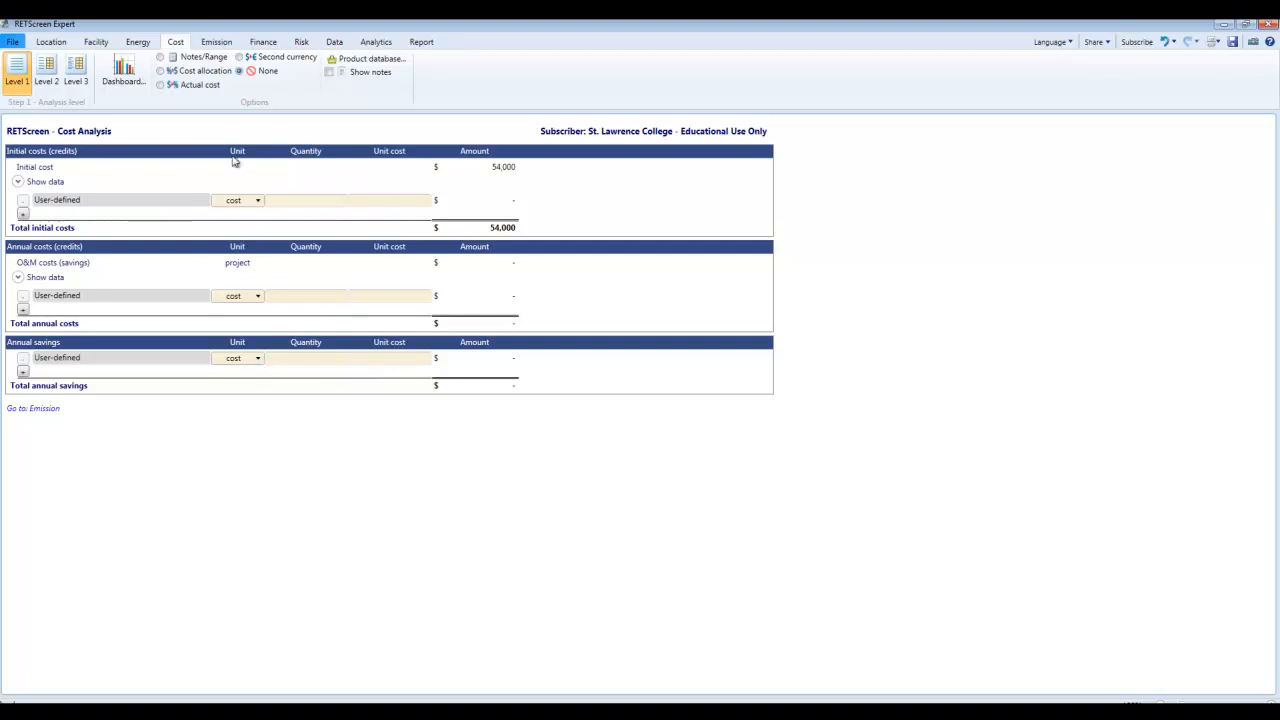
mouse_move(364, 156)
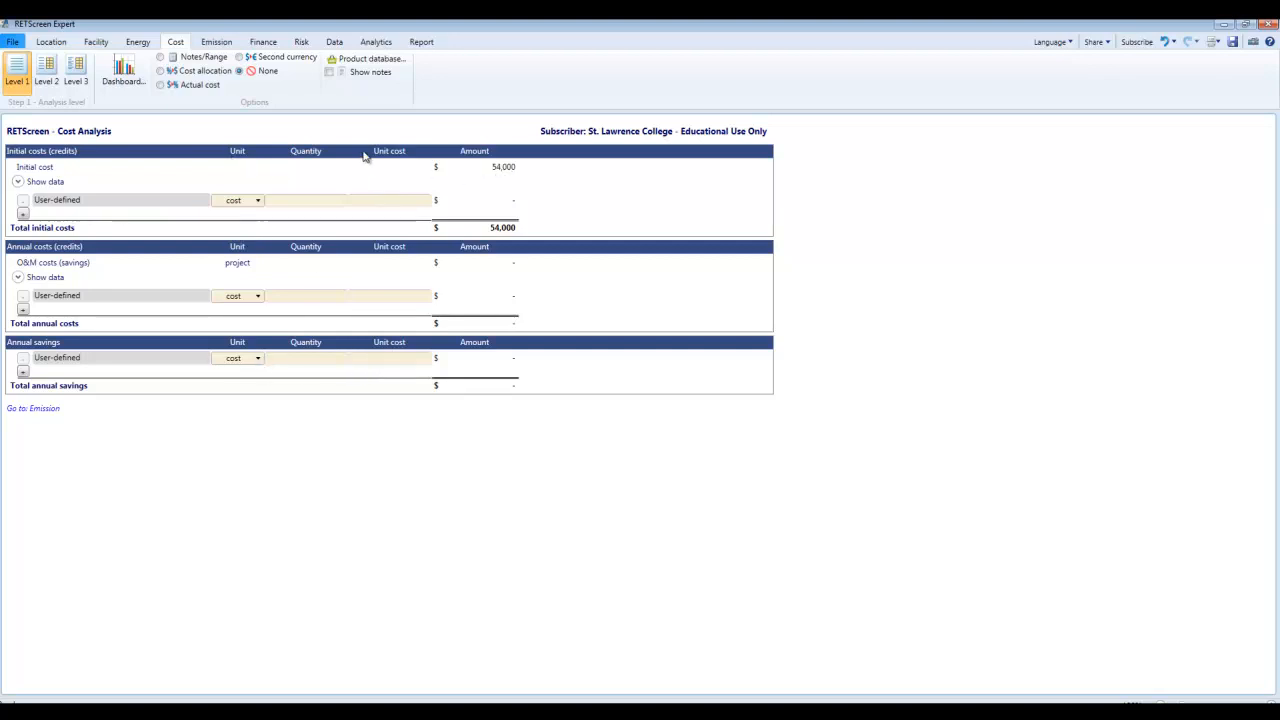
mouse_move(510, 184)
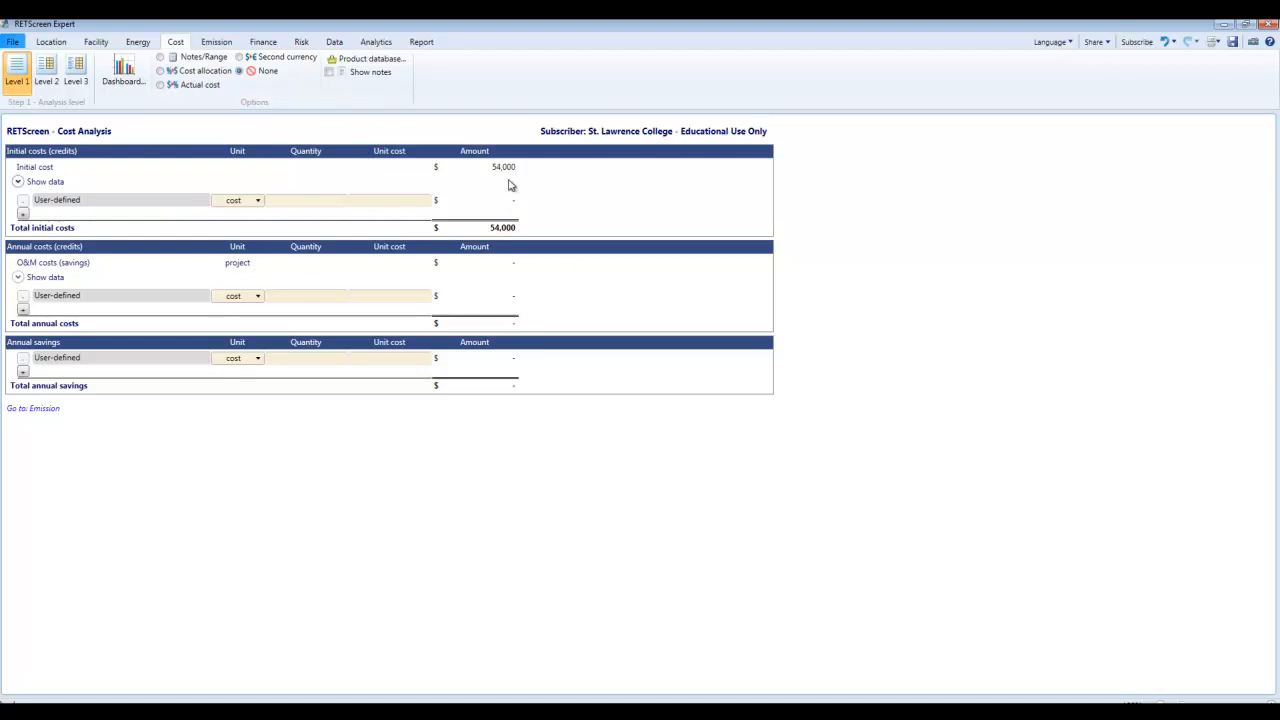
mouse_move(216, 40)
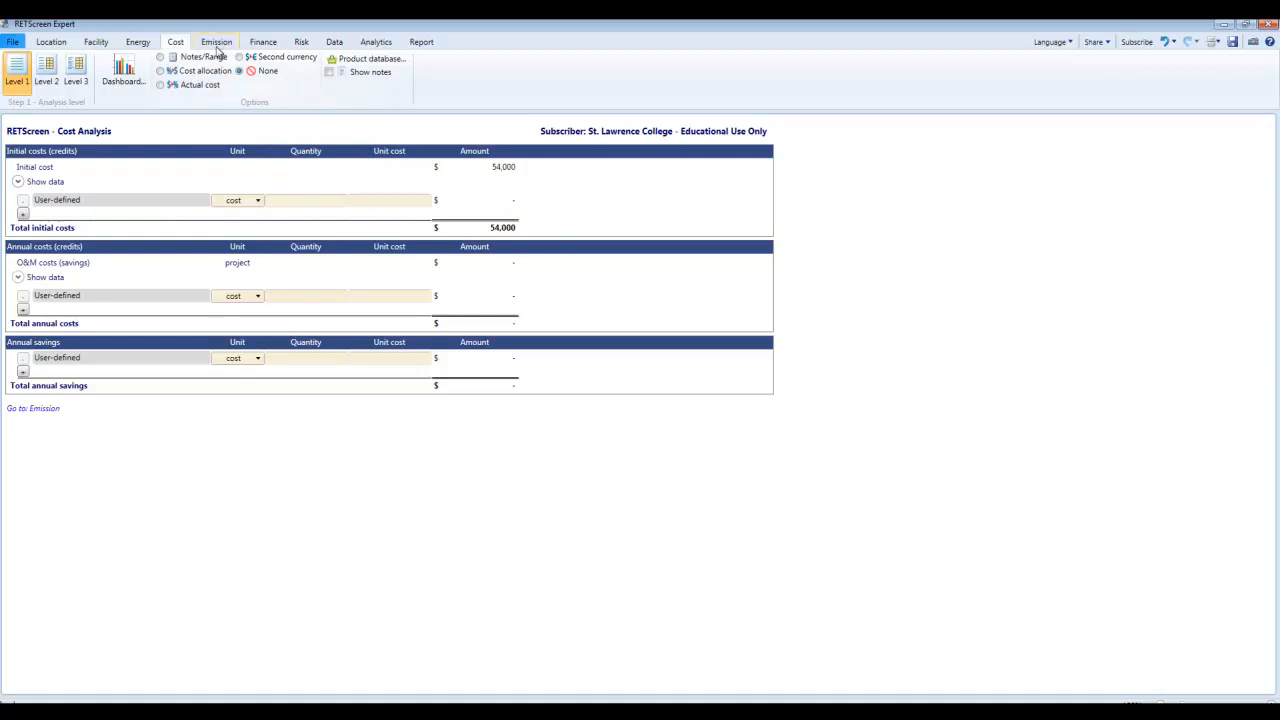
click(216, 40)
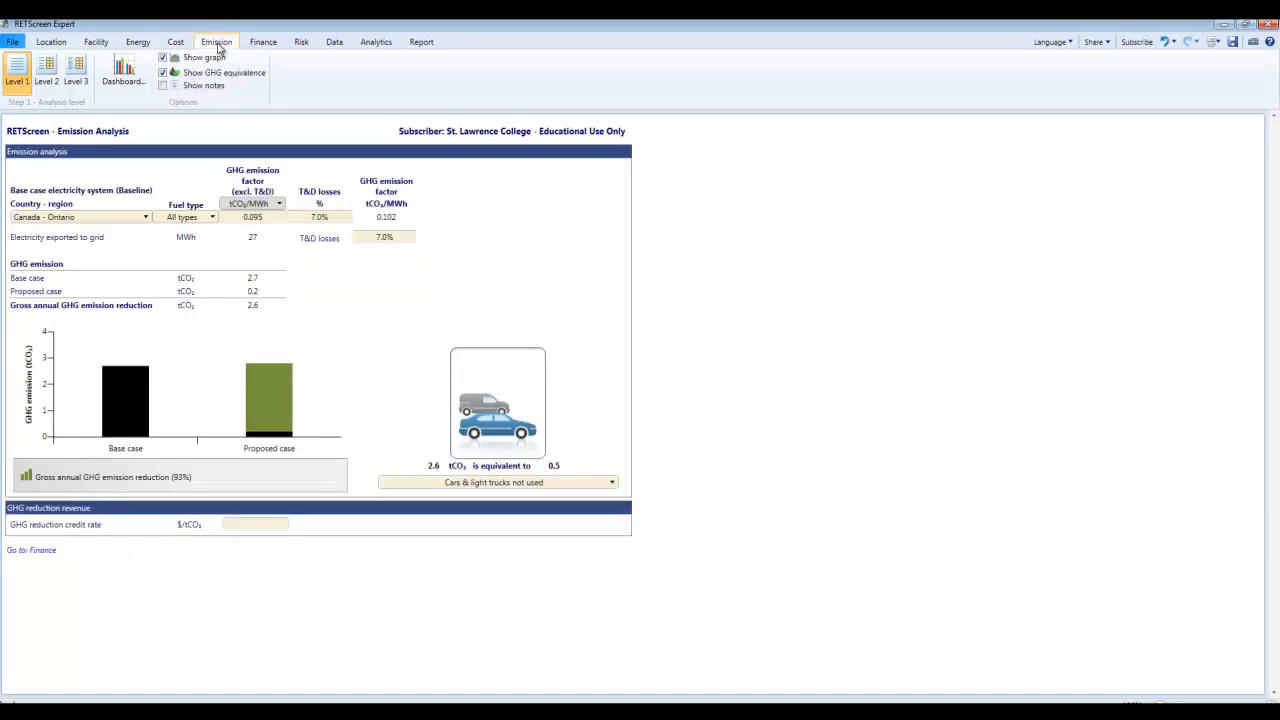
mouse_move(210, 116)
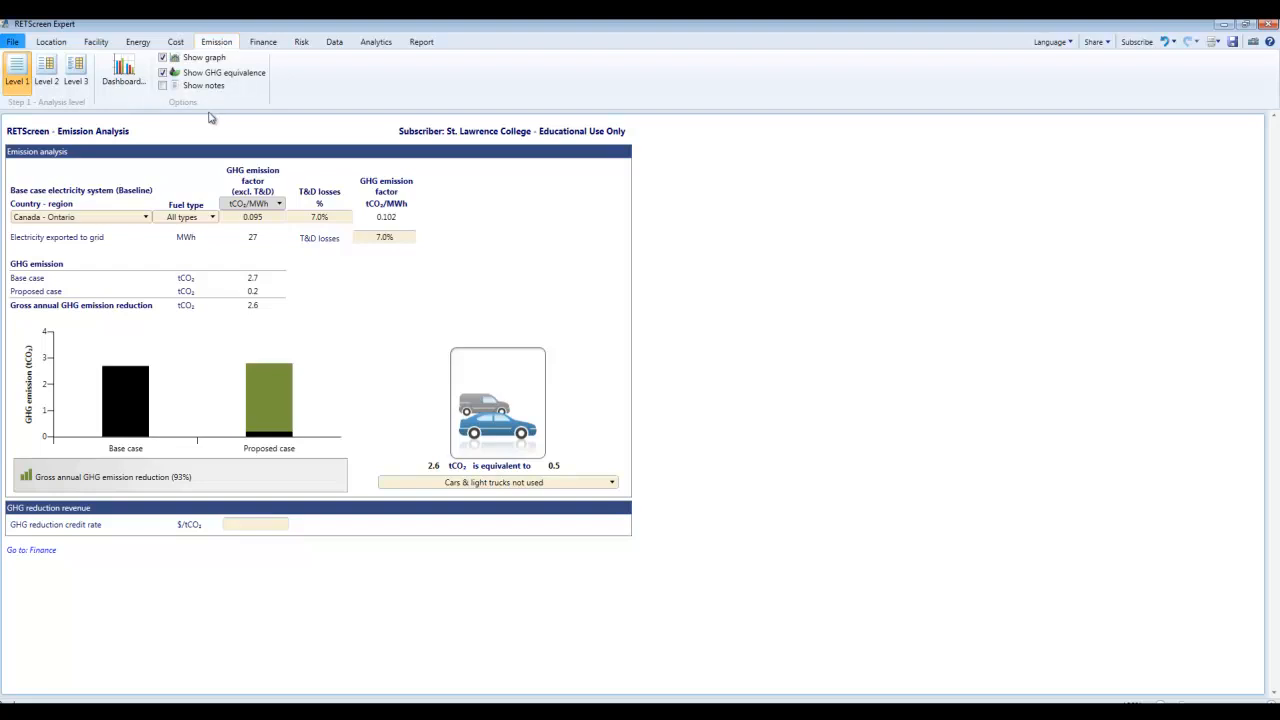
mouse_move(376, 346)
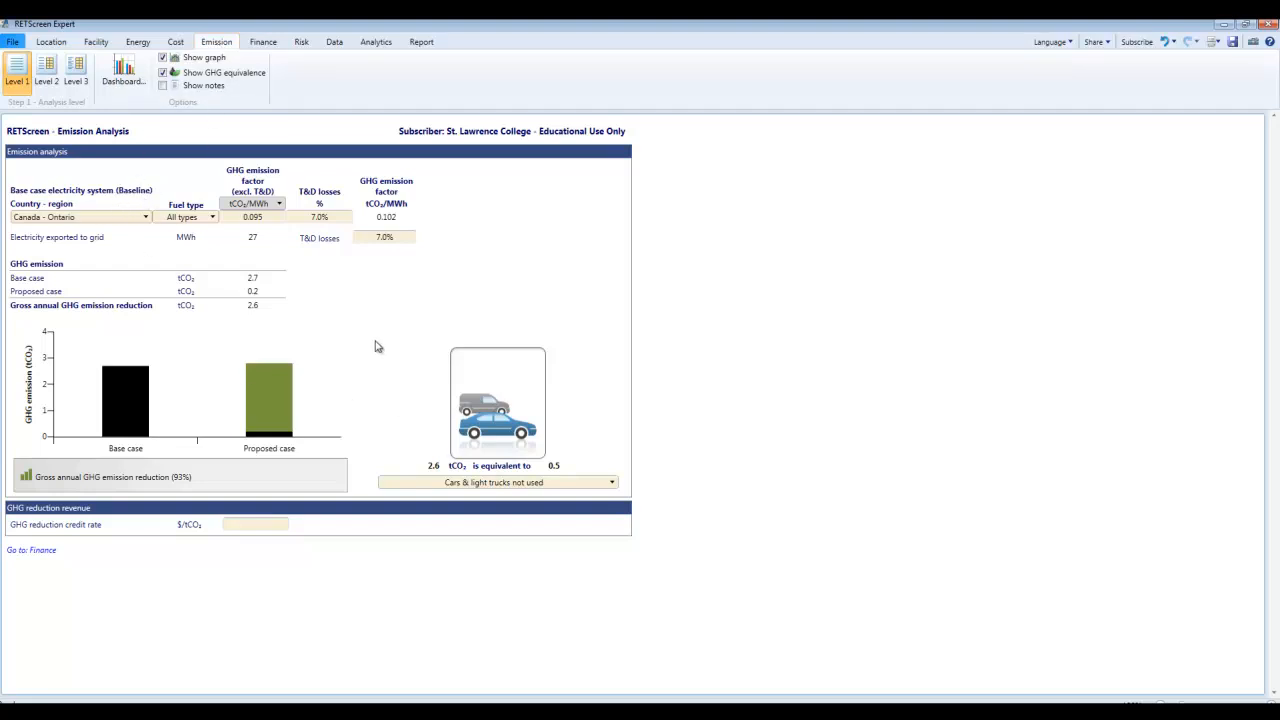
mouse_move(192, 324)
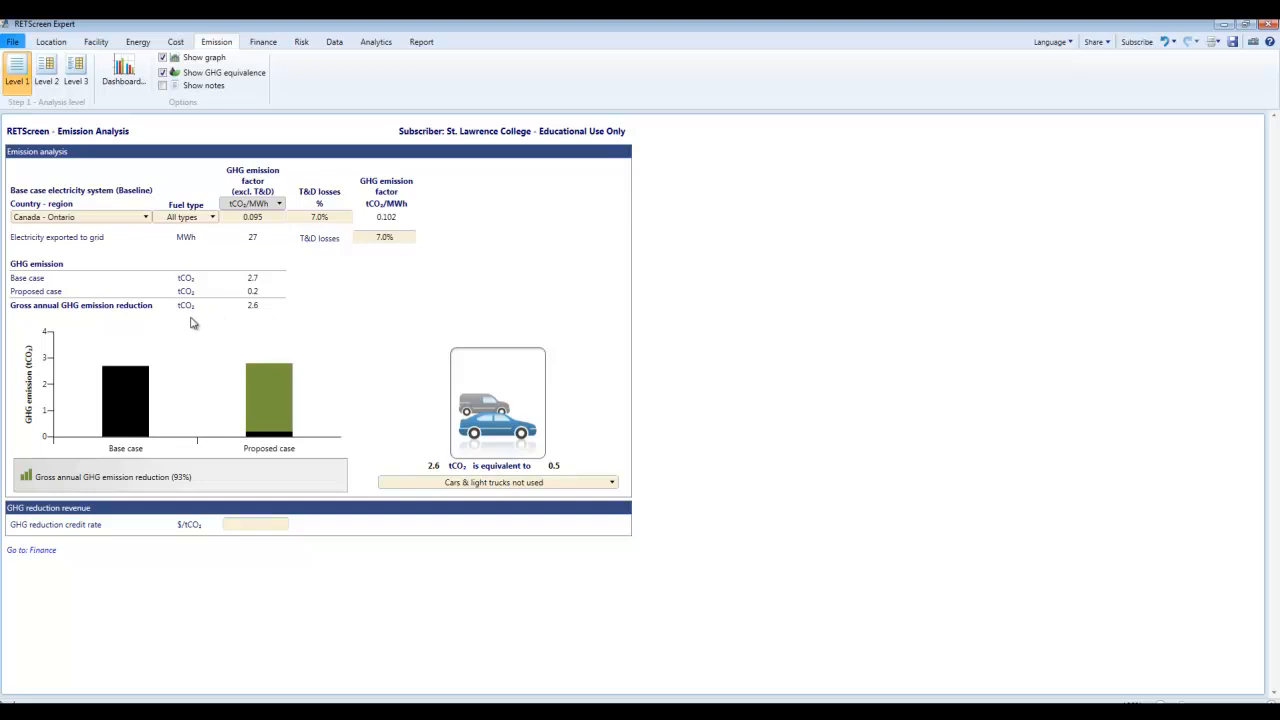
mouse_move(292, 318)
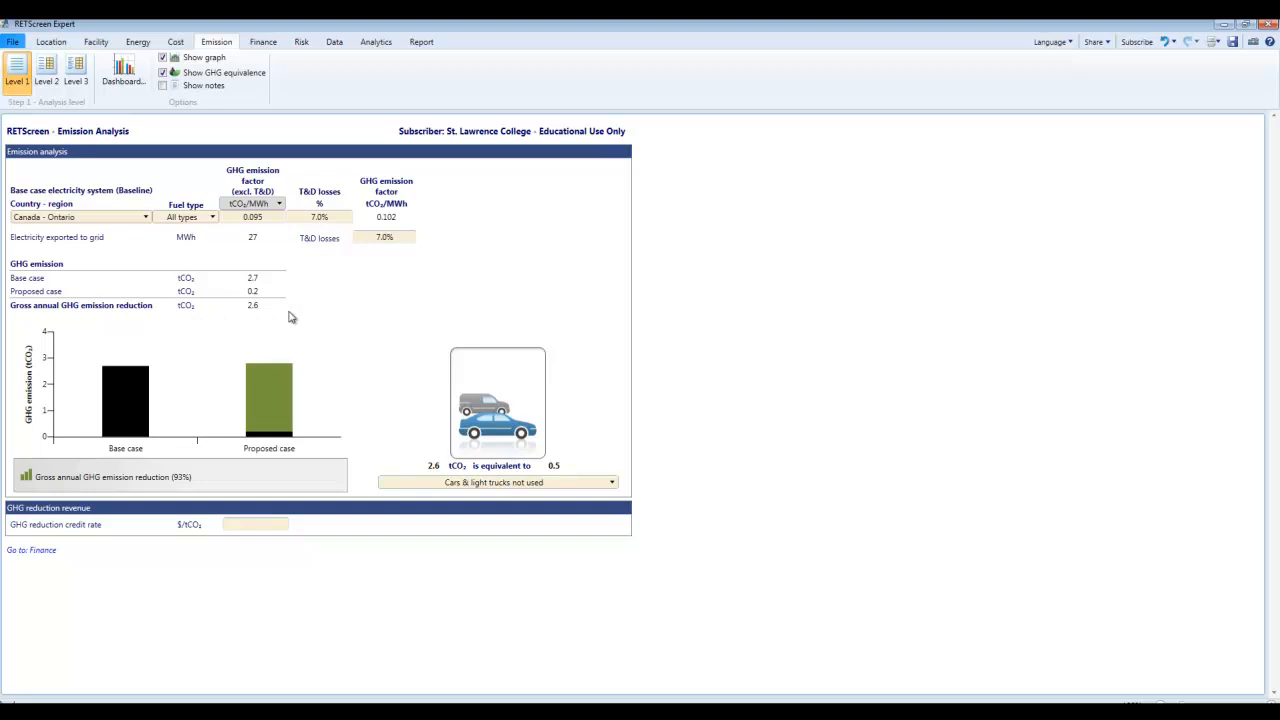
mouse_move(364, 318)
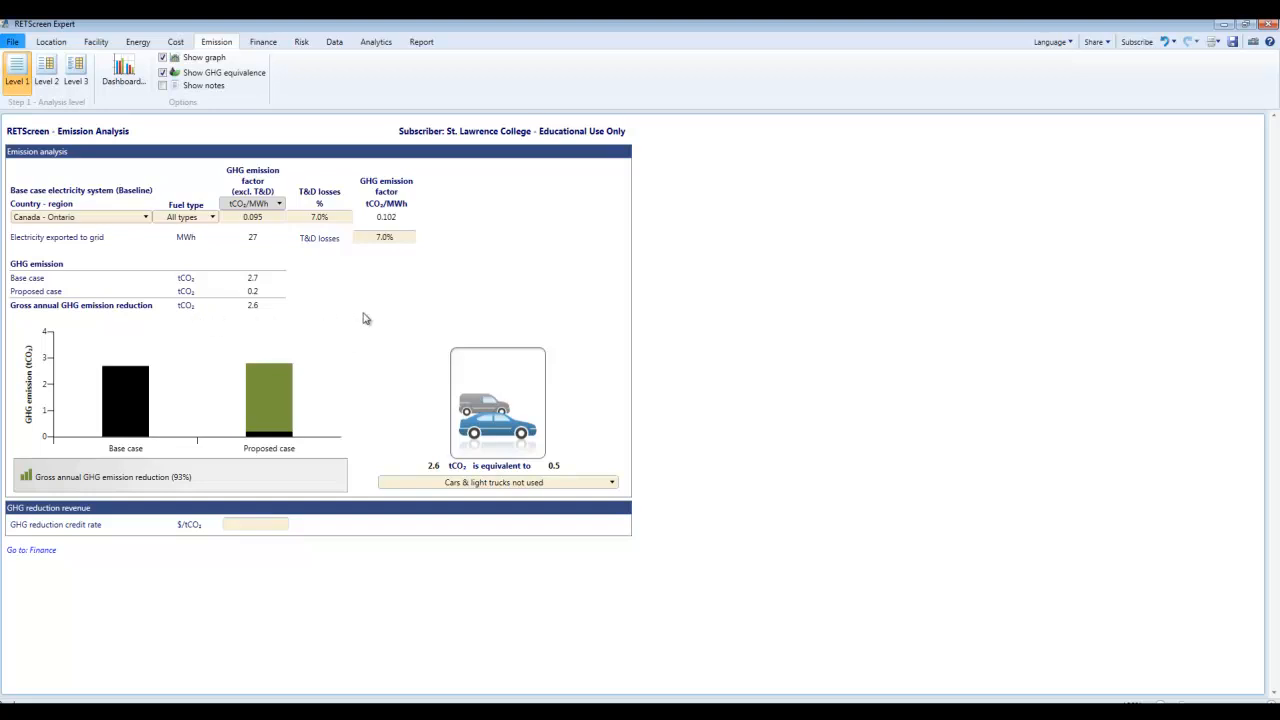
mouse_move(4, 288)
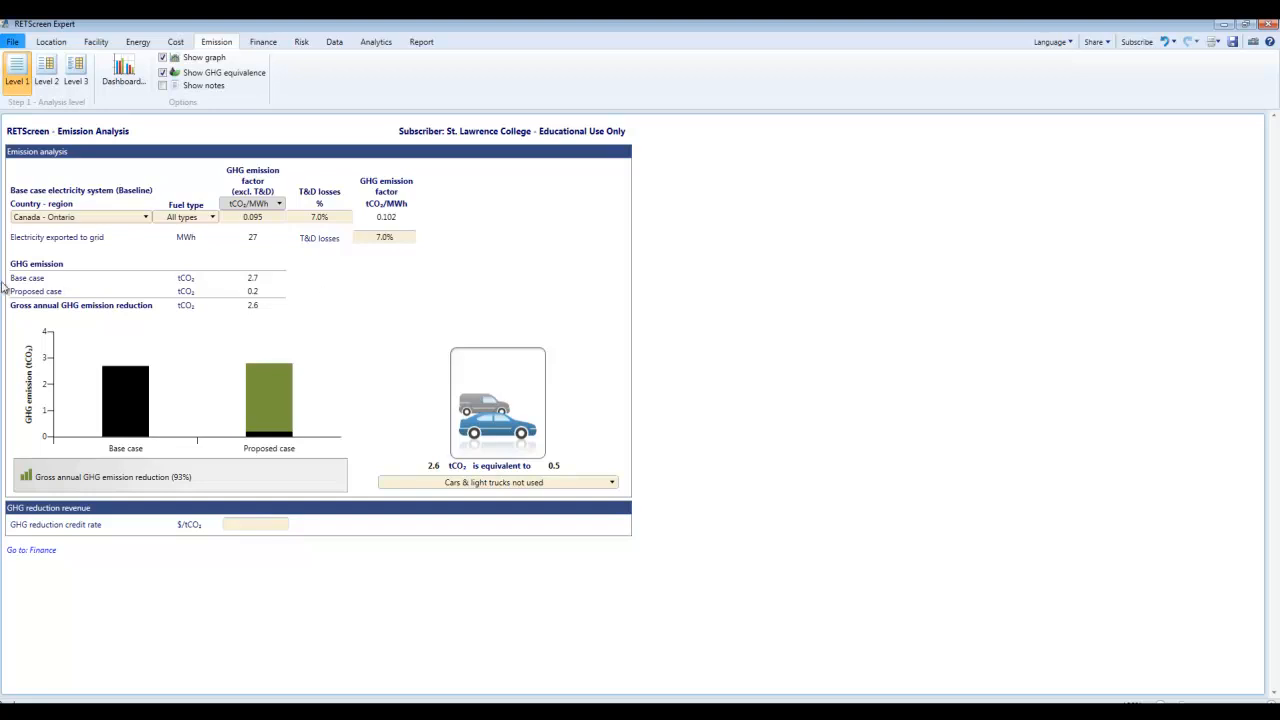
mouse_move(262, 284)
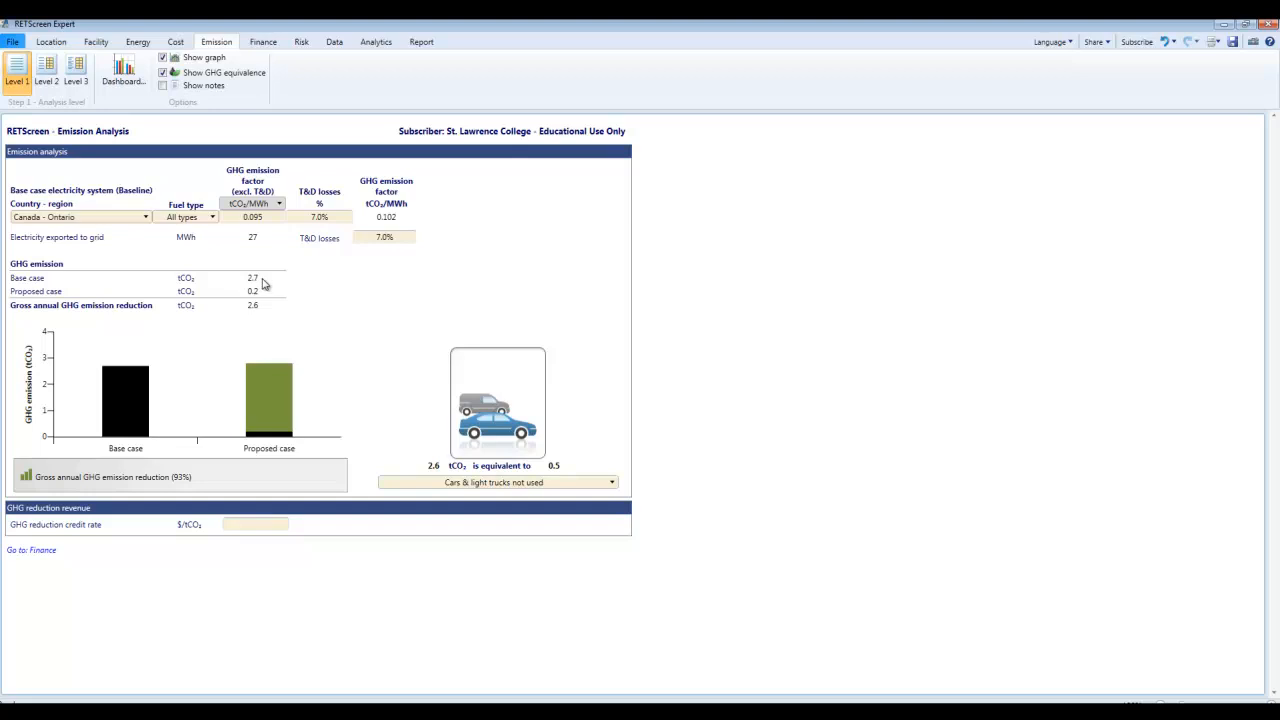
mouse_move(264, 296)
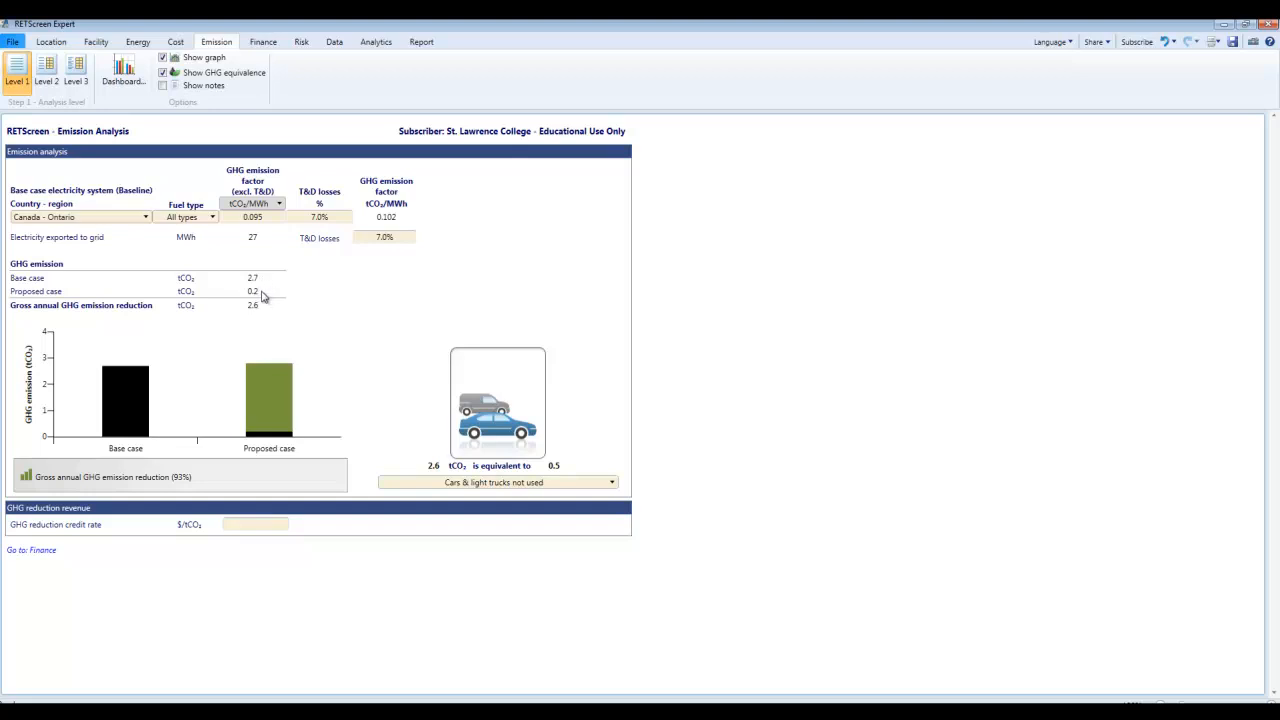
mouse_move(272, 298)
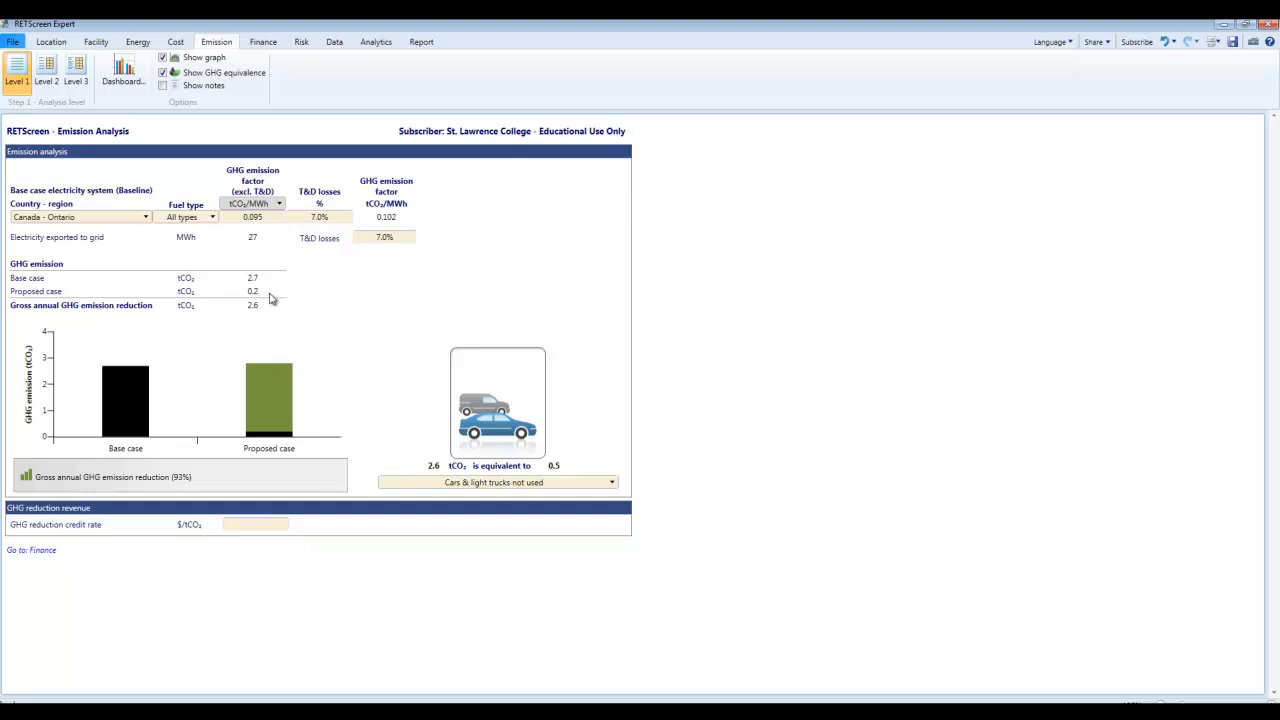
mouse_move(256, 316)
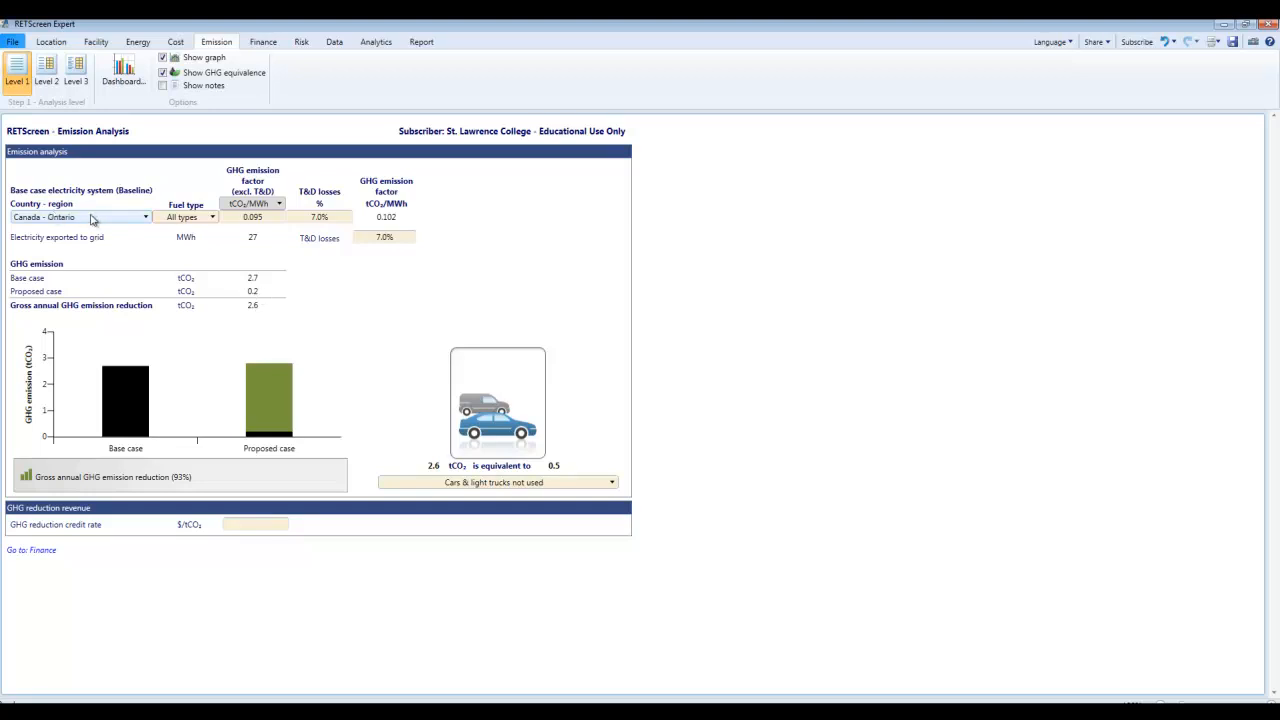
mouse_move(128, 224)
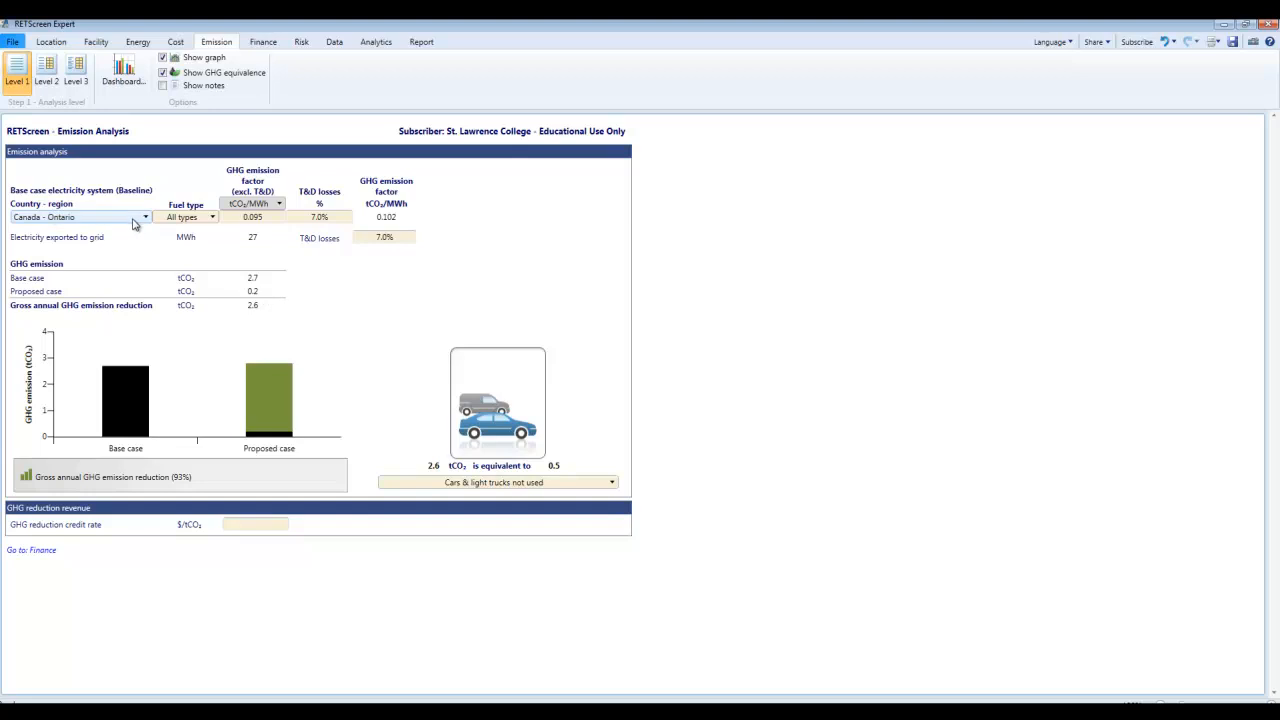
mouse_move(256, 312)
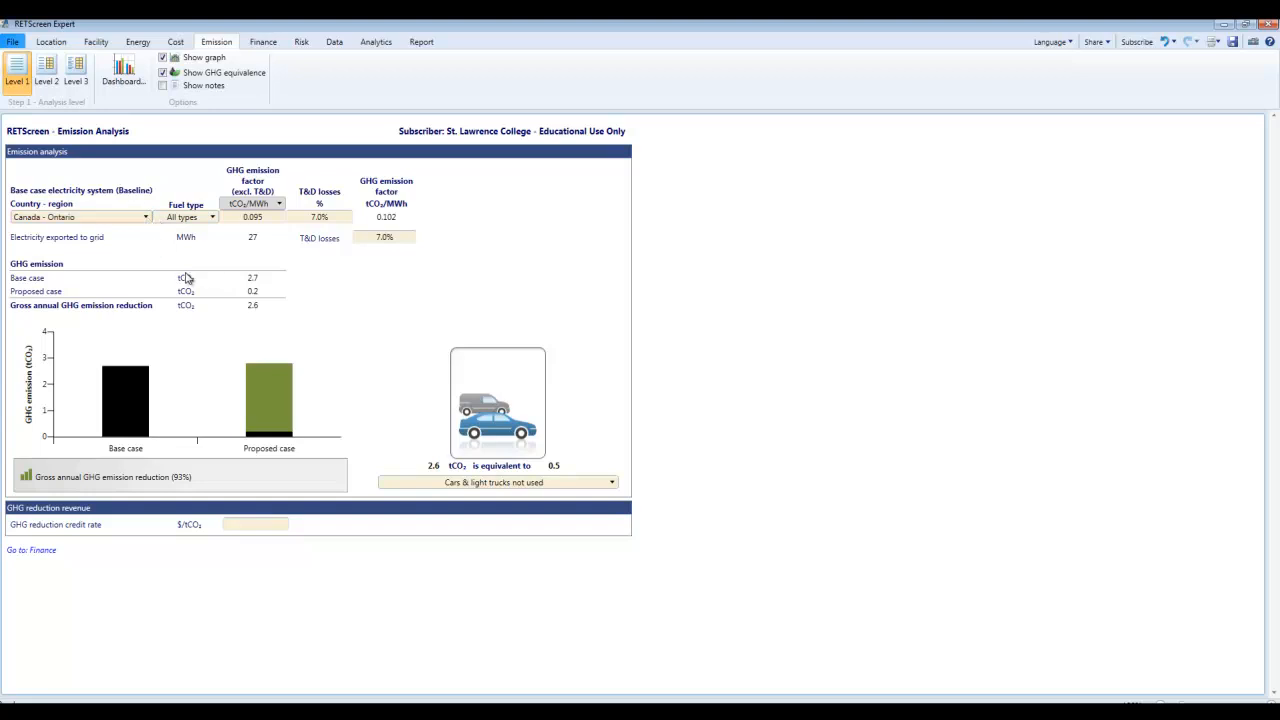
mouse_move(184, 268)
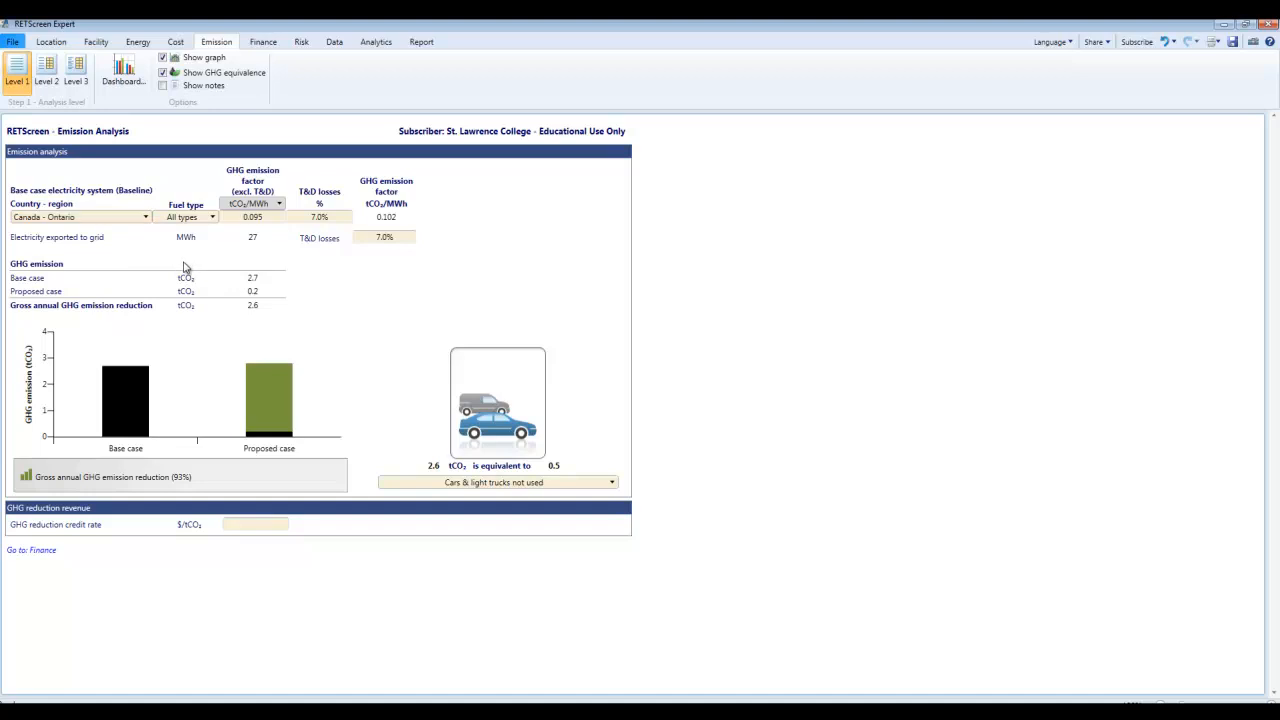
click(80, 216)
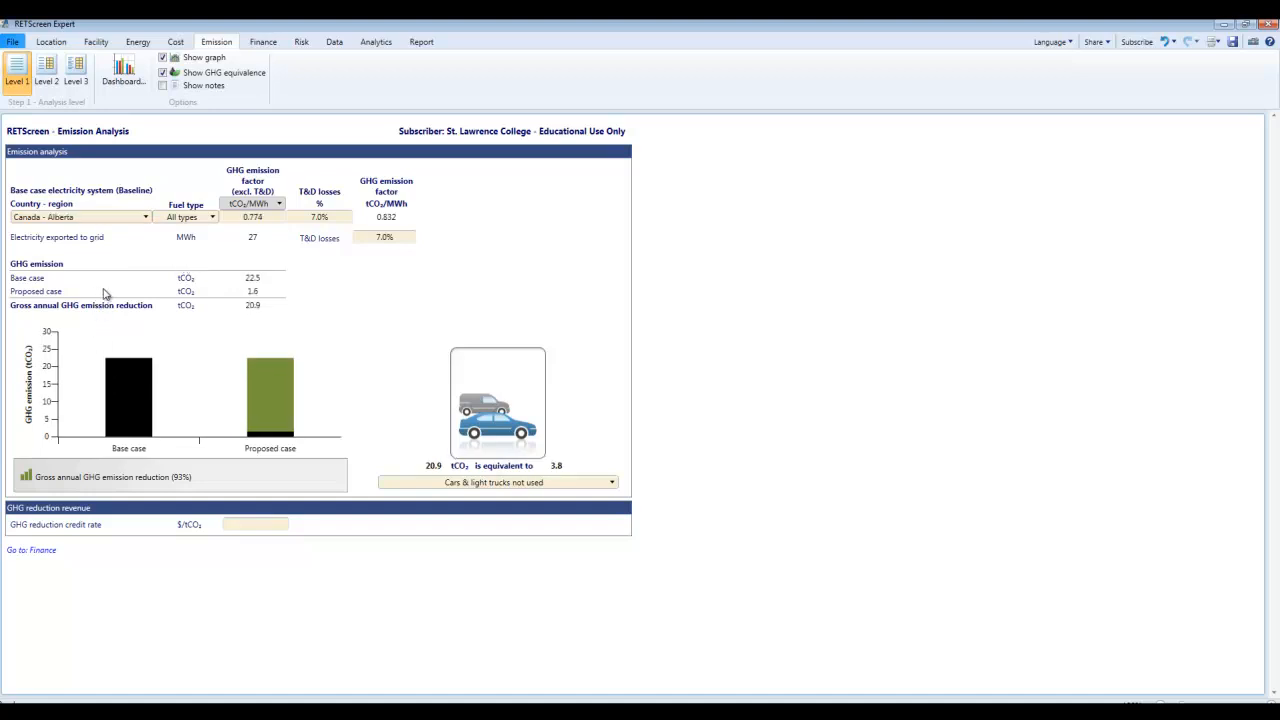
mouse_move(252, 316)
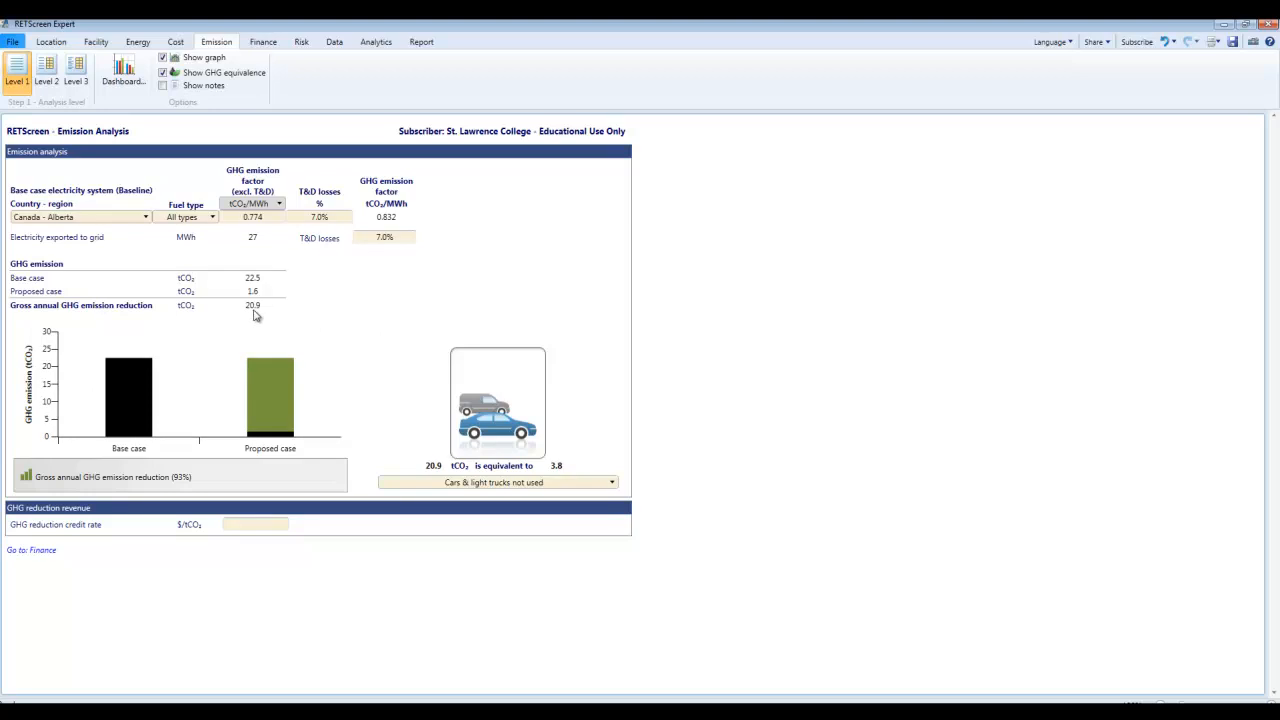
mouse_move(268, 310)
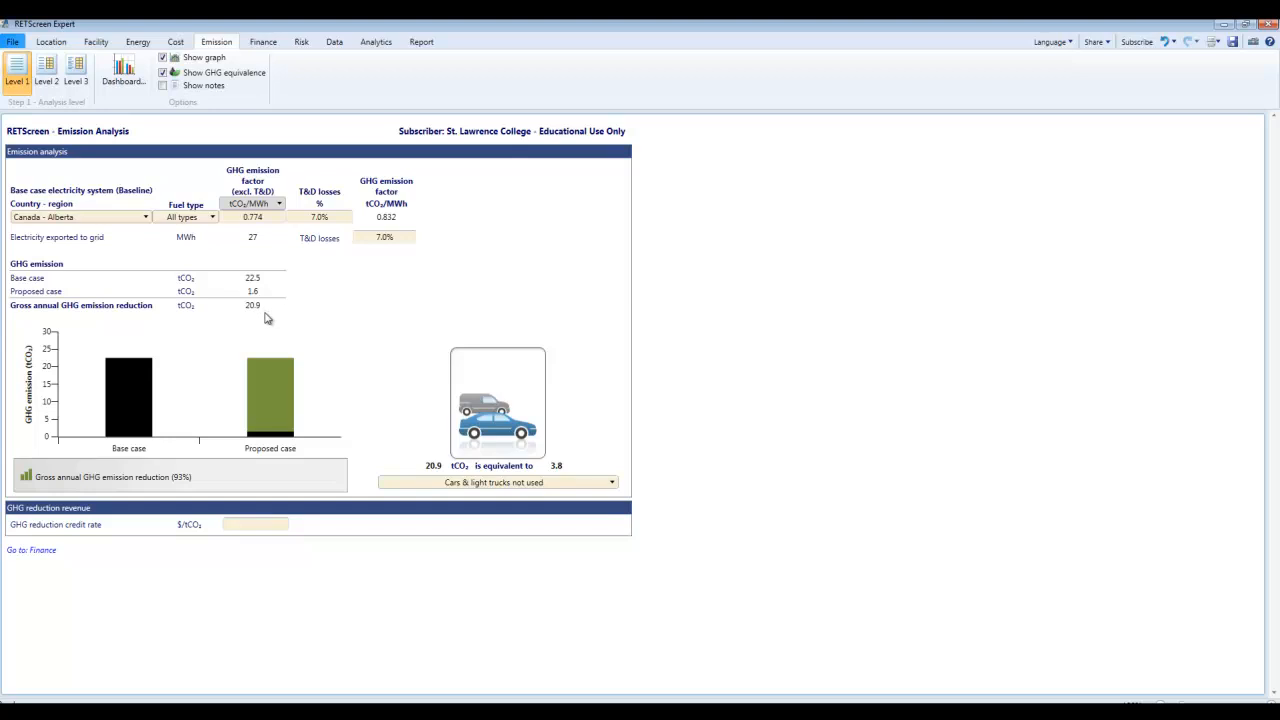
mouse_move(136, 256)
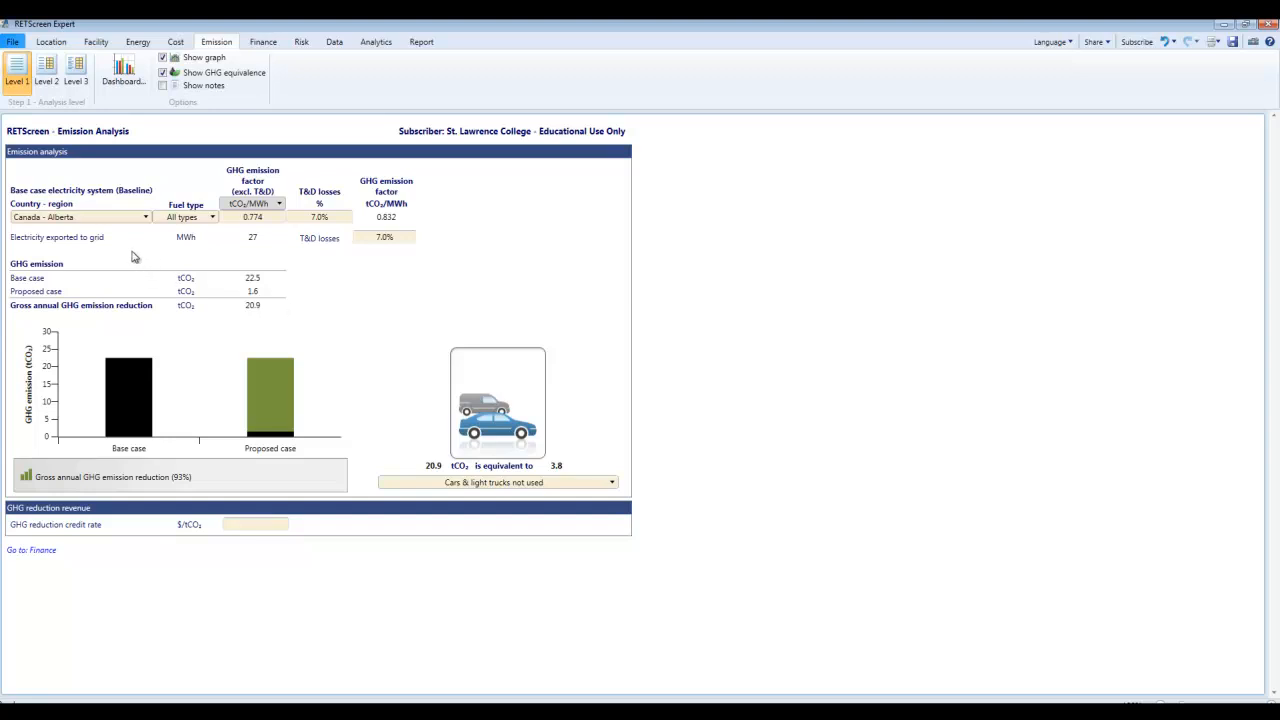
mouse_move(128, 264)
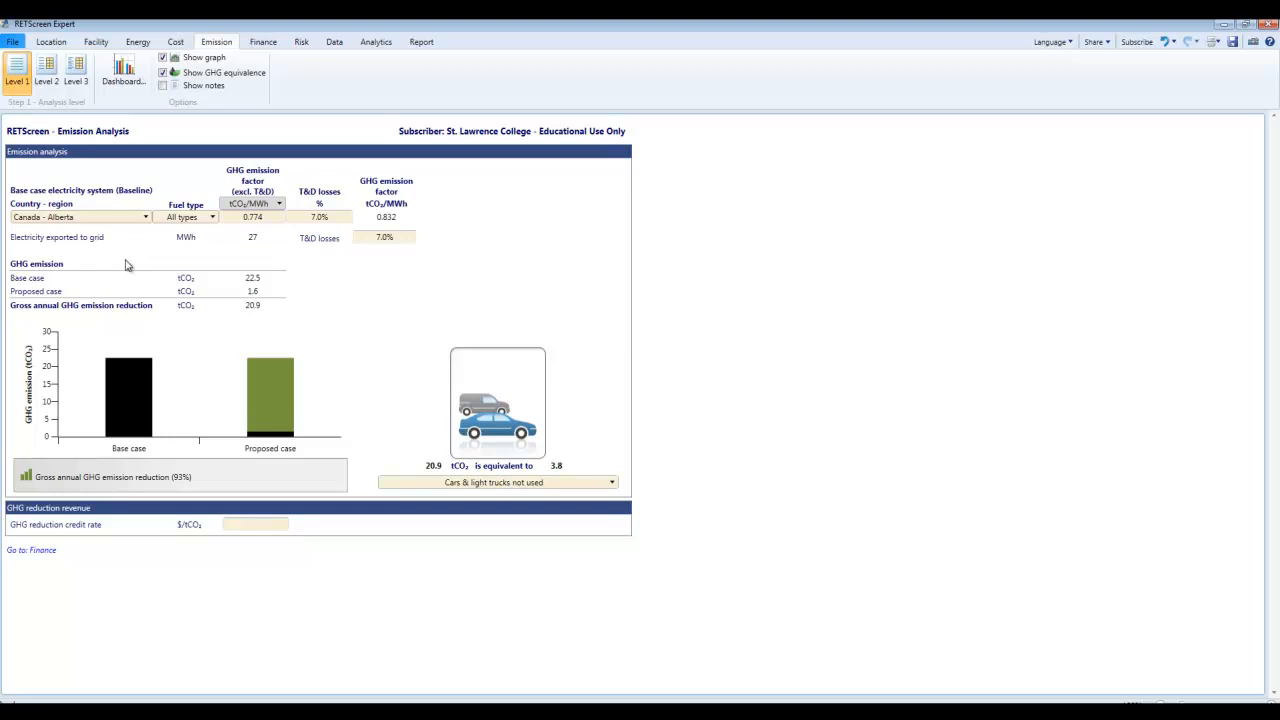
mouse_move(104, 258)
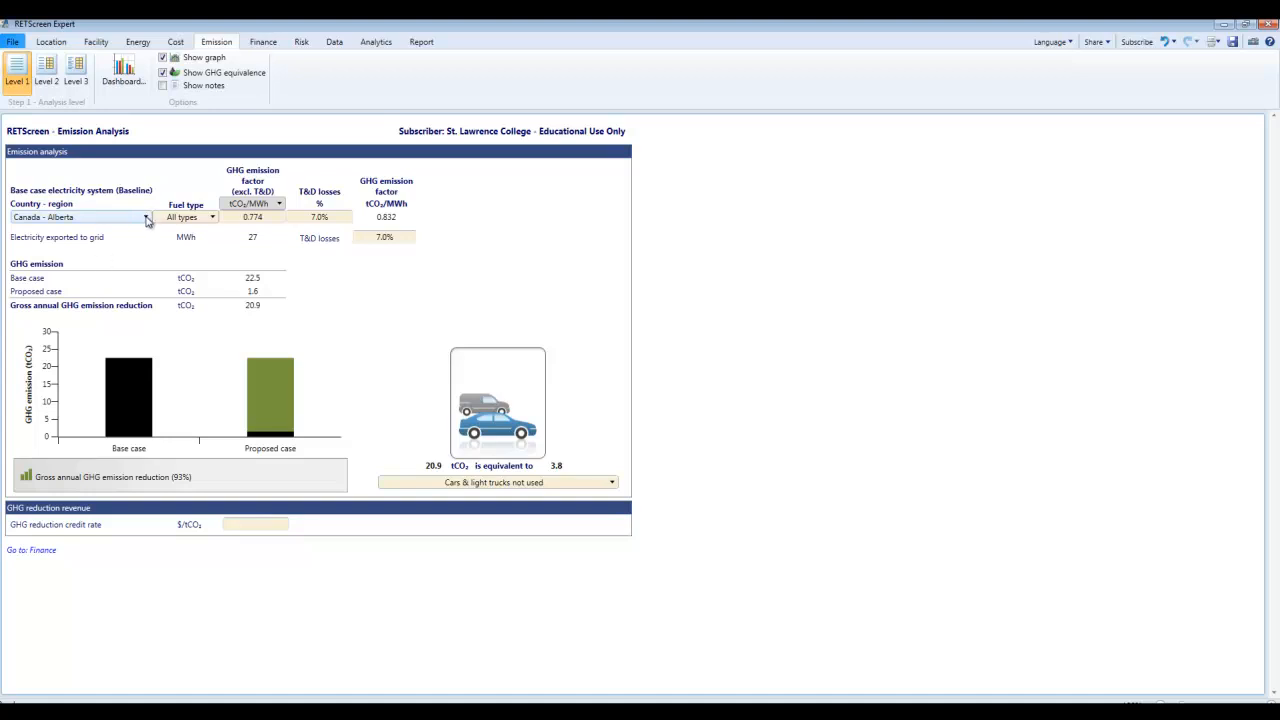
click(144, 216)
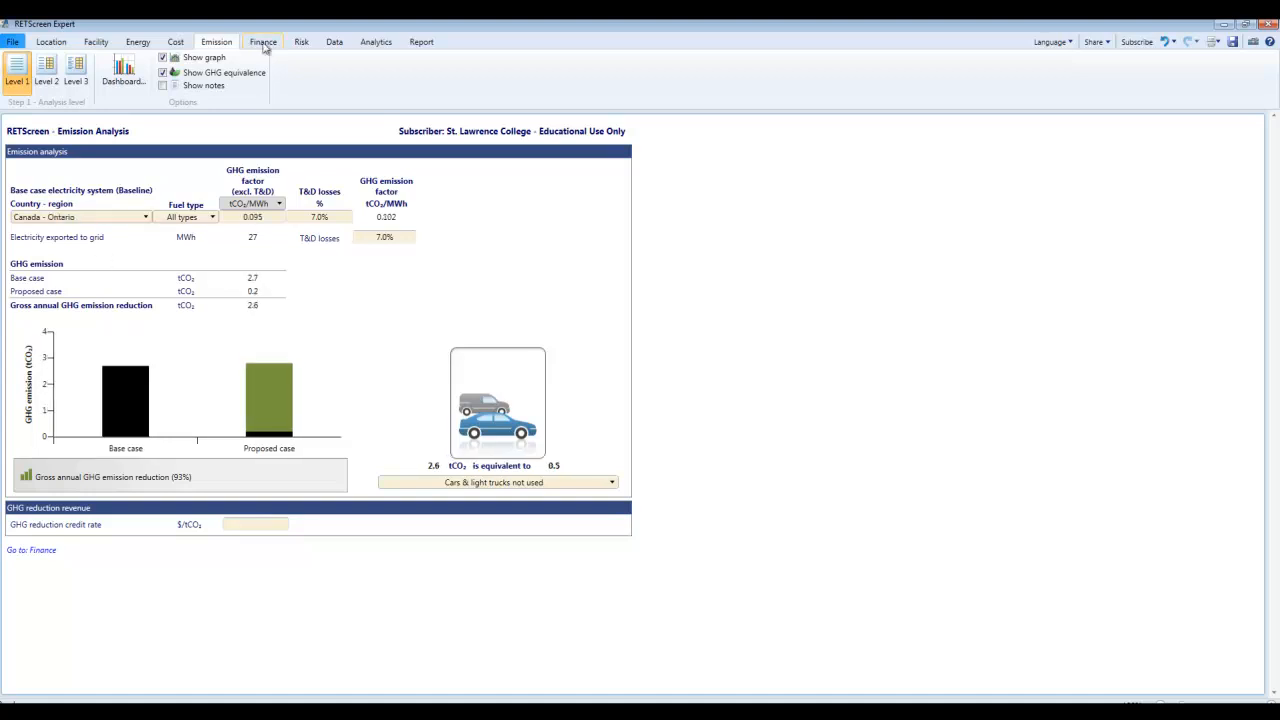
Show the Financial Analysis worksheet and switch it to Level 2.
click(262, 40)
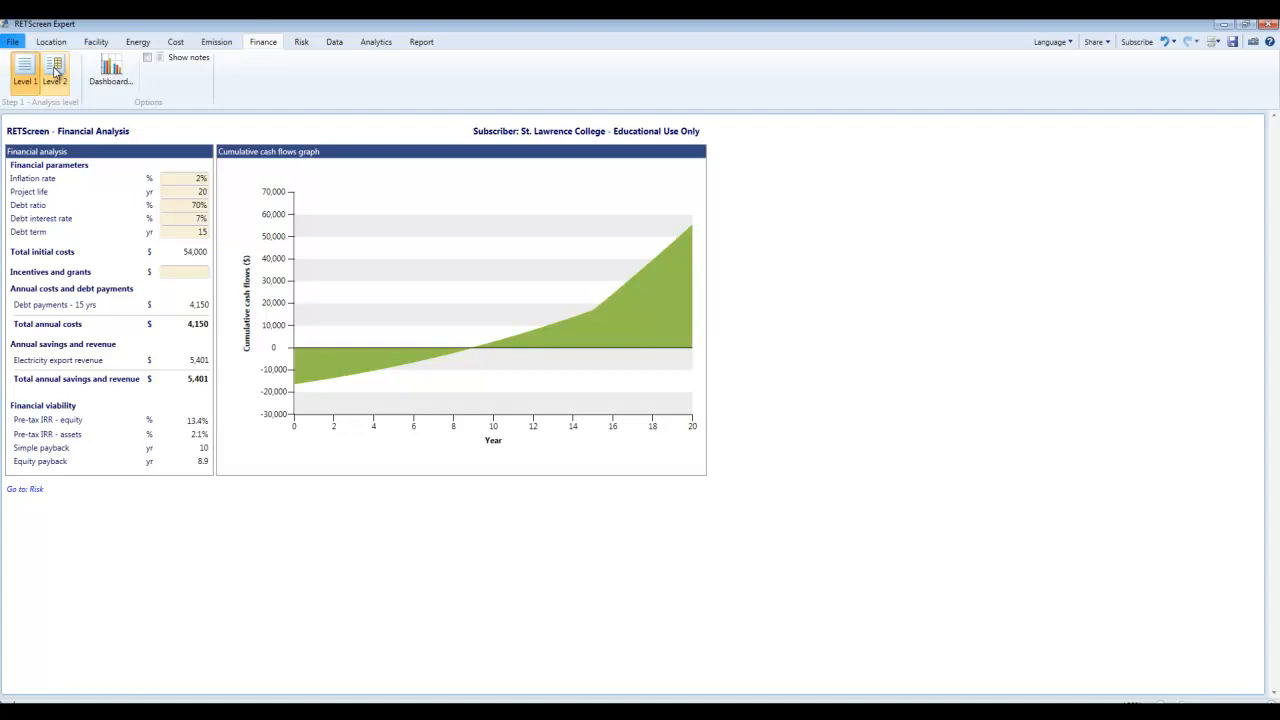
click(54, 72)
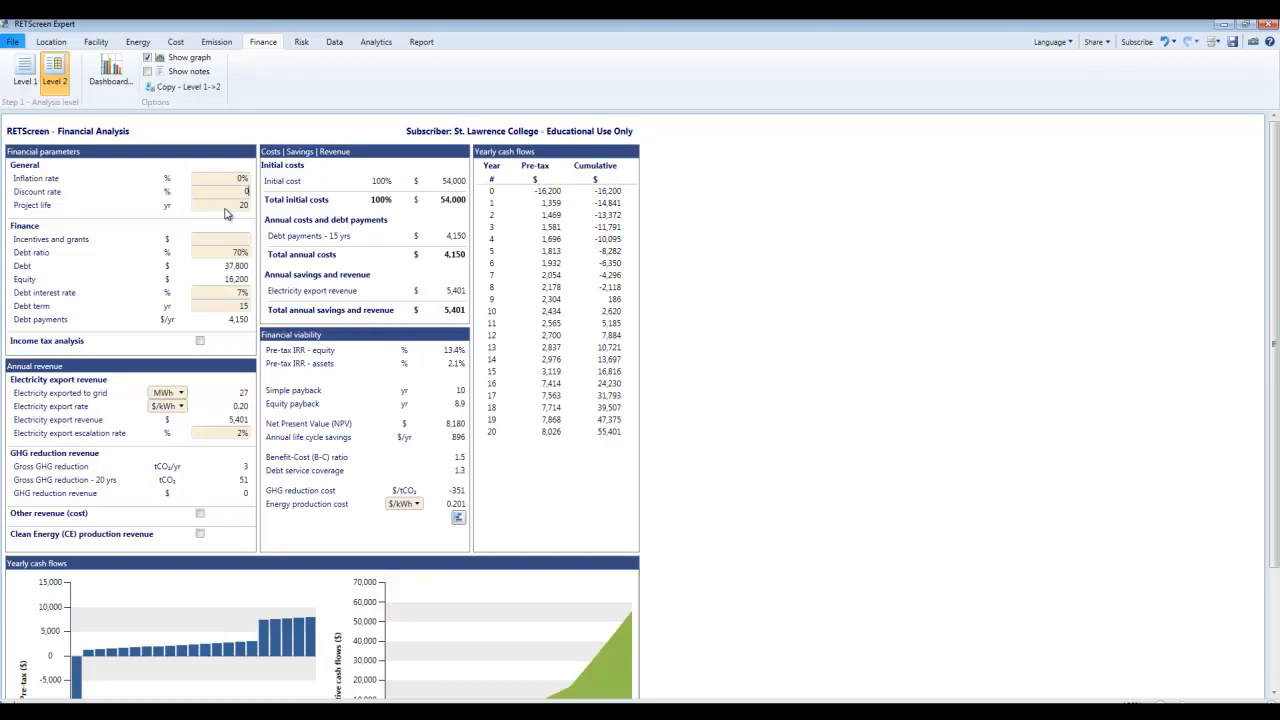
mouse_move(220, 266)
text(0)
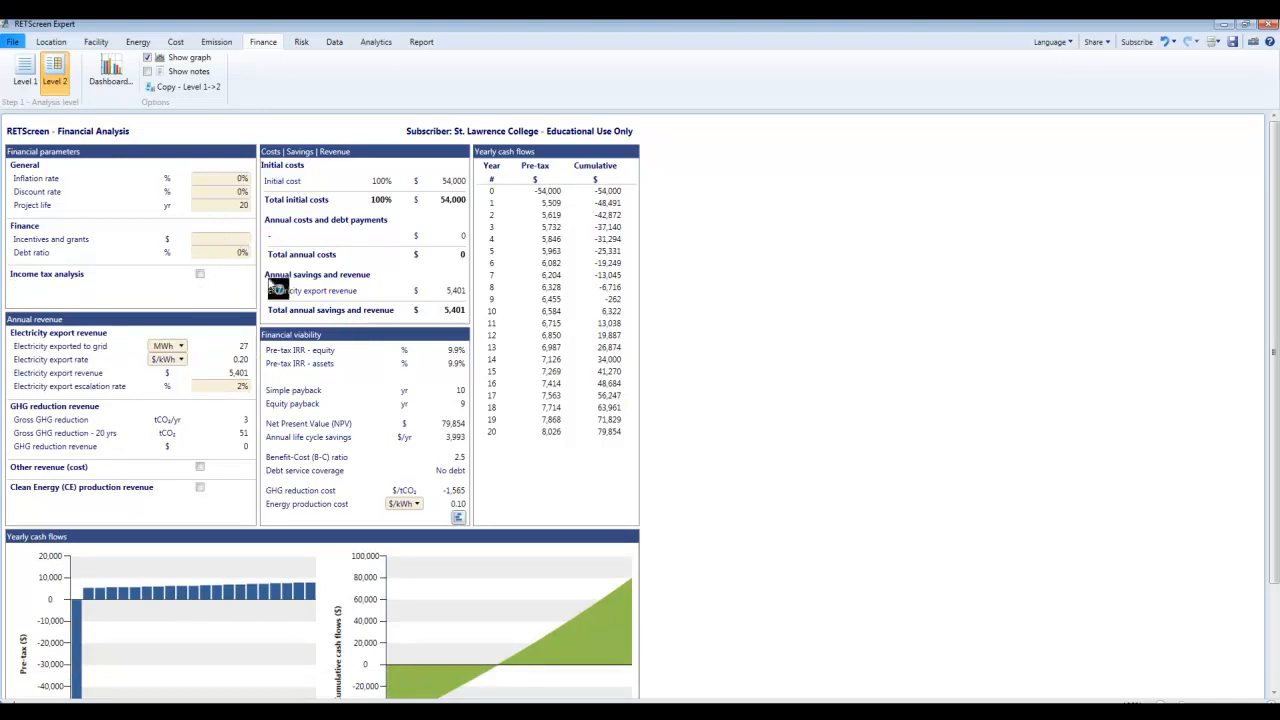
Scroll down the financial analysis to review the 0% debt ratio results.
scroll(down, 3)
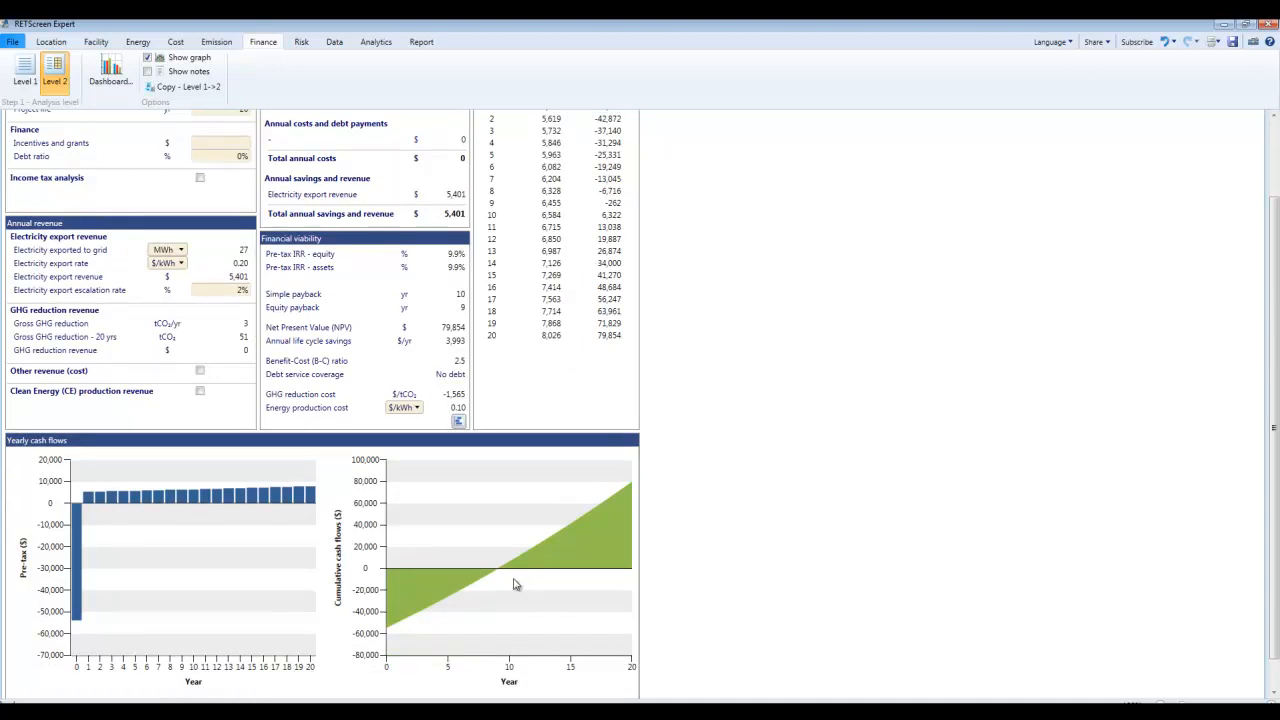
mouse_move(520, 632)
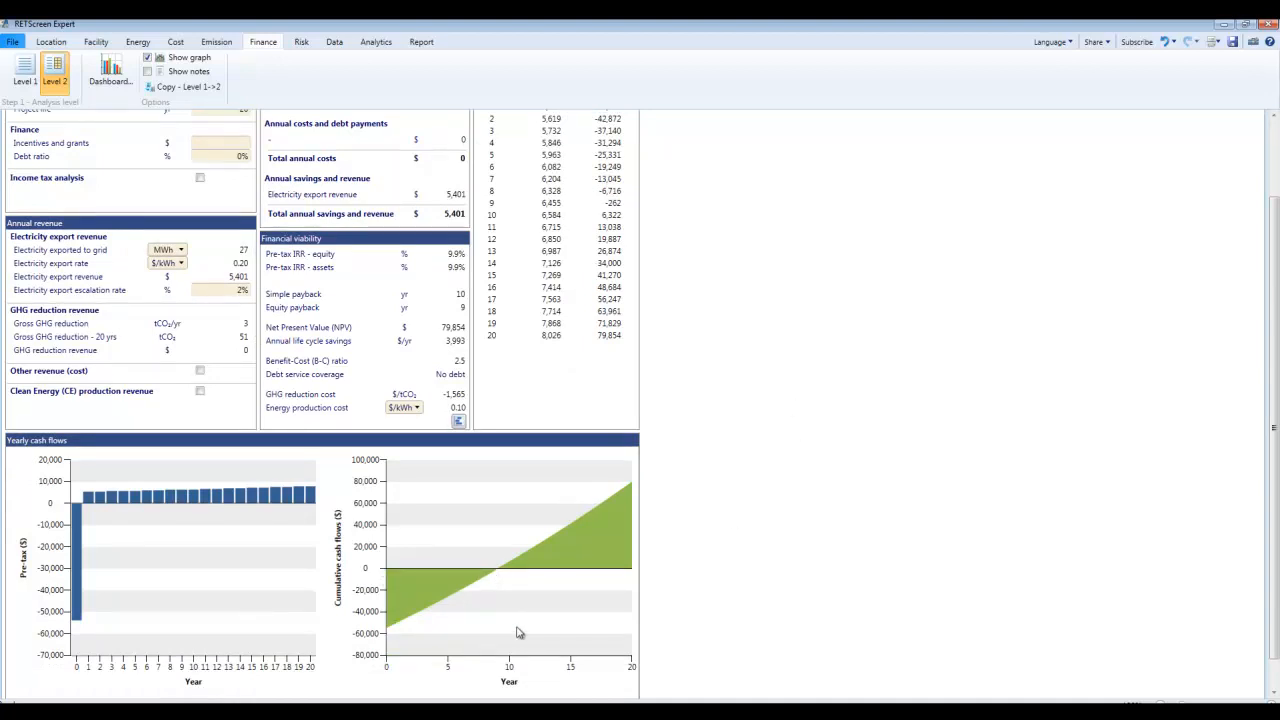
mouse_move(436, 540)
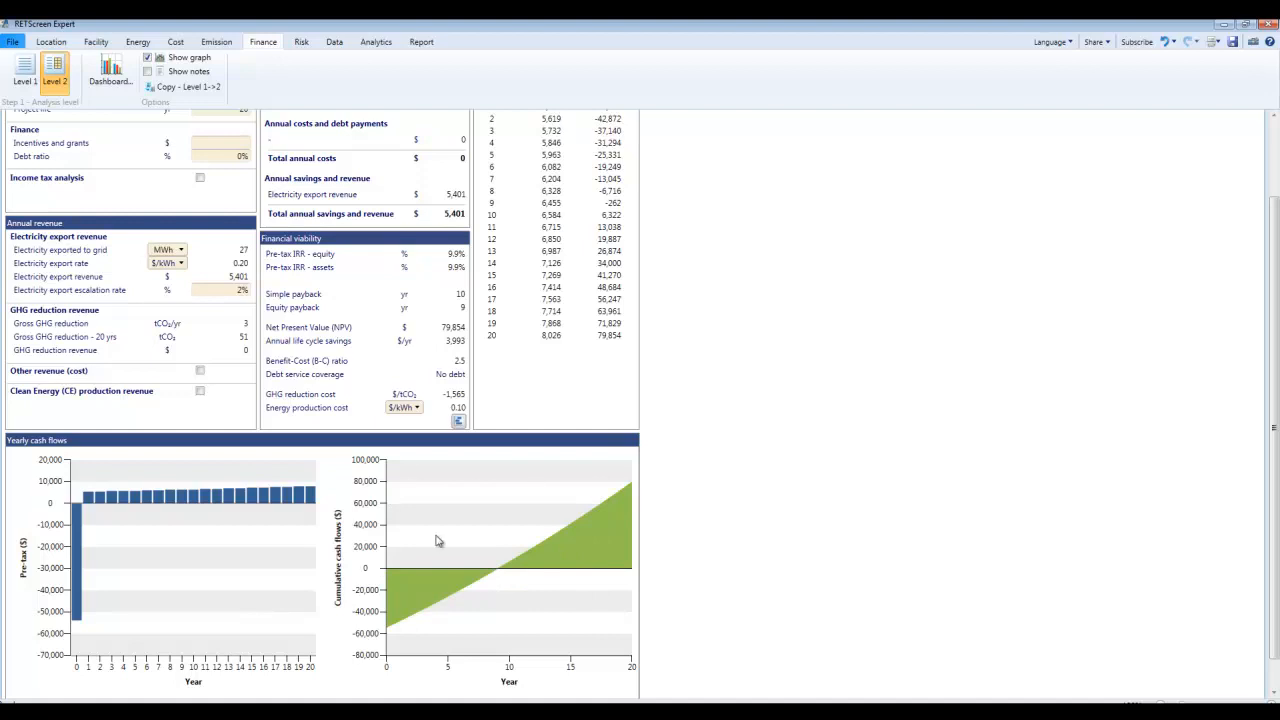
mouse_move(390, 636)
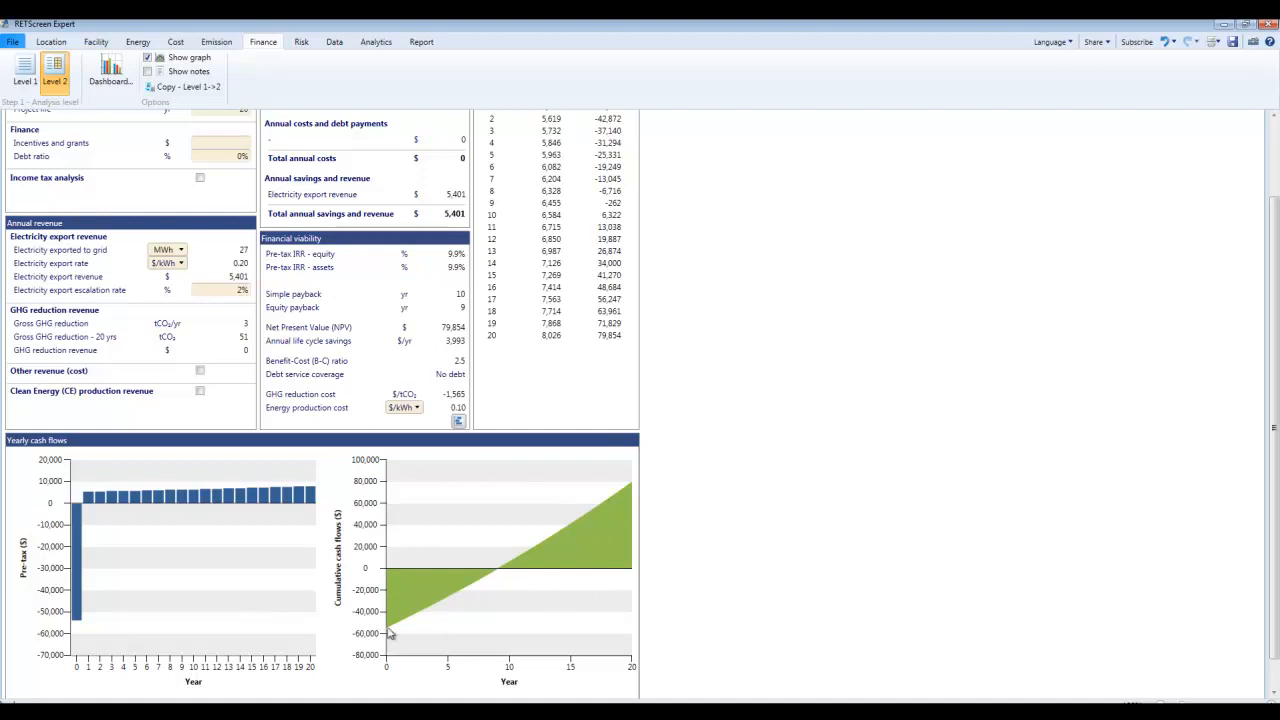
scroll(up, 3)
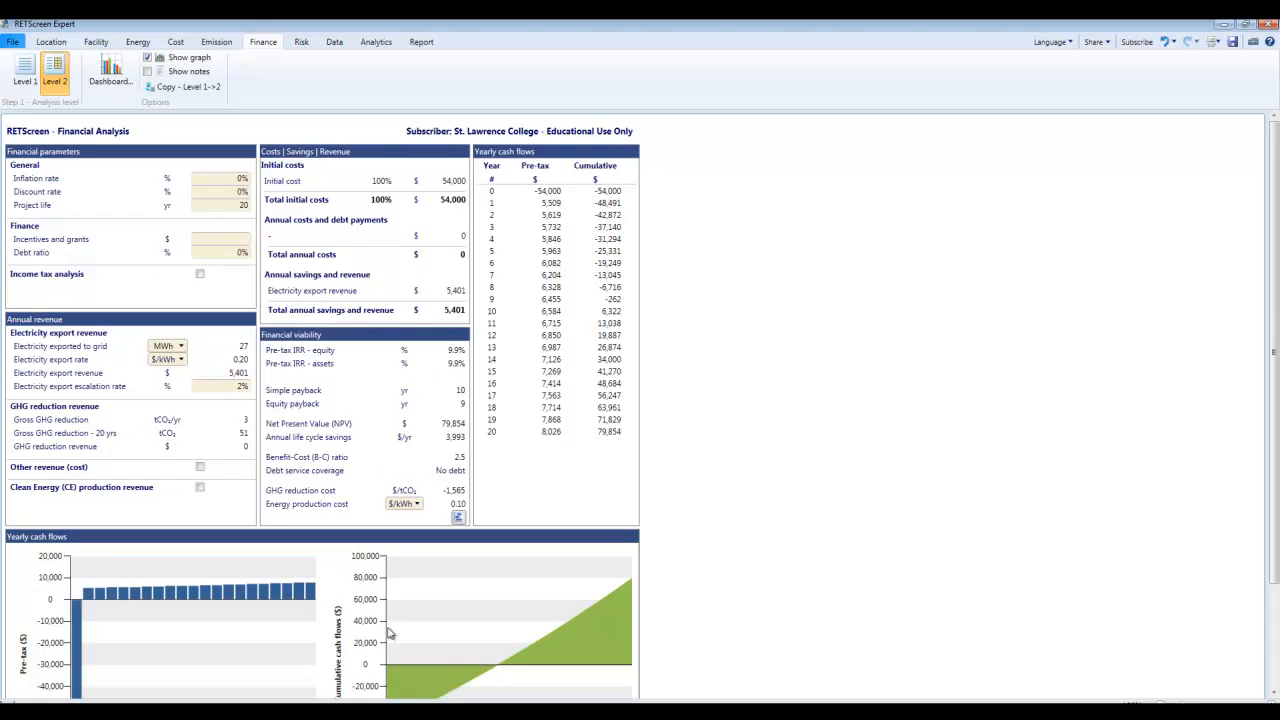
scroll(down, 3)
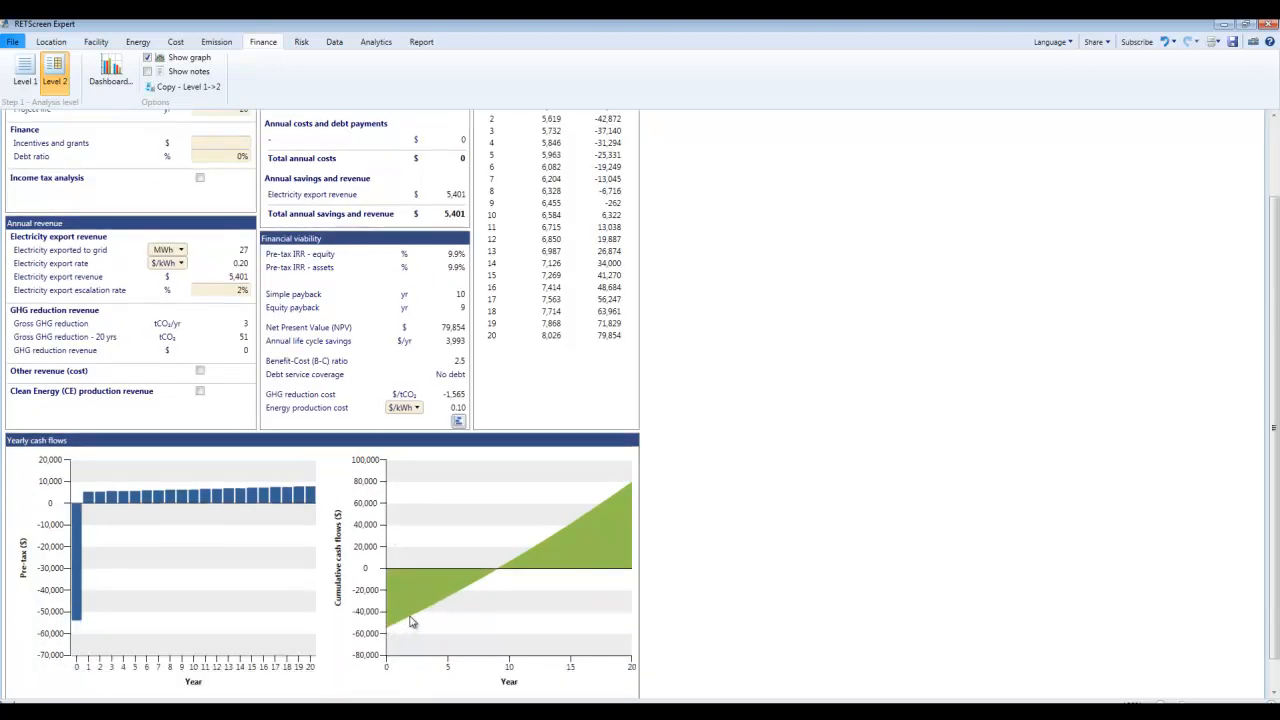
mouse_move(430, 610)
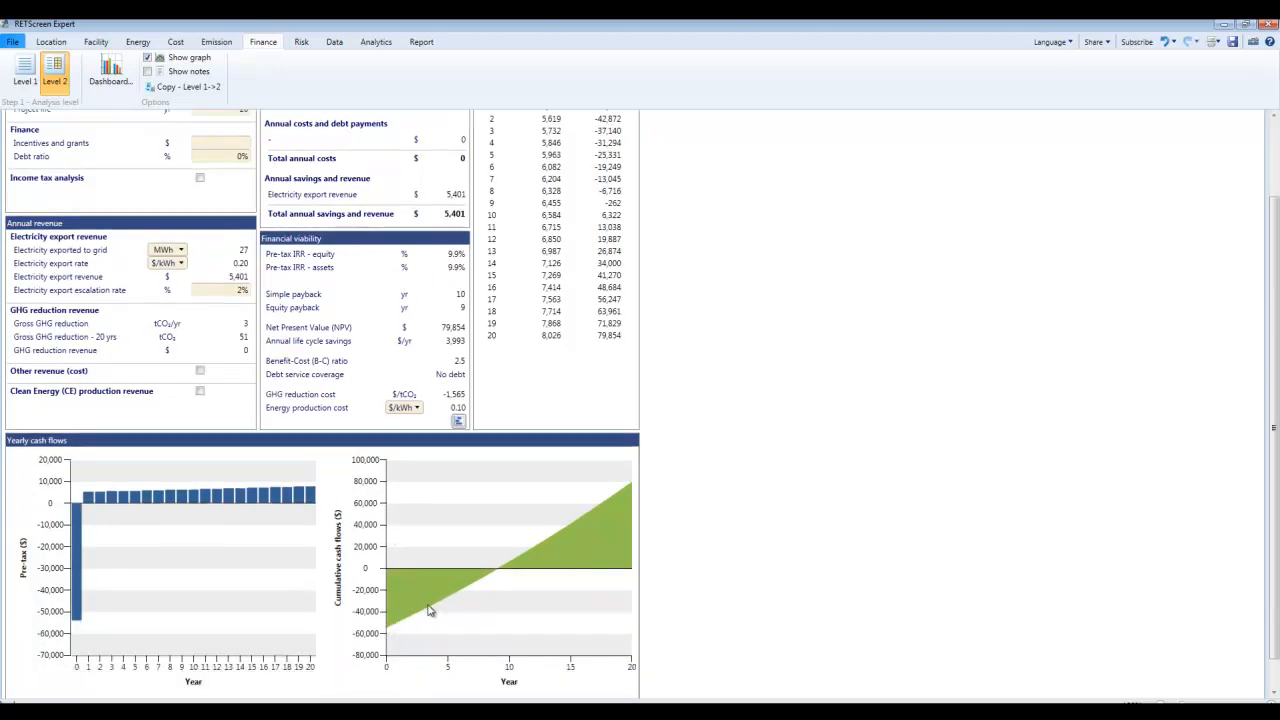
mouse_move(464, 592)
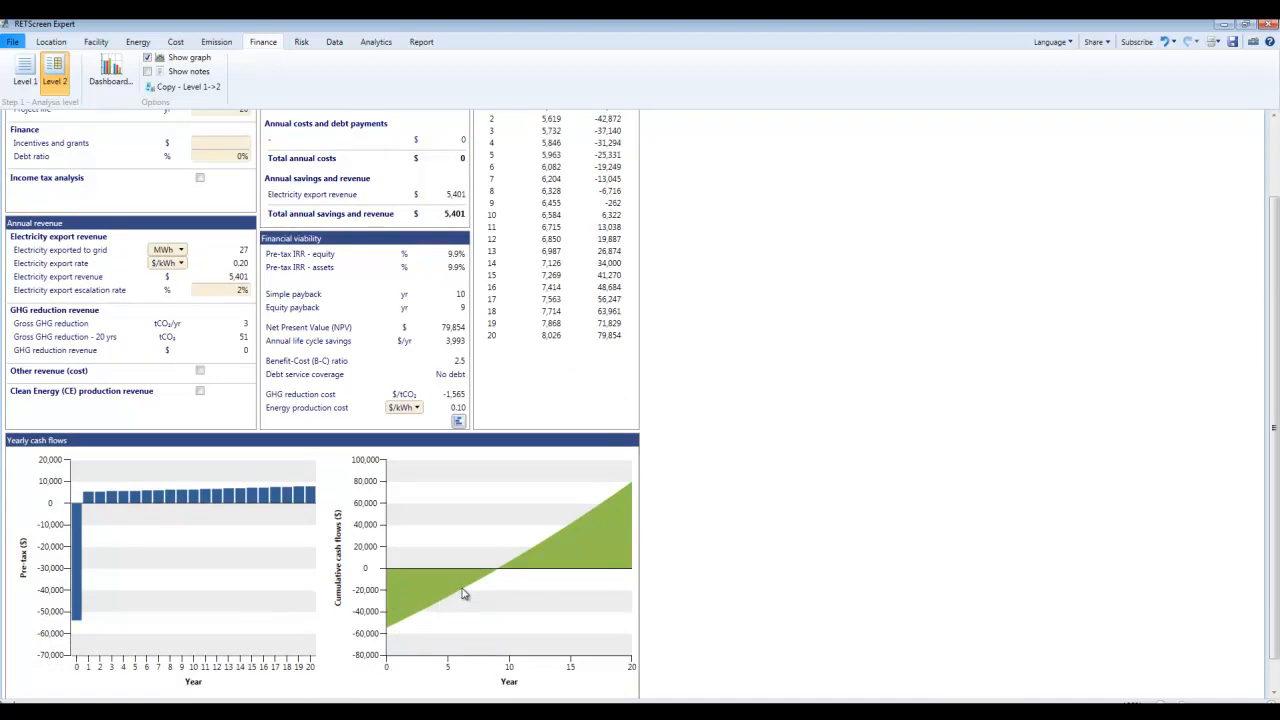
mouse_move(500, 572)
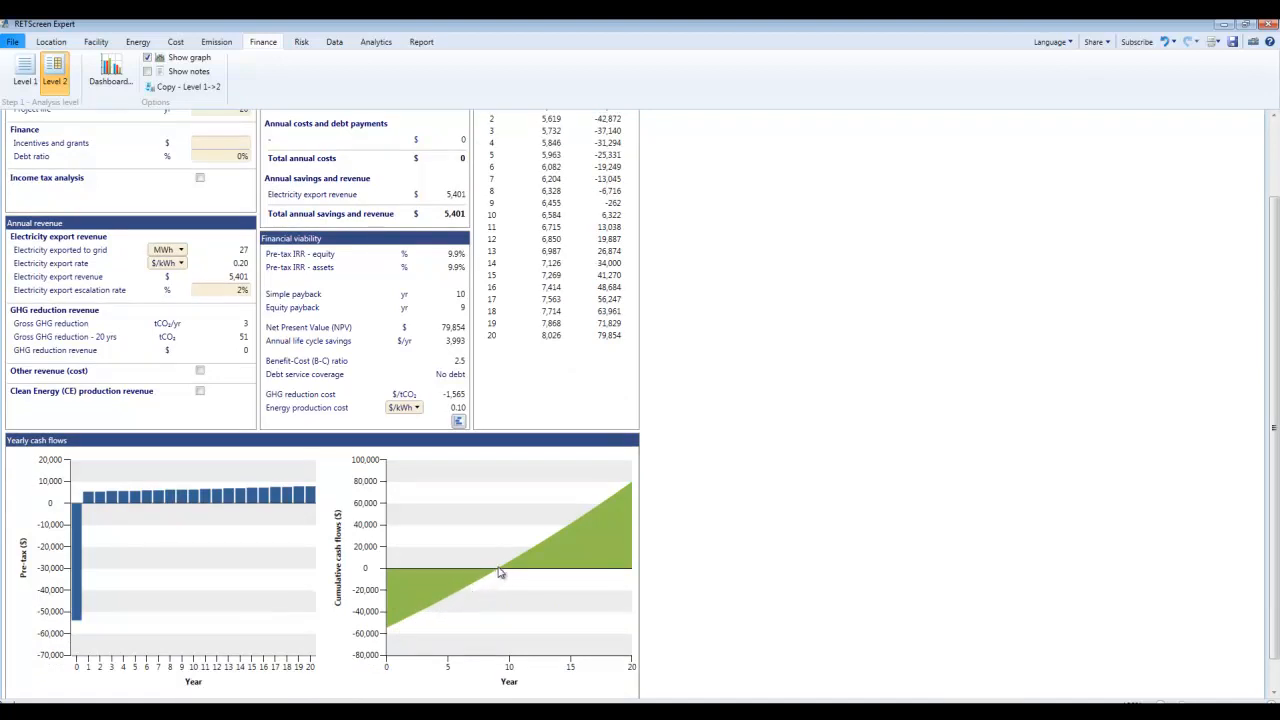
mouse_move(496, 568)
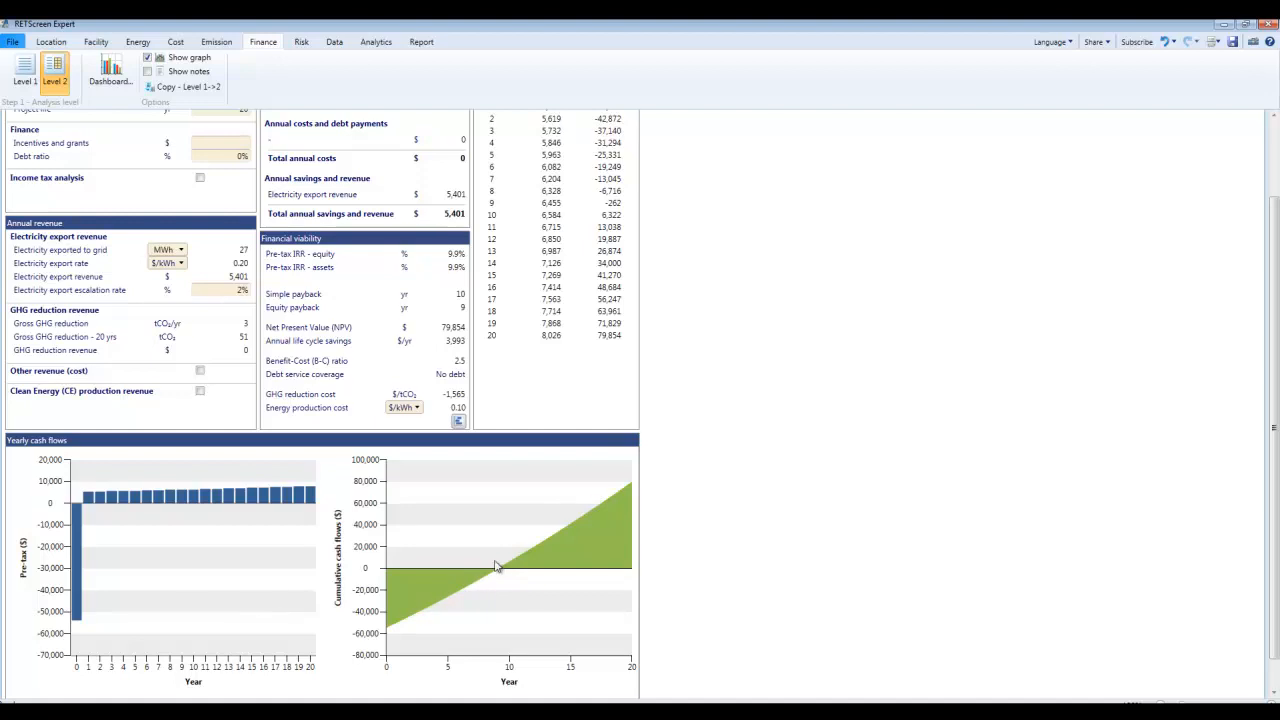
mouse_move(512, 664)
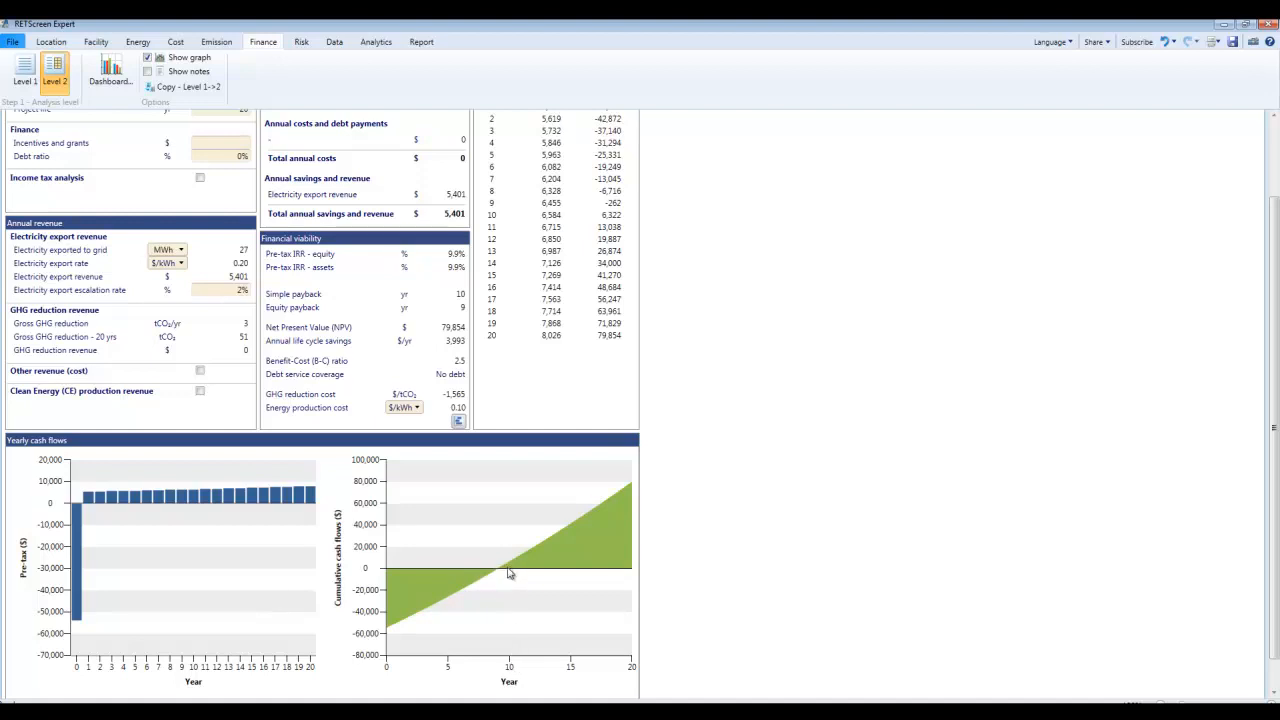
mouse_move(396, 278)
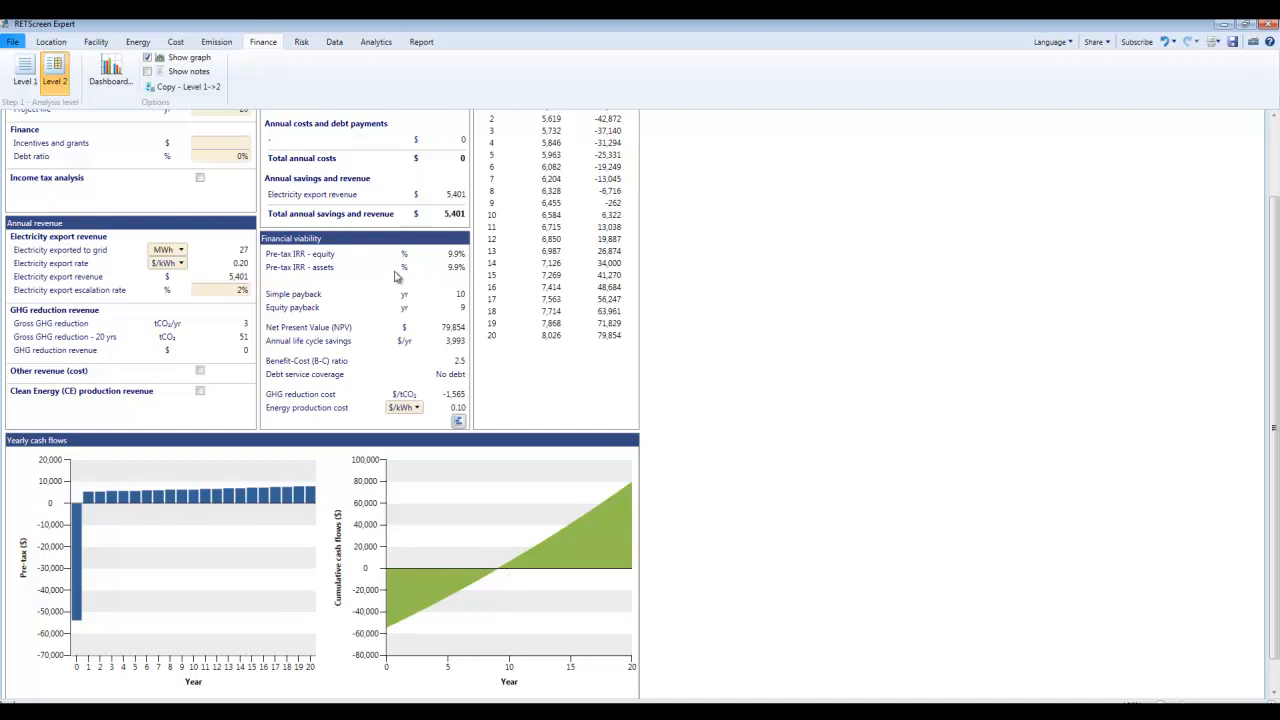
mouse_move(420, 292)
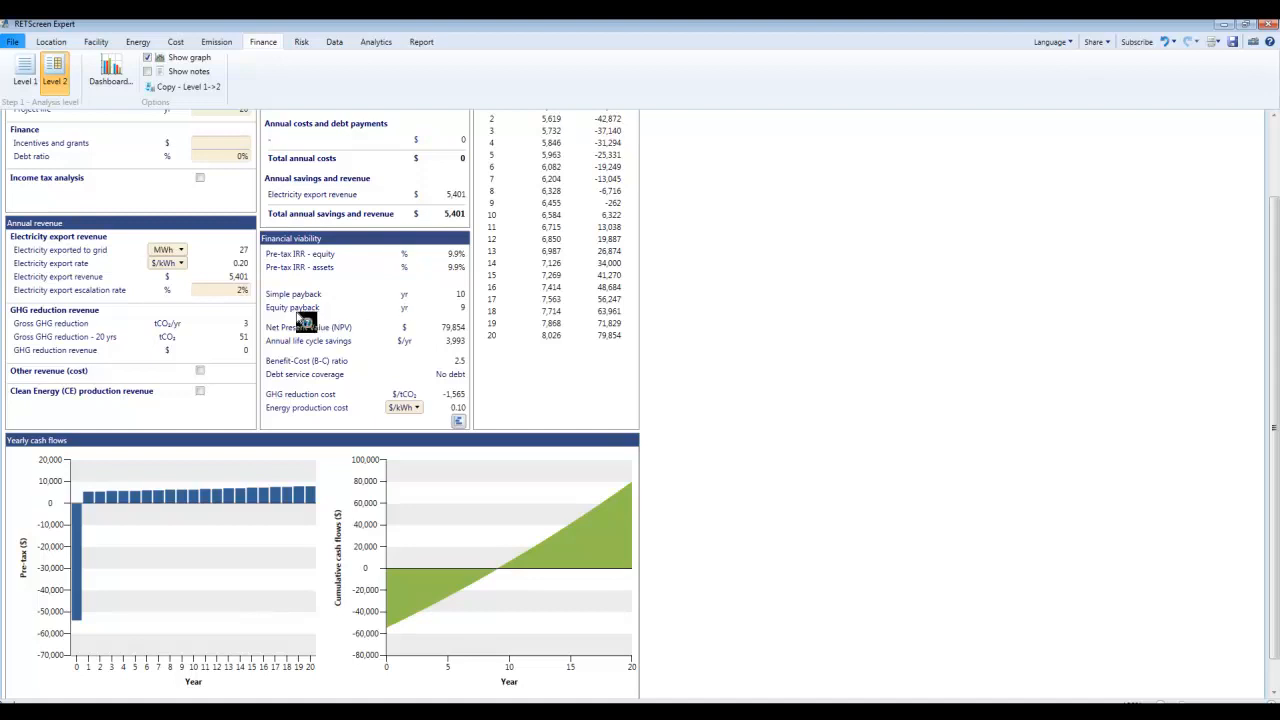
mouse_move(464, 316)
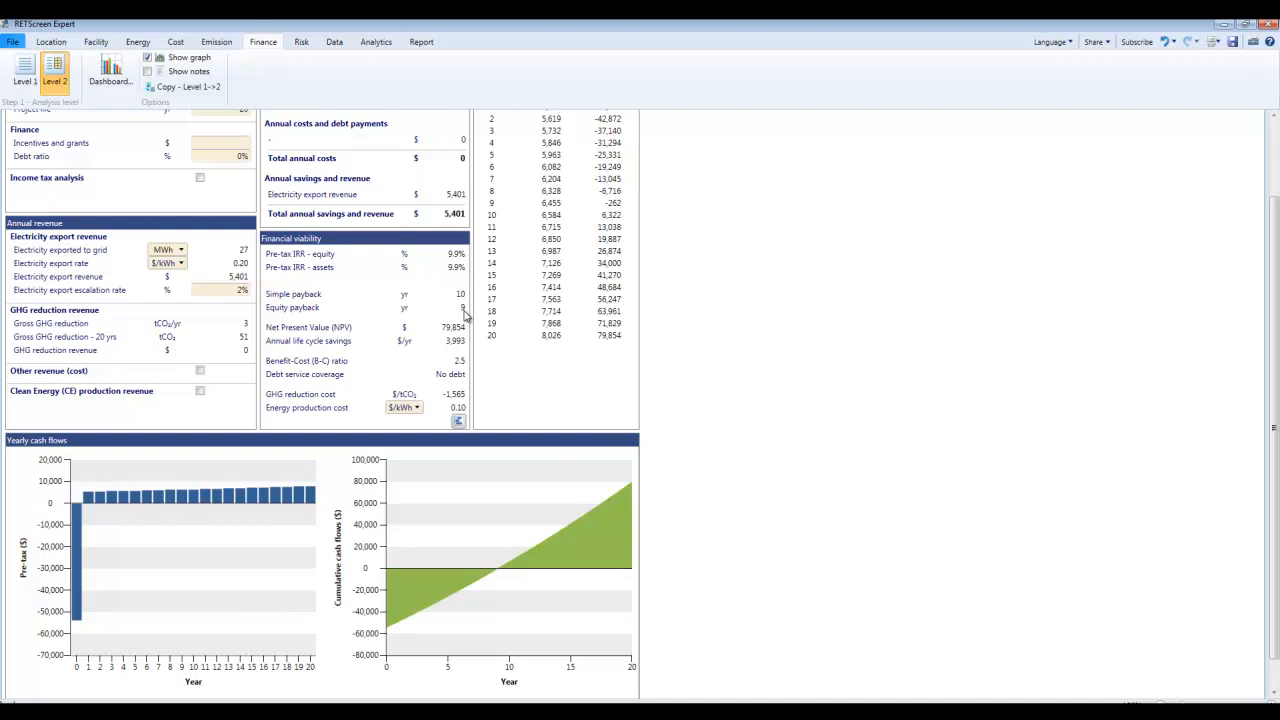
scroll(up, 3)
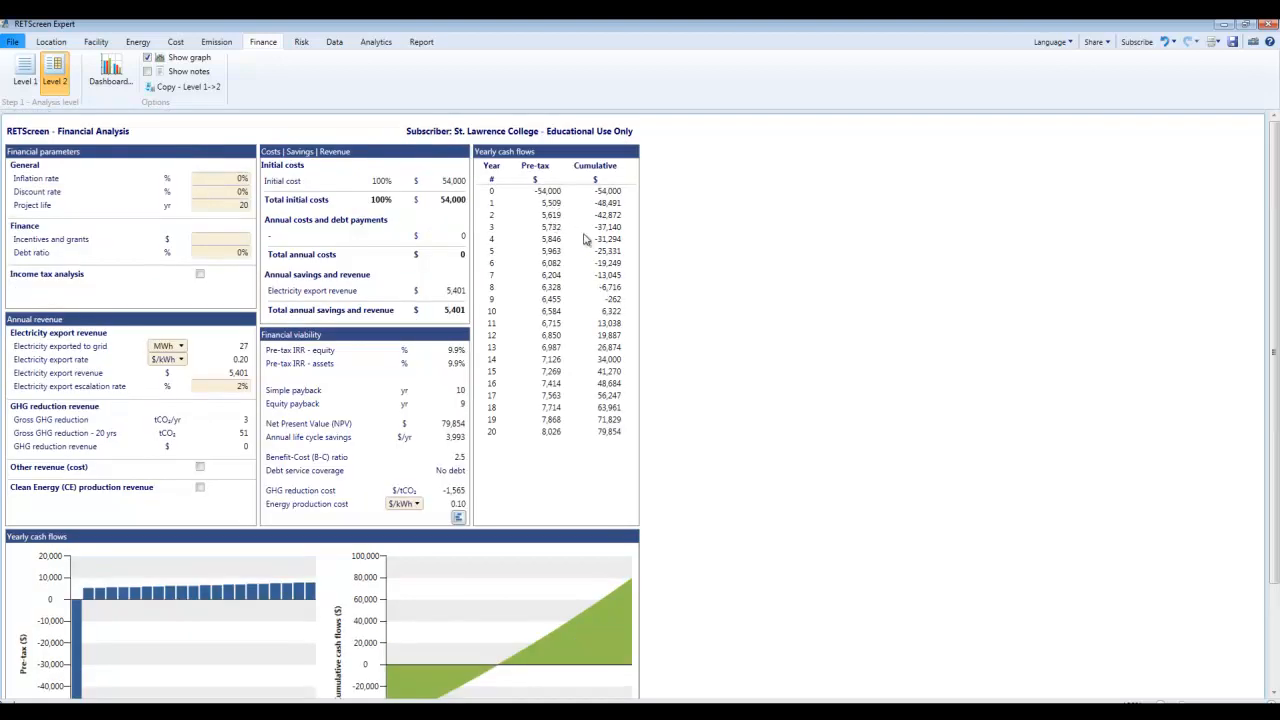
mouse_move(592, 260)
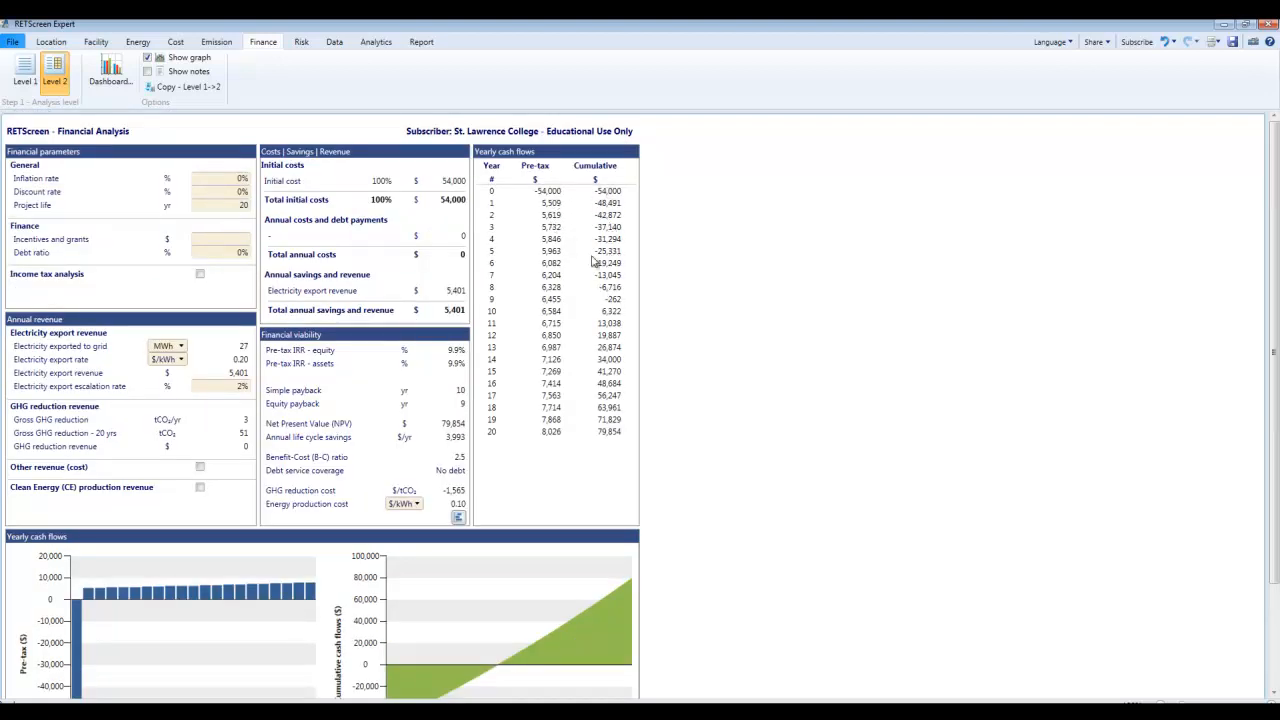
mouse_move(556, 202)
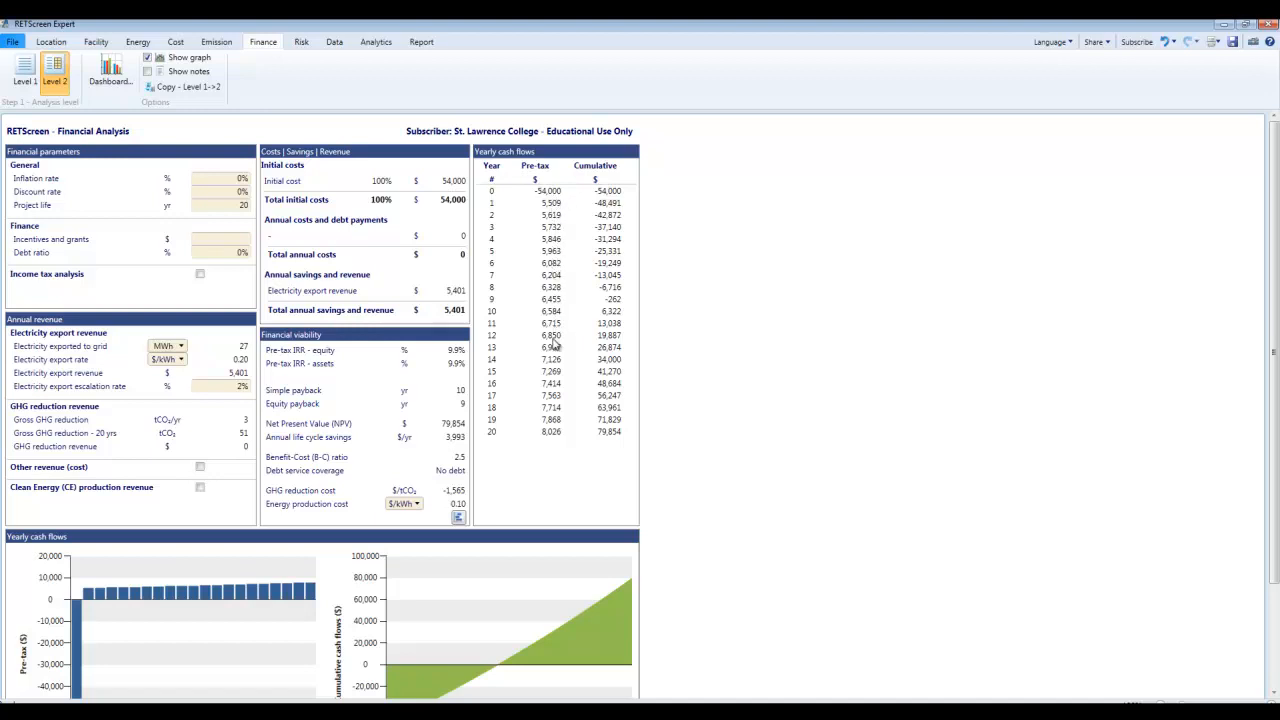
mouse_move(556, 458)
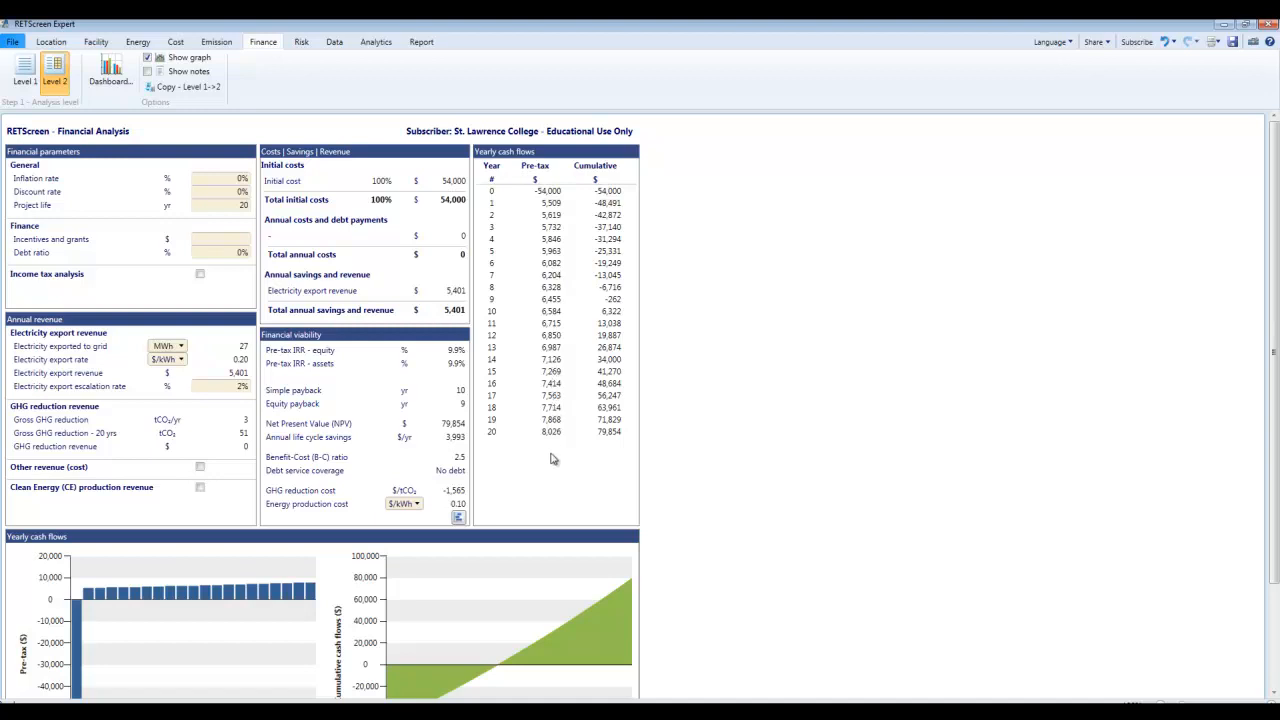
mouse_move(556, 400)
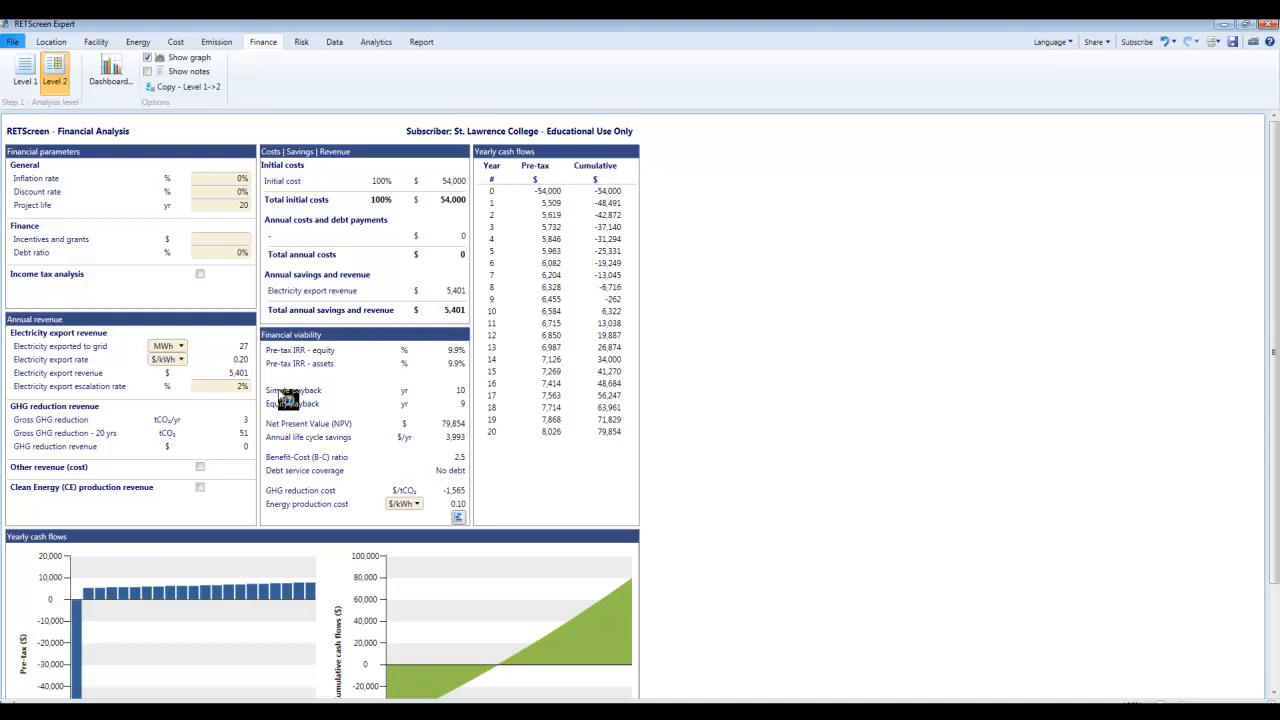
mouse_move(238, 396)
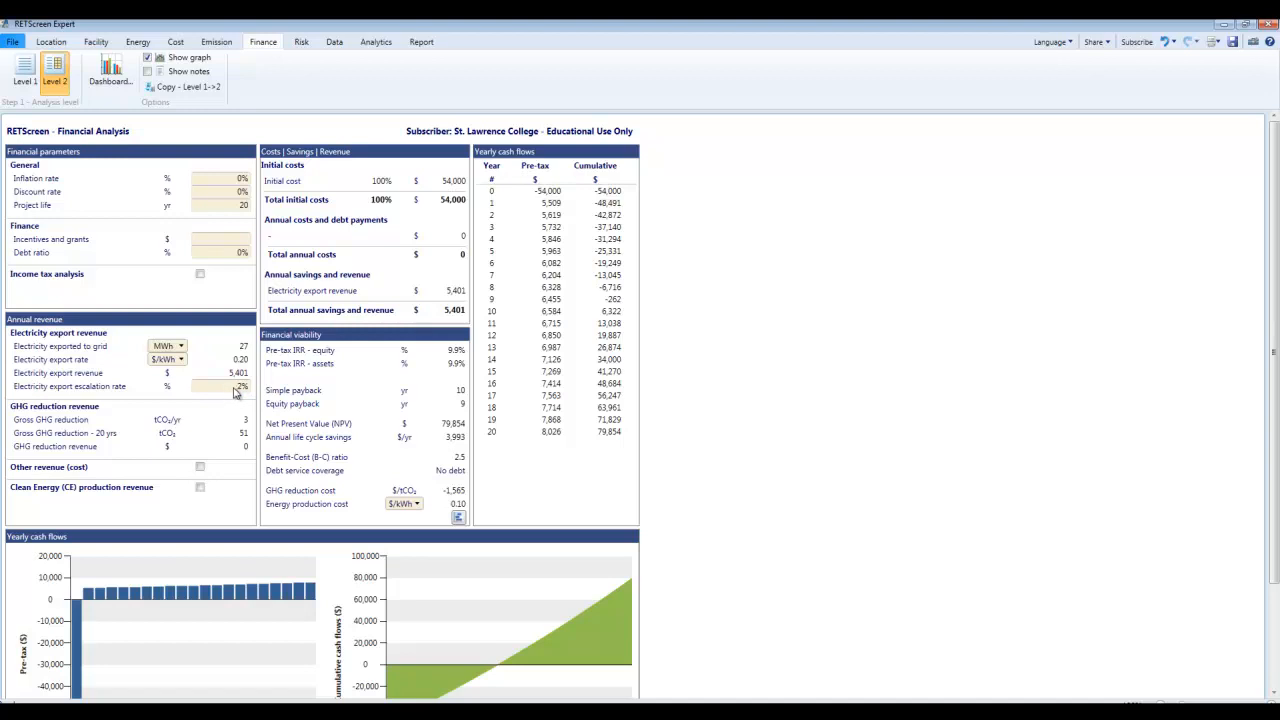
click(232, 386)
text(0)
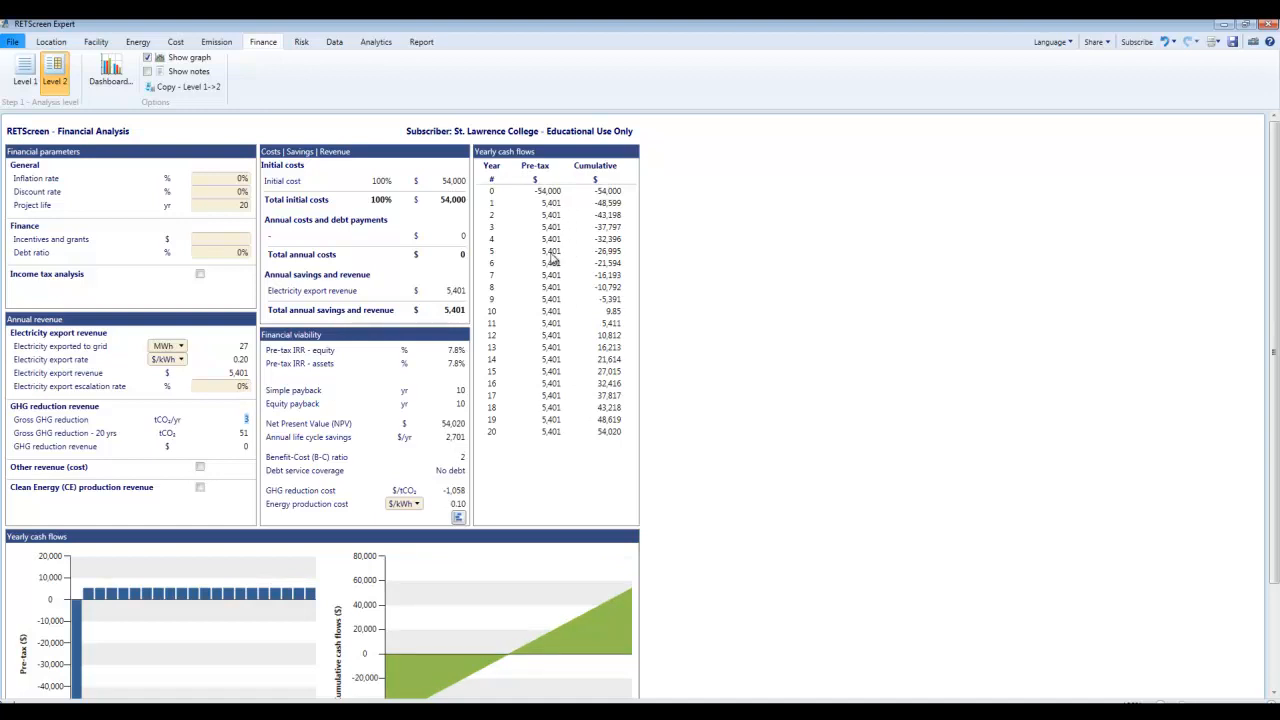
mouse_move(556, 448)
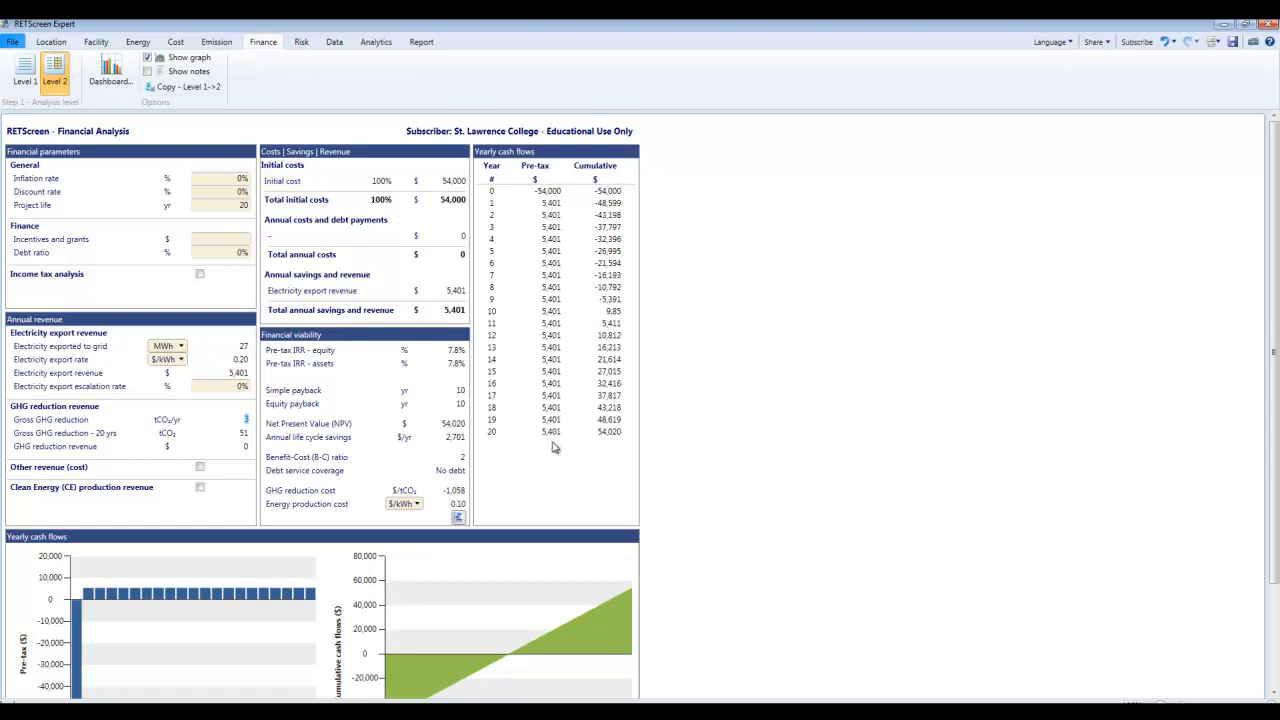
mouse_move(456, 424)
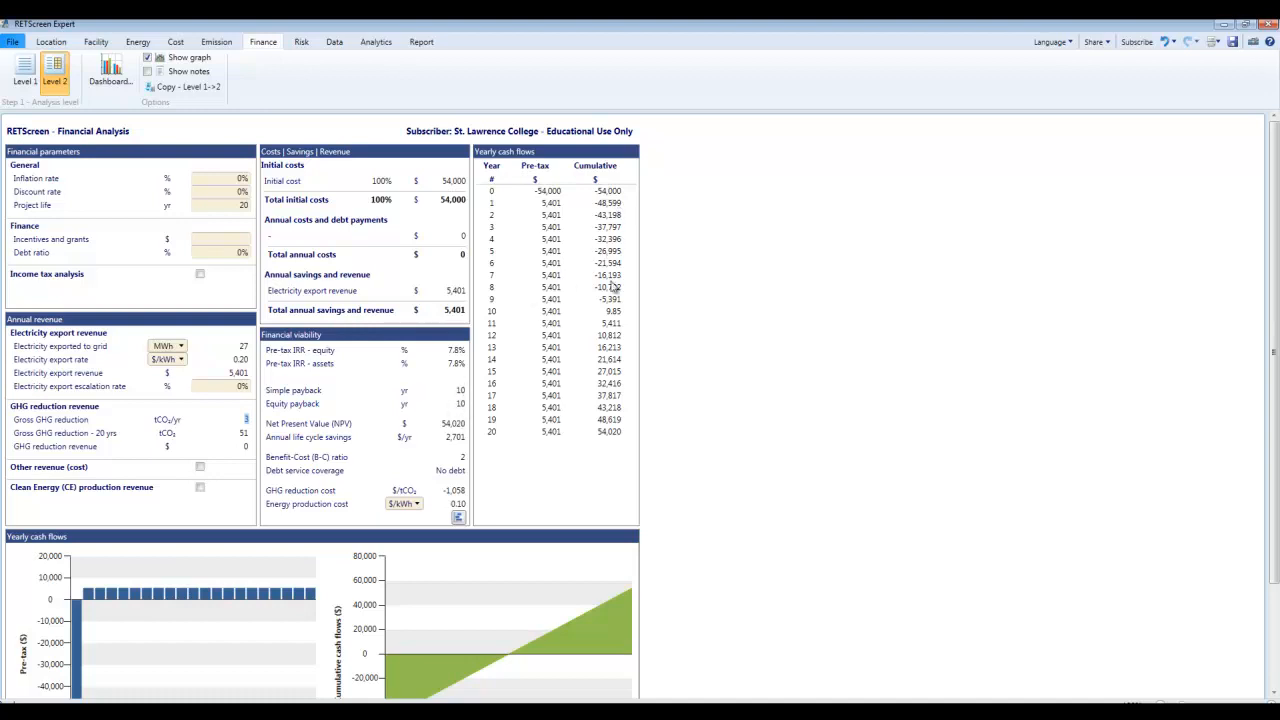
mouse_move(504, 432)
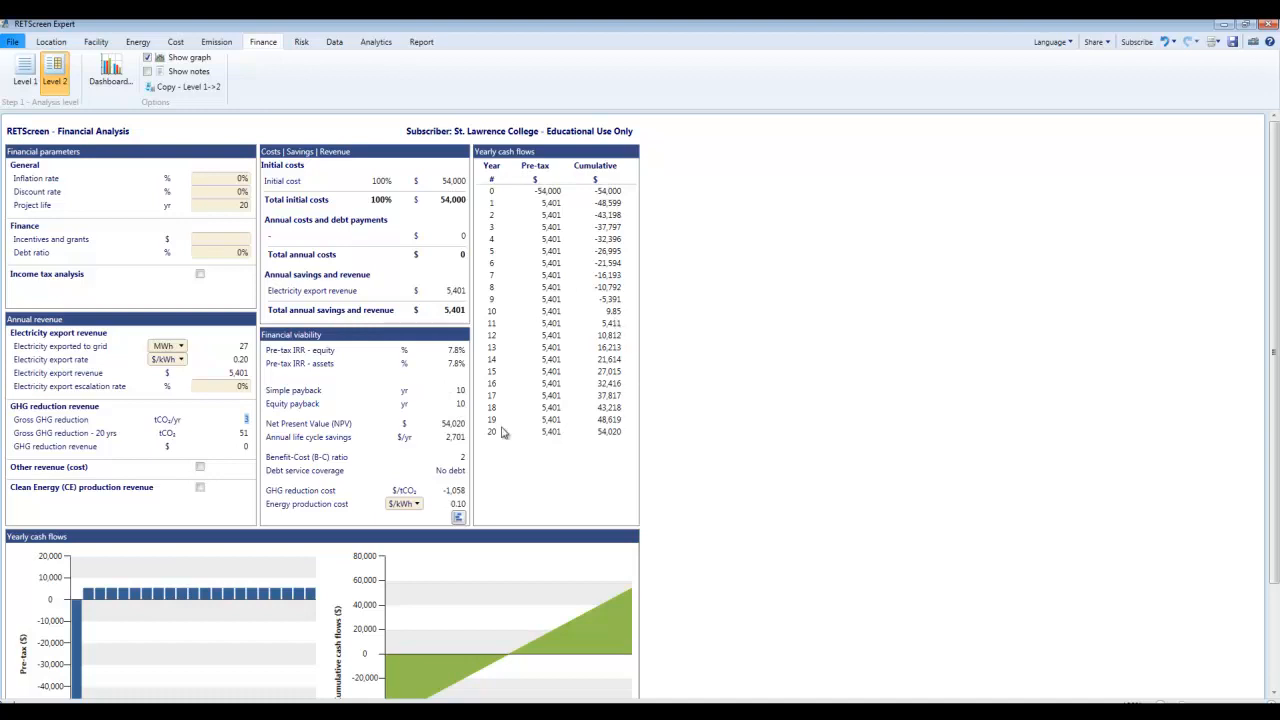
mouse_move(616, 442)
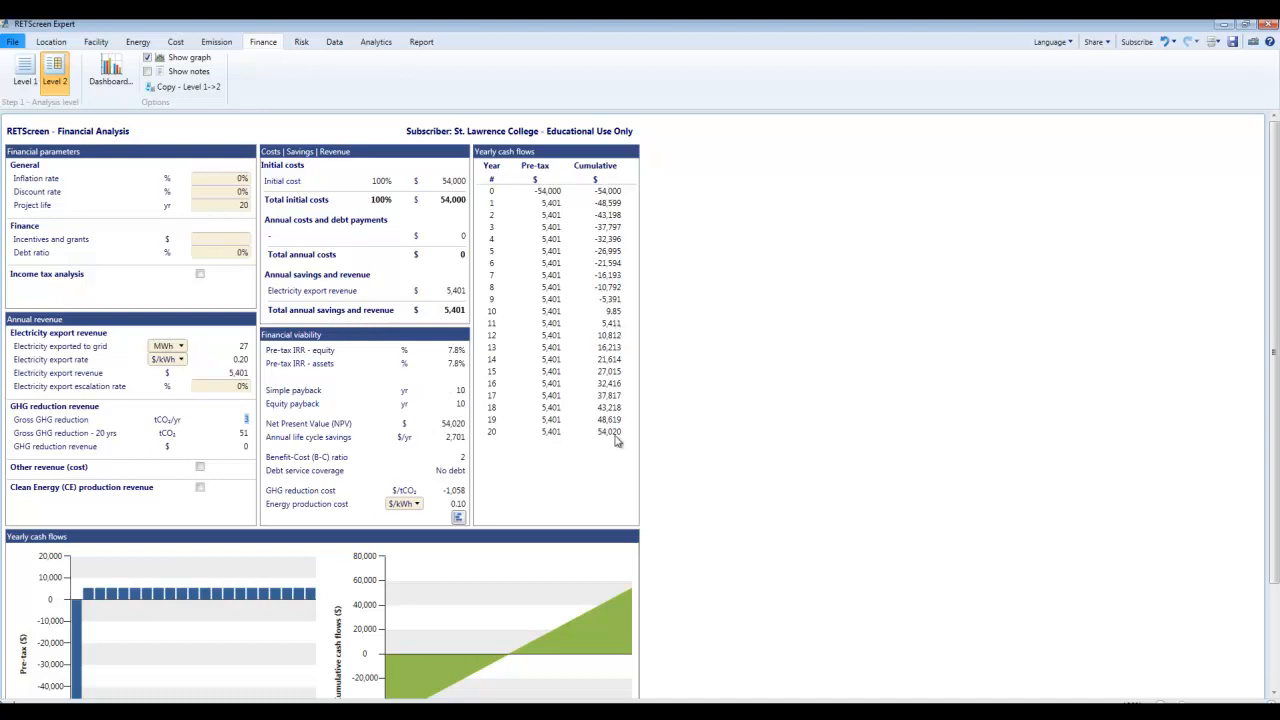
mouse_move(600, 300)
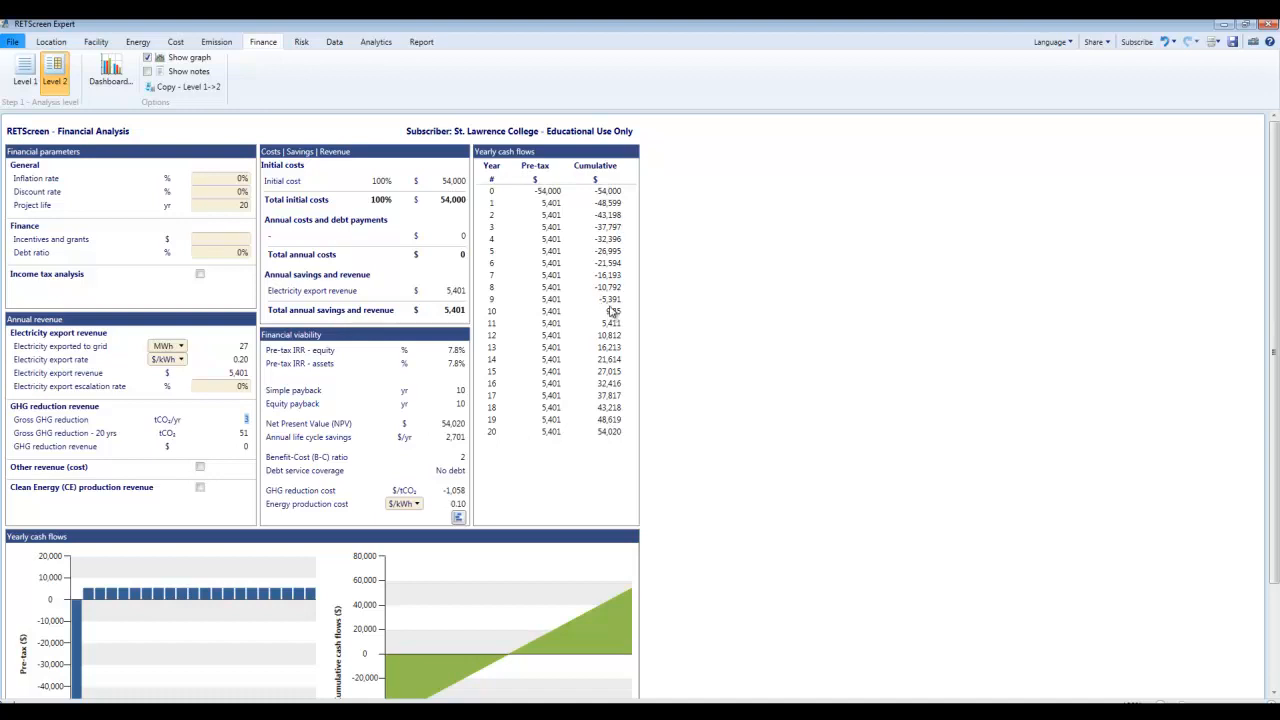
mouse_move(604, 318)
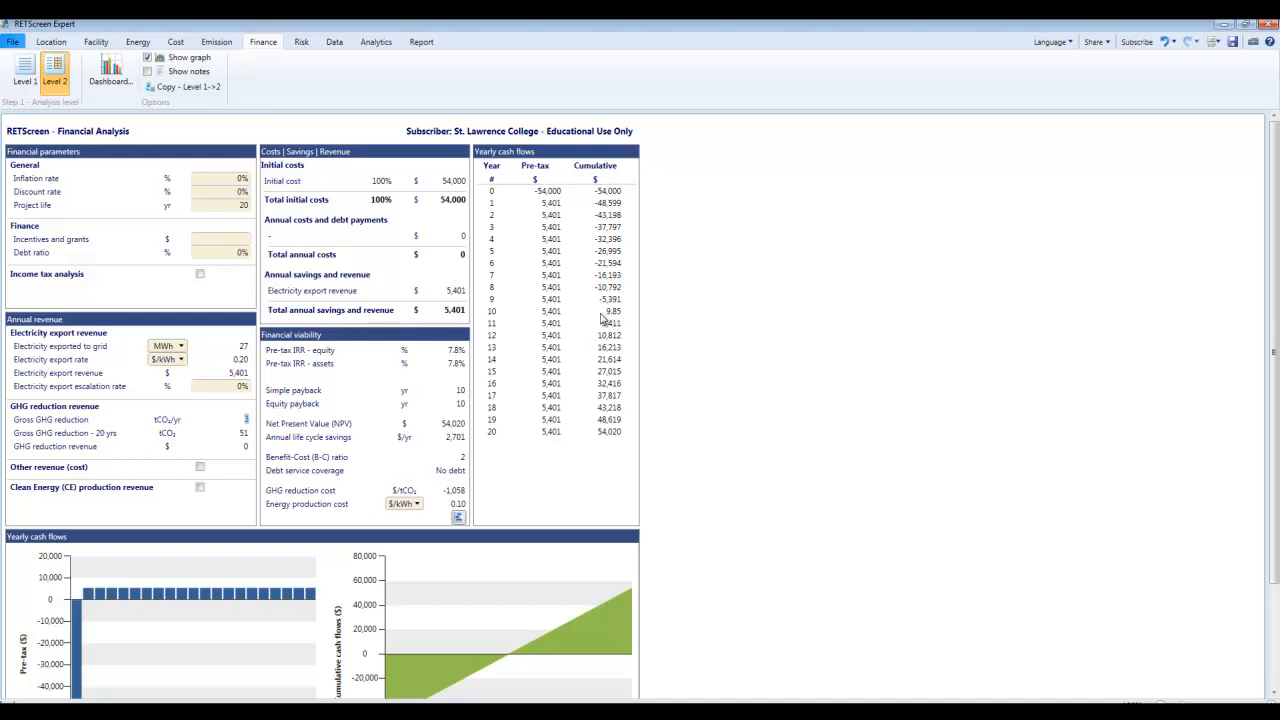
mouse_move(558, 374)
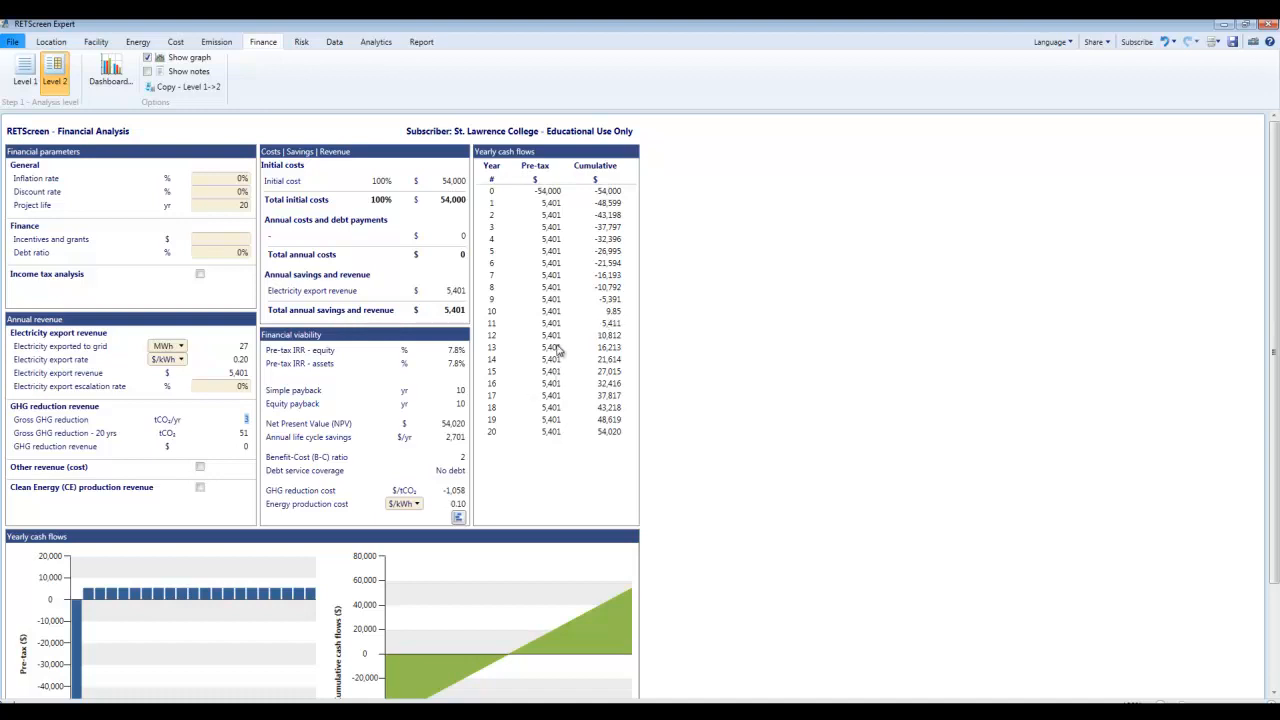
mouse_move(556, 456)
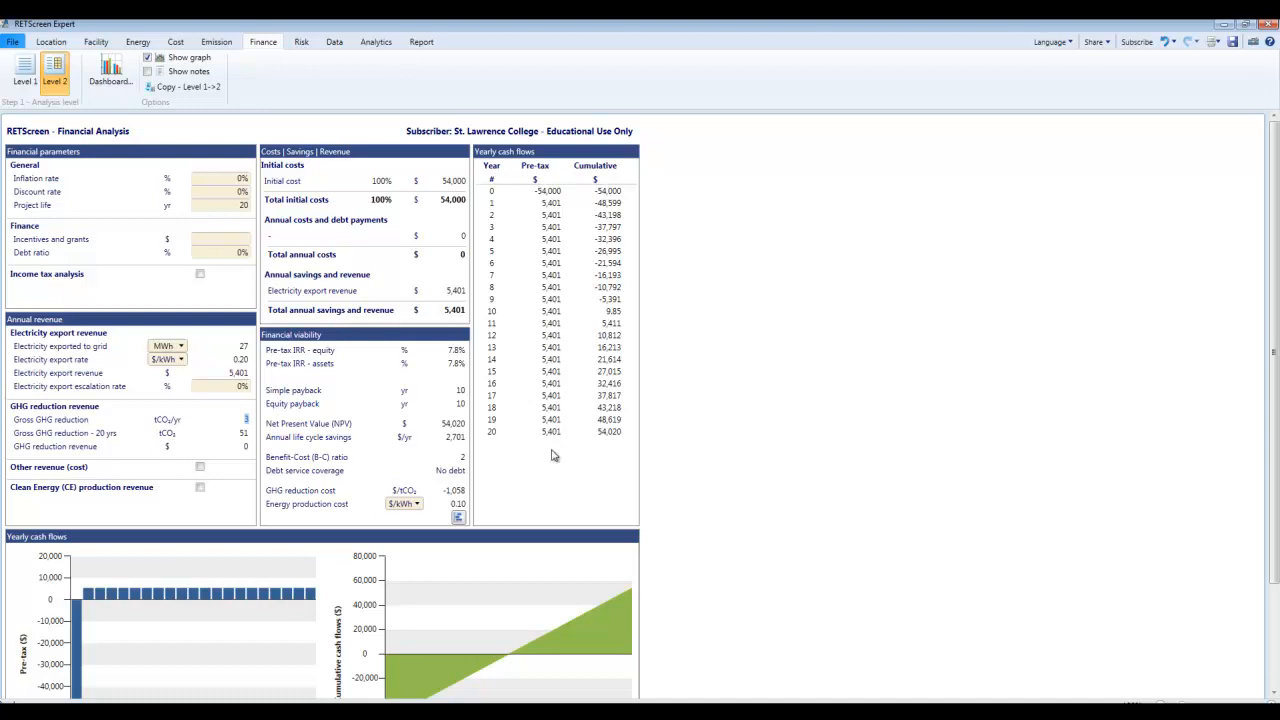
mouse_move(616, 444)
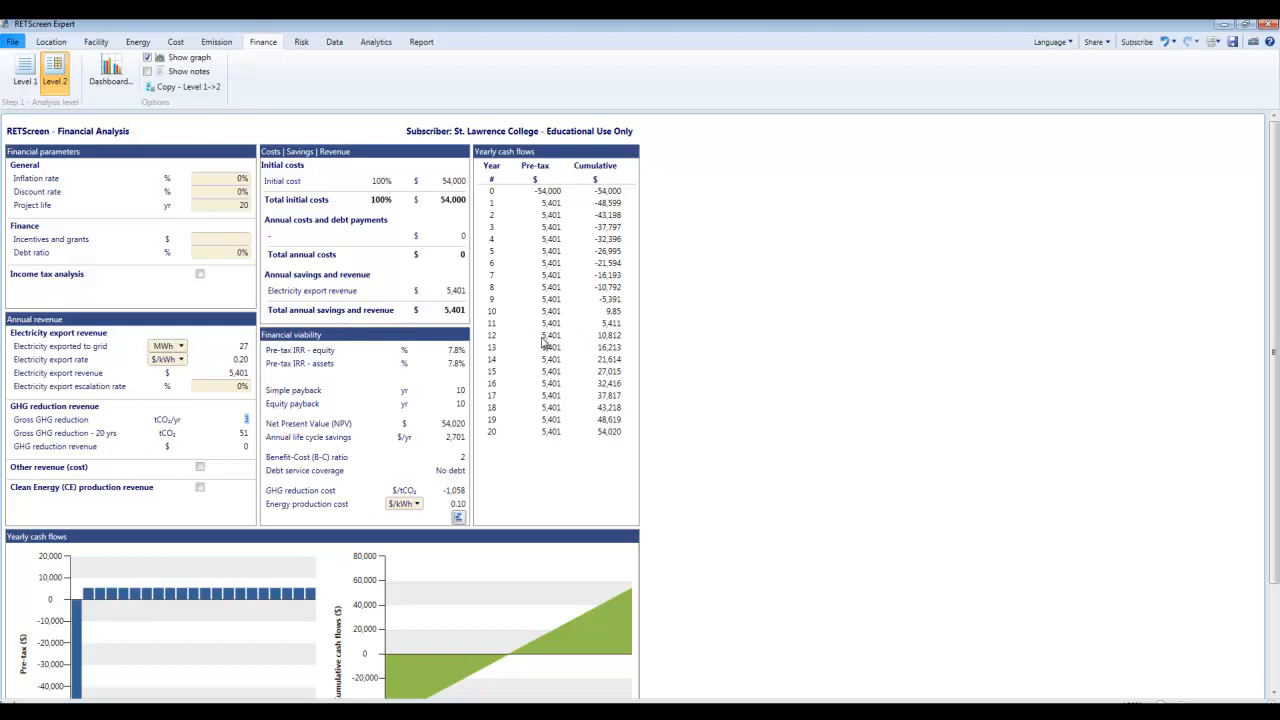
mouse_move(552, 388)
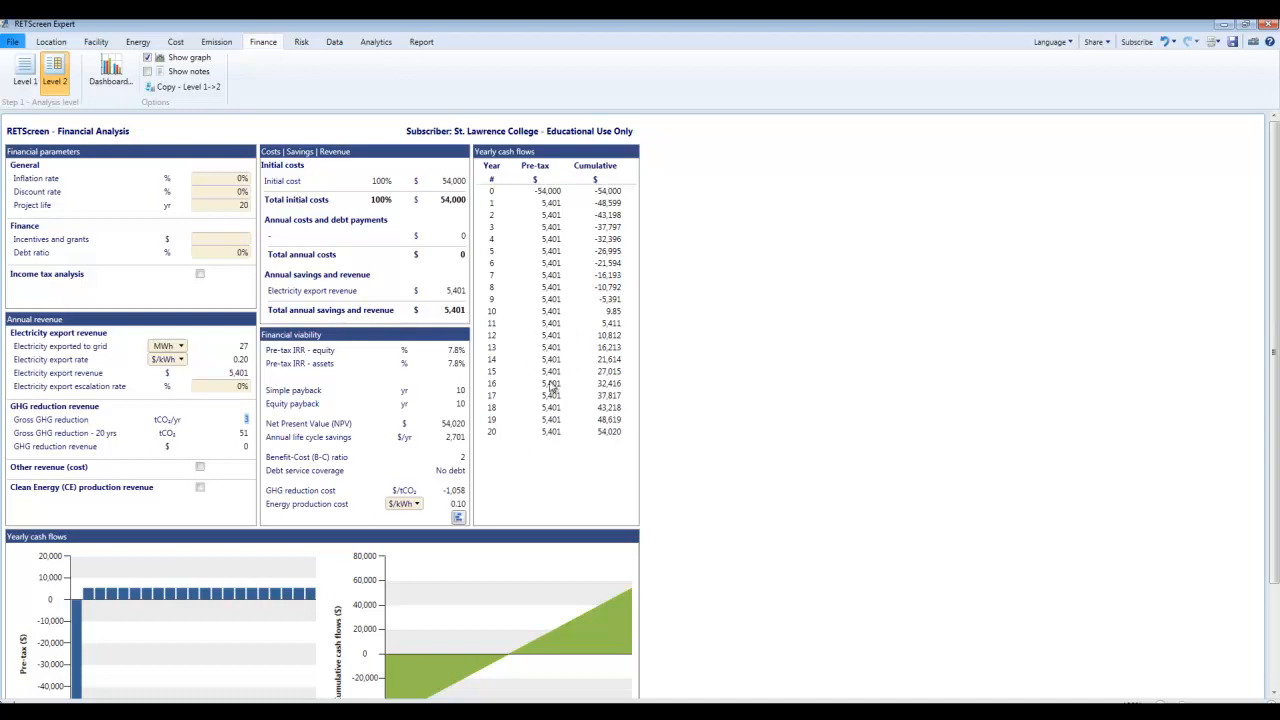
mouse_move(614, 444)
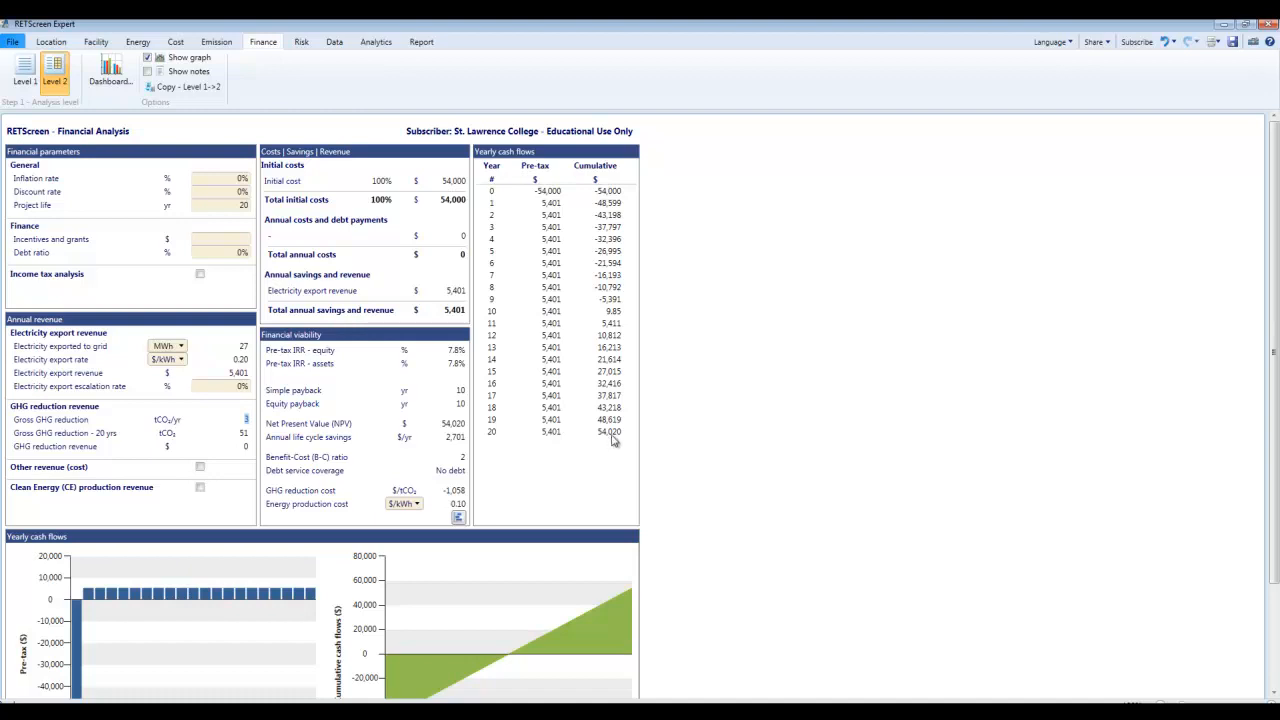
mouse_move(216, 216)
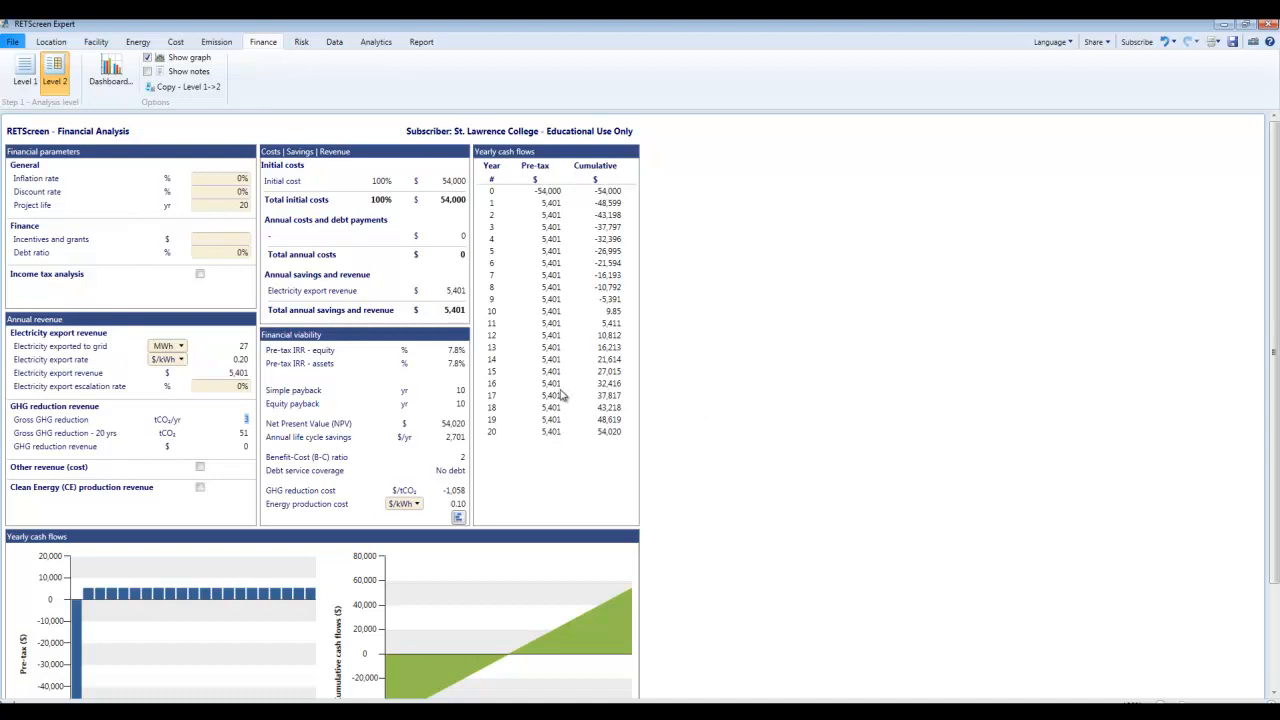
mouse_move(532, 336)
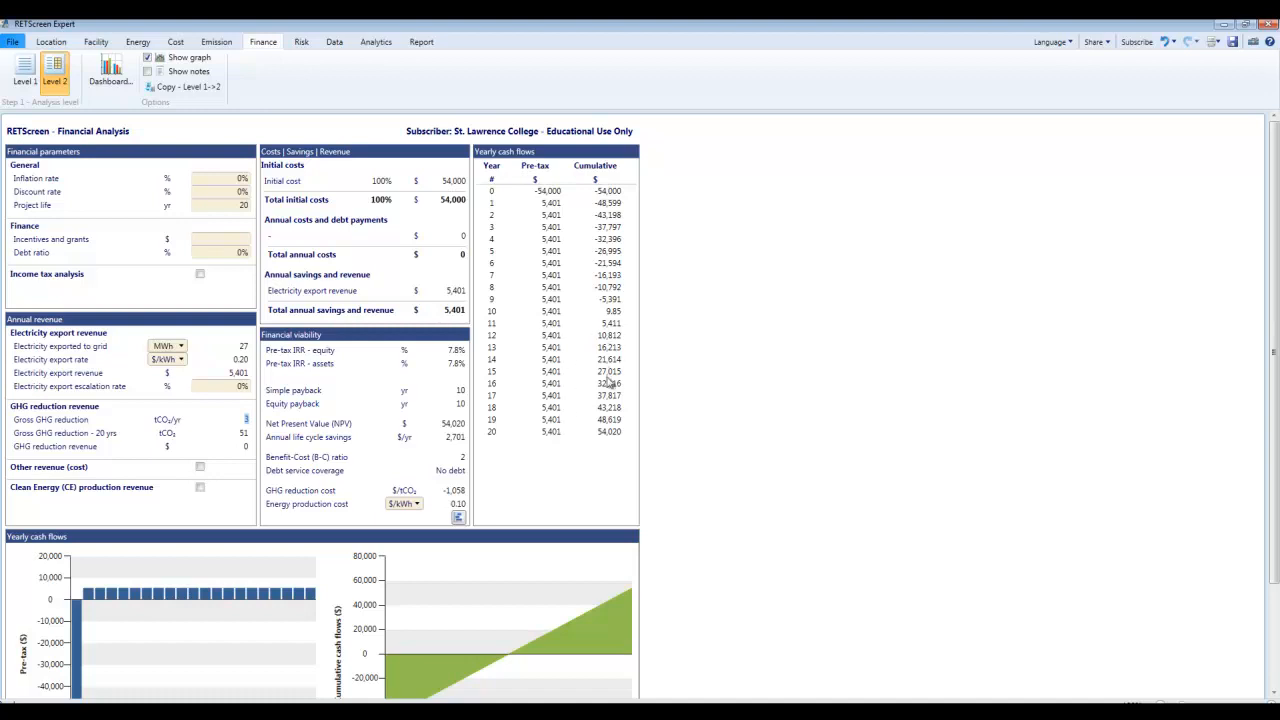
Scroll down to the cumulative cash flow graph crossing zero at year 10.
scroll(down, 3)
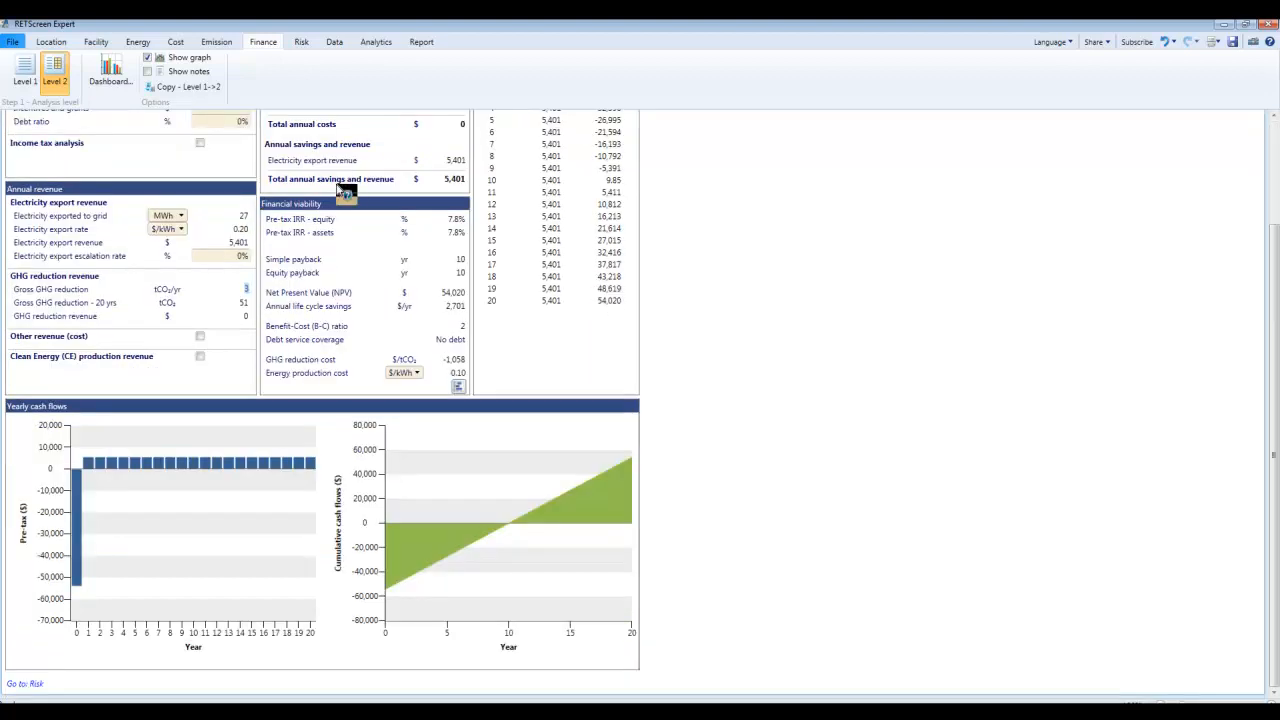
mouse_move(824, 276)
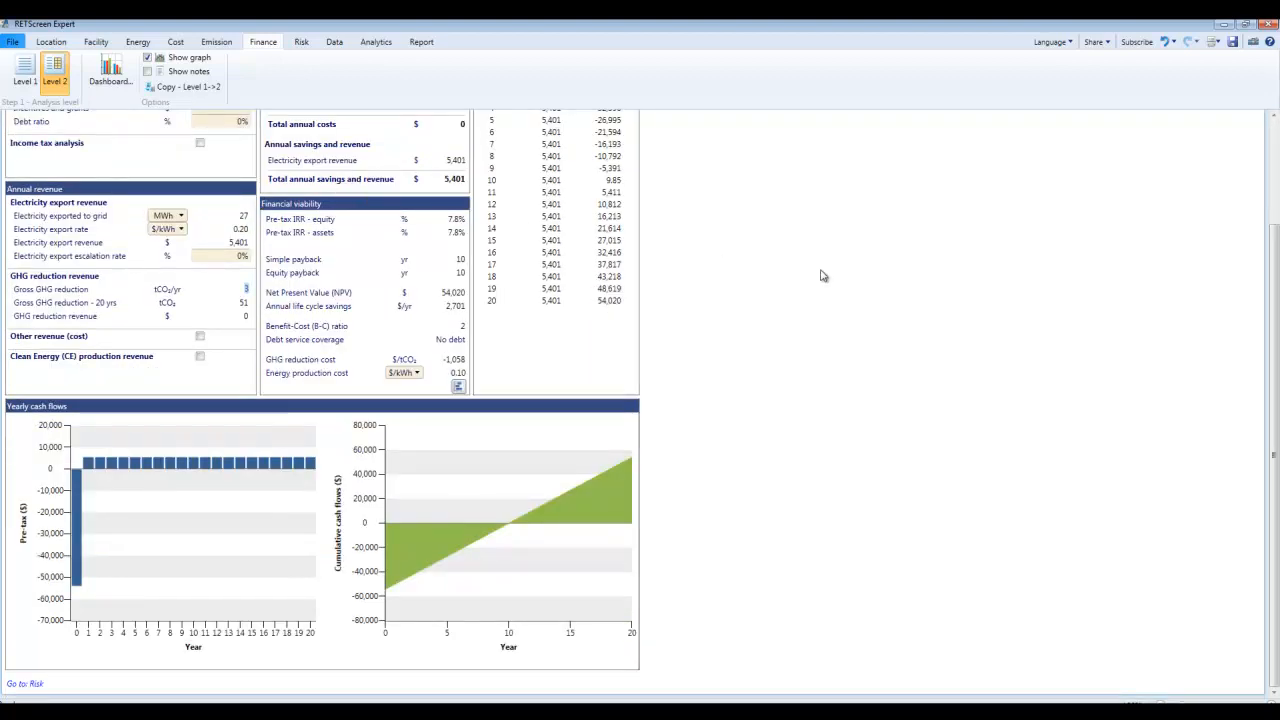
mouse_move(770, 368)
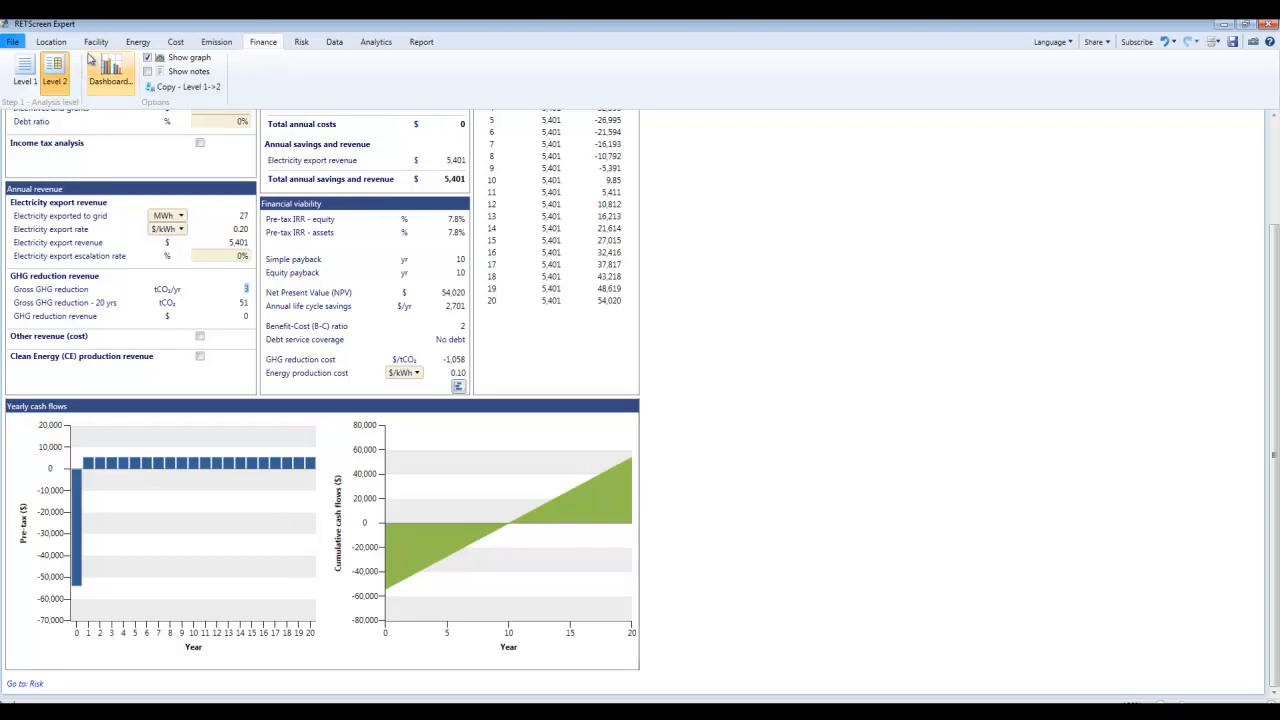
click(136, 40)
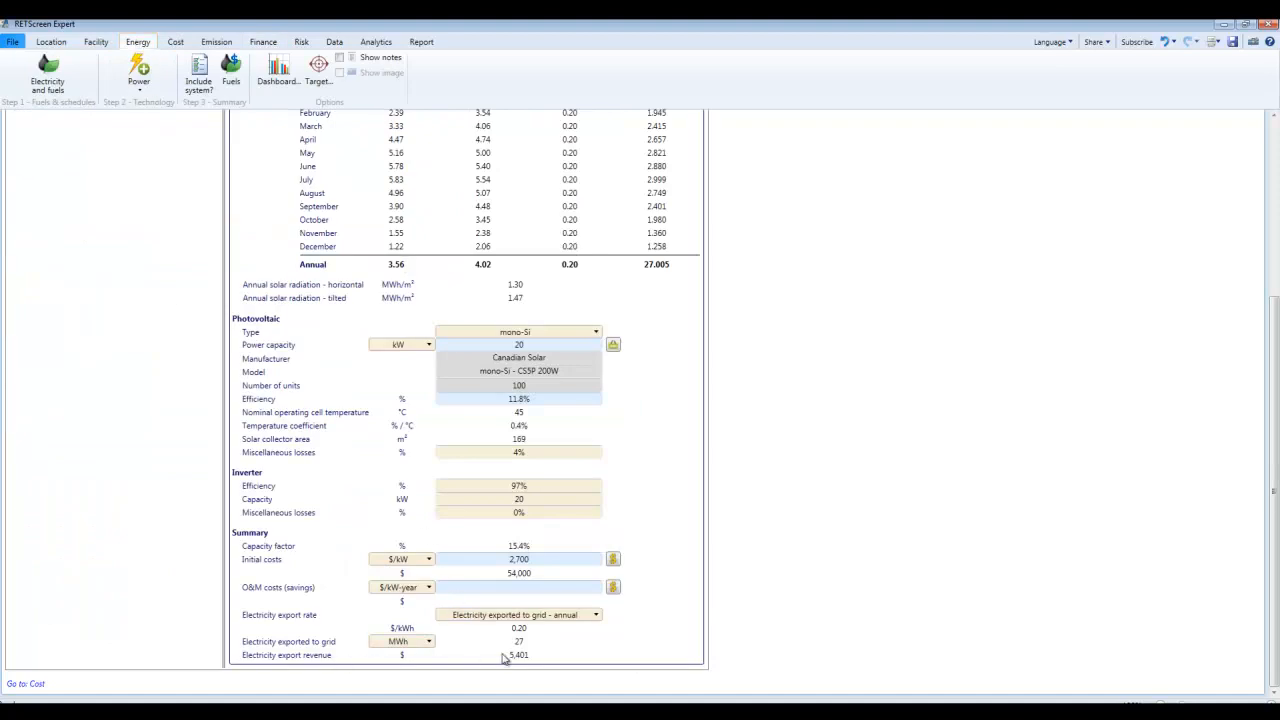
mouse_move(210, 198)
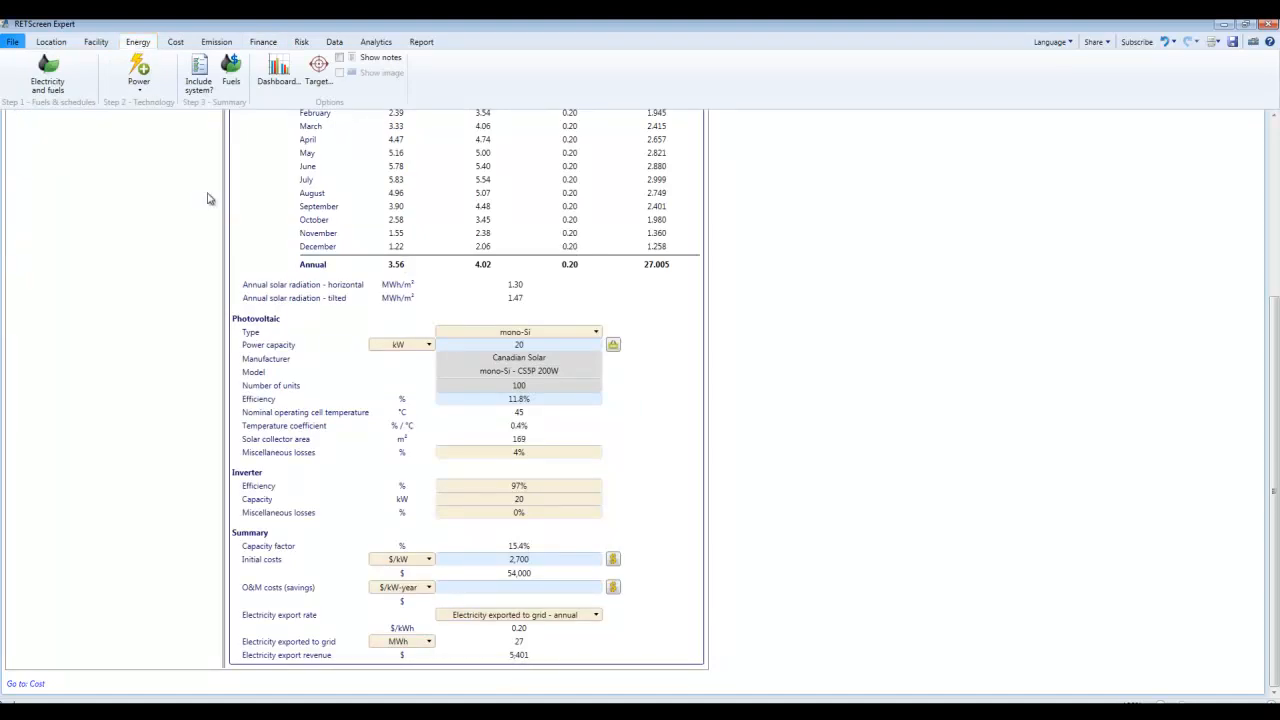
click(262, 40)
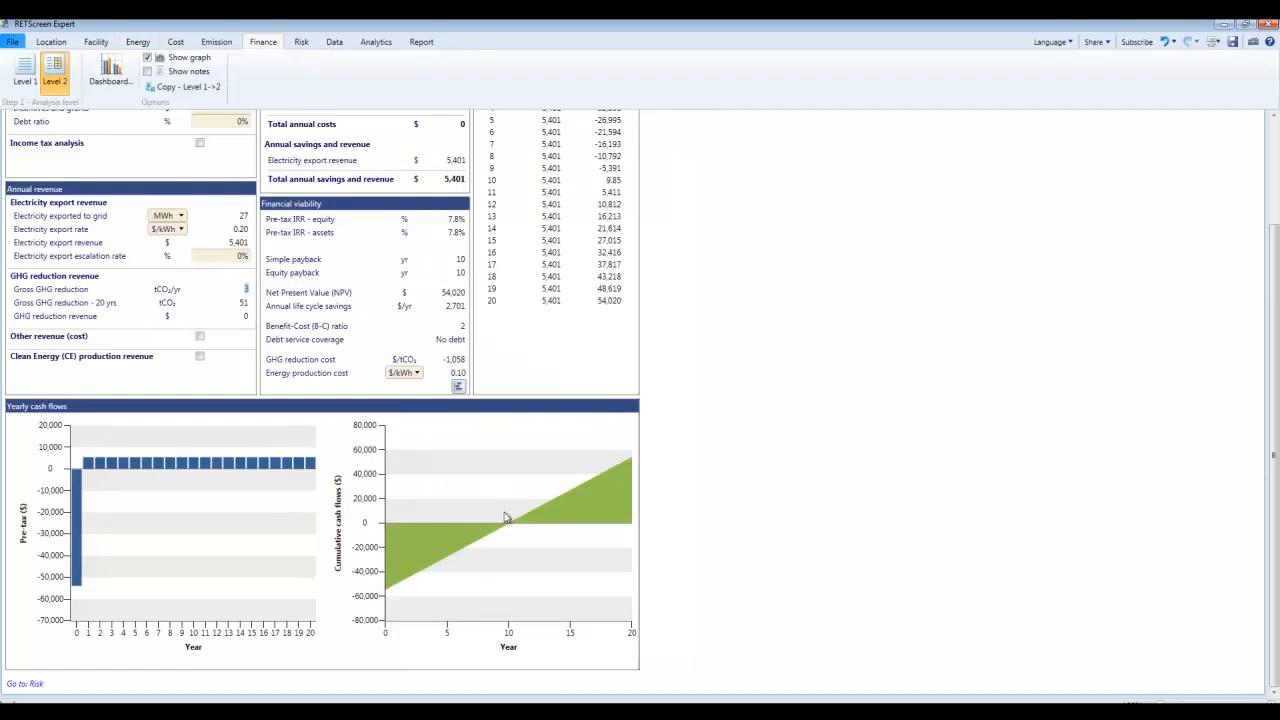
scroll(up, 3)
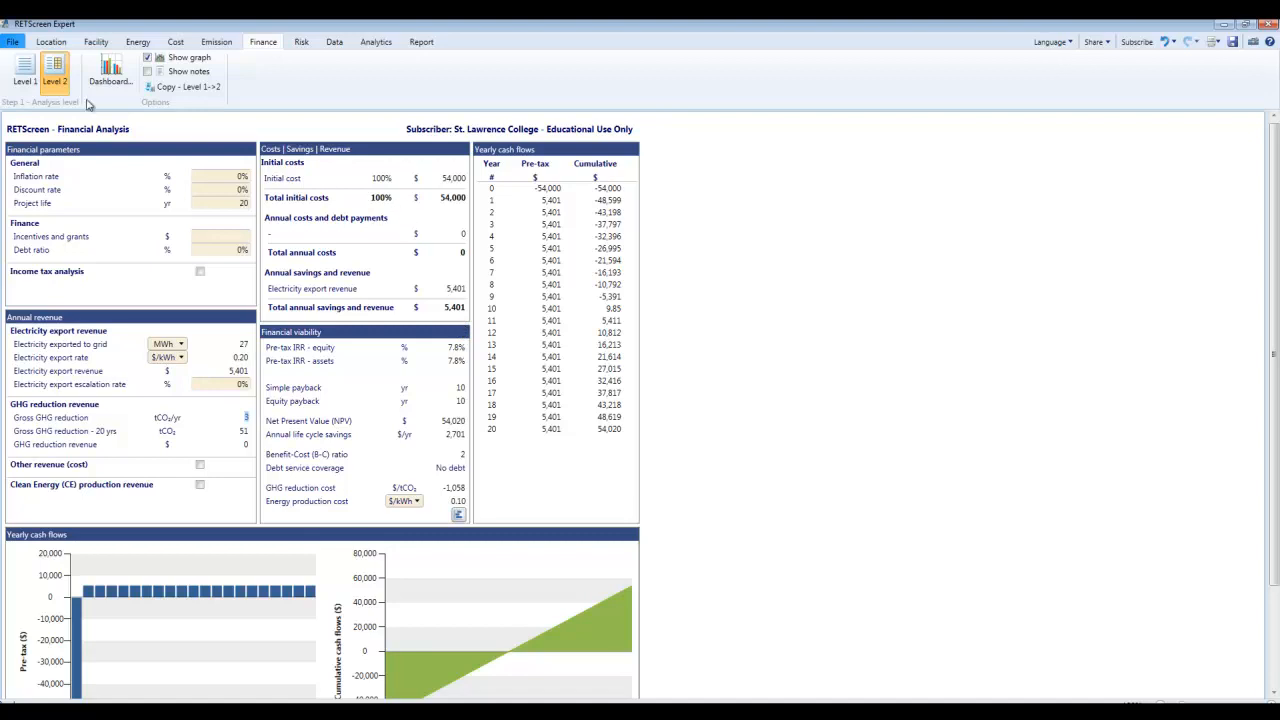
mouse_move(216, 42)
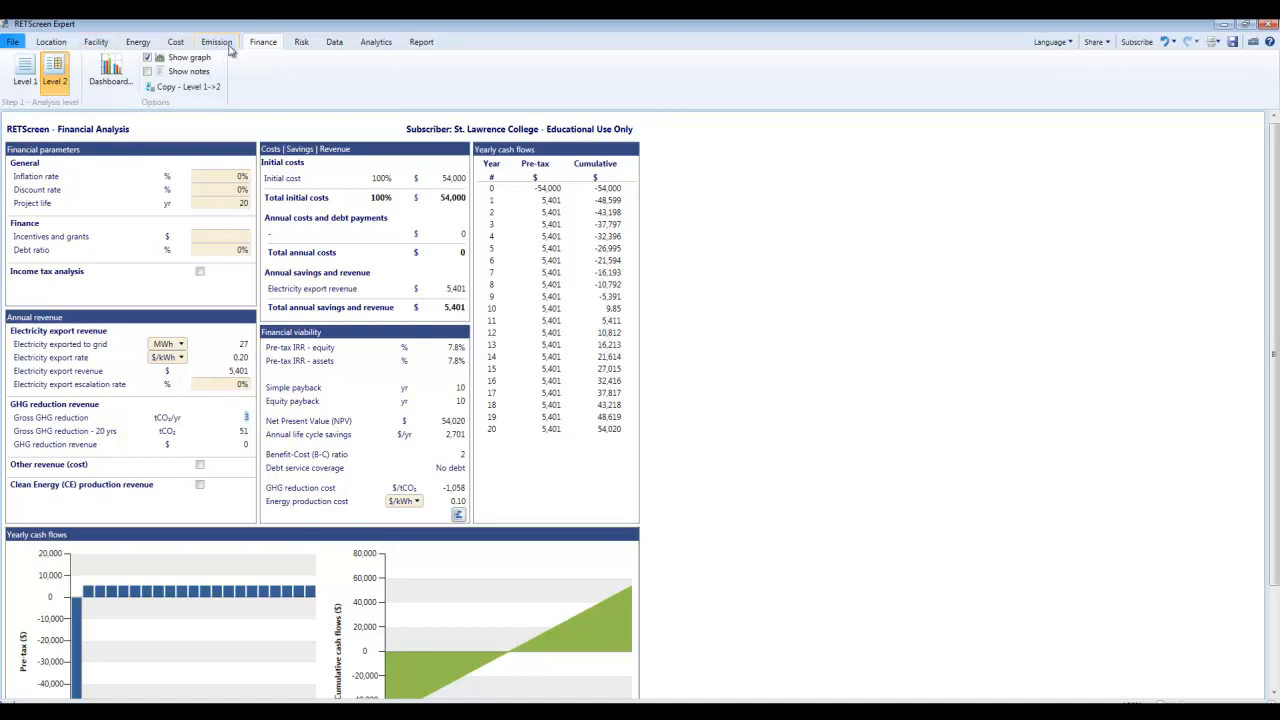